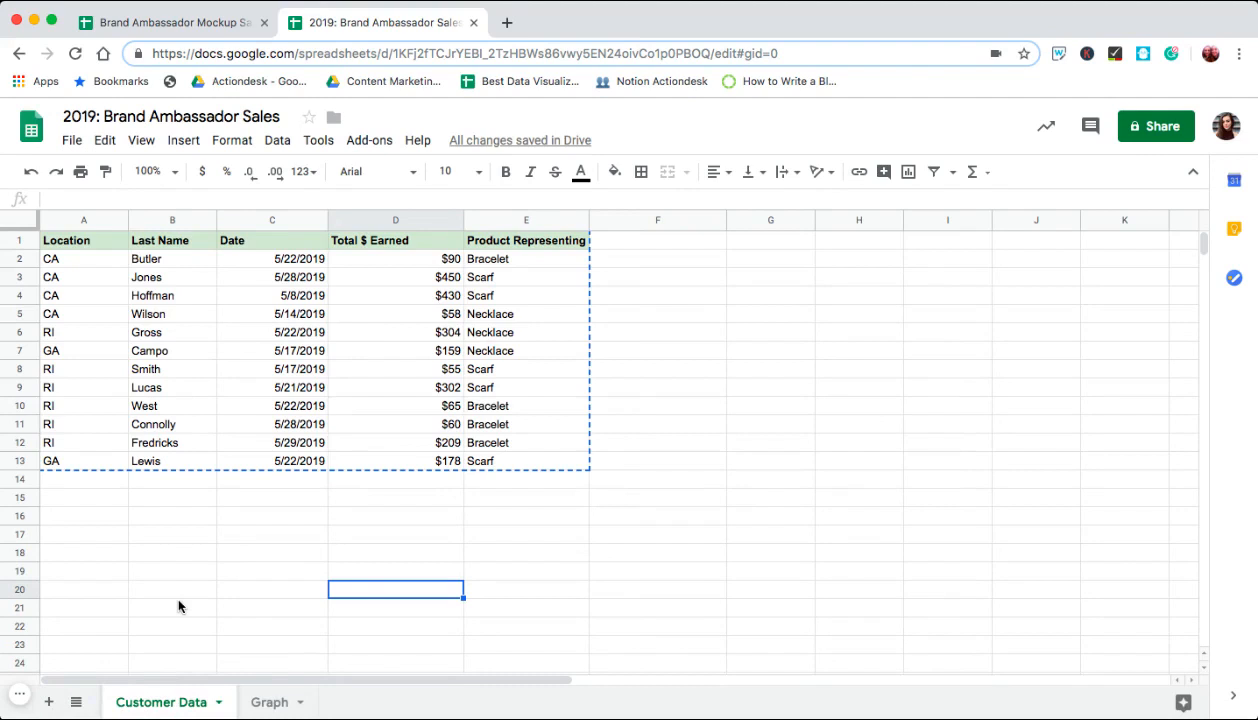
mouse_move(347, 337)
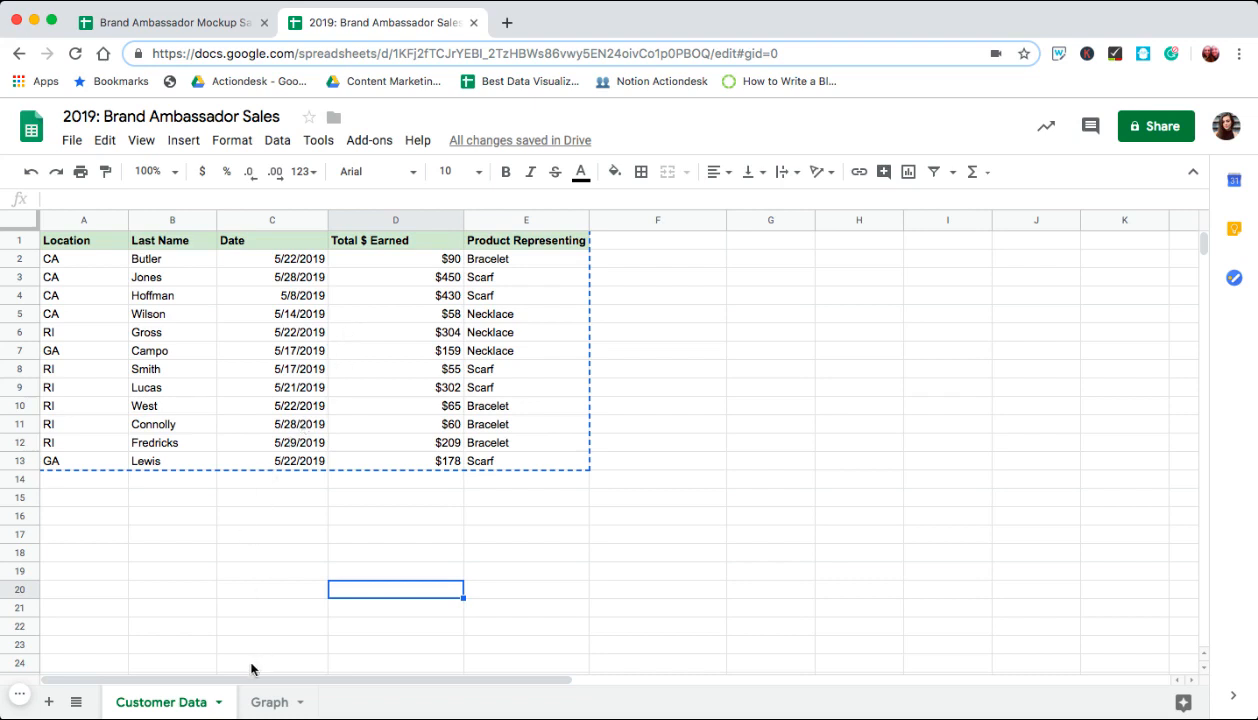
Switch to the Graph sheet and select the US geo chart on the example dashboard.
left_click(270, 701)
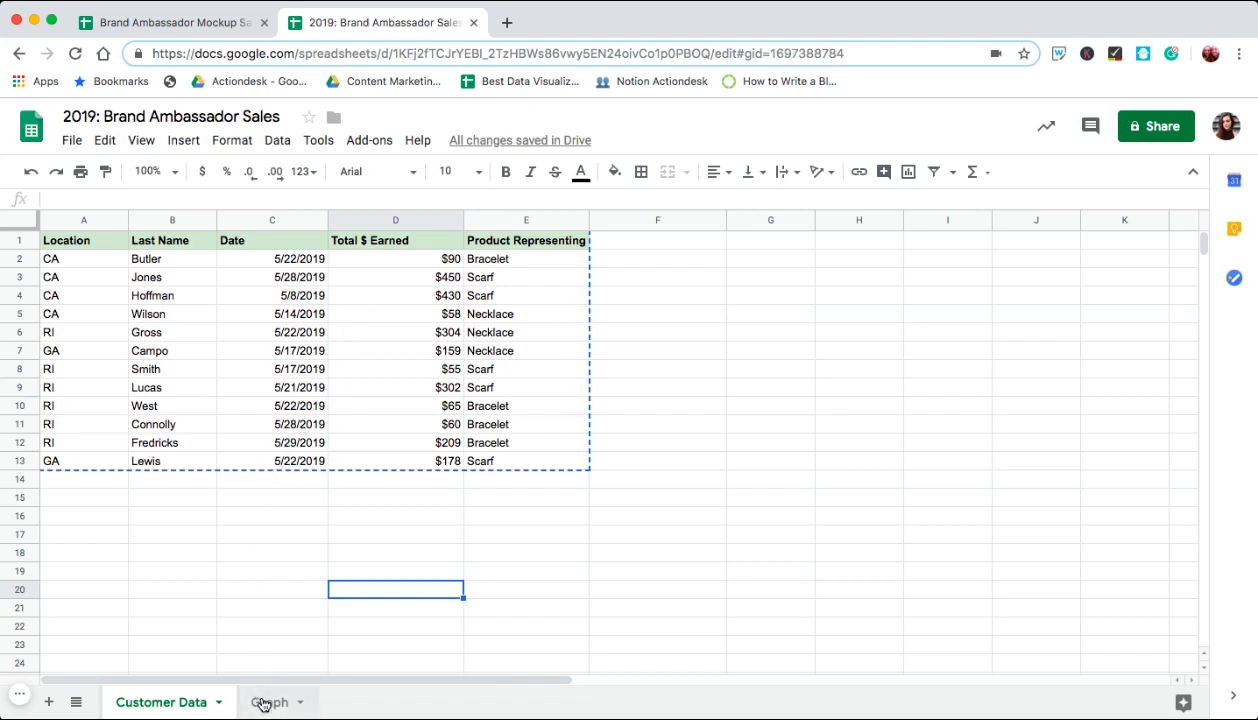
left_click(270, 702)
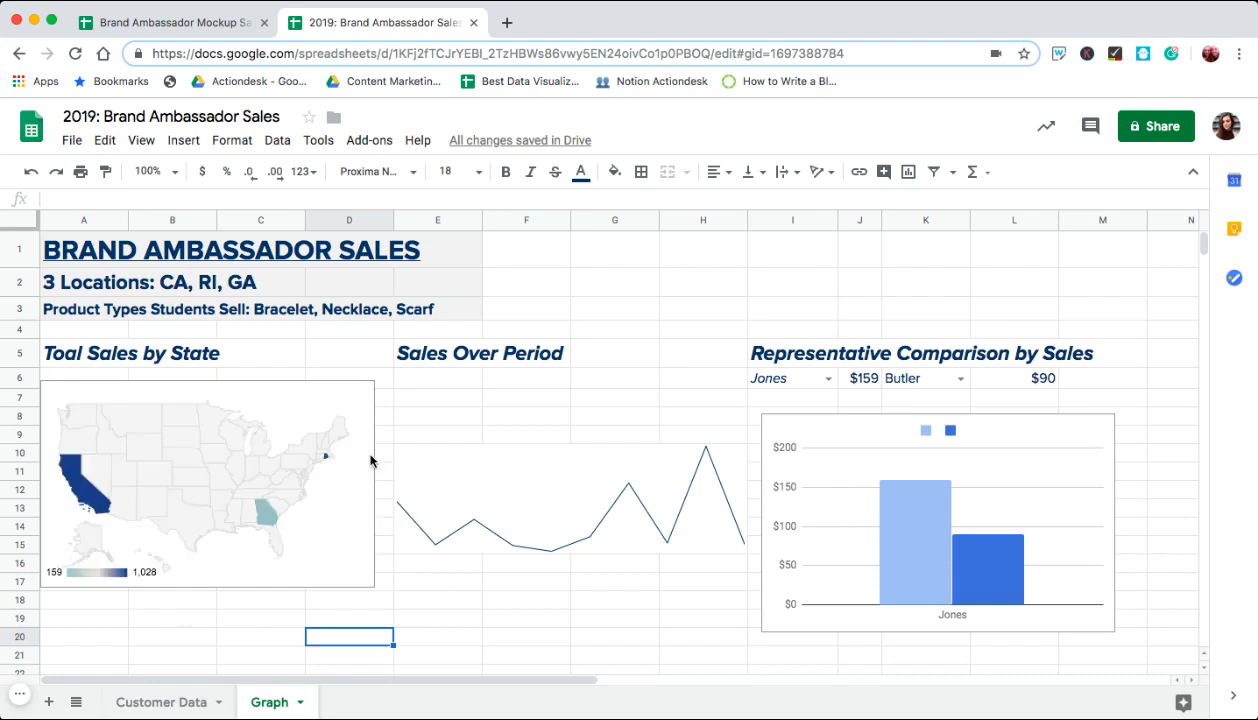
left_click(205, 485)
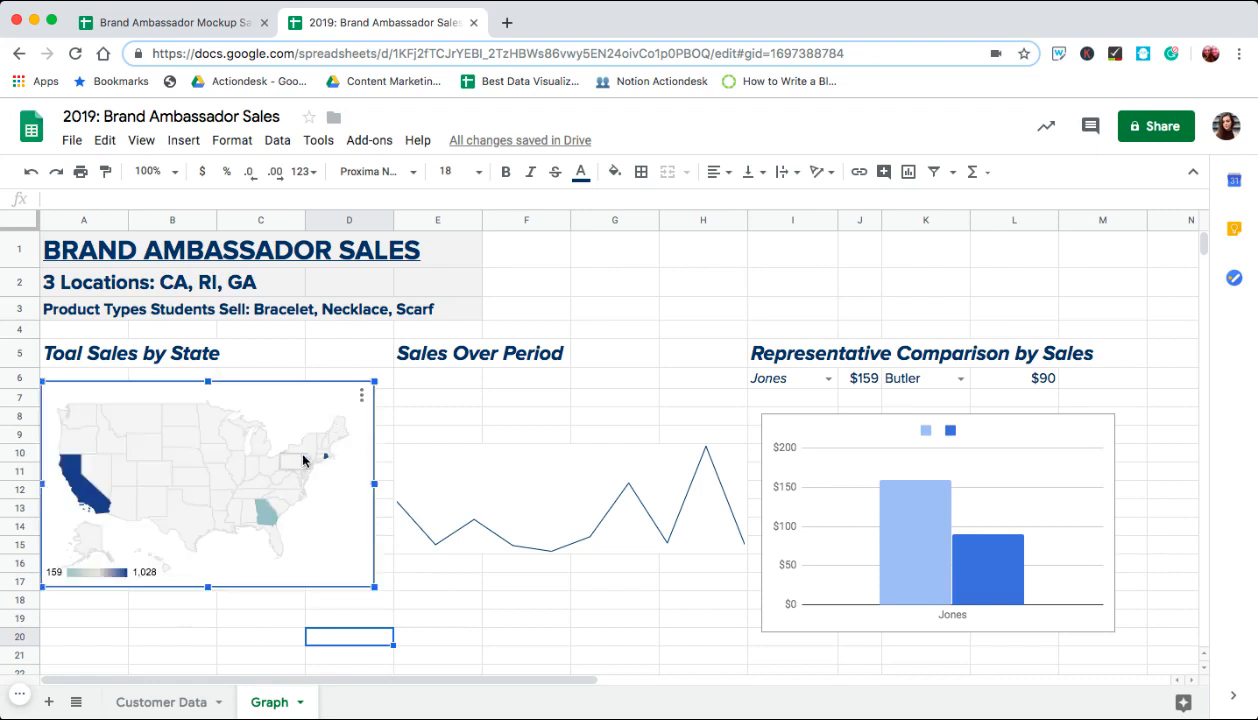
mouse_move(422, 388)
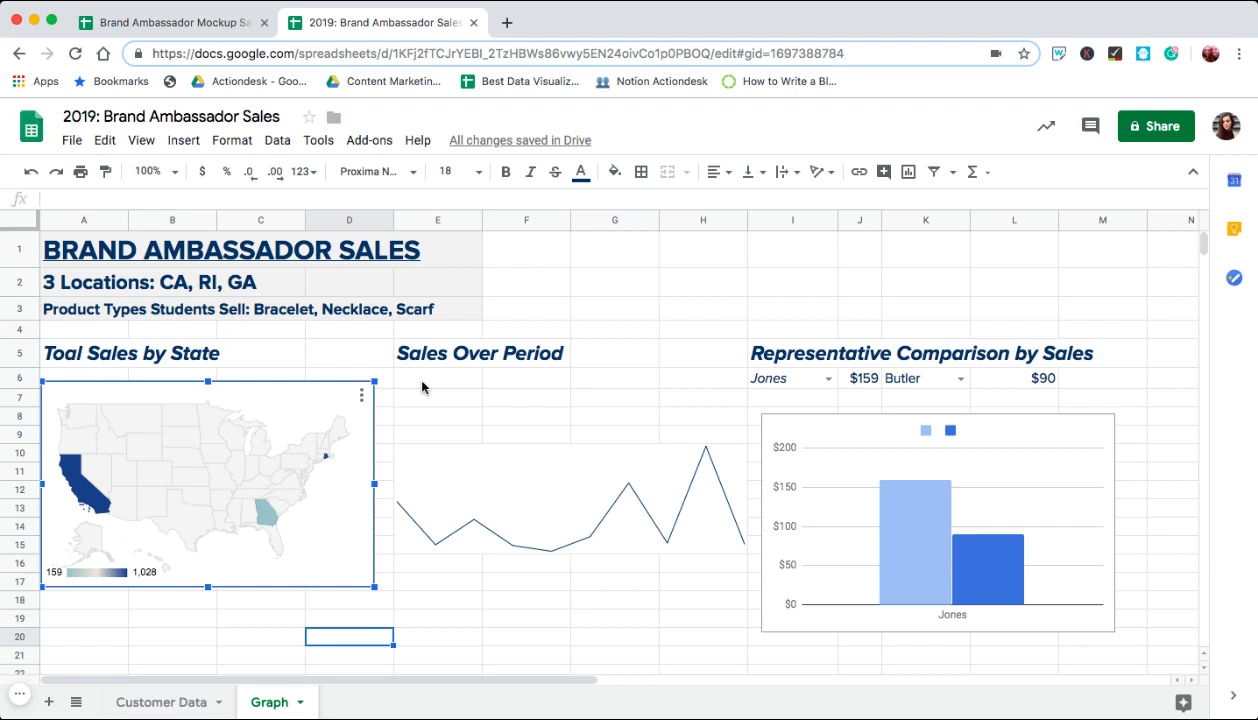
mouse_move(1141, 388)
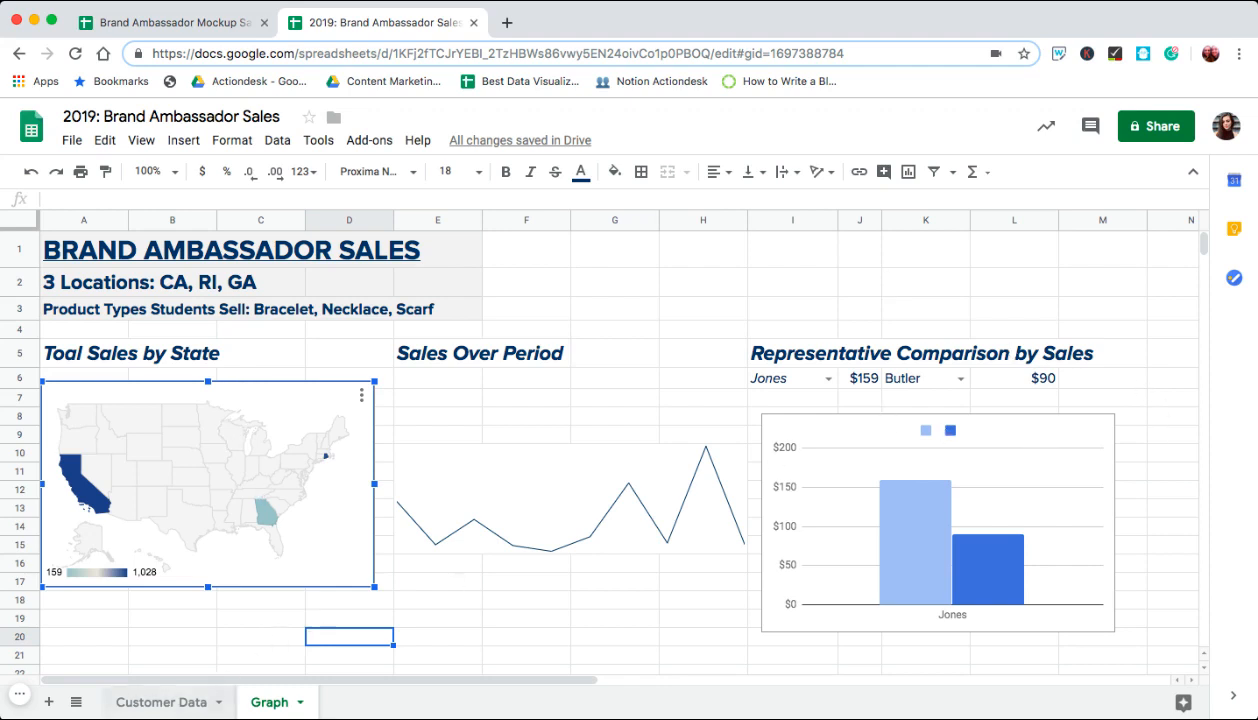
Review Customer Data products, rep names, dates, locations and earnings such as Jones's $450.
left_click(161, 701)
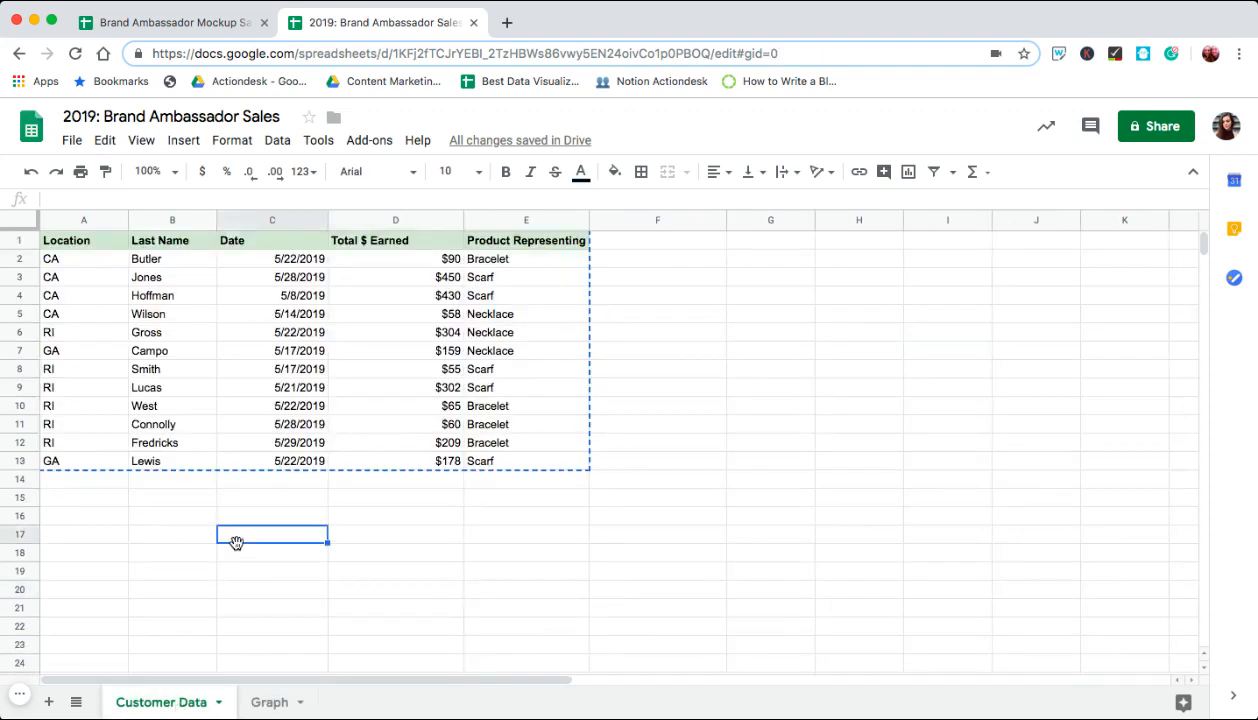
mouse_move(117, 501)
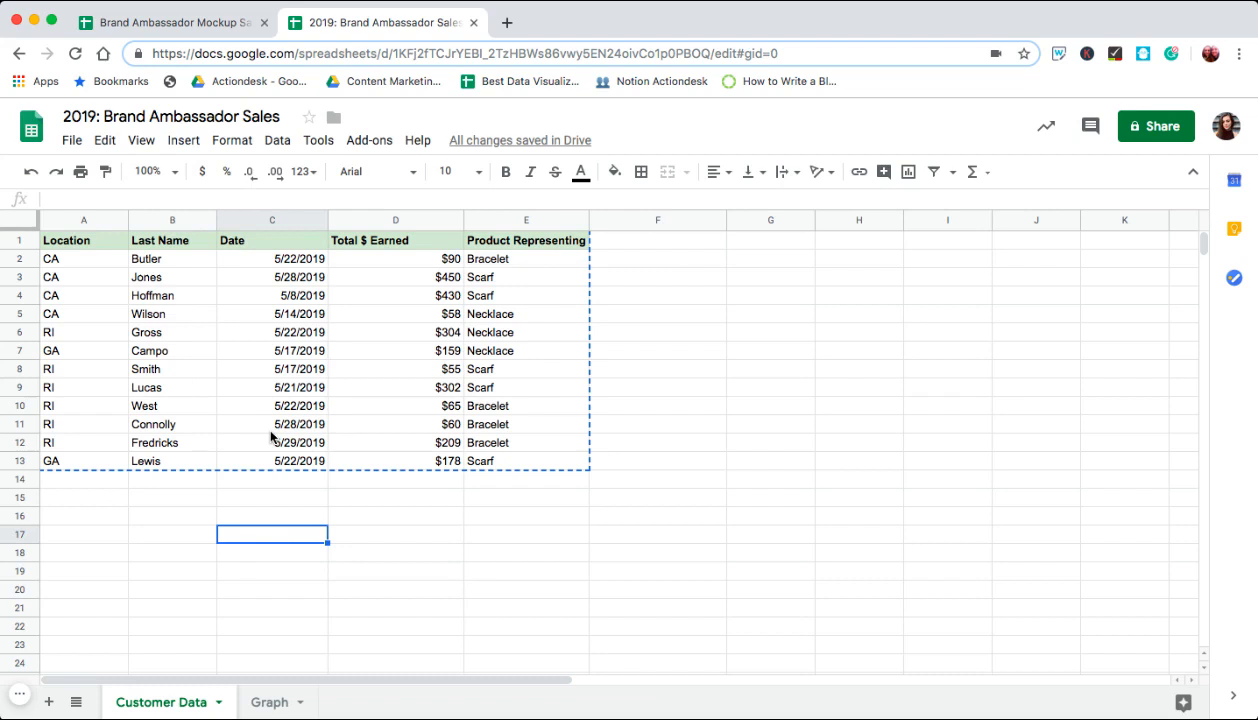
left_click(526, 331)
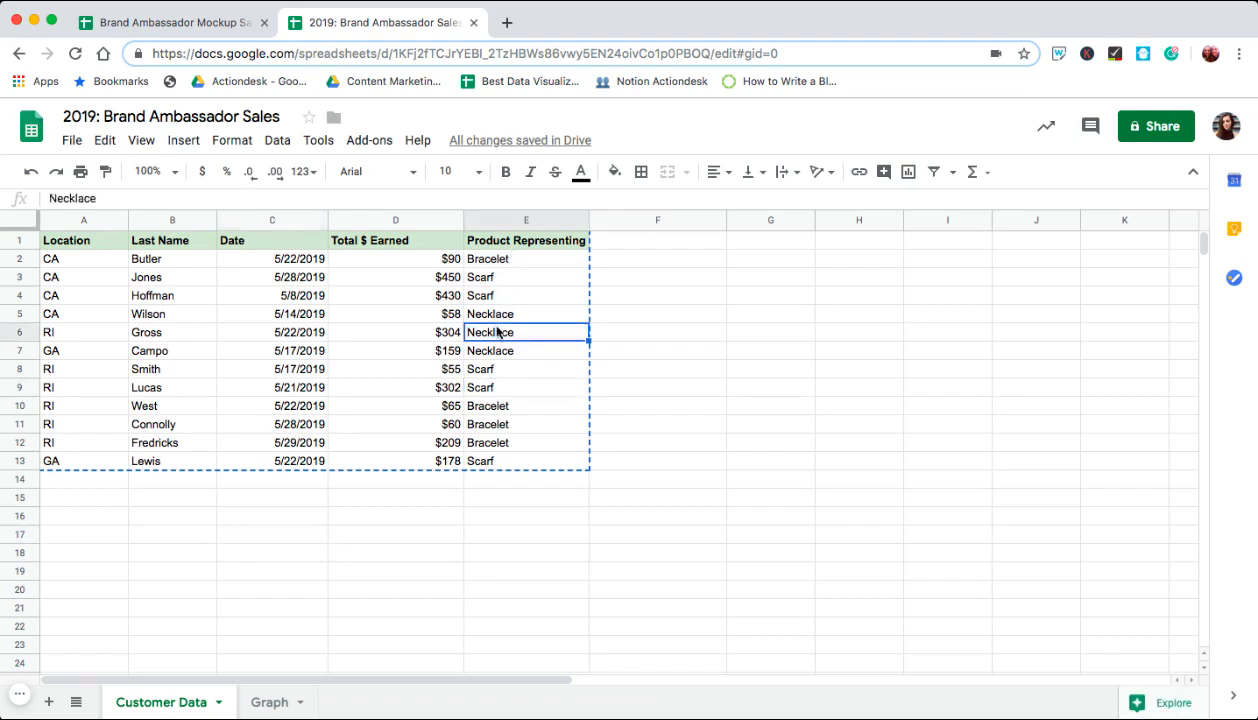
left_click(525, 369)
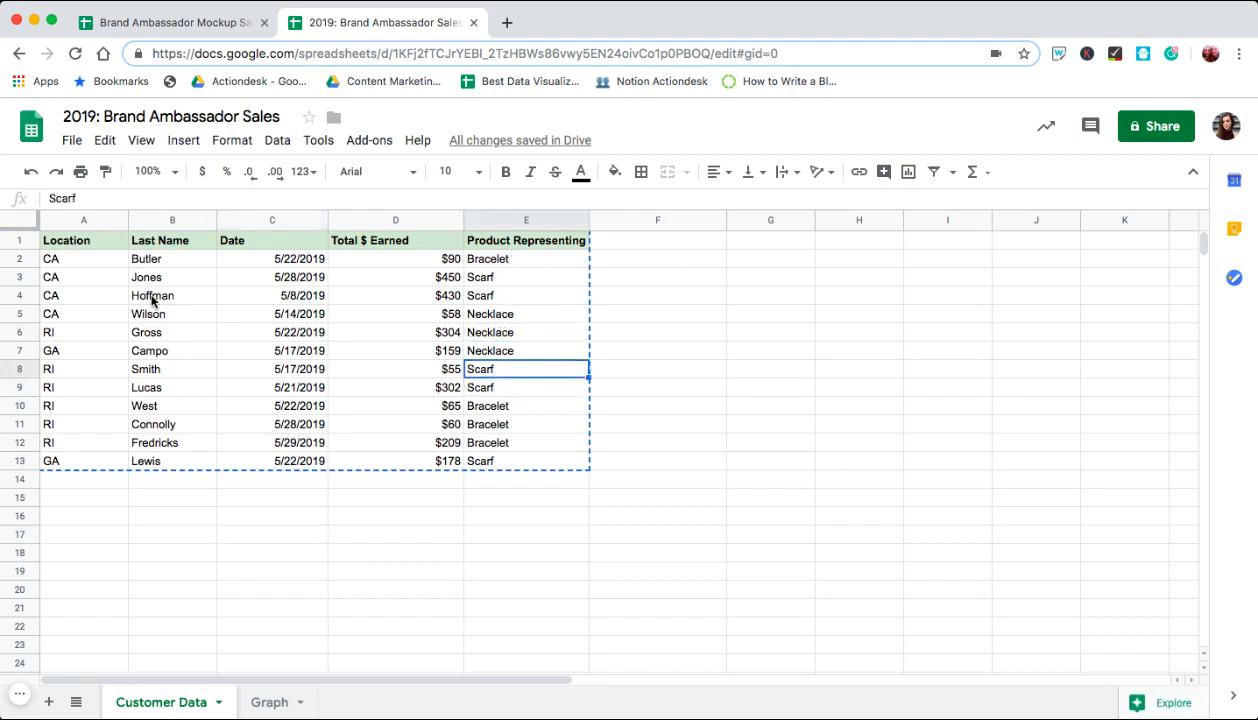
left_click(172, 350)
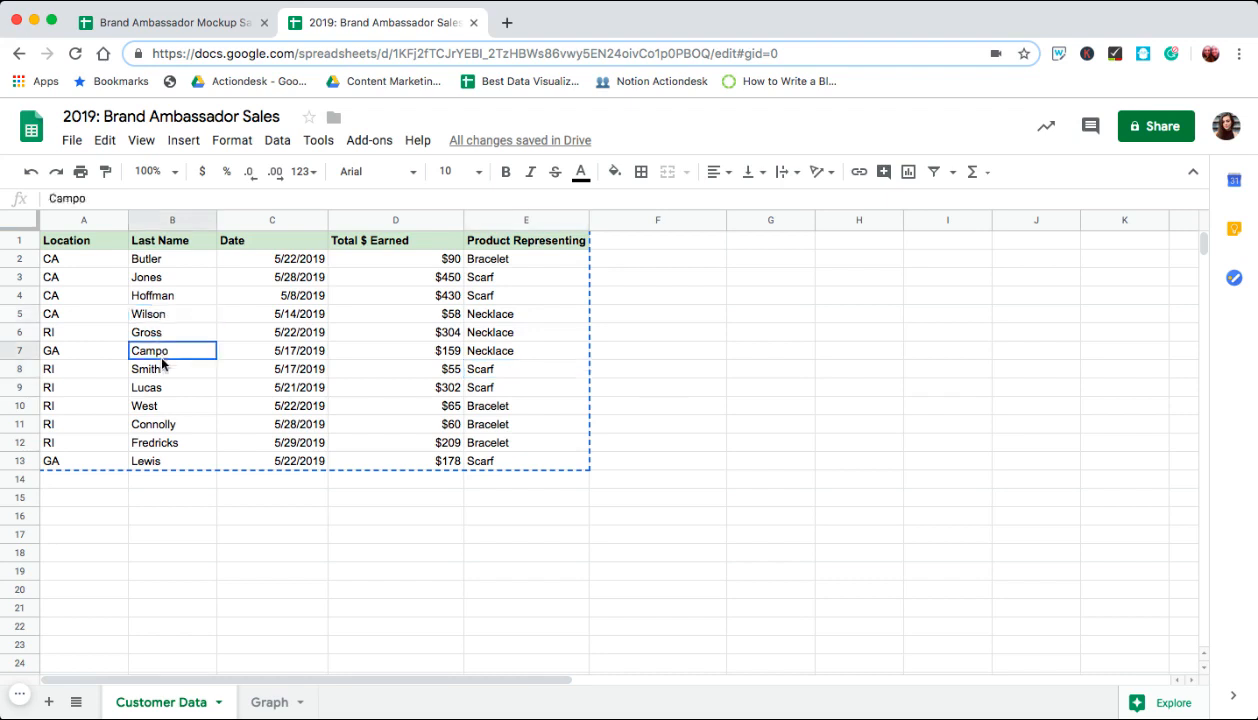
left_click(84, 295)
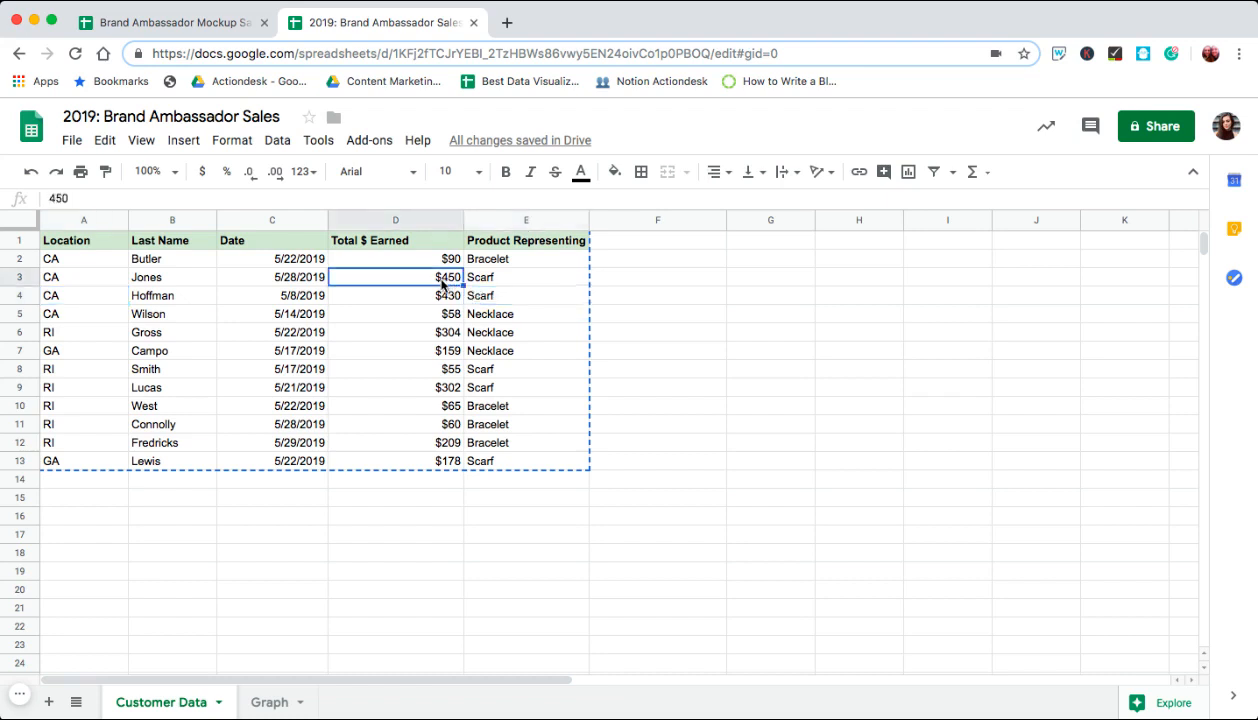
mouse_move(132, 318)
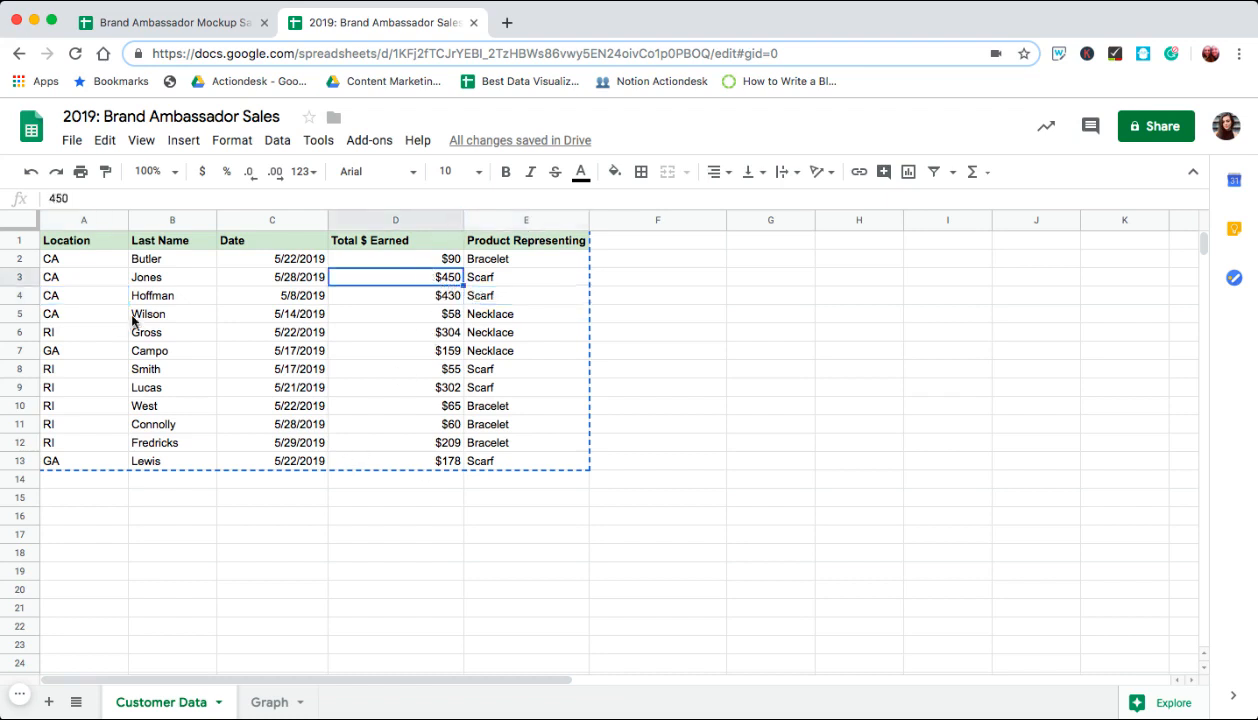
left_click(172, 313)
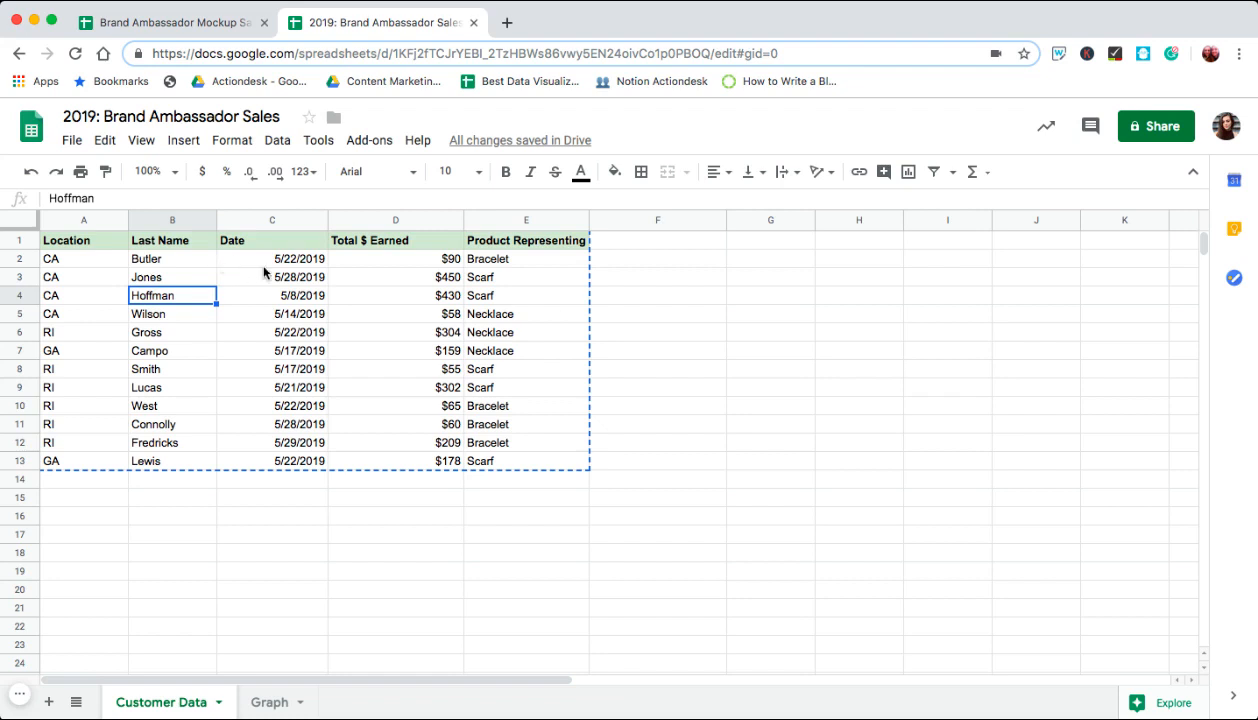
left_click(272, 258)
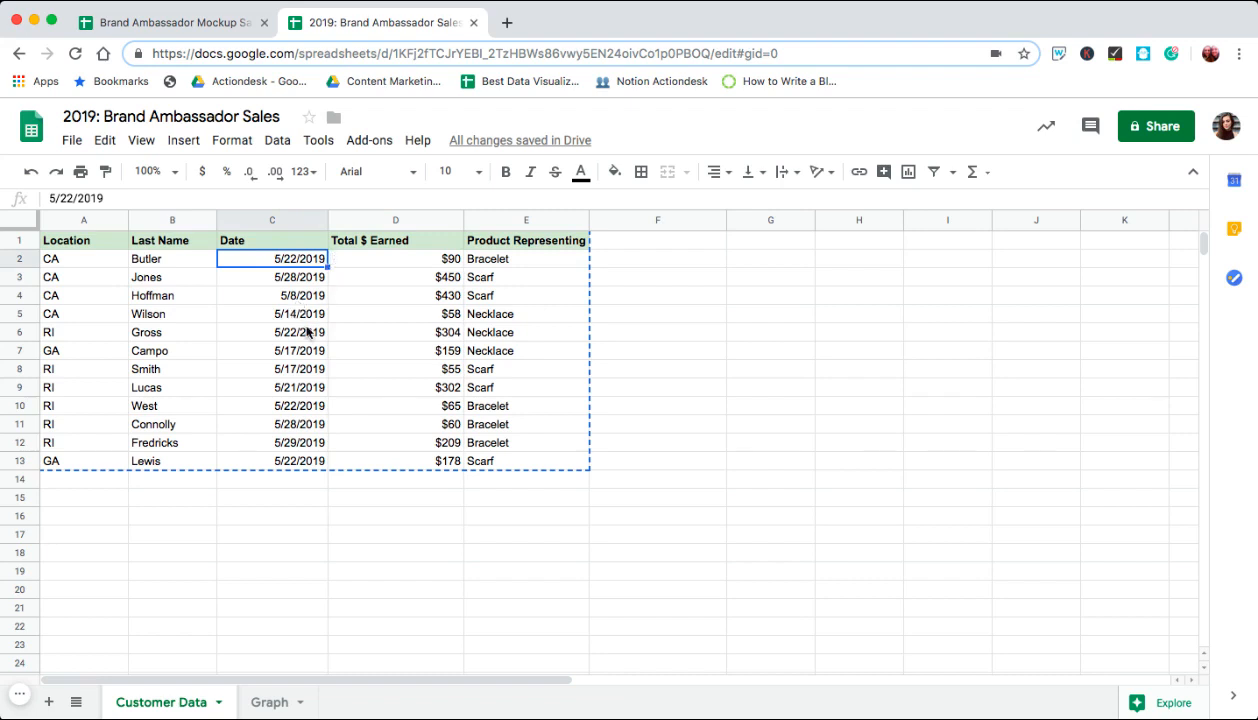
mouse_move(352, 393)
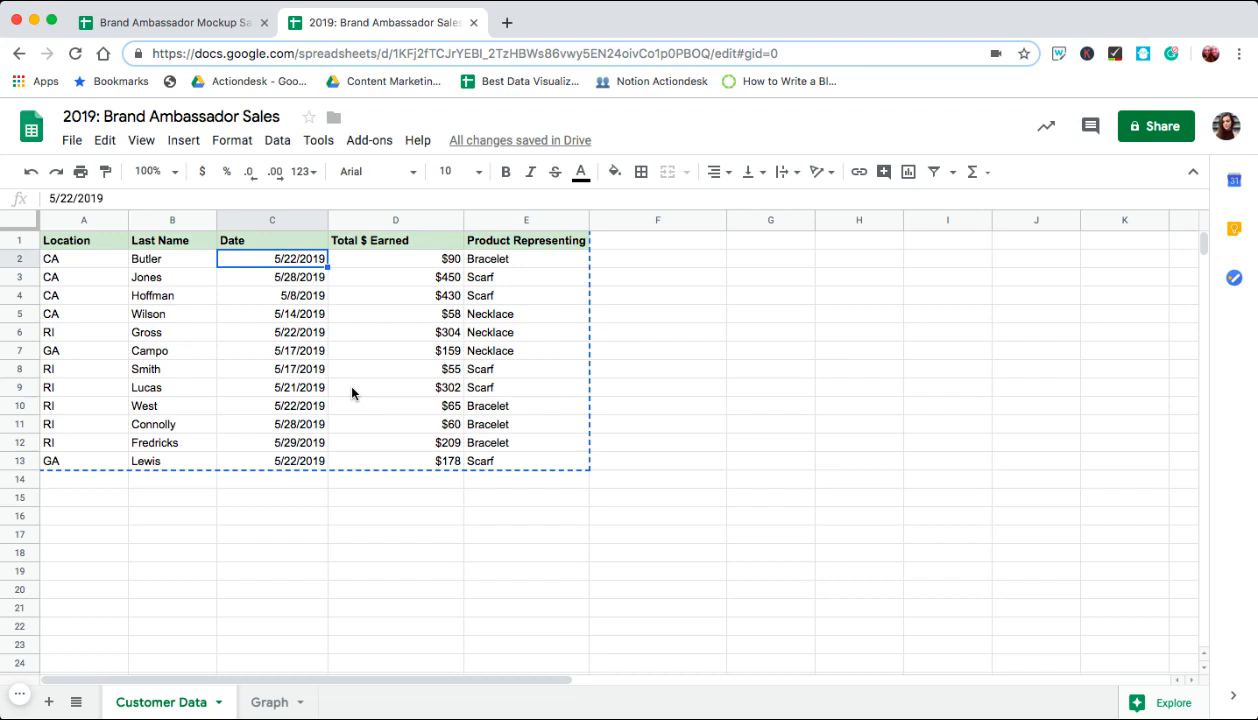
mouse_move(320, 443)
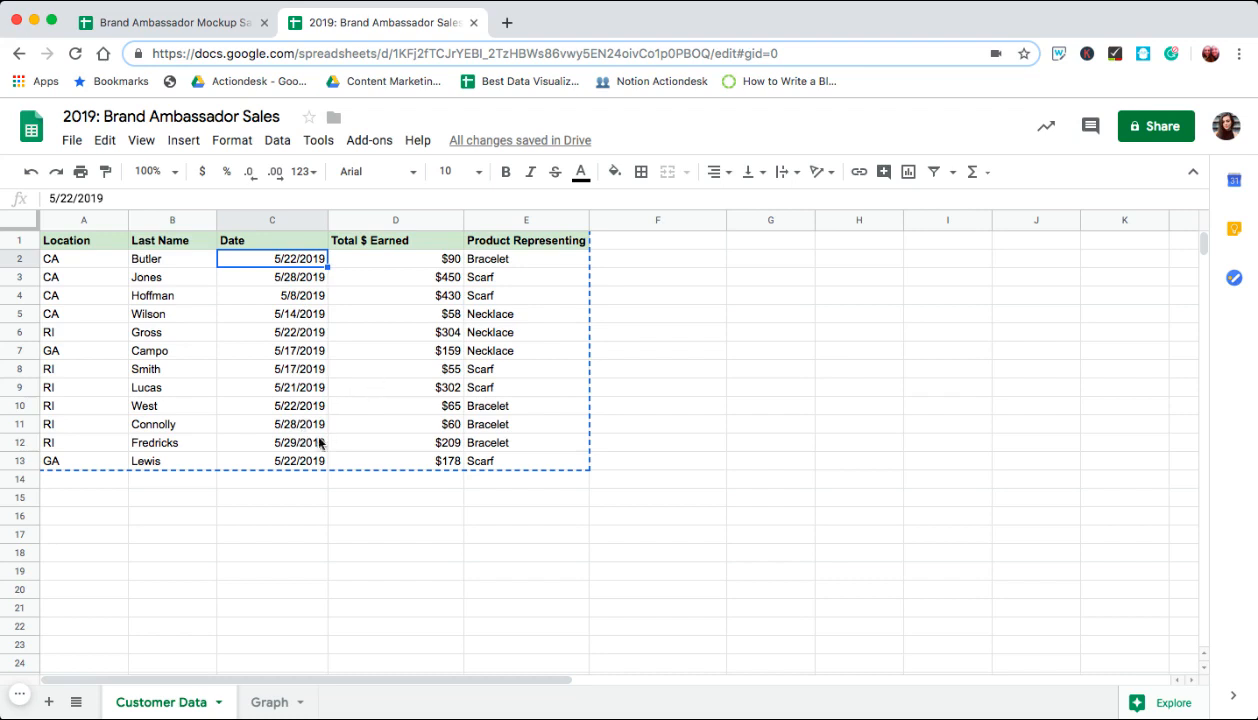
left_click(395, 350)
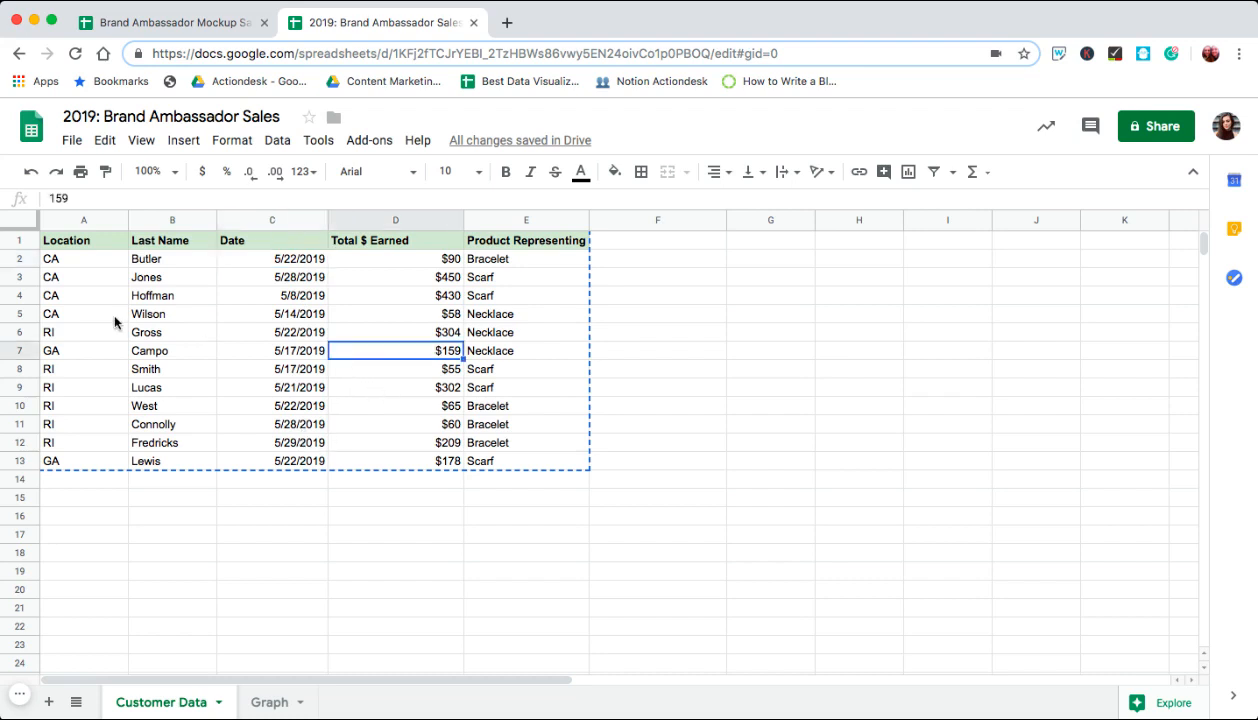
left_click(83, 313)
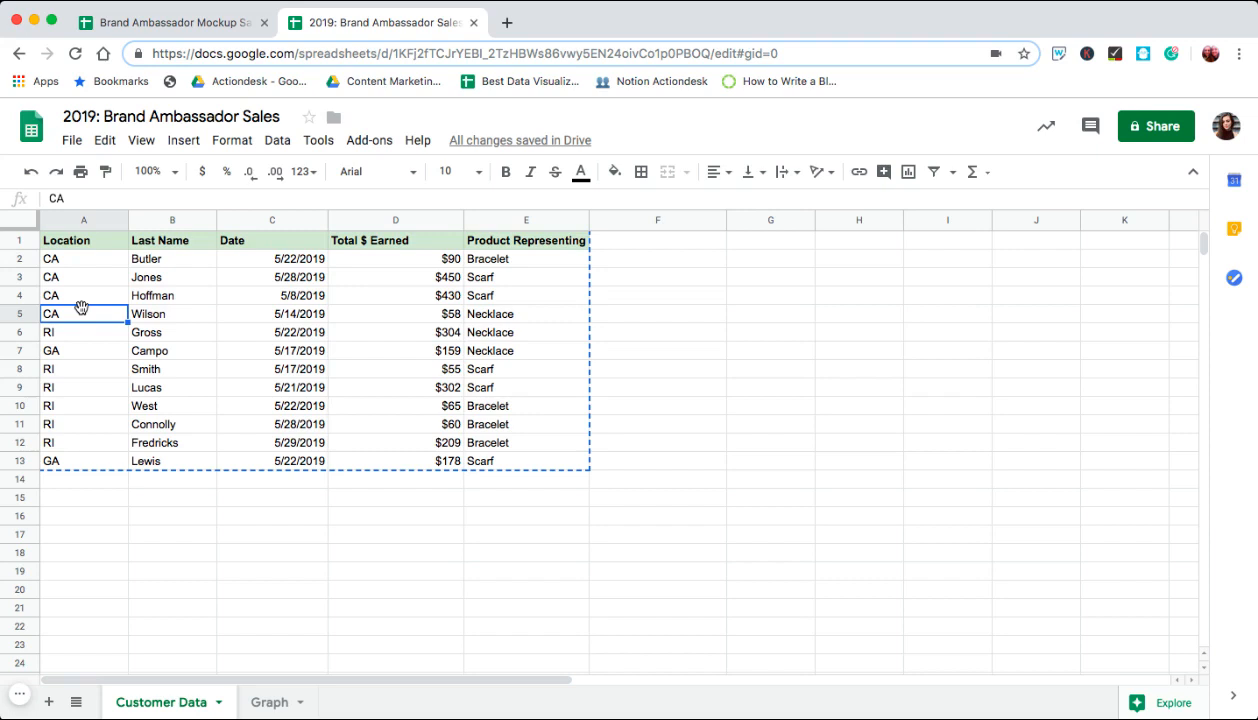
left_click(83, 295)
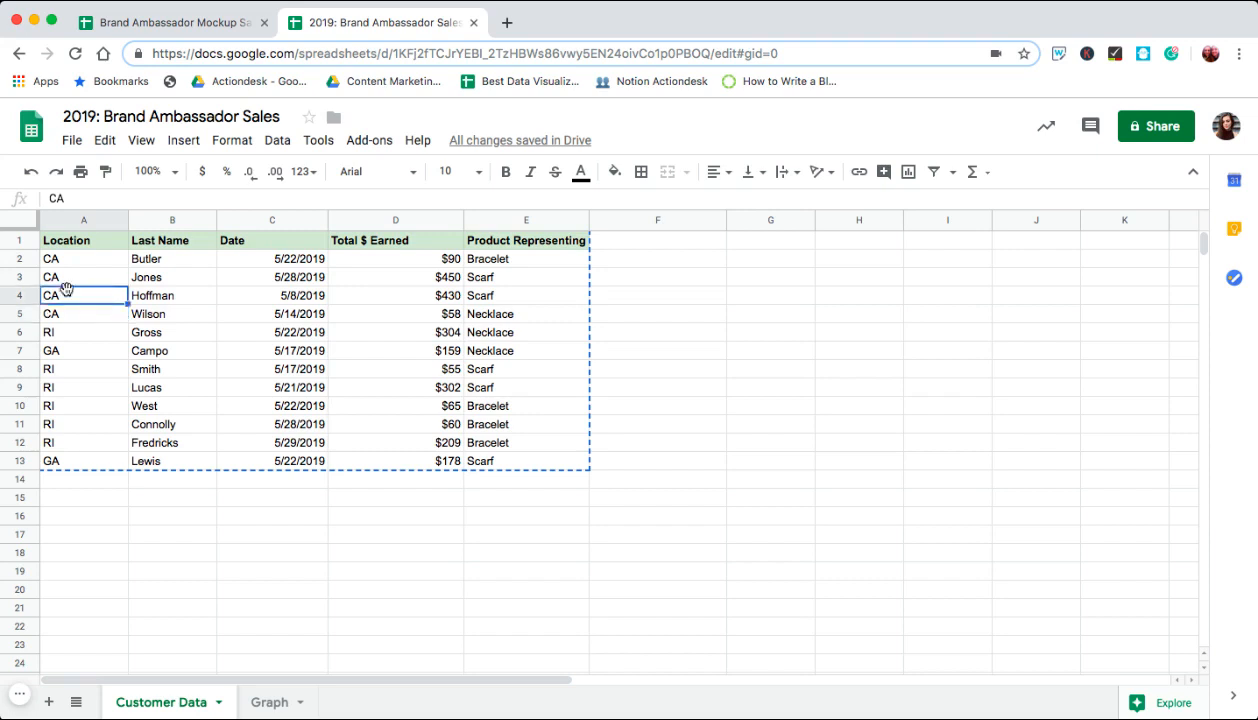
left_click(172, 442)
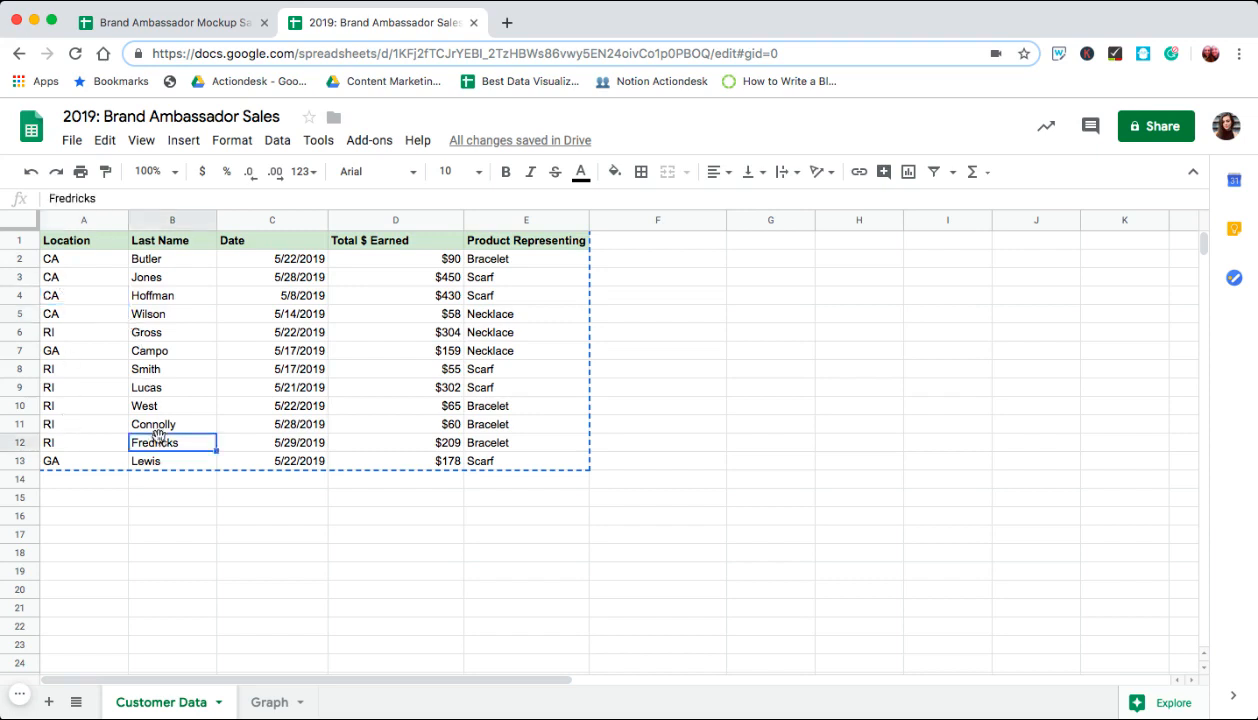
left_click(170, 22)
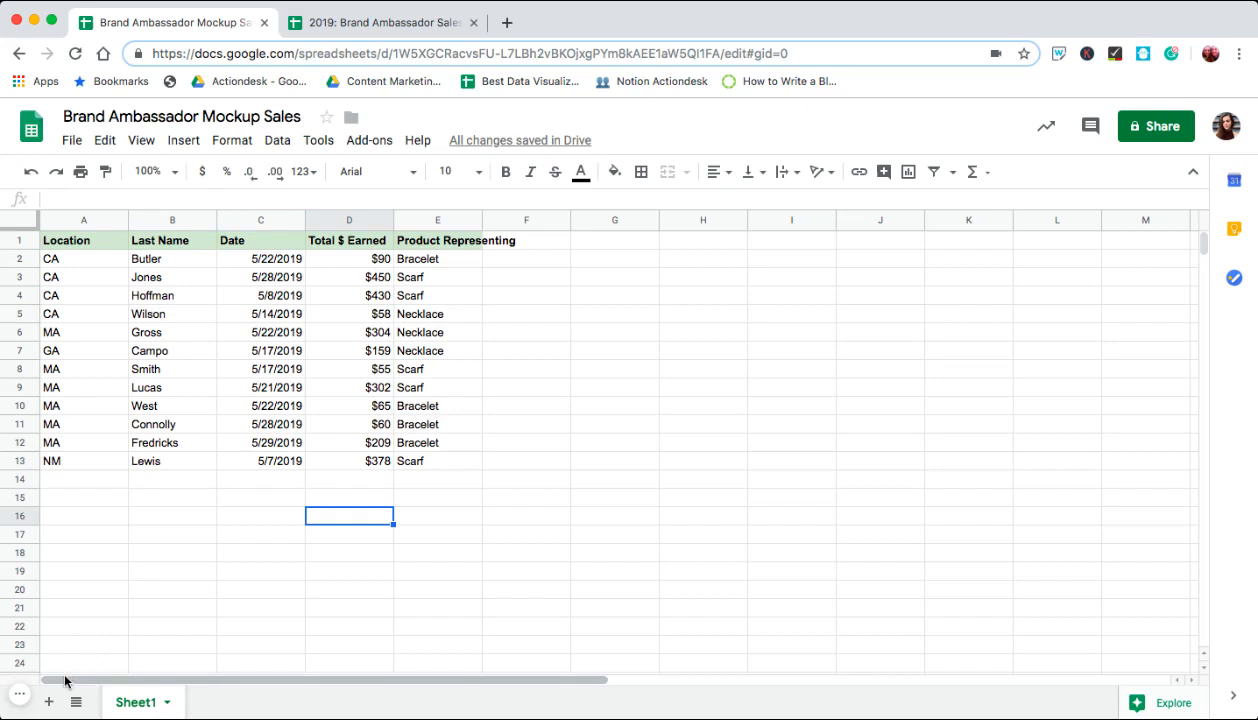
mouse_move(48, 701)
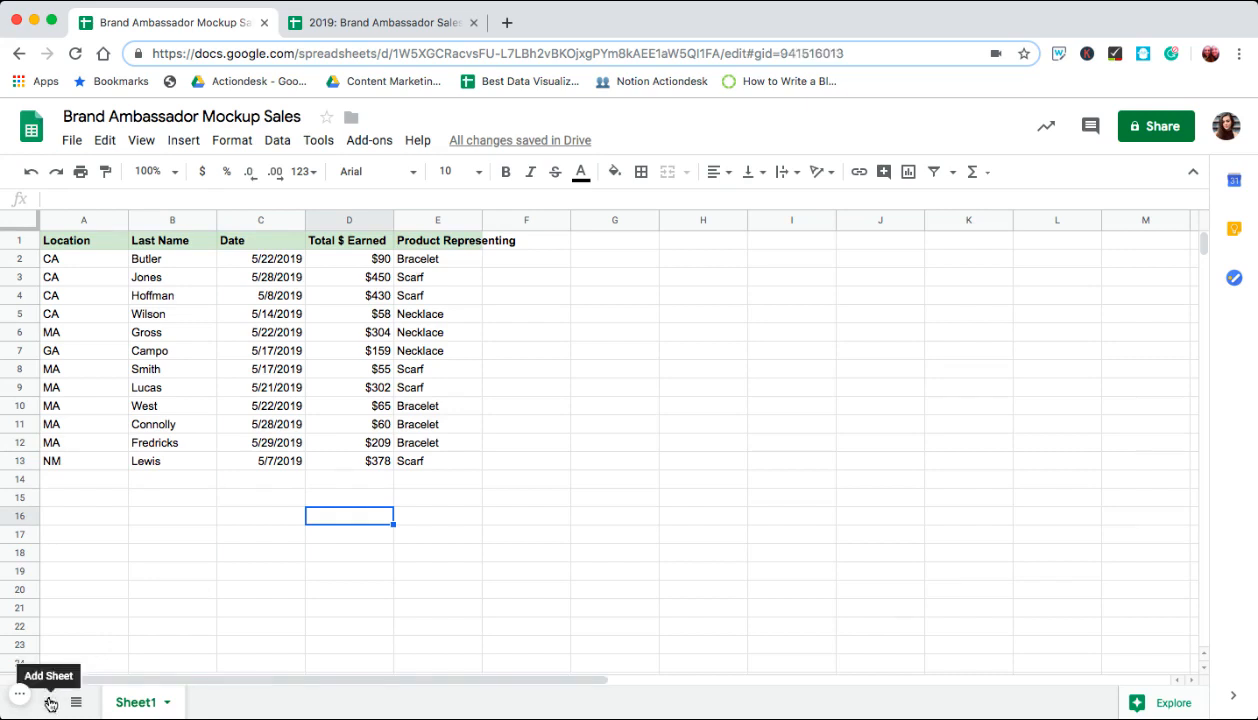
Add a sheet named 'Dashboard' and return to the Sheet1 sales data.
left_click(49, 701)
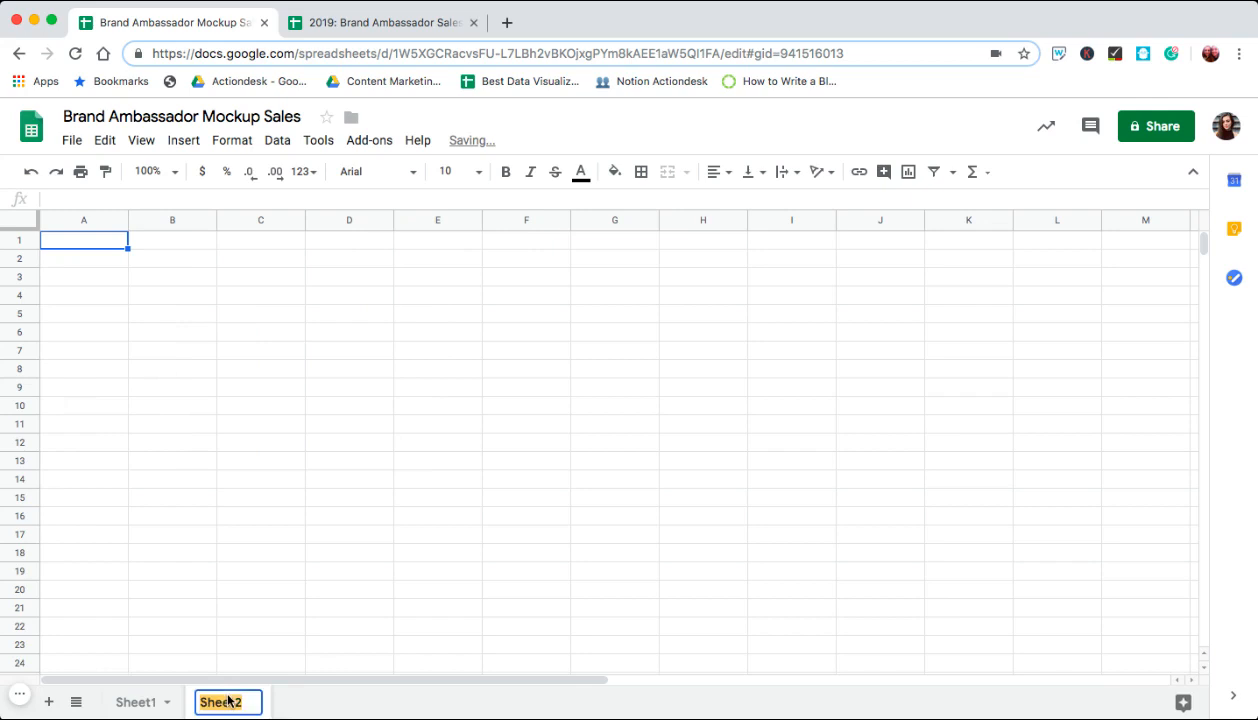
type("Dashboard")
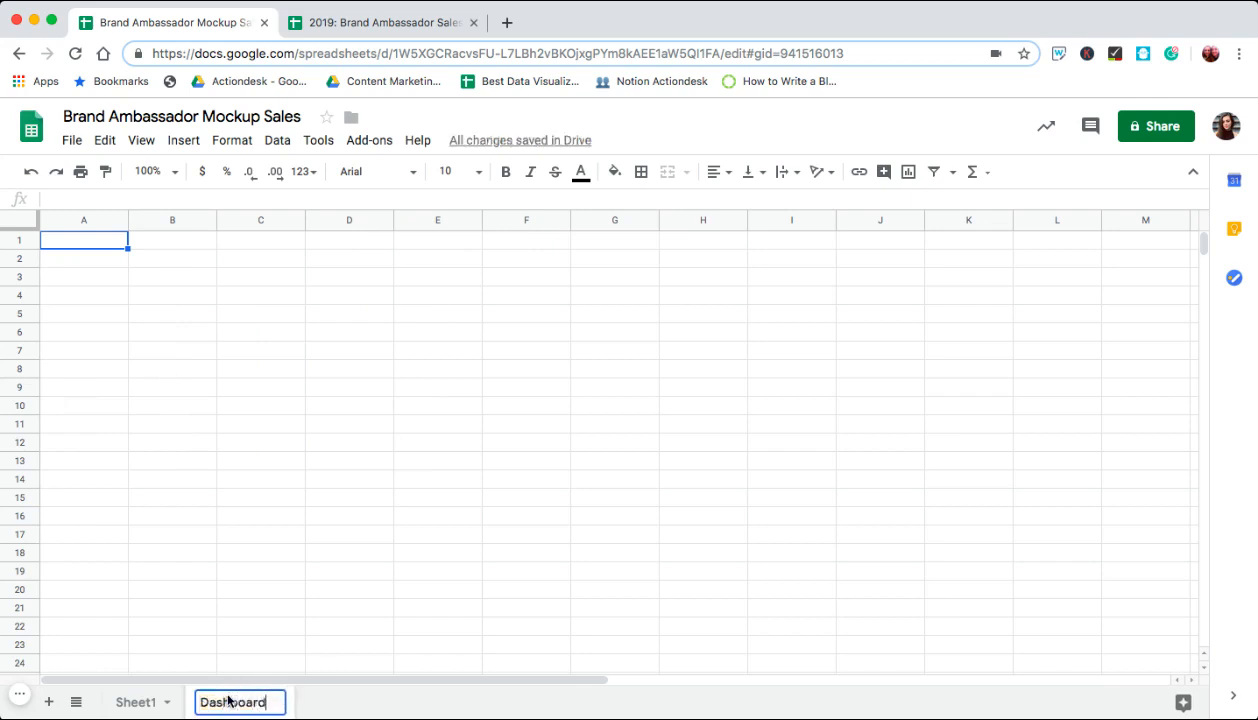
left_click(141, 140)
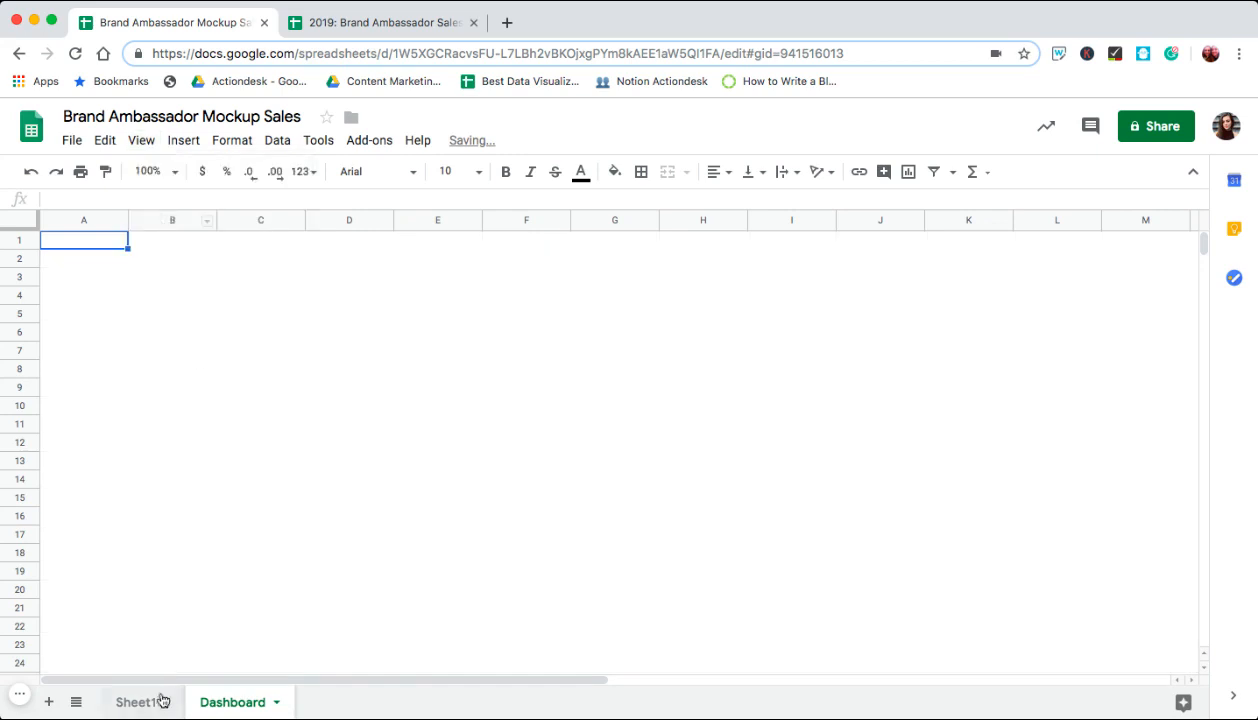
left_click(136, 701)
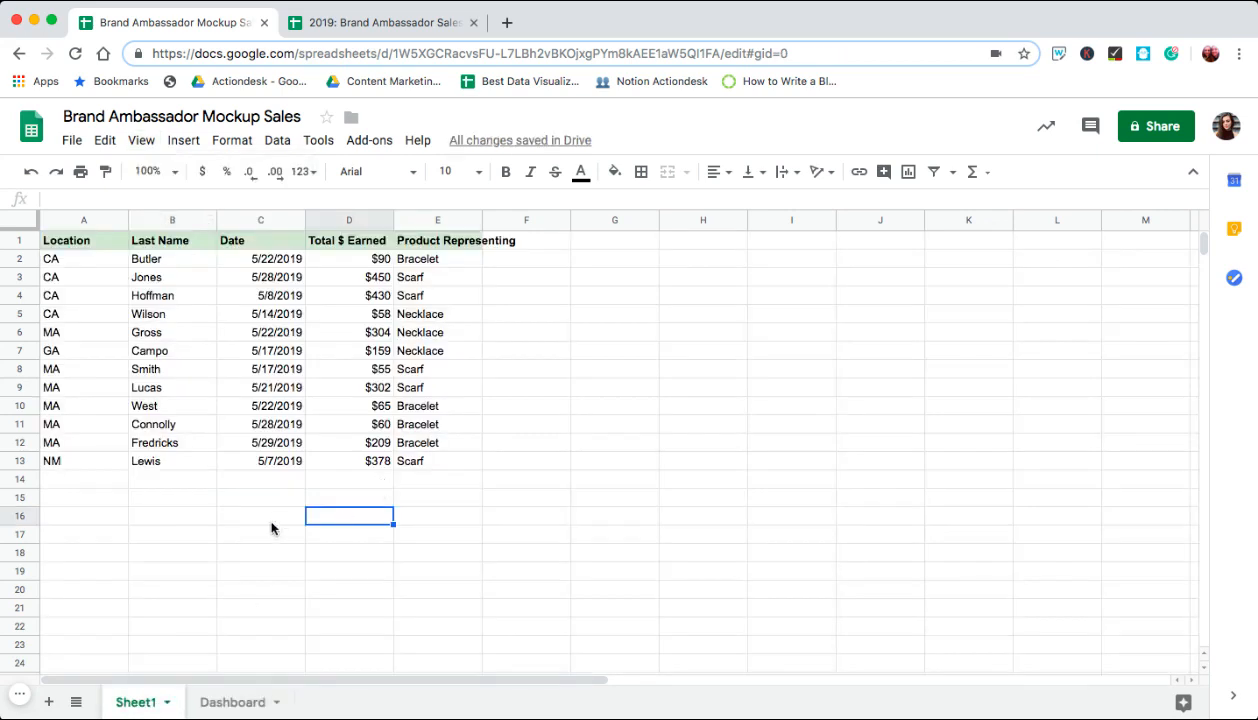
left_click(83, 313)
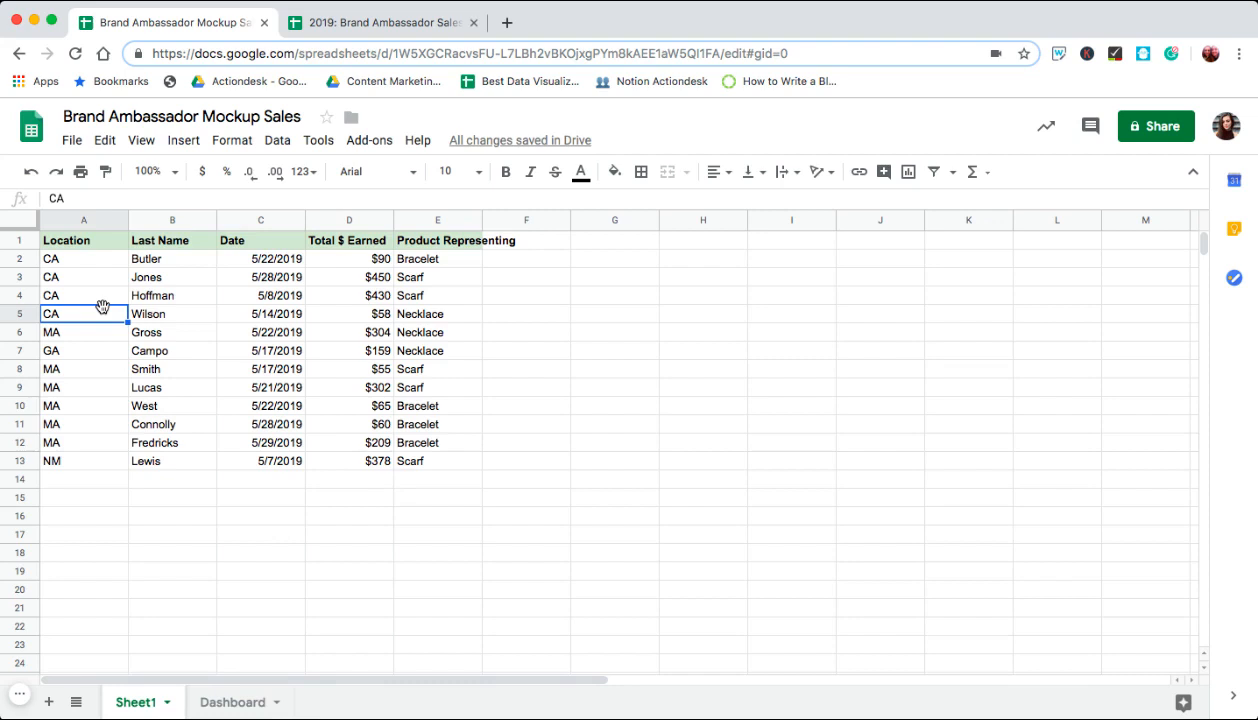
Check California on the Graph sheet's map, then return to the Mockup Sales data.
left_click(380, 22)
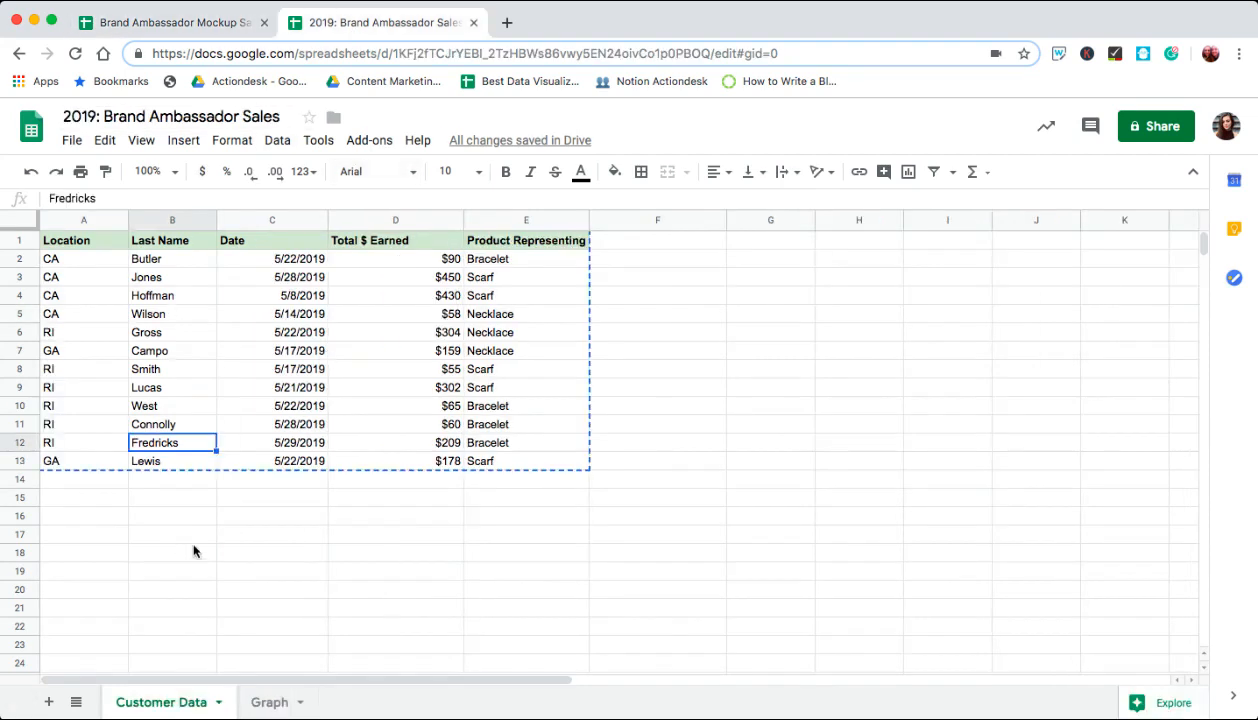
left_click(270, 702)
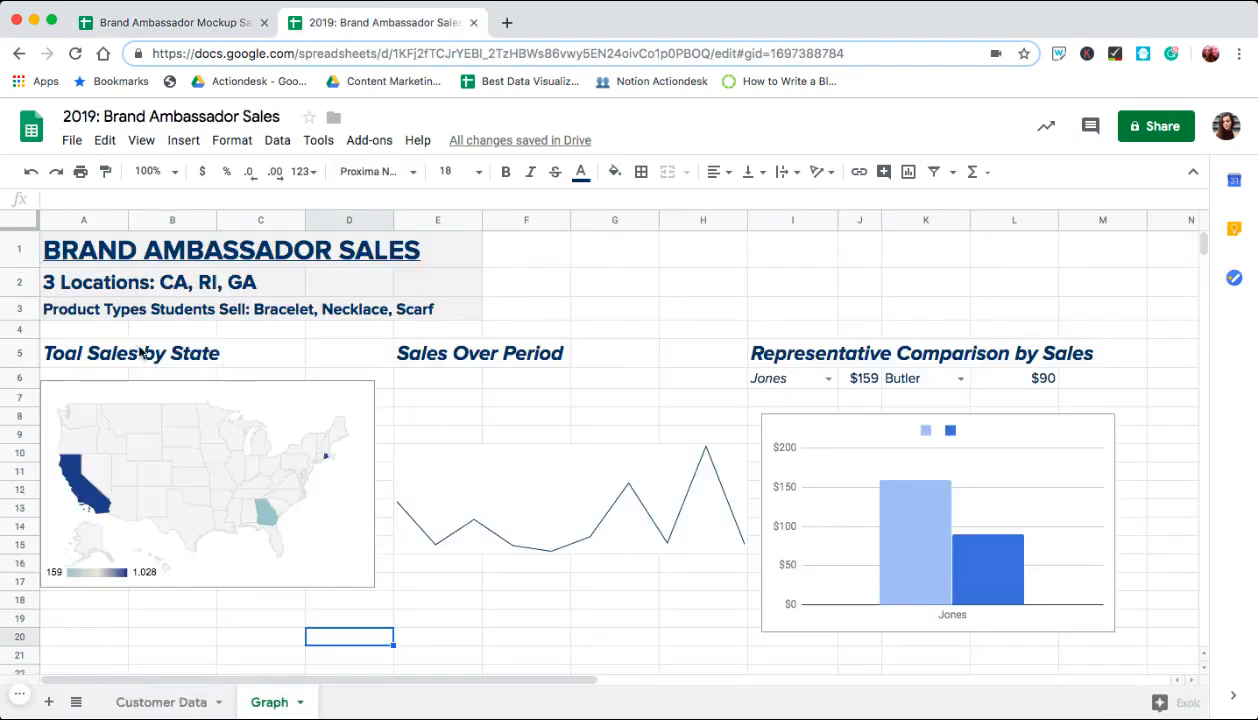
left_click(85, 490)
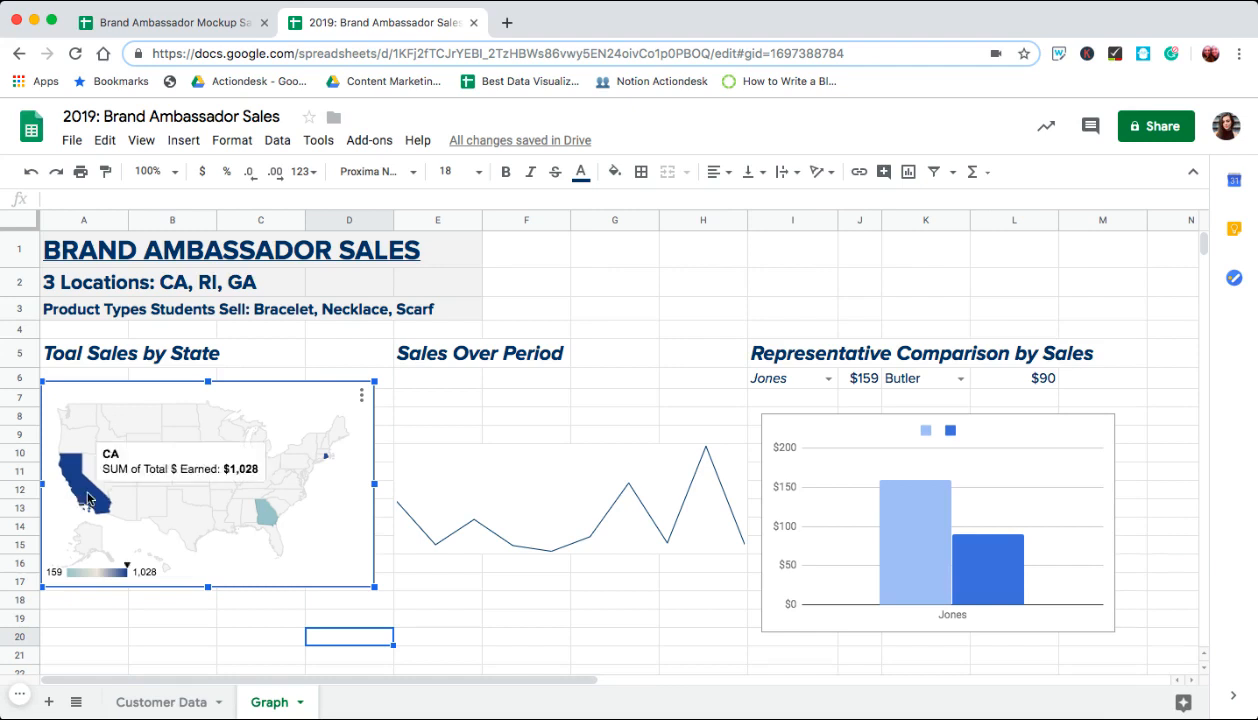
mouse_move(325, 462)
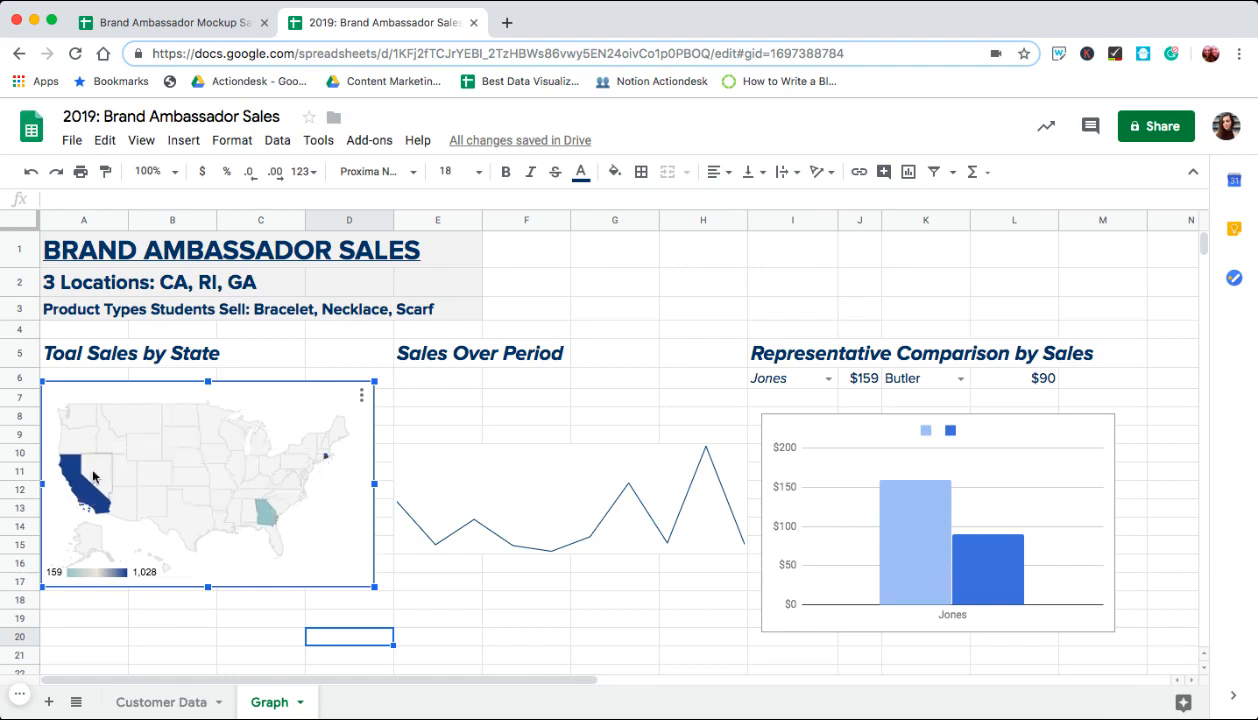
left_click(161, 701)
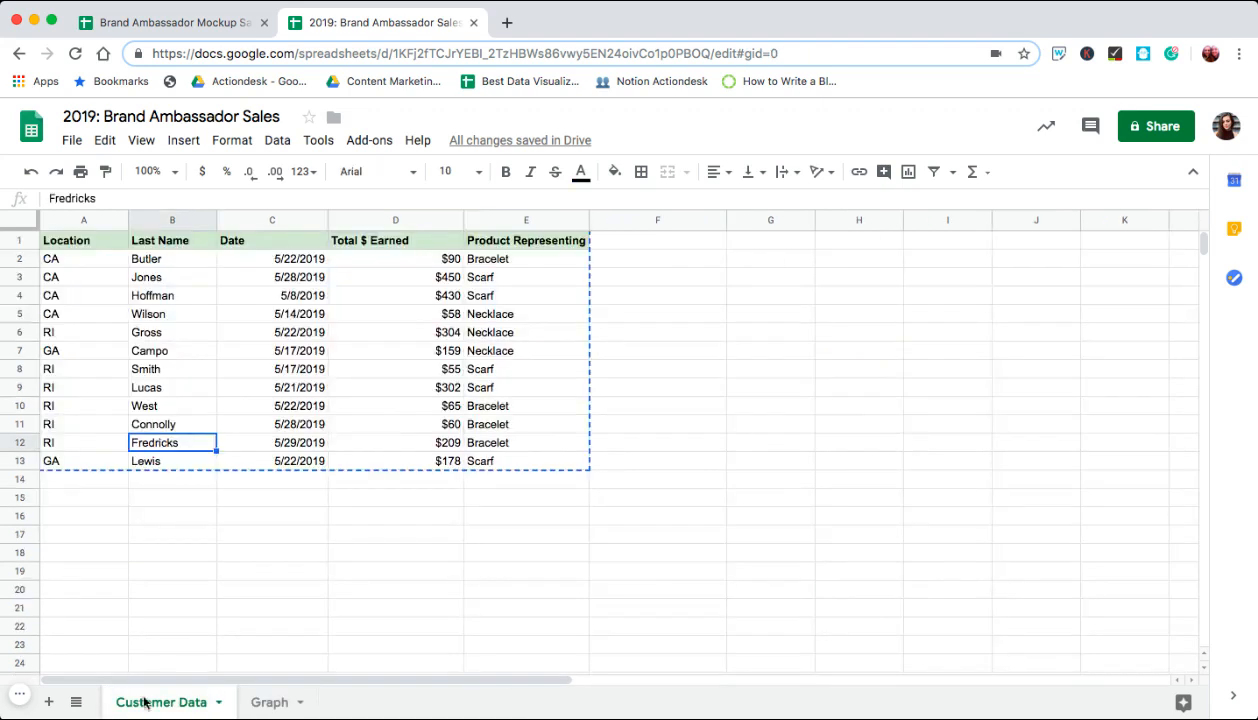
left_click(170, 22)
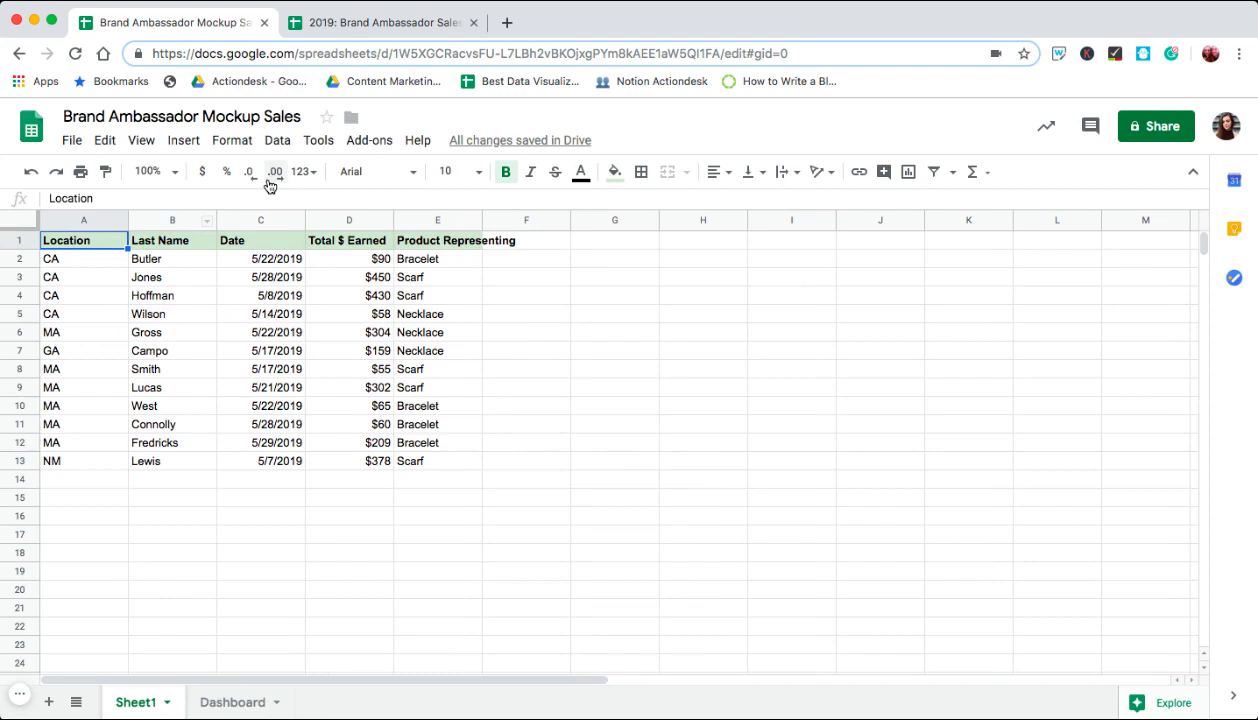
Create a pivot table from Sheet1!A1:E summing Total $ Earned by Location, totals hidden.
left_click(277, 140)
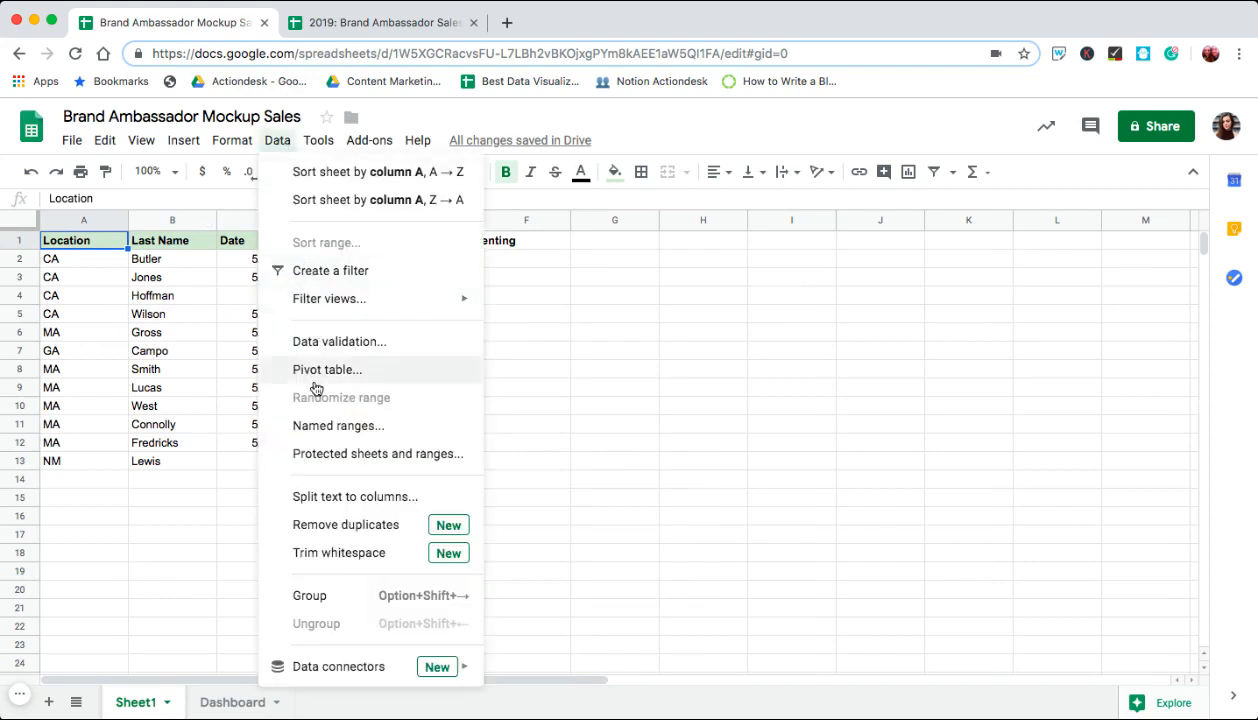
left_click(327, 369)
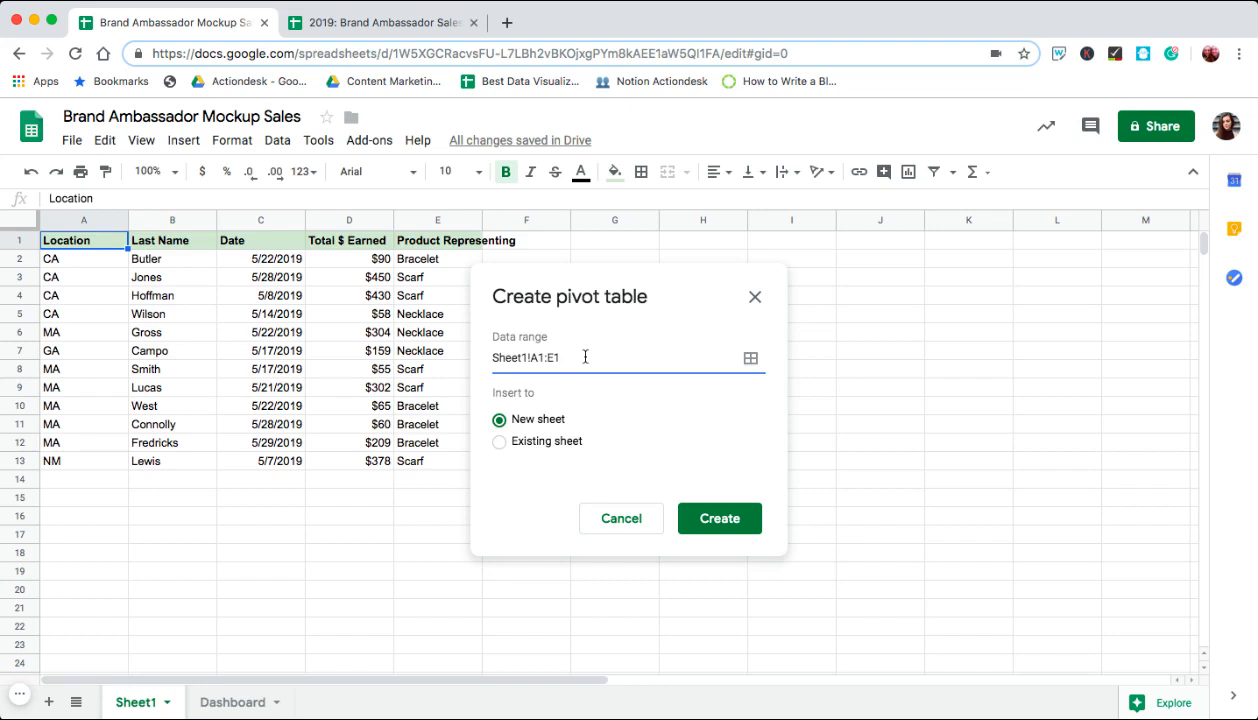
key("Backspace")
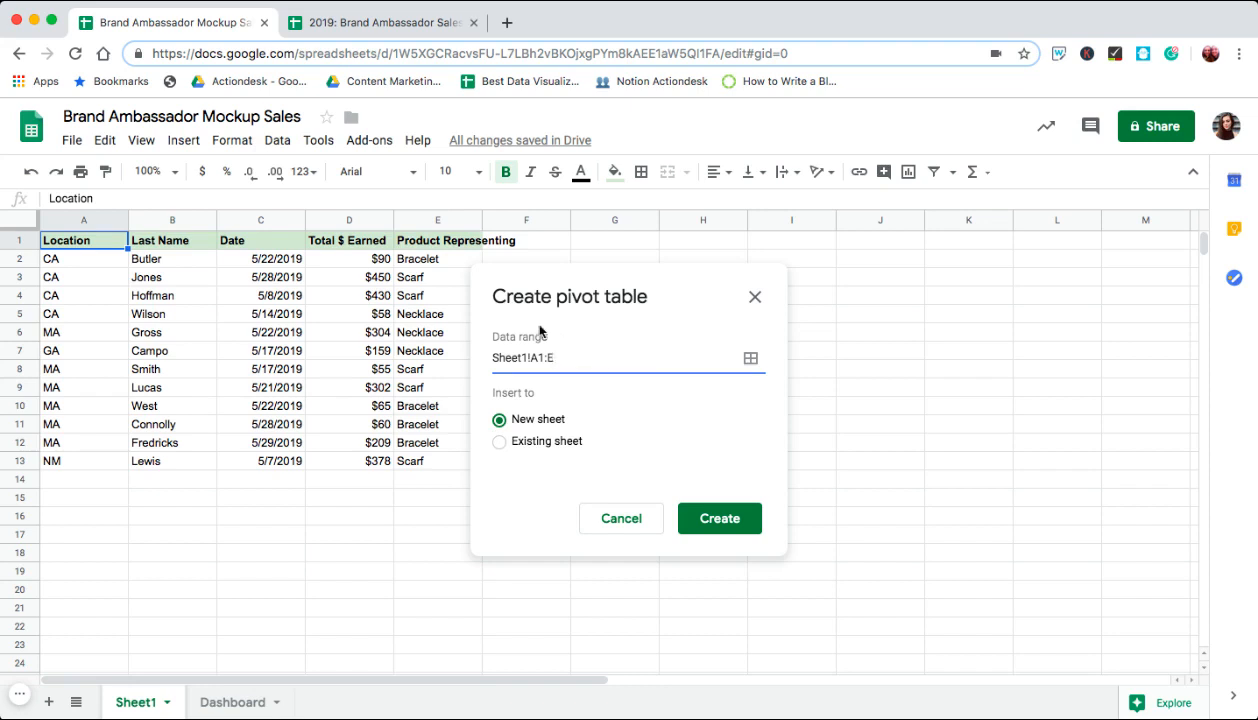
mouse_move(47, 487)
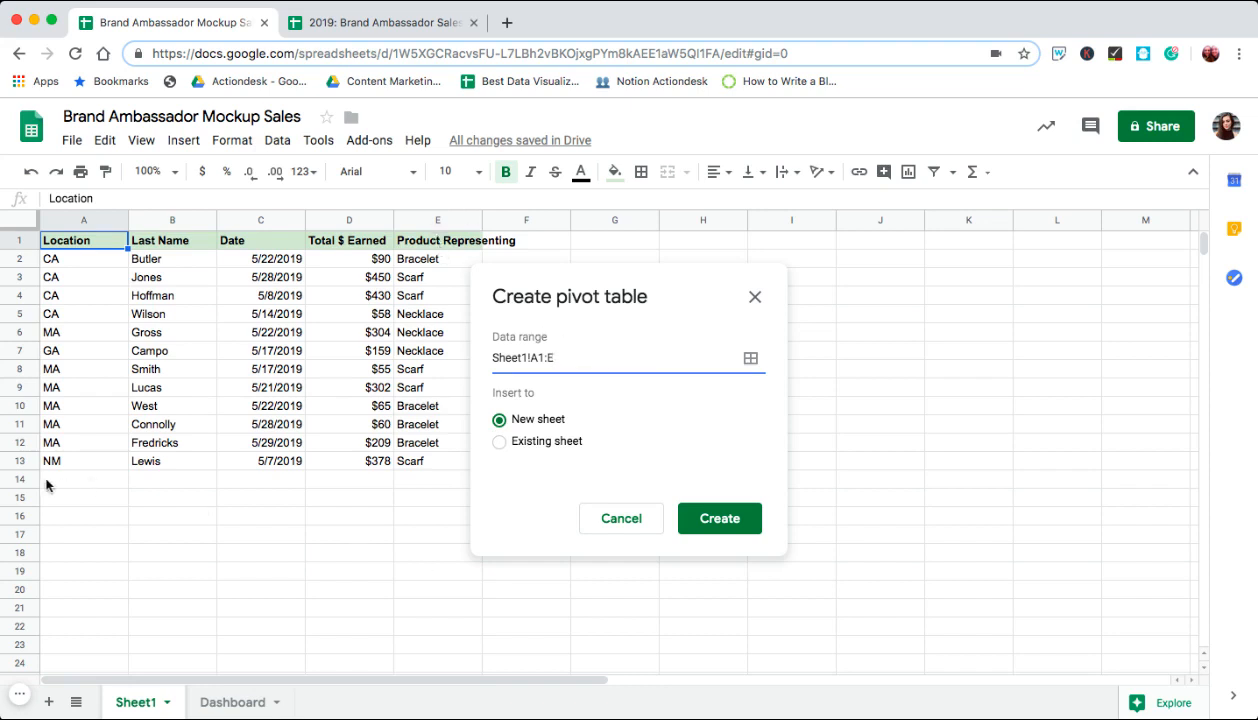
mouse_move(179, 546)
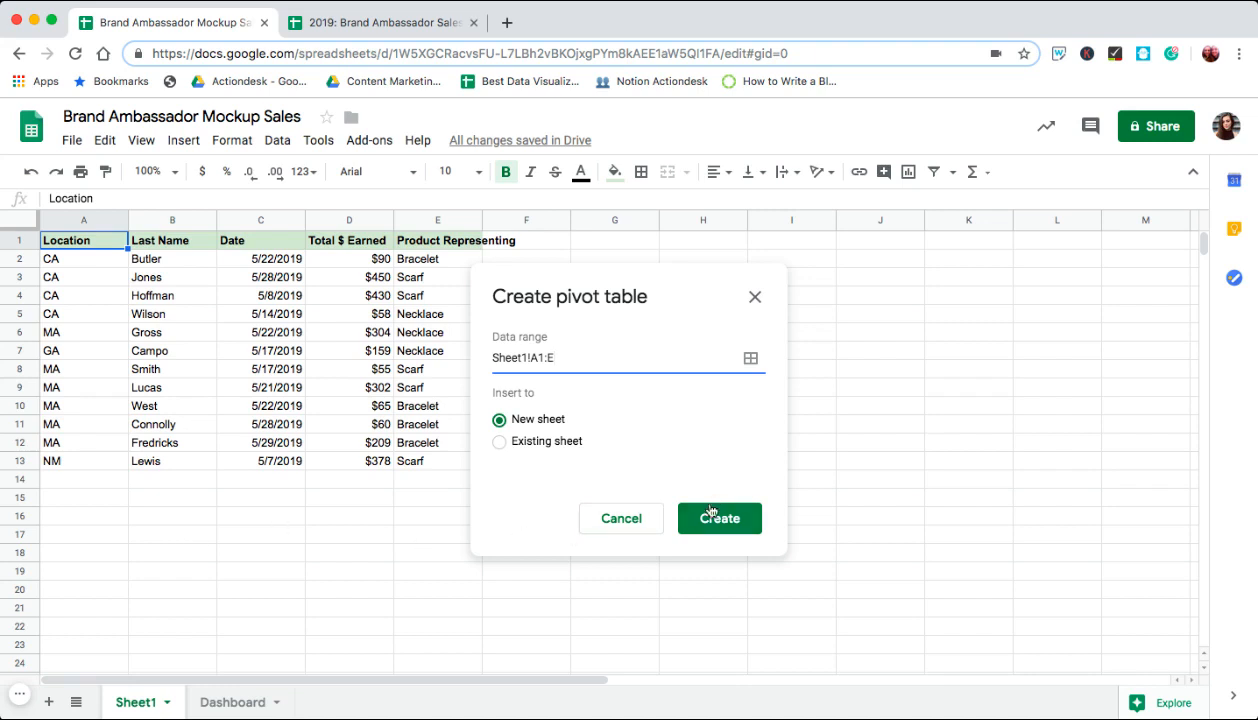
left_click(719, 518)
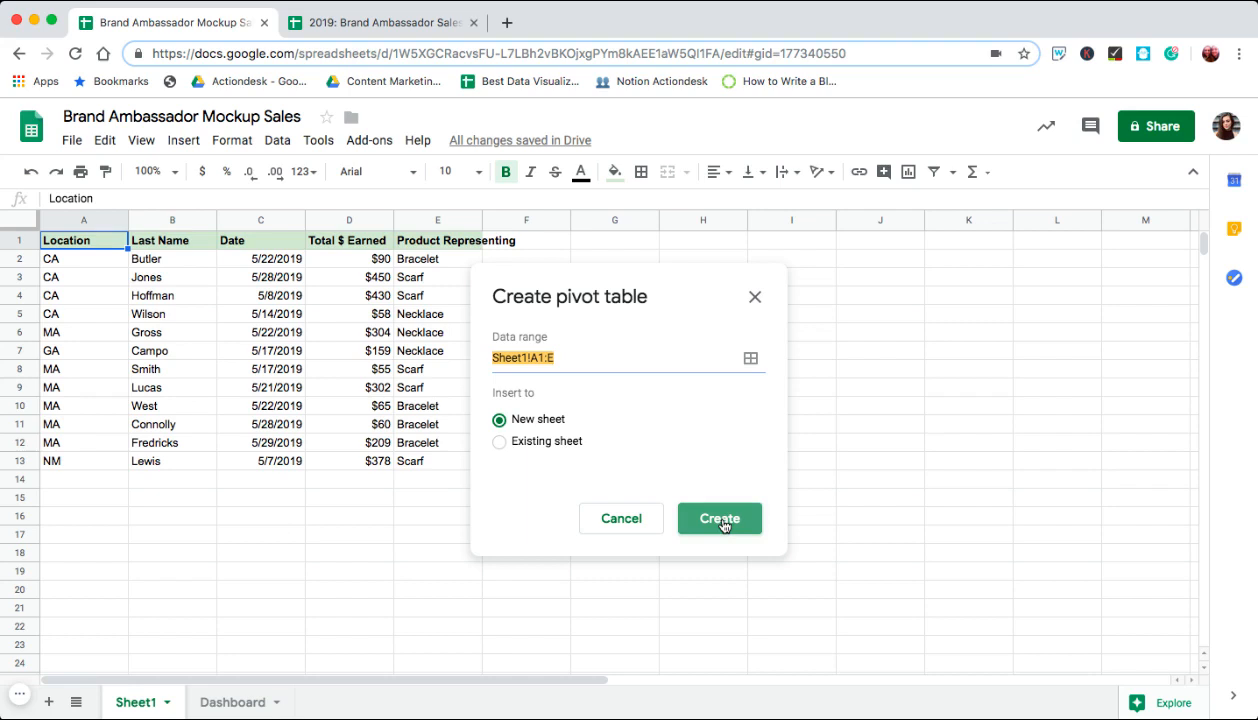
left_click(718, 518)
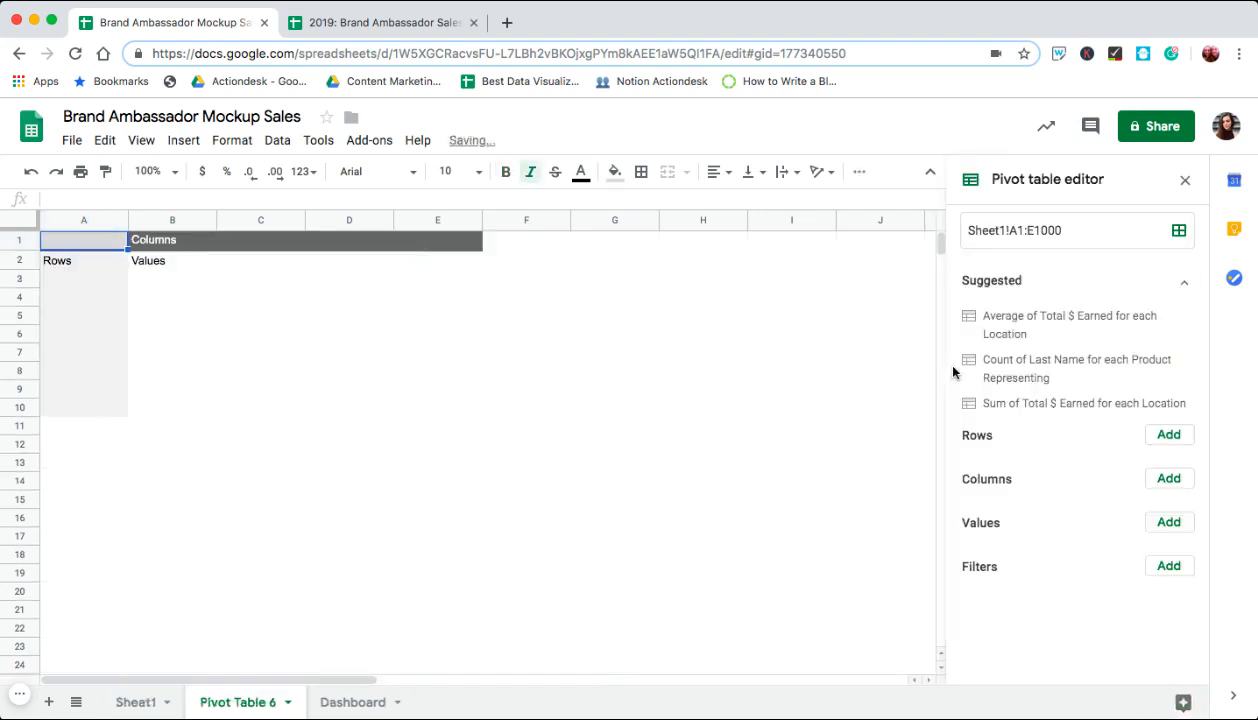
left_click(1168, 522)
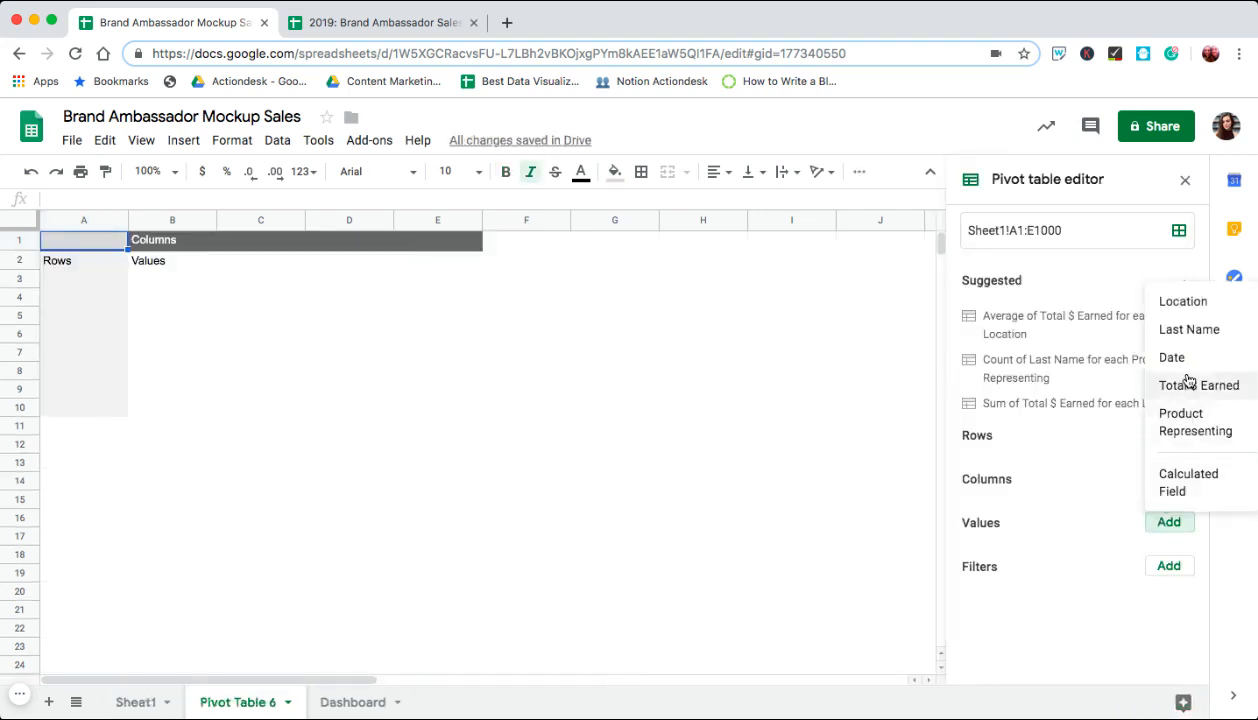
left_click(1198, 385)
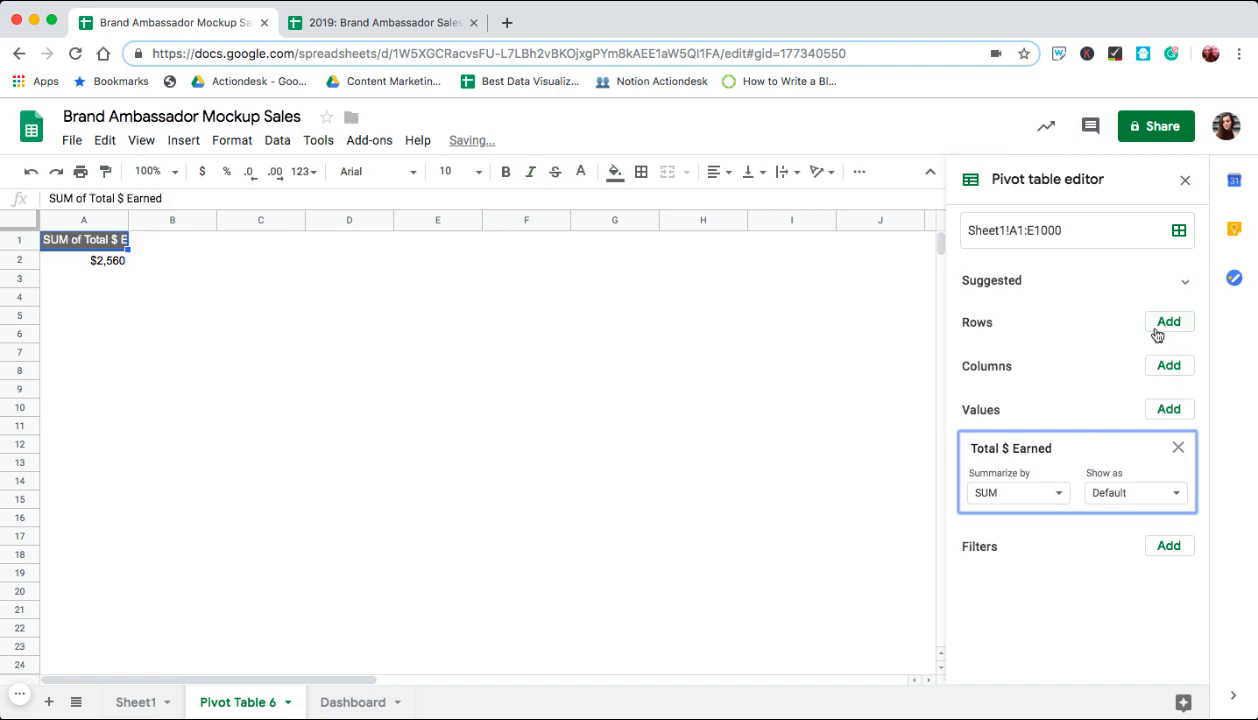
left_click(1168, 321)
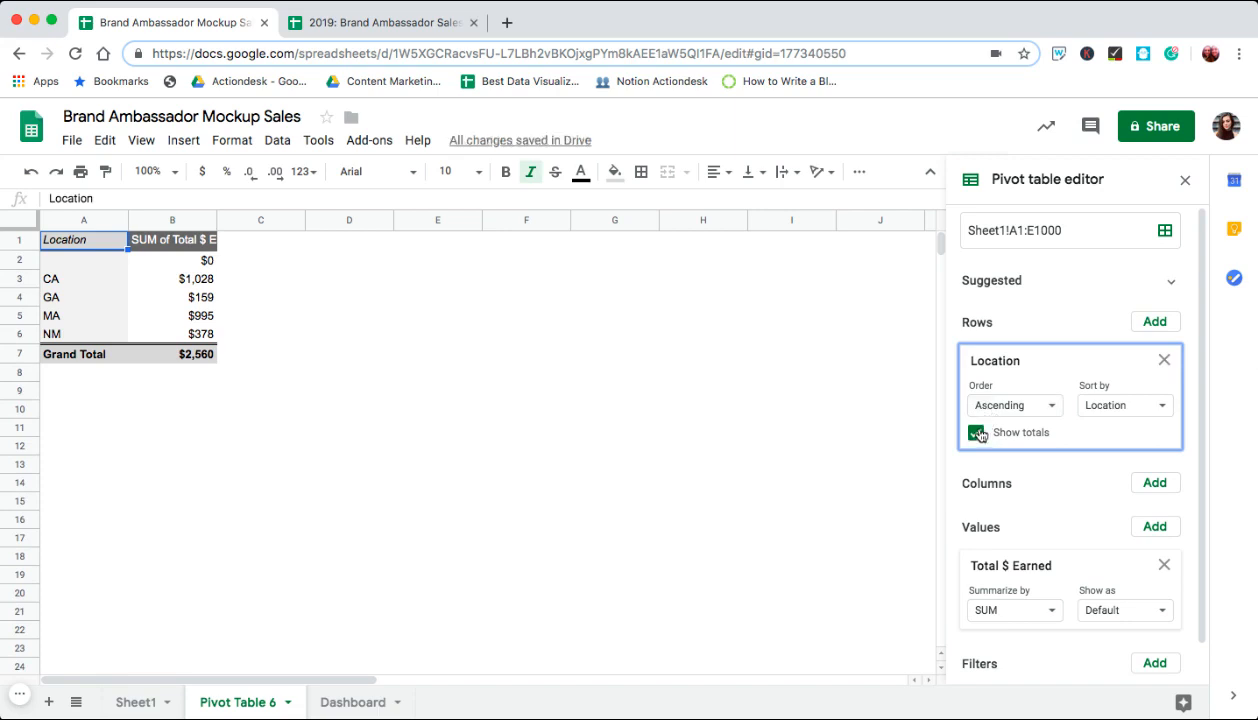
left_click(977, 432)
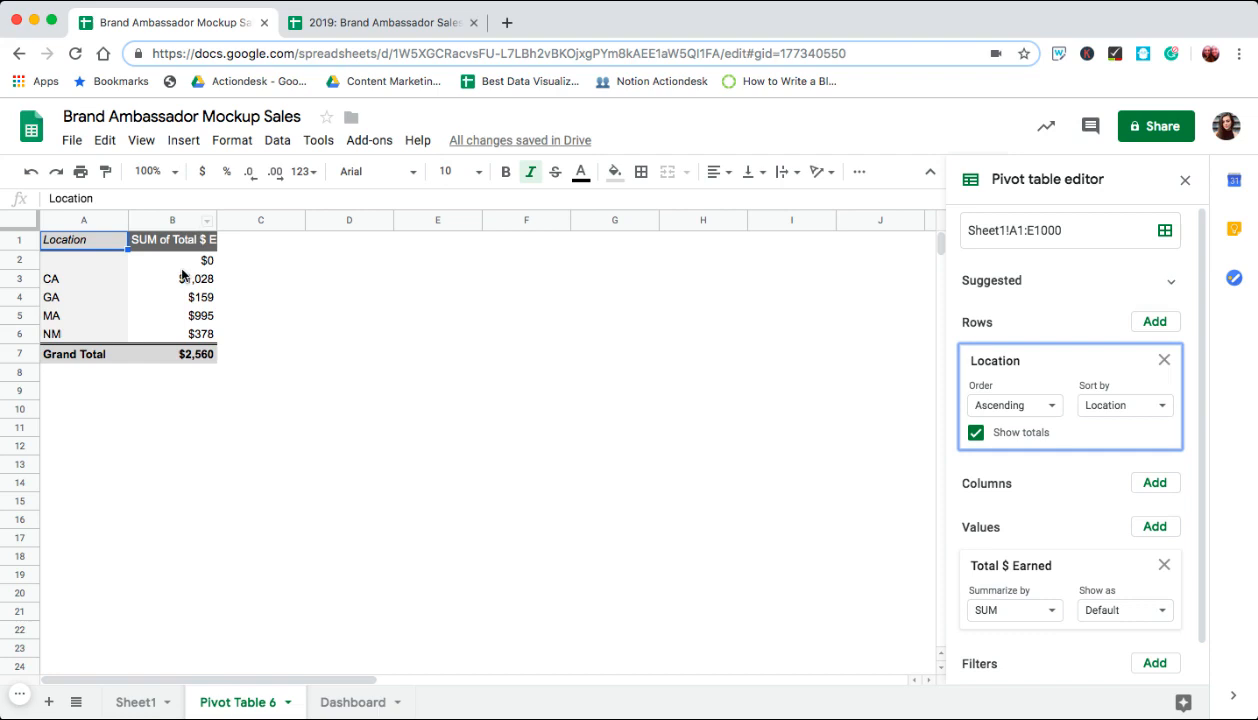
mouse_move(350, 378)
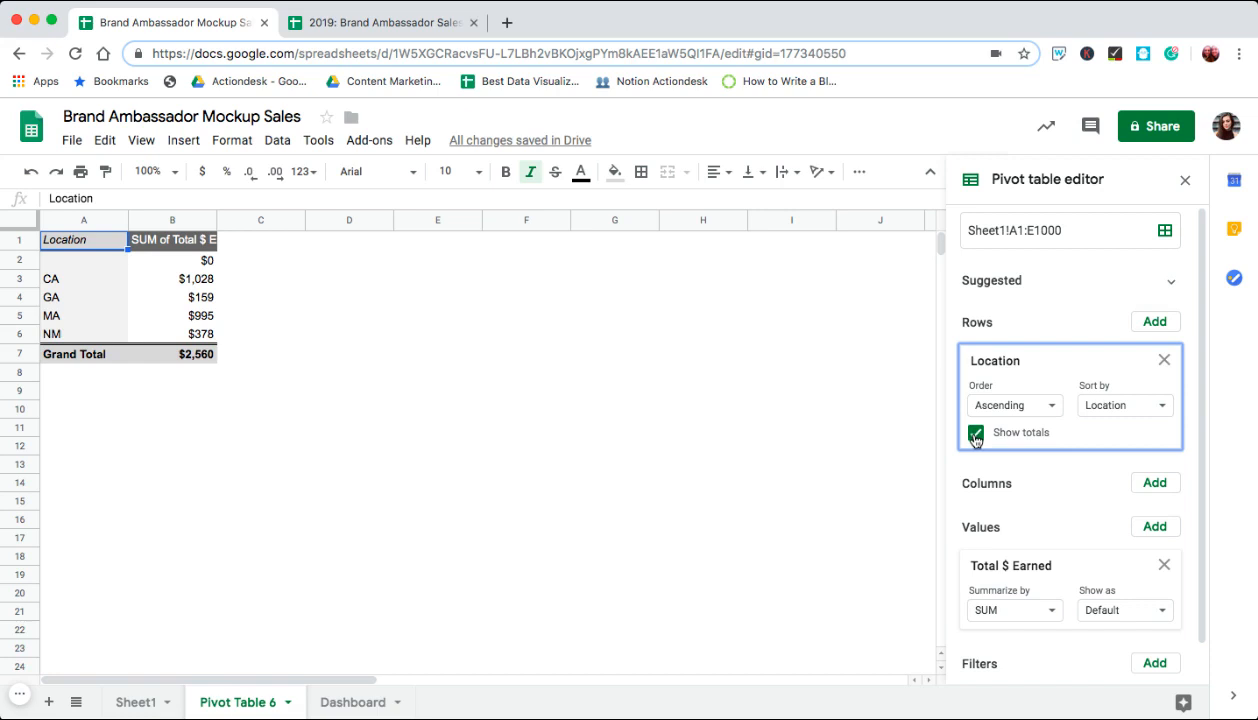
left_click(975, 432)
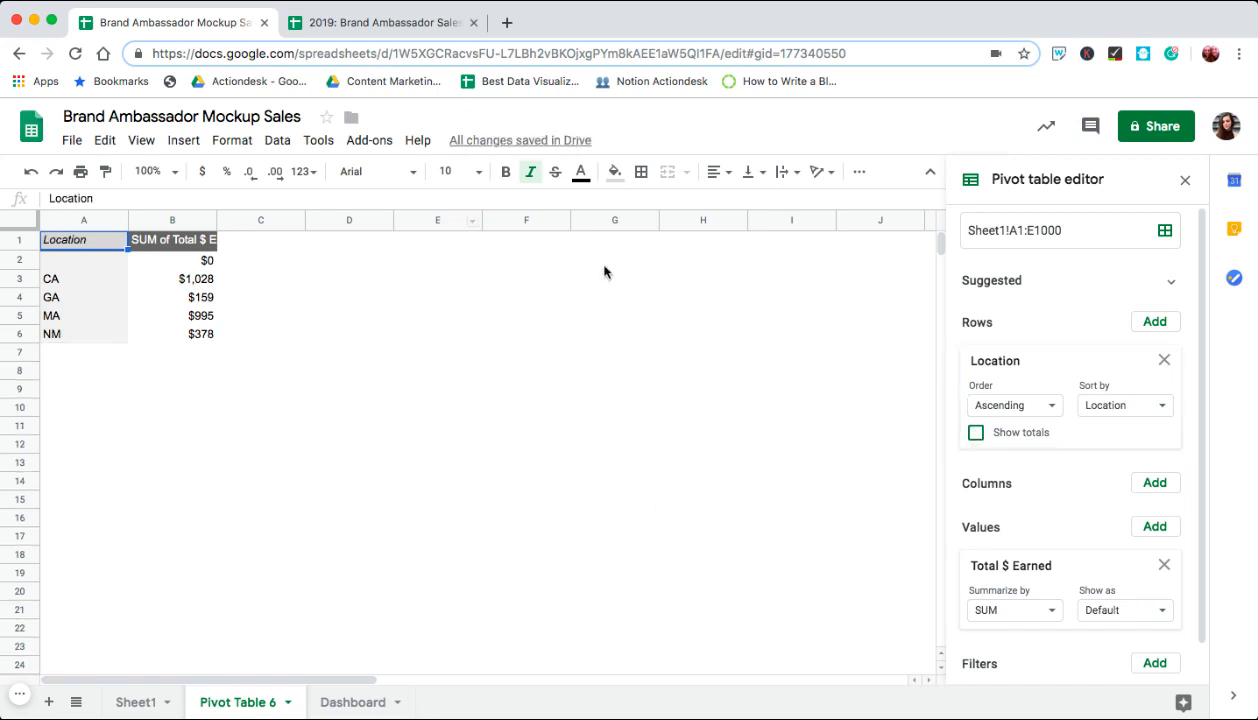
Check the pivot's location totals: CA $1,028, GA $159, MA $995, NM $378, blank row.
left_click(172, 297)
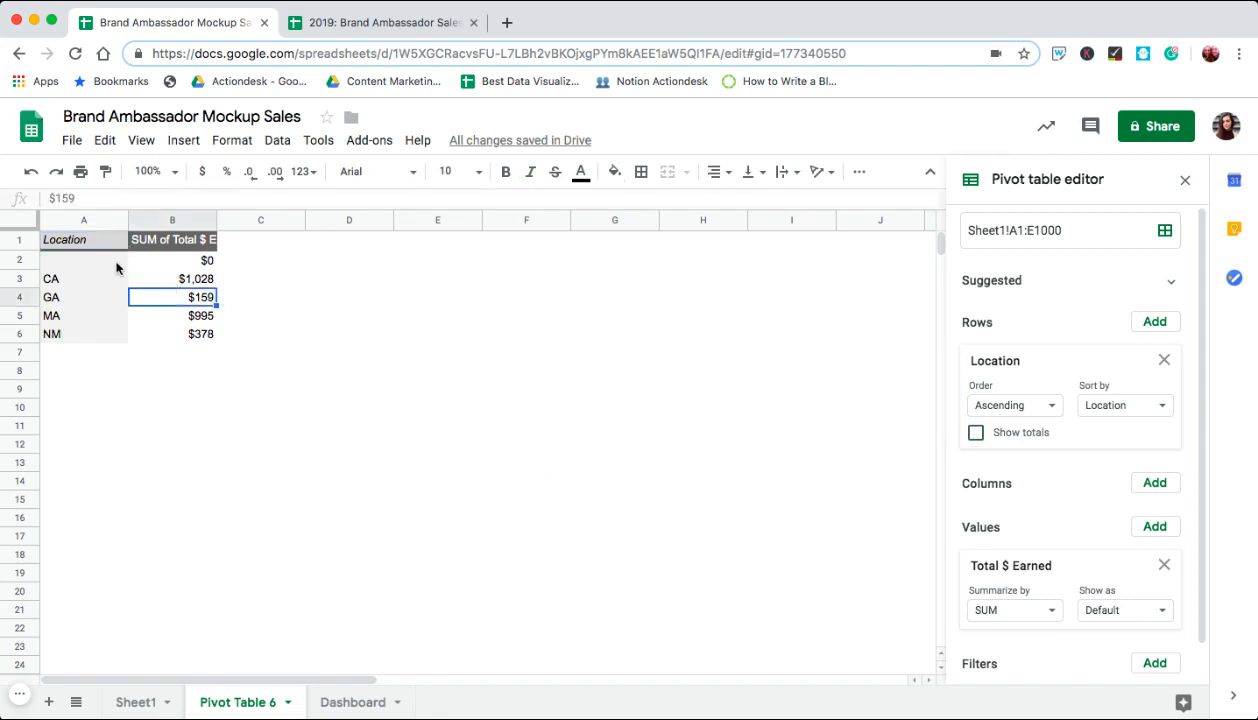
left_click(84, 259)
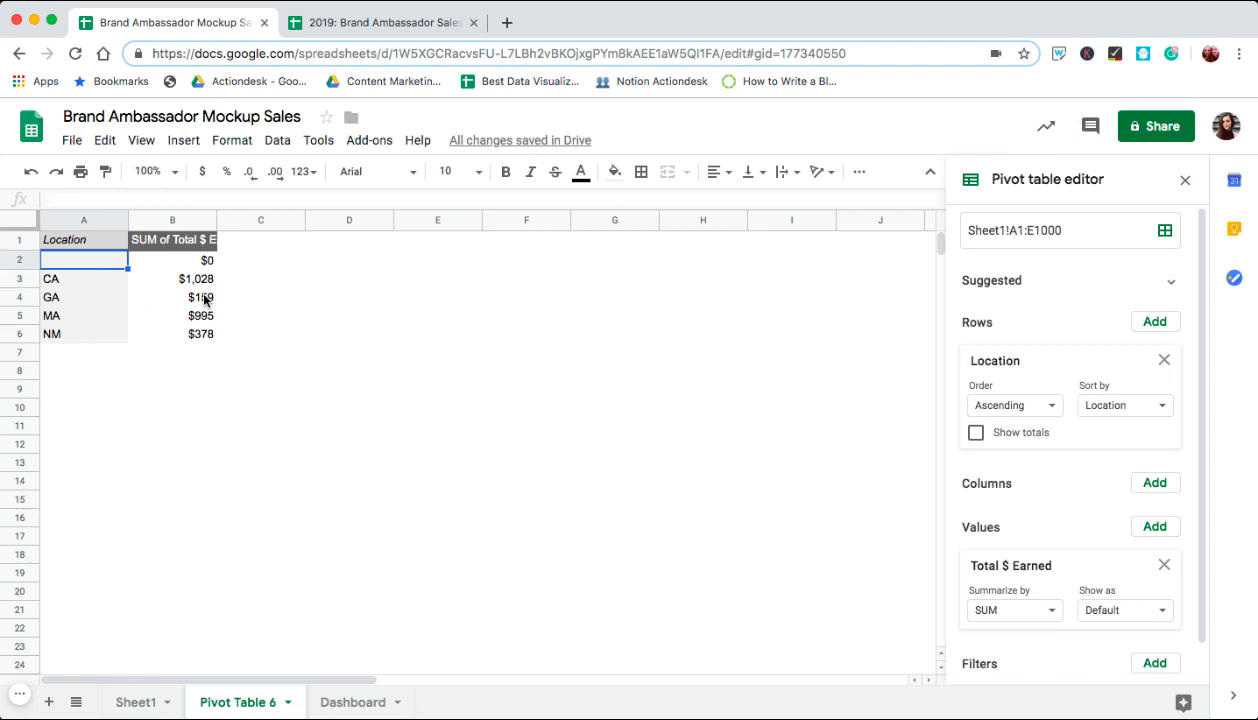
mouse_move(905, 635)
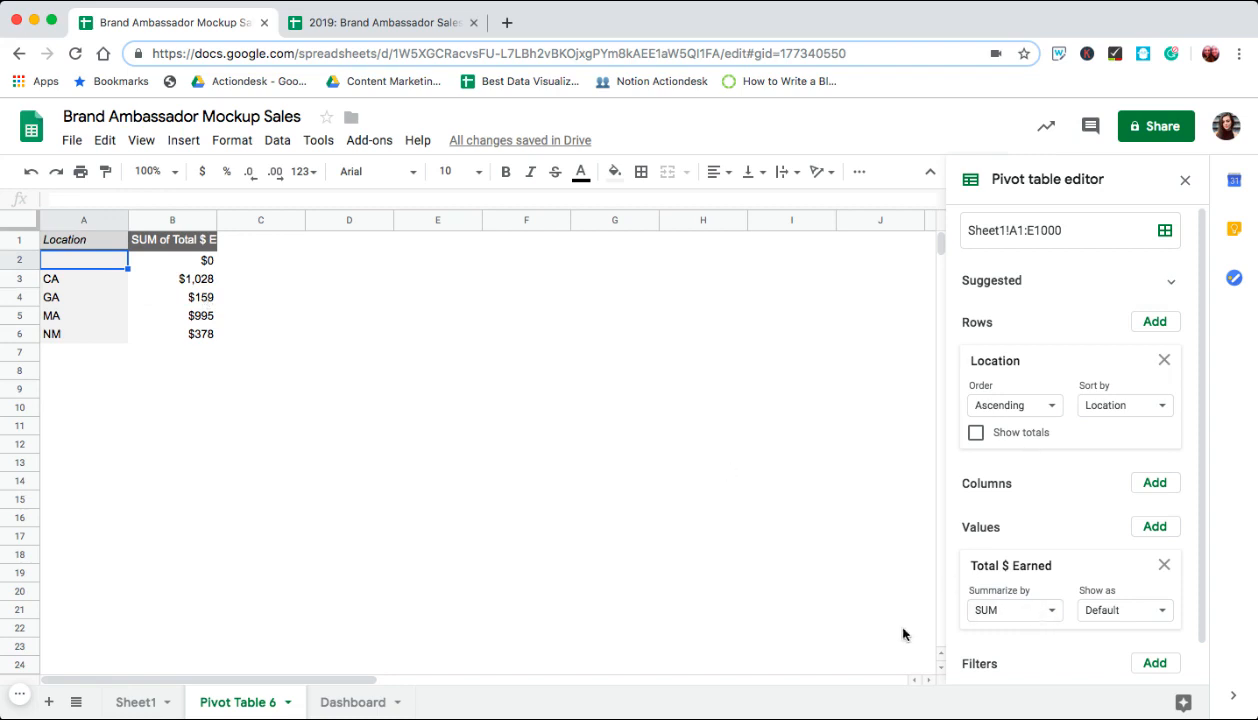
left_click(84, 278)
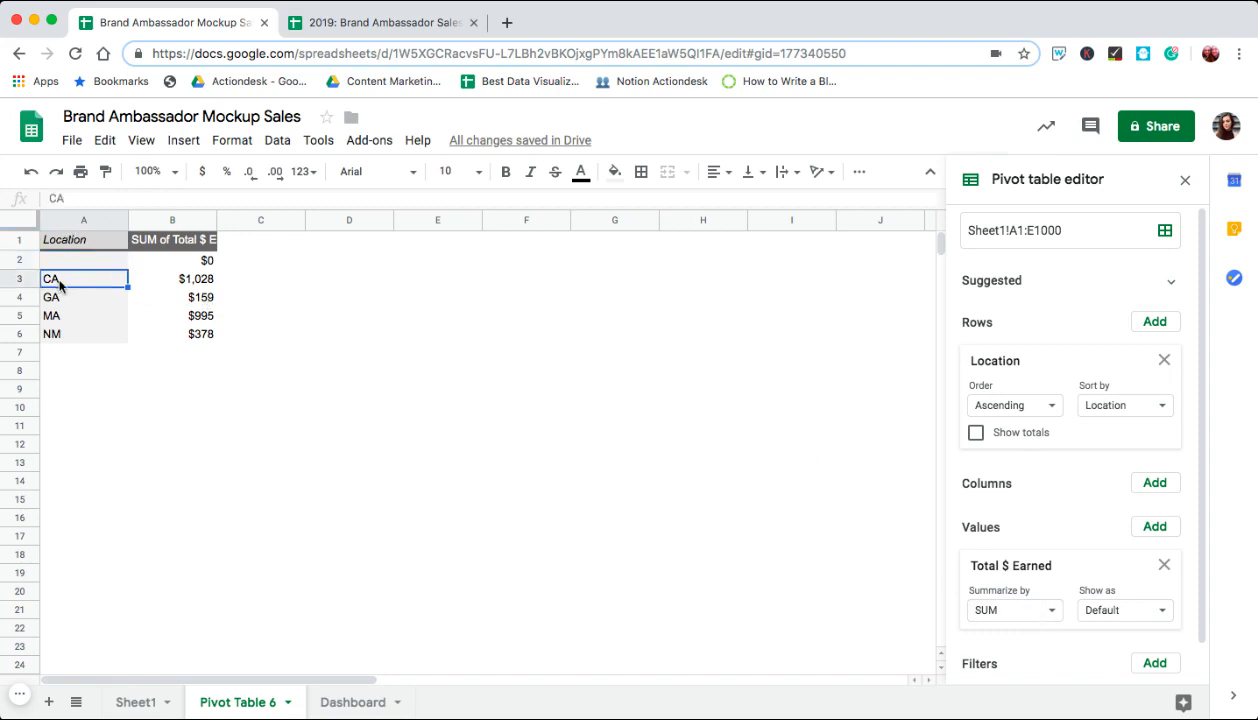
left_click(172, 279)
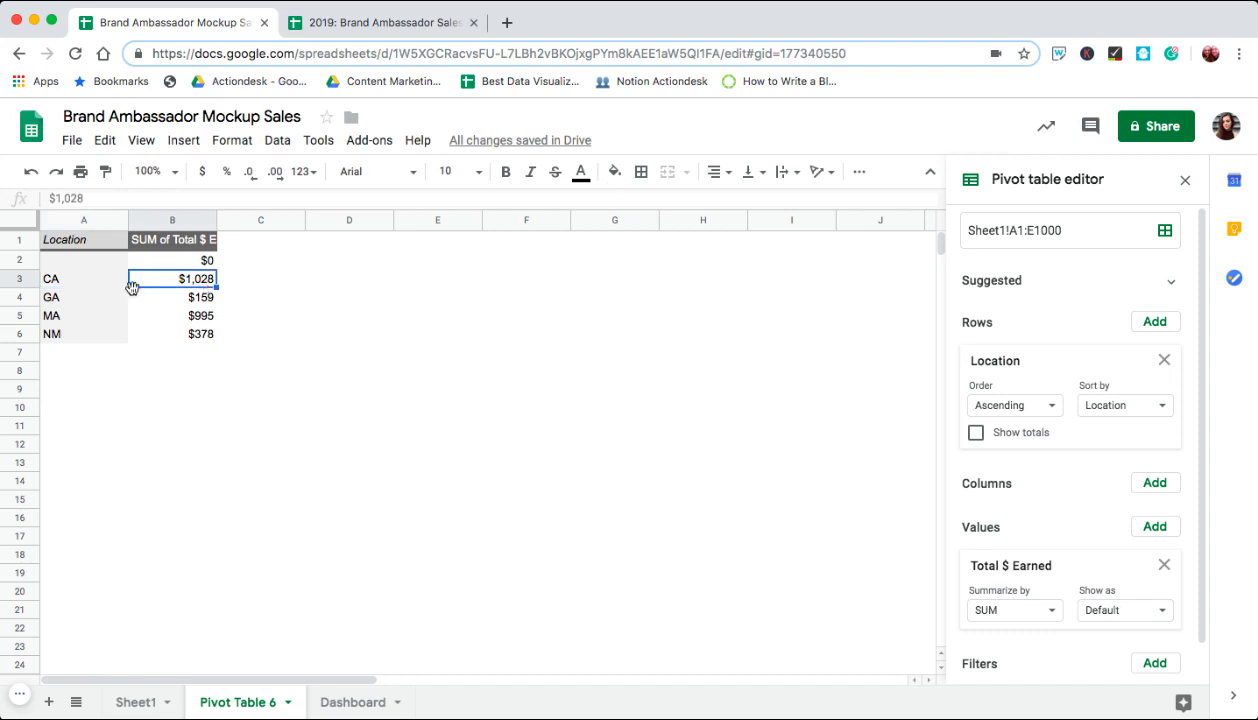
left_click(84, 315)
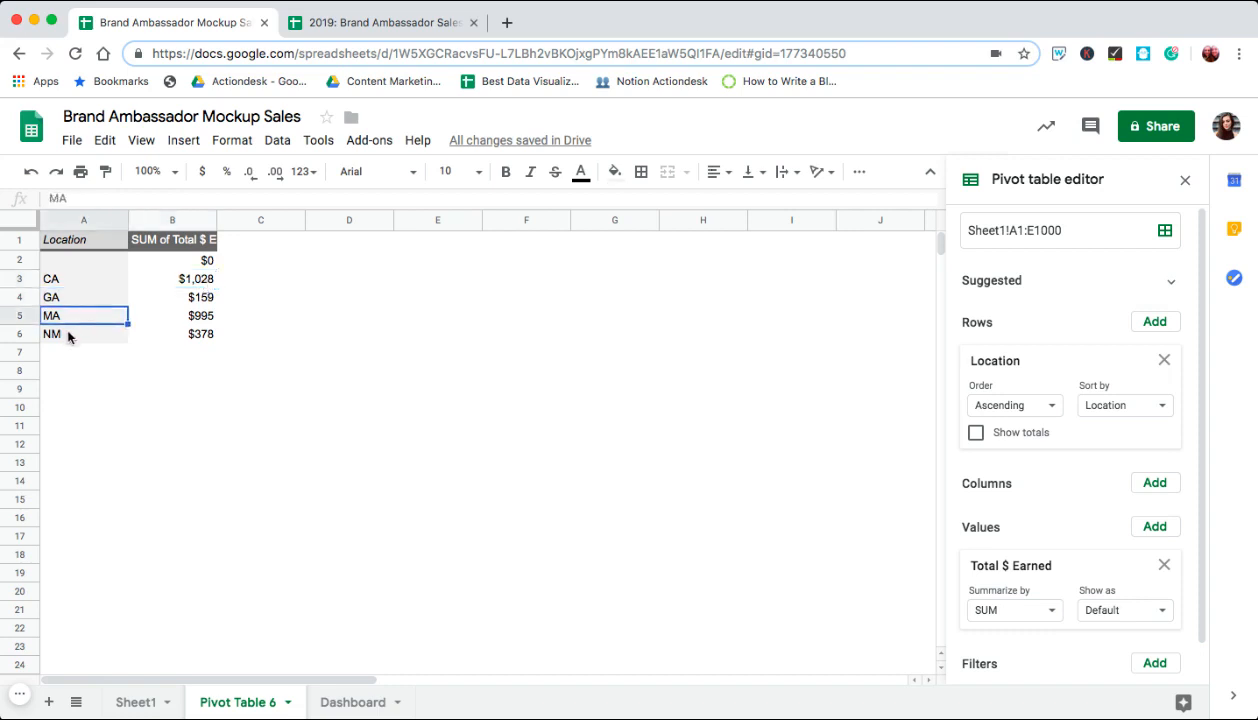
left_click(83, 333)
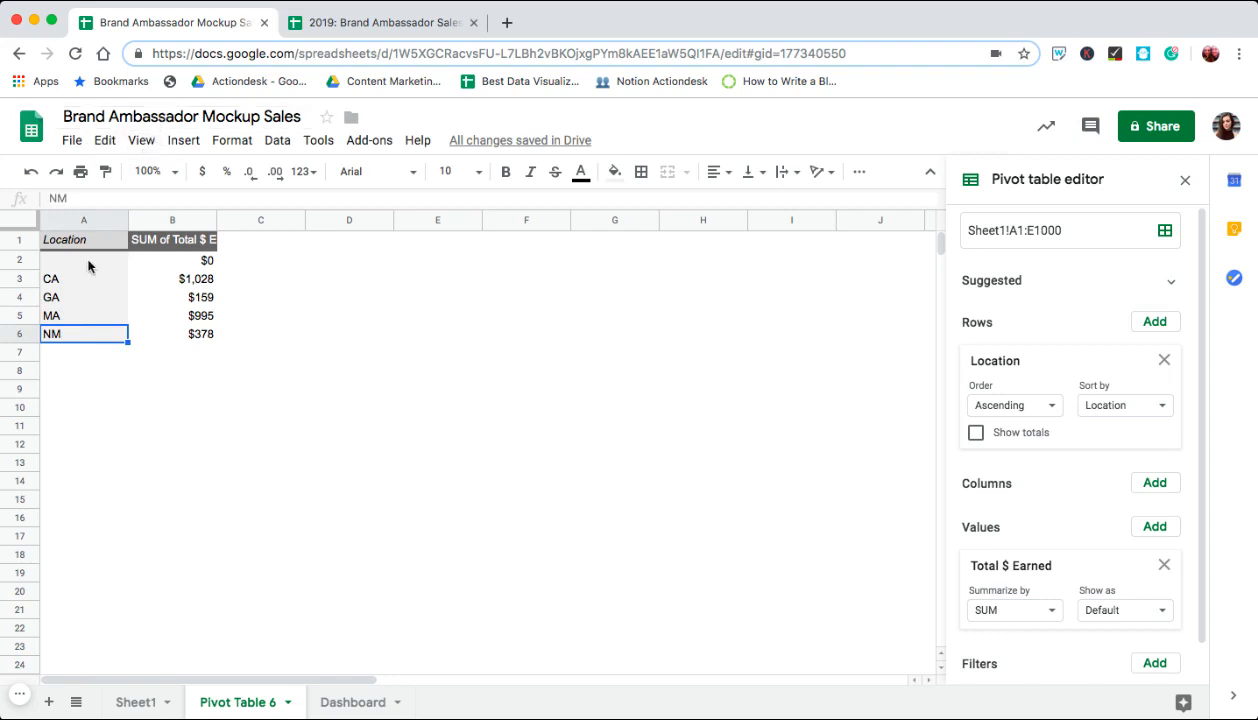
Select the Location and earnings pivot columns and insert a column chart of them.
left_click(84, 219)
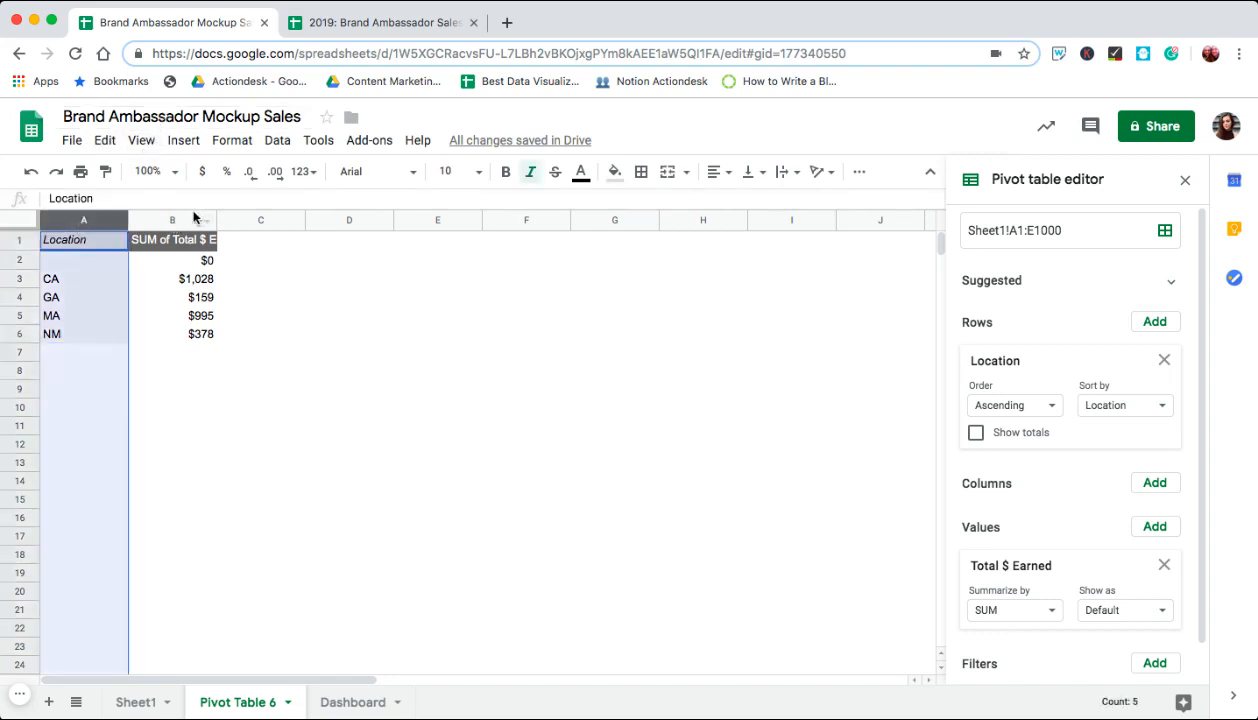
left_click(172, 219)
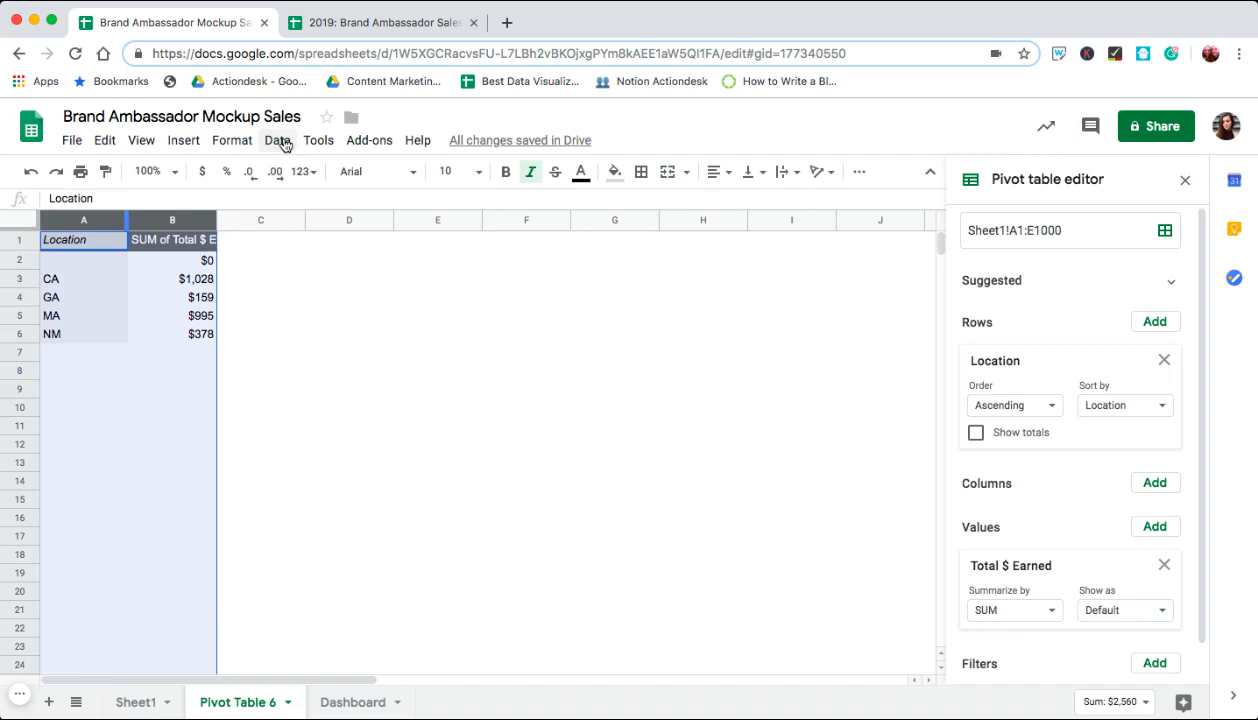
left_click(231, 140)
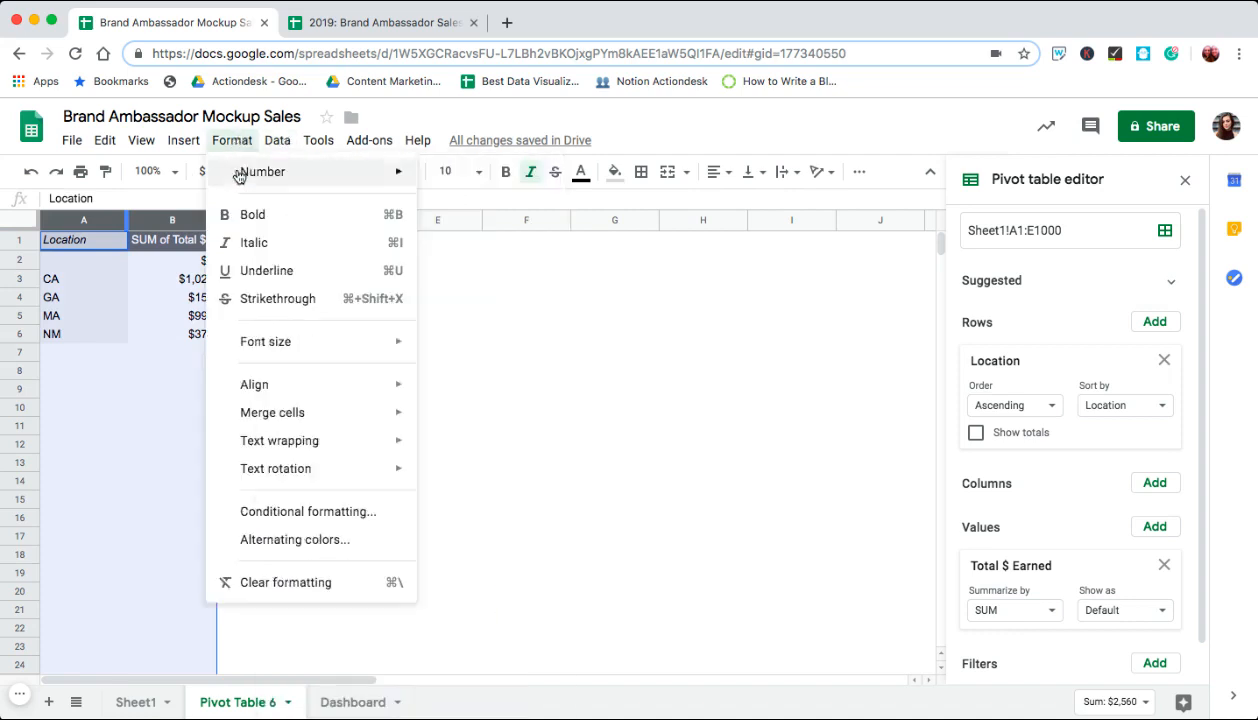
left_click(183, 140)
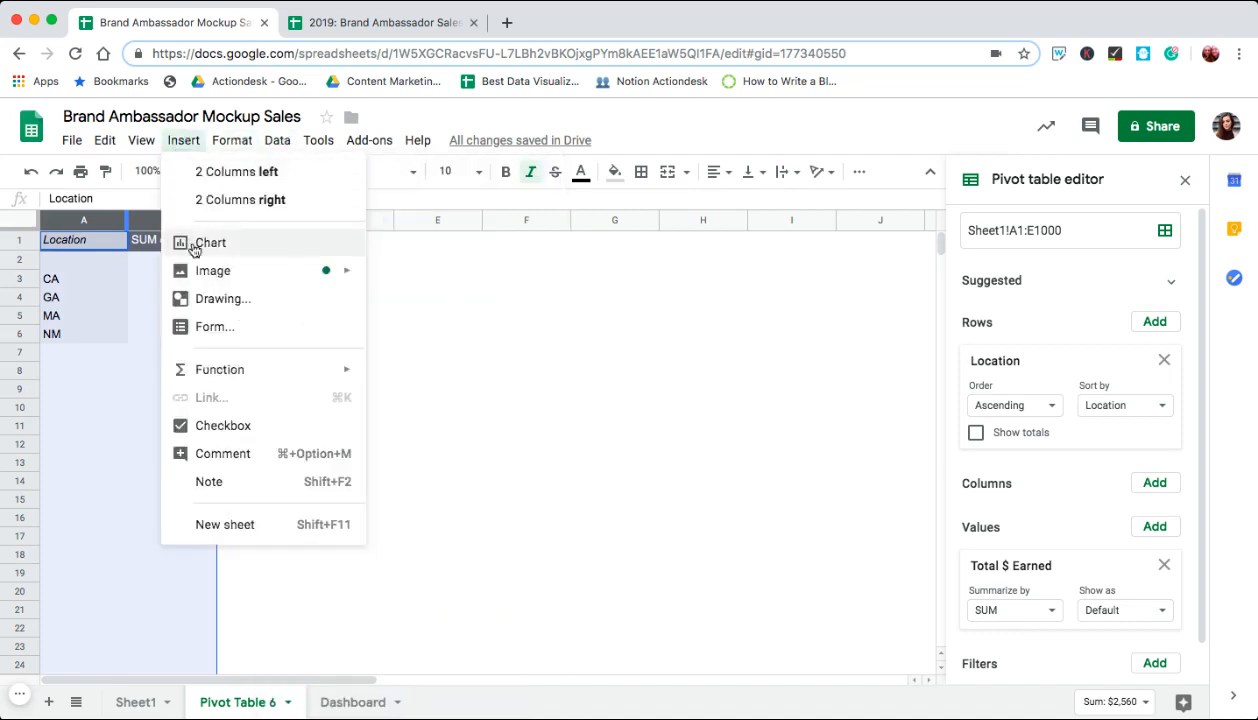
left_click(210, 242)
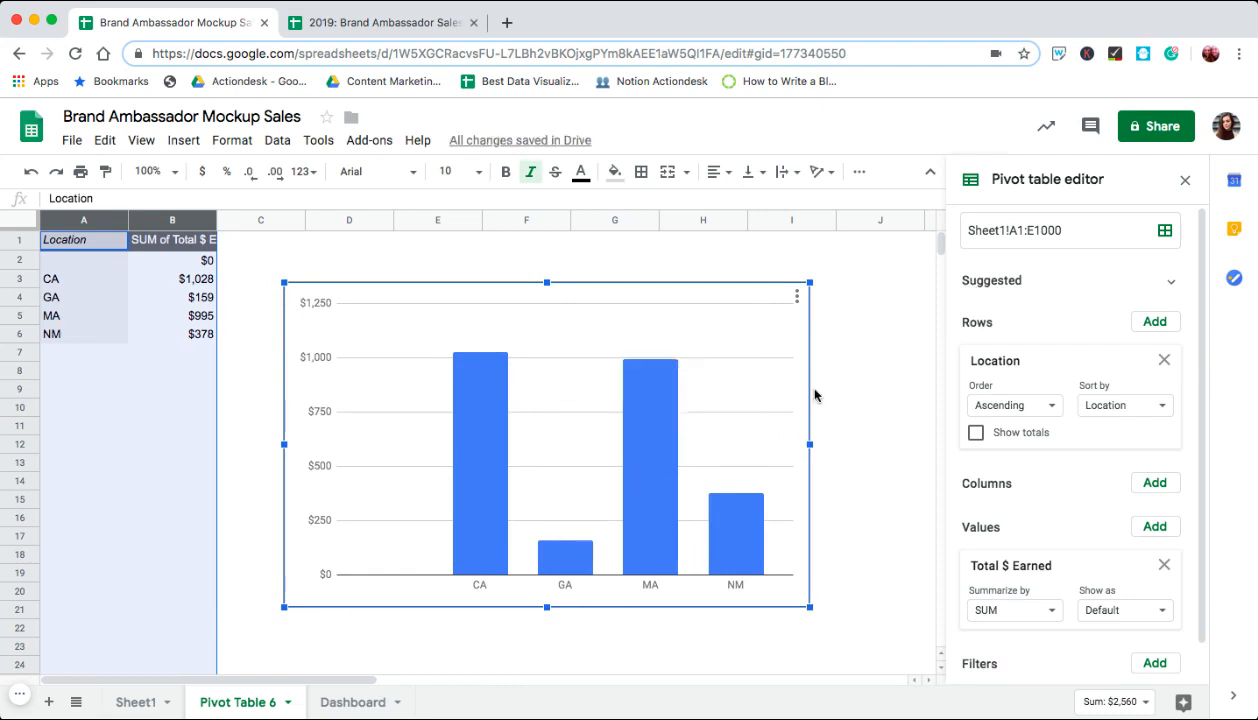
mouse_move(785, 430)
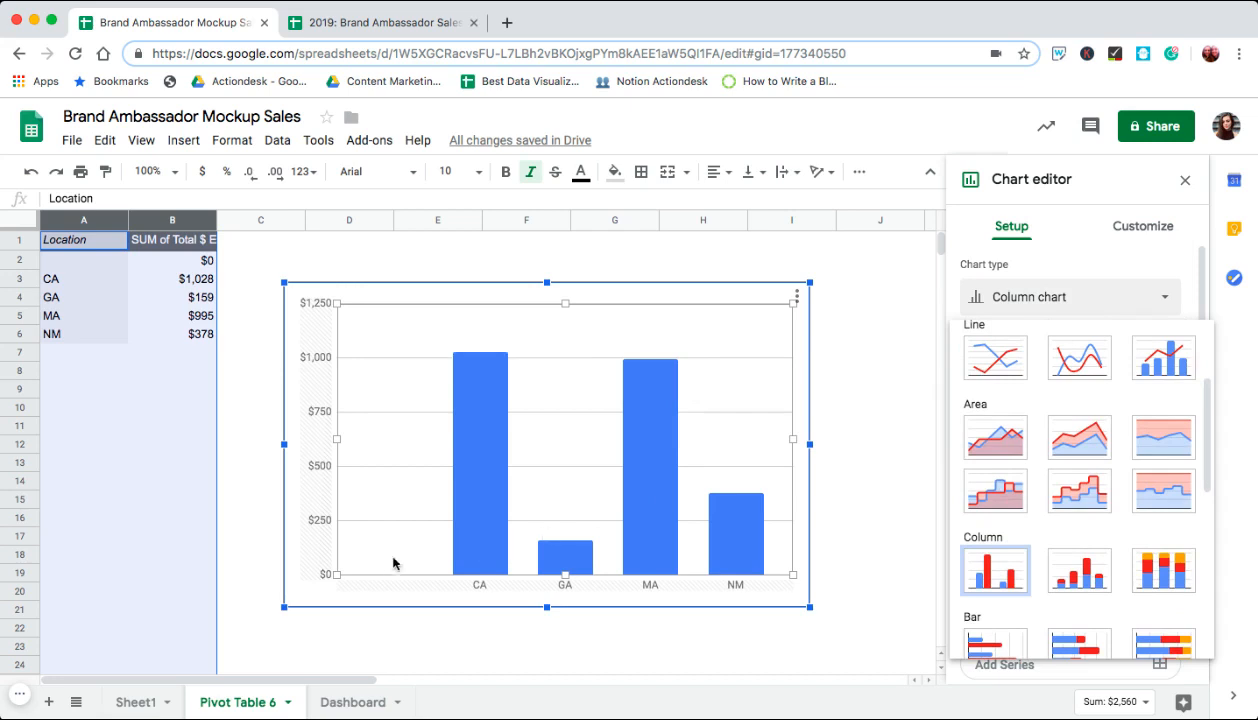
left_click(84, 259)
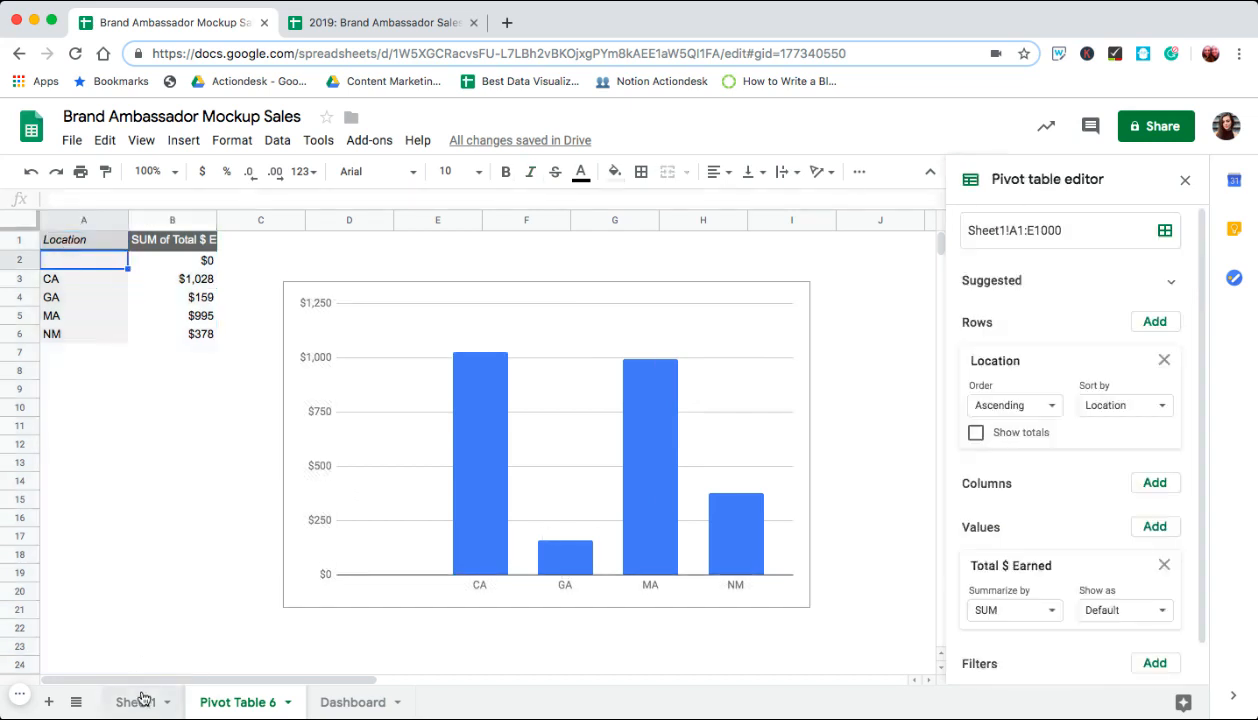
Return to the Pivot Table 6 sheet and reopen the column chart's editor.
left_click(136, 702)
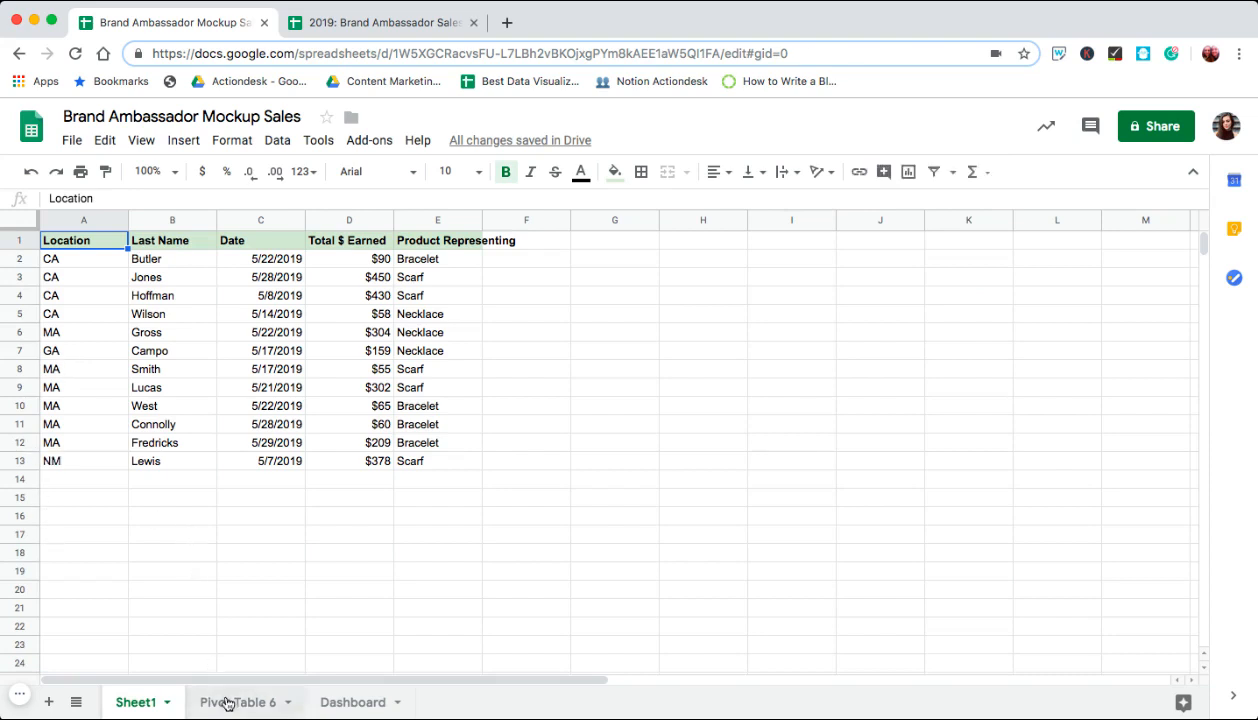
left_click(237, 701)
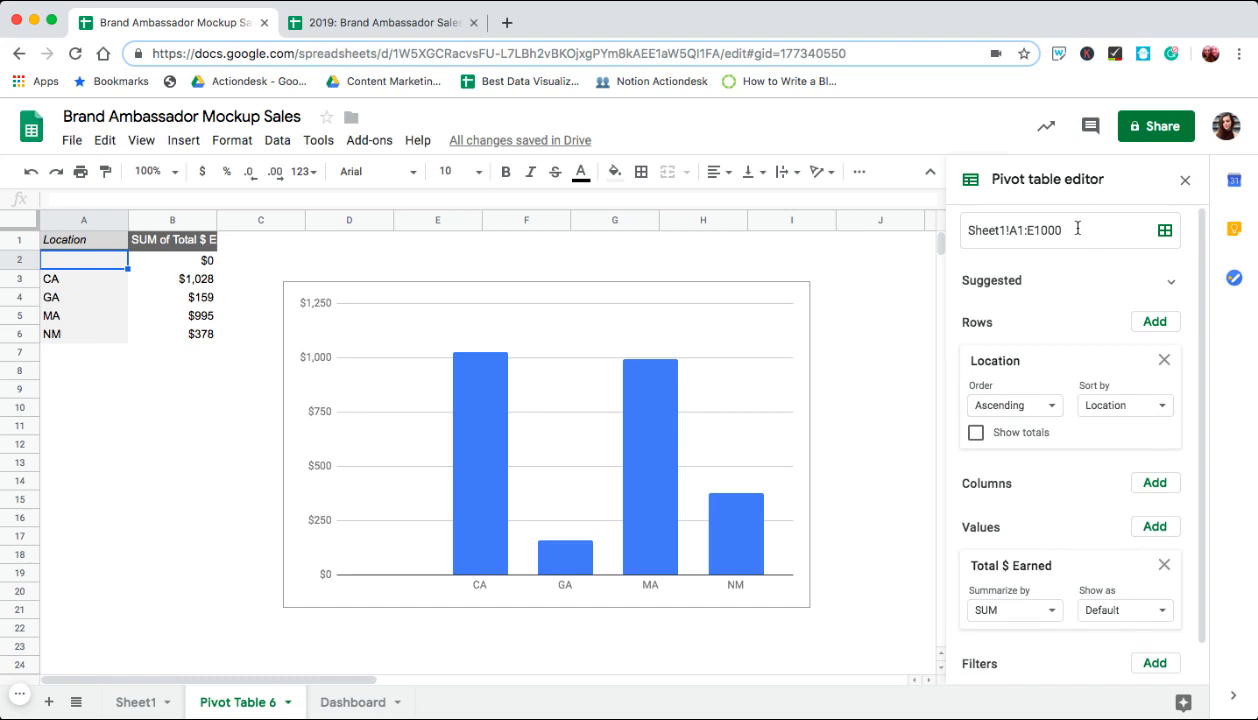
left_click(706, 419)
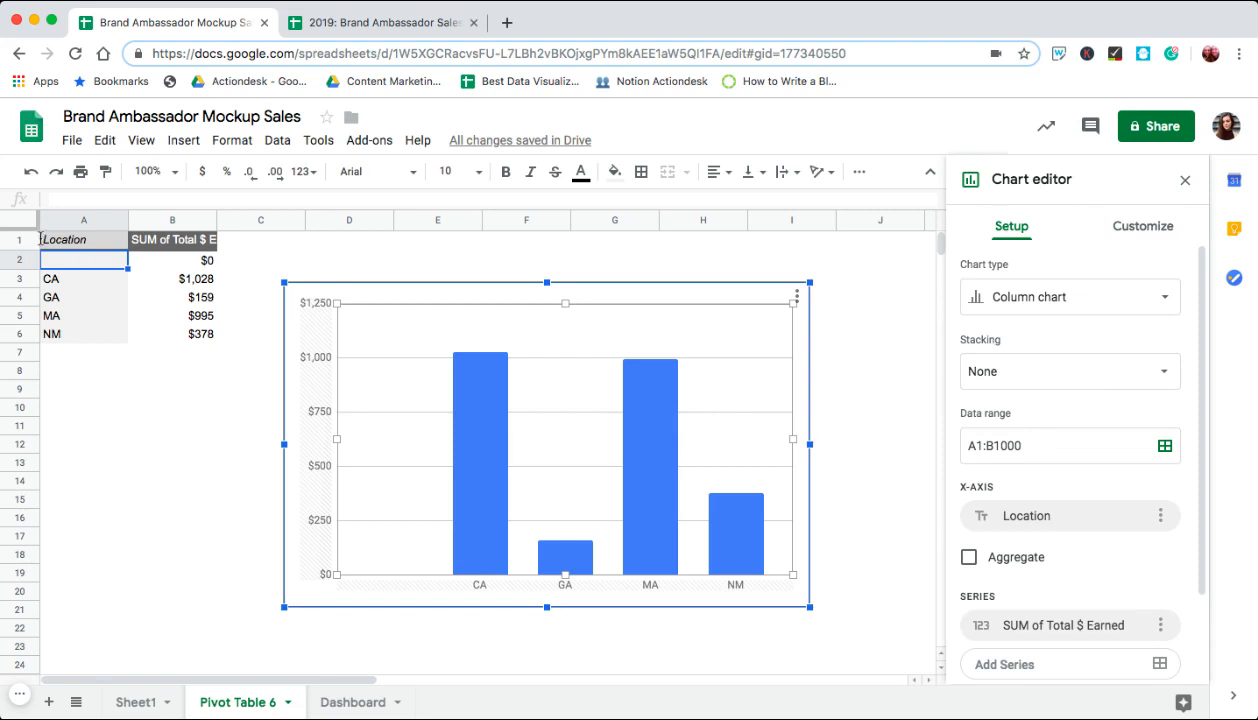
mouse_move(919, 343)
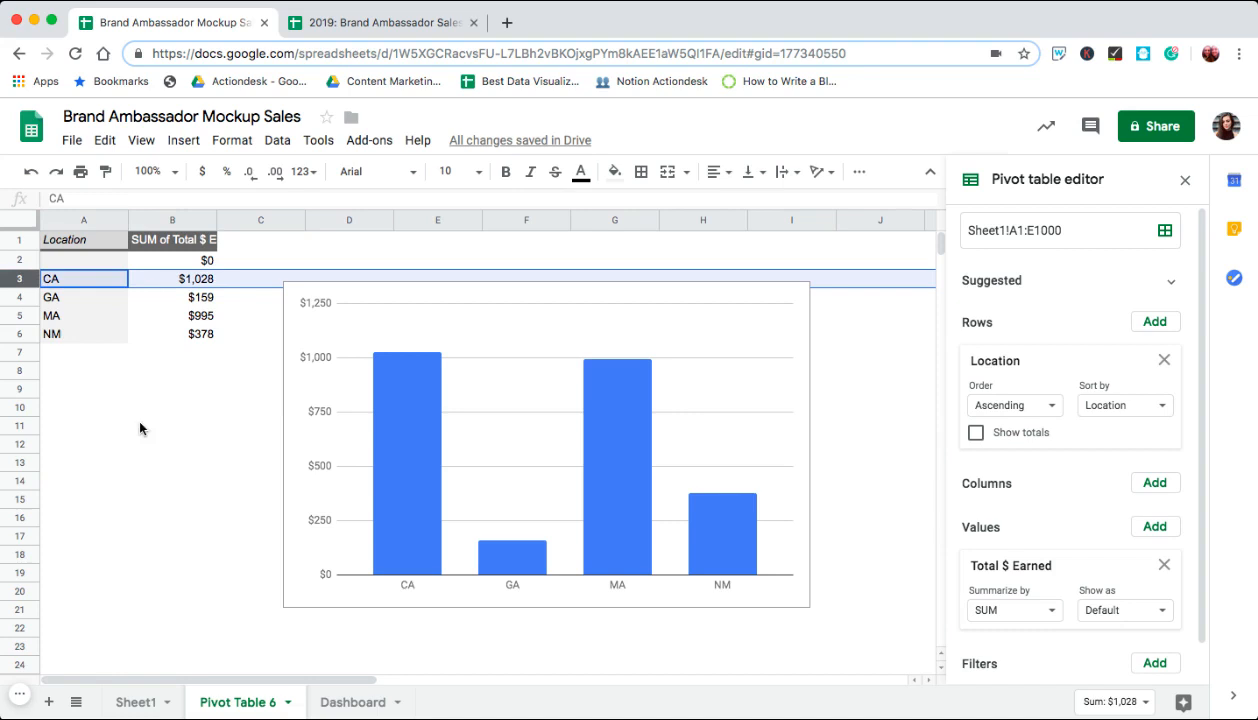
mouse_move(58, 359)
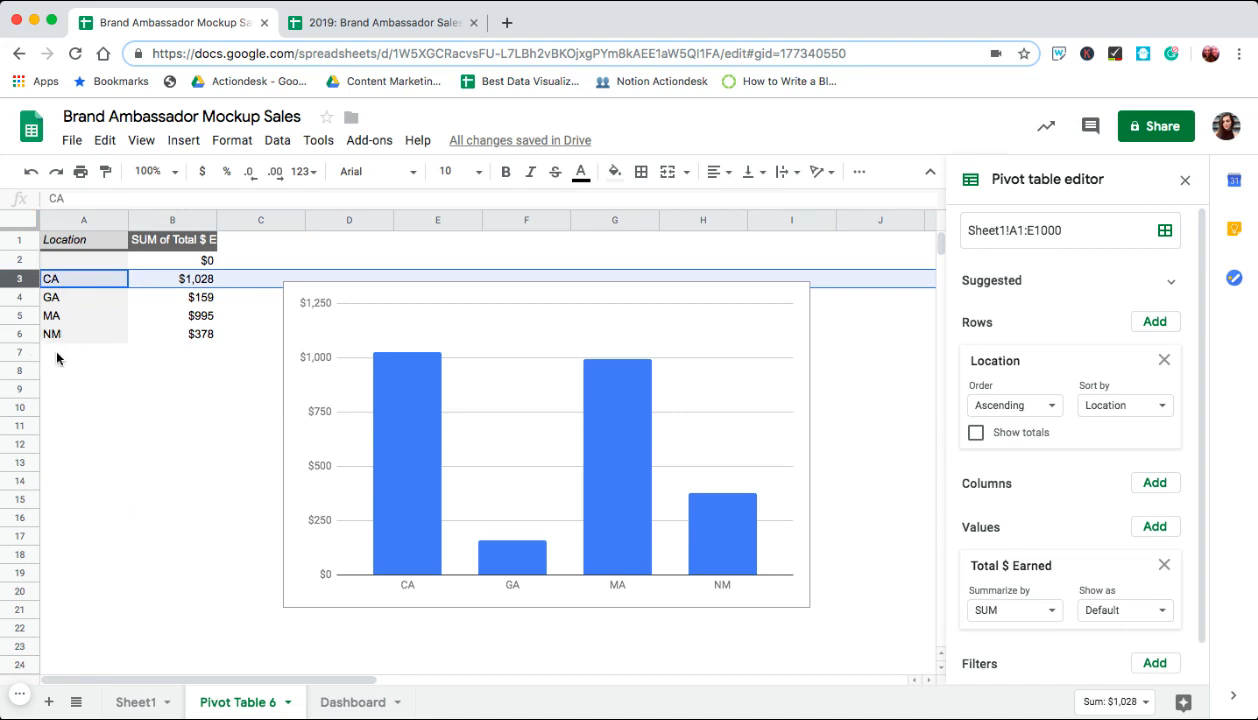
mouse_move(82, 312)
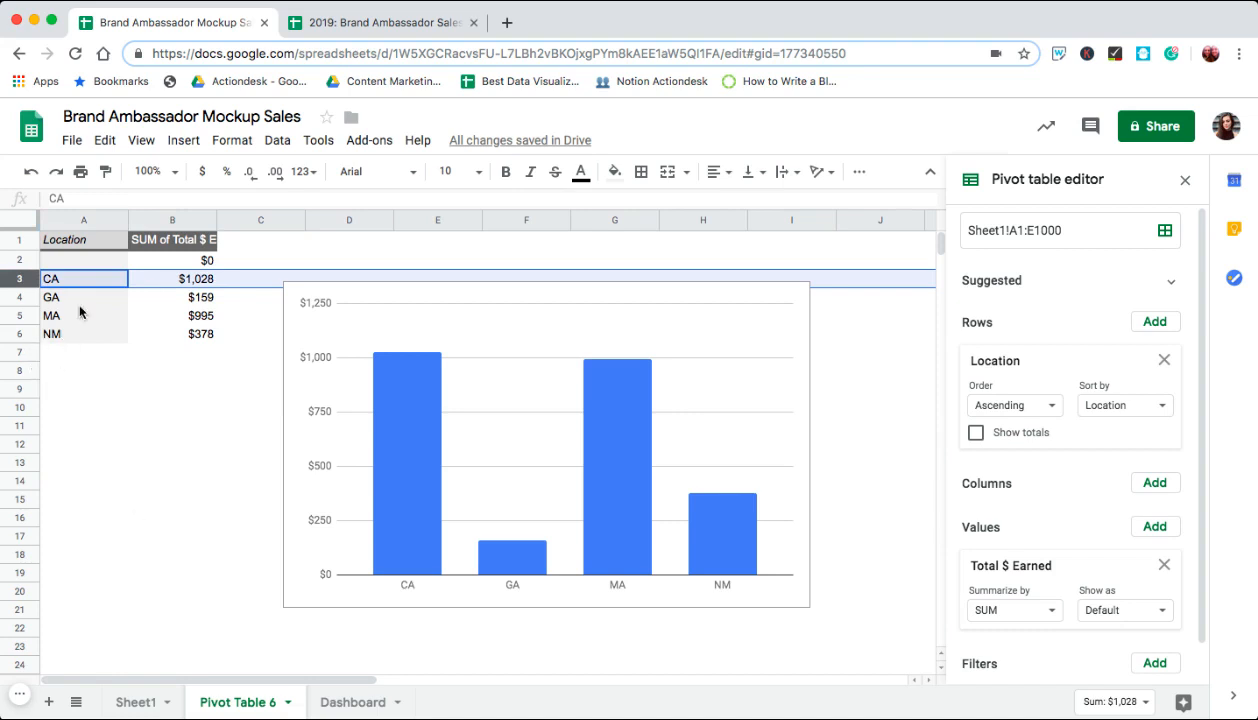
mouse_move(133, 456)
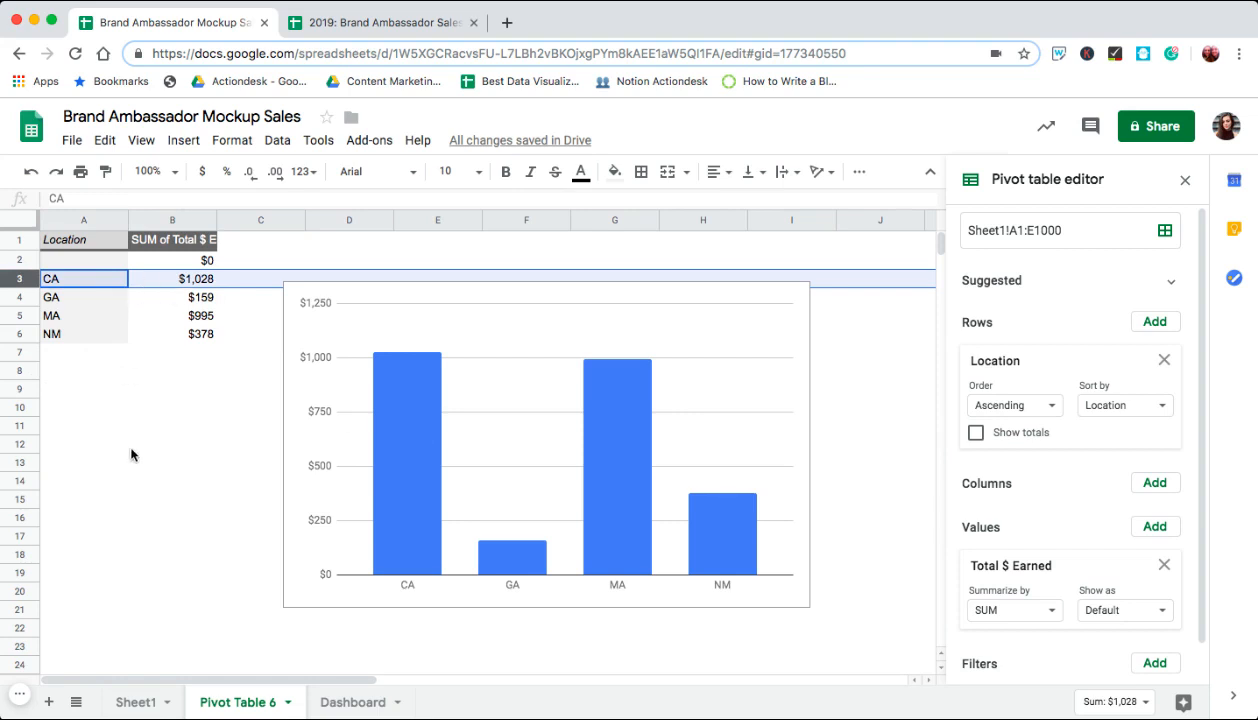
mouse_move(184, 263)
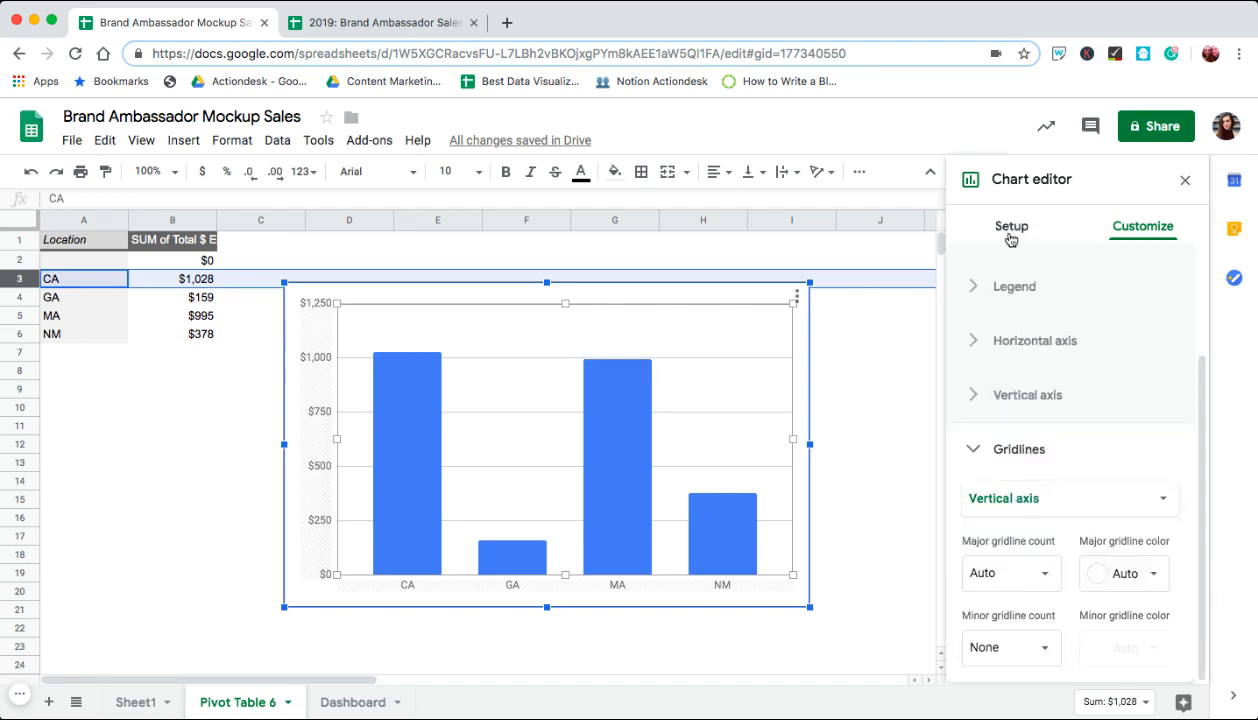
Change the chart to a Geo chart with region United States and blue minimum colour.
left_click(1011, 225)
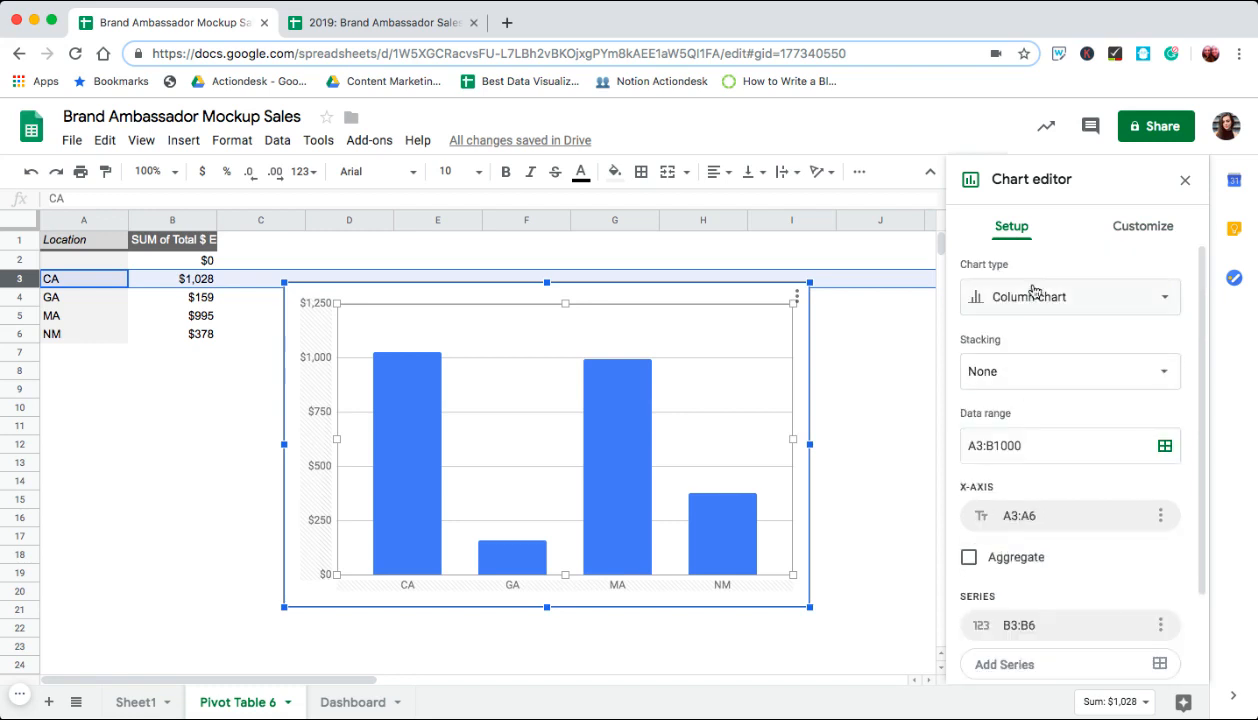
left_click(1067, 296)
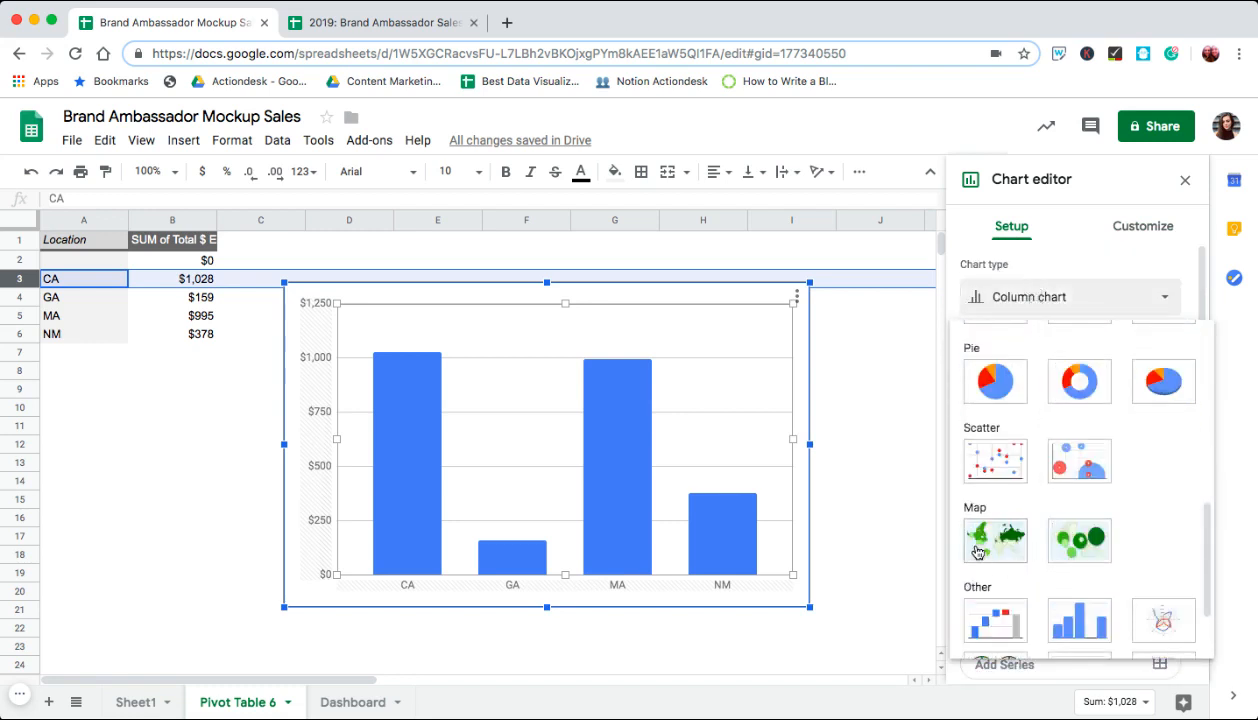
left_click(994, 540)
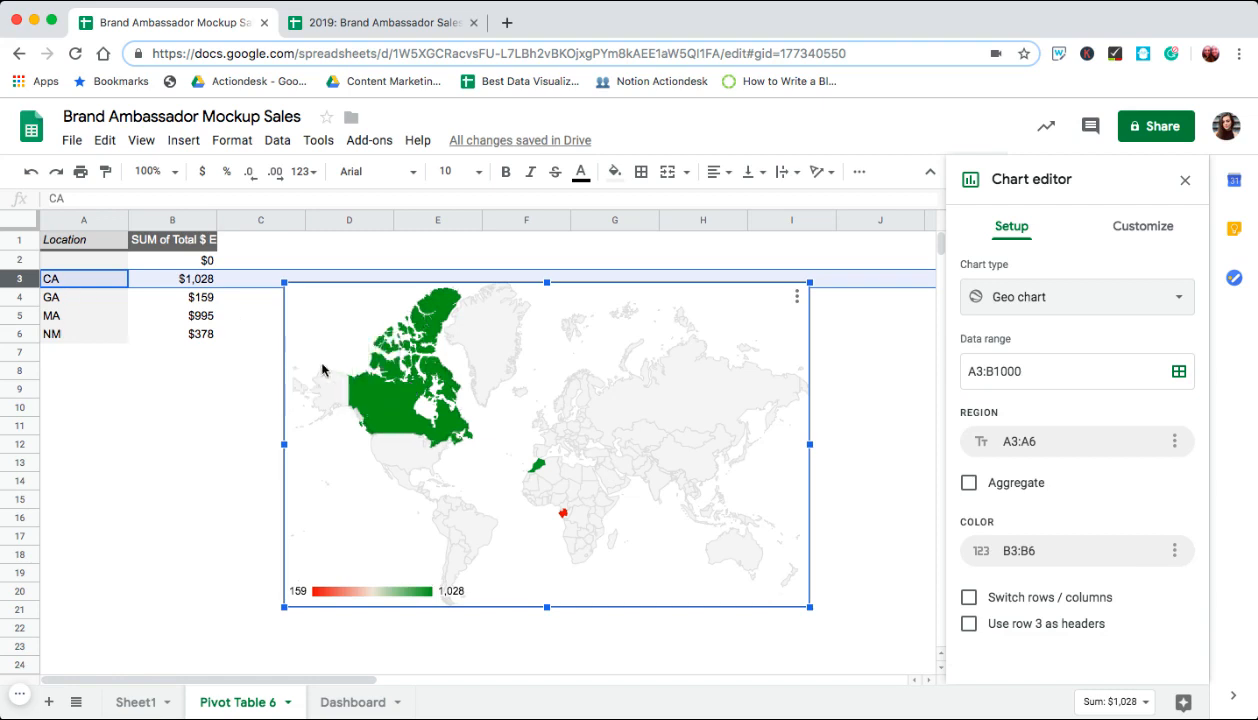
left_click(1142, 225)
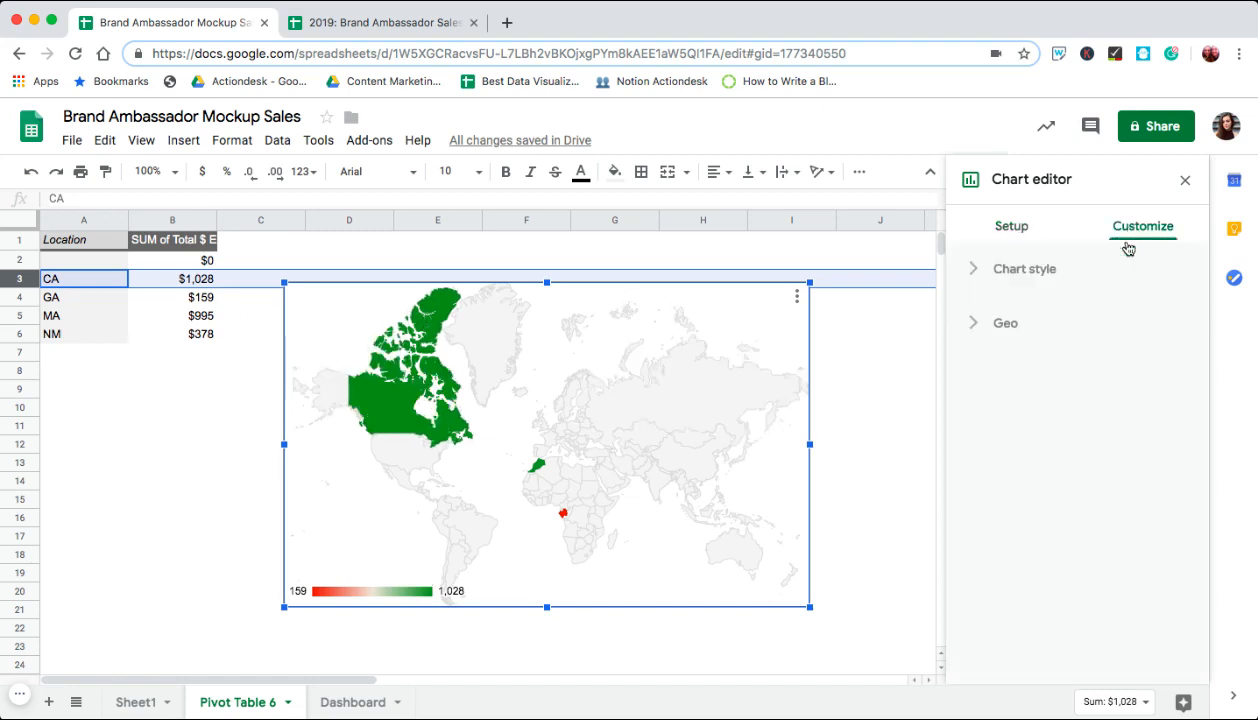
left_click(1004, 322)
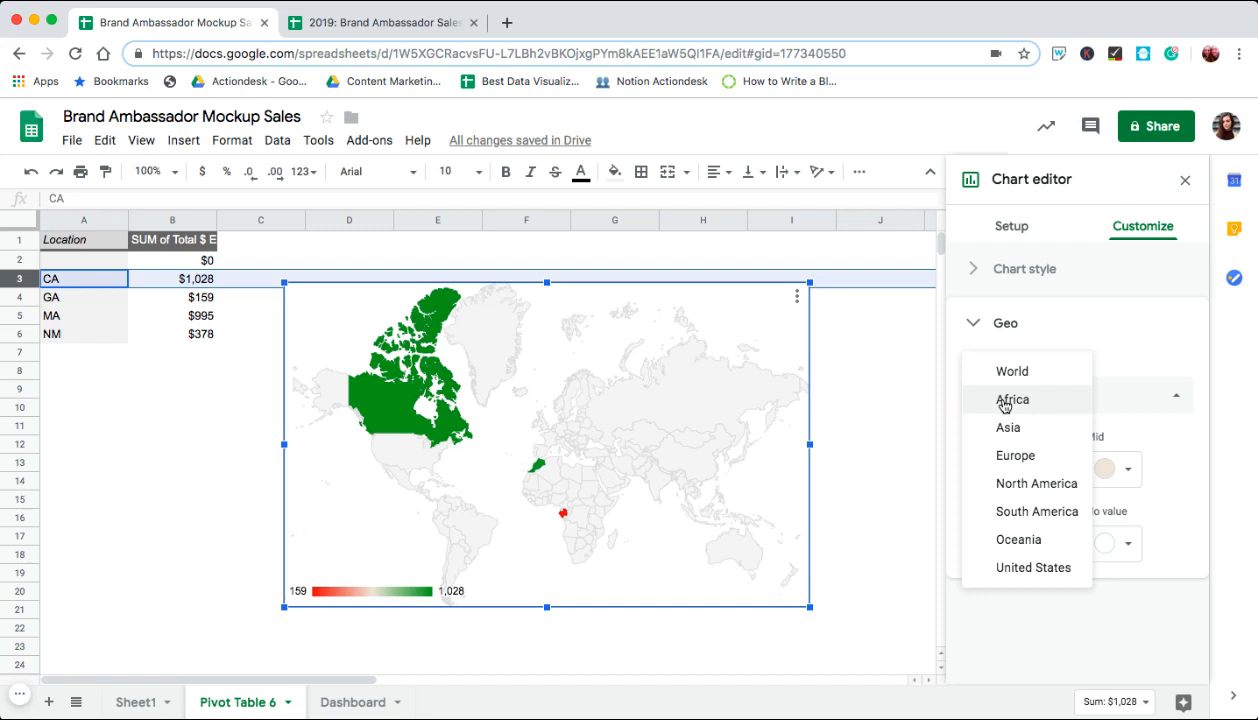
left_click(1033, 567)
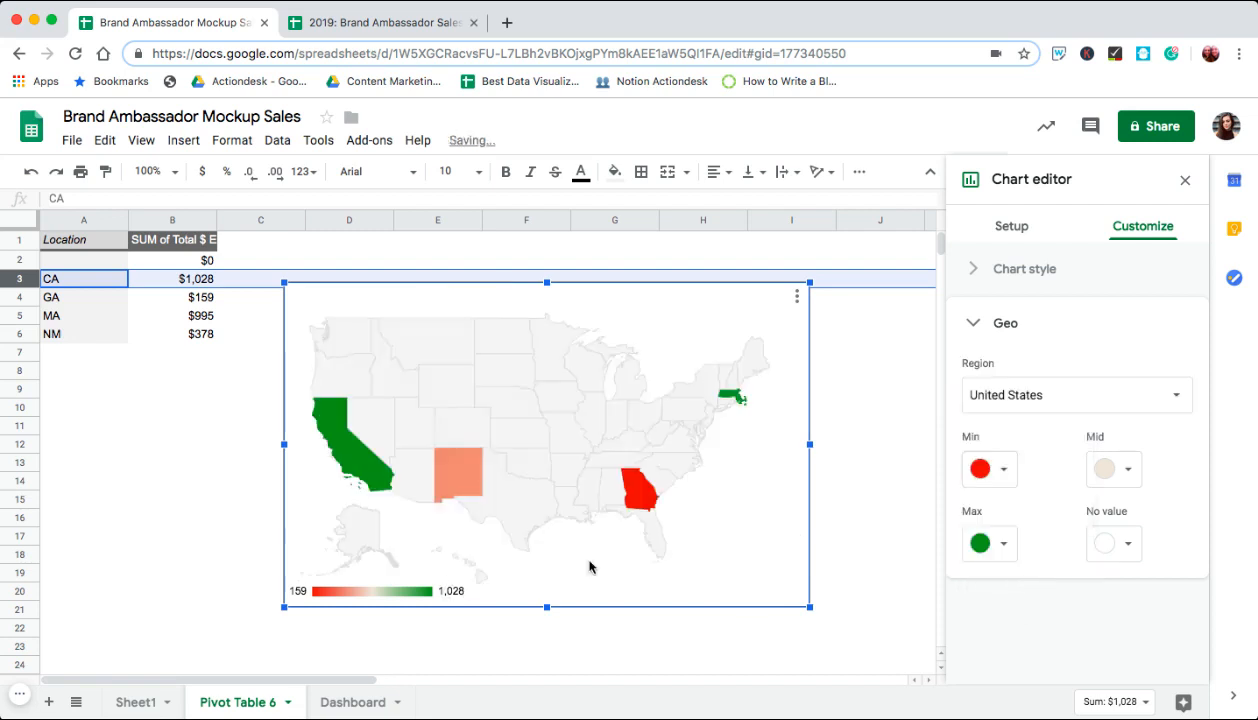
left_click(989, 468)
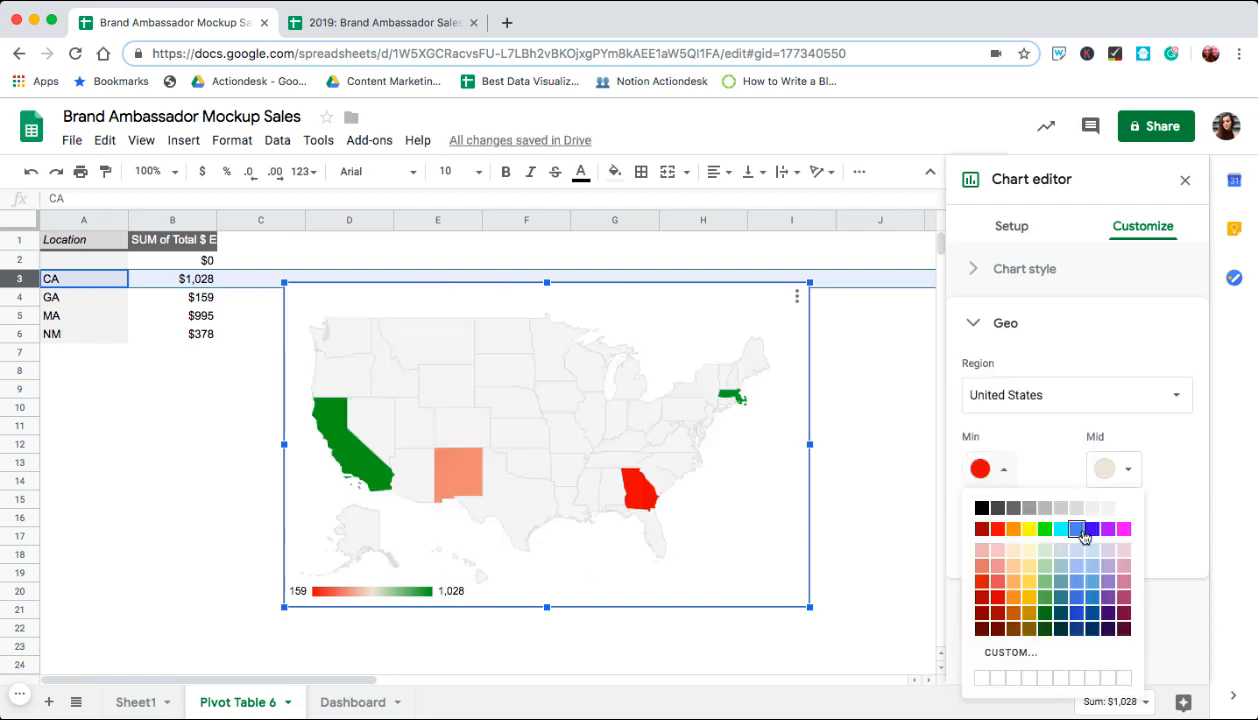
left_click(1075, 528)
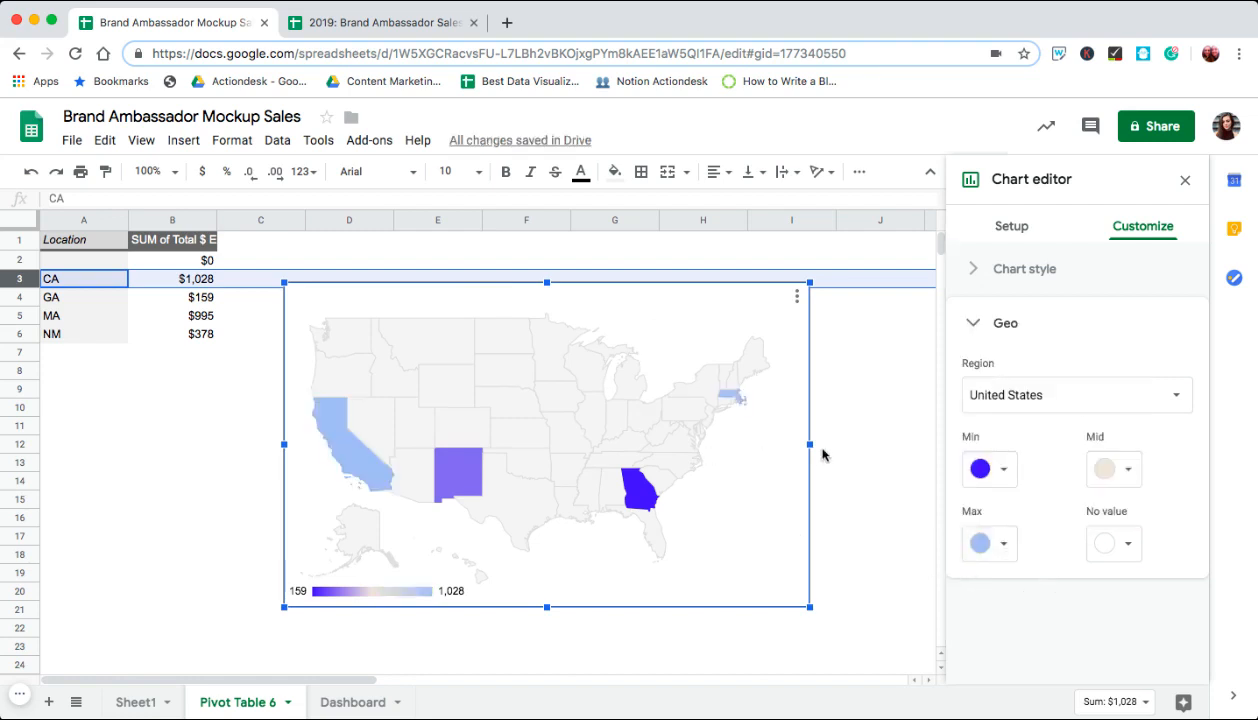
mouse_move(810, 479)
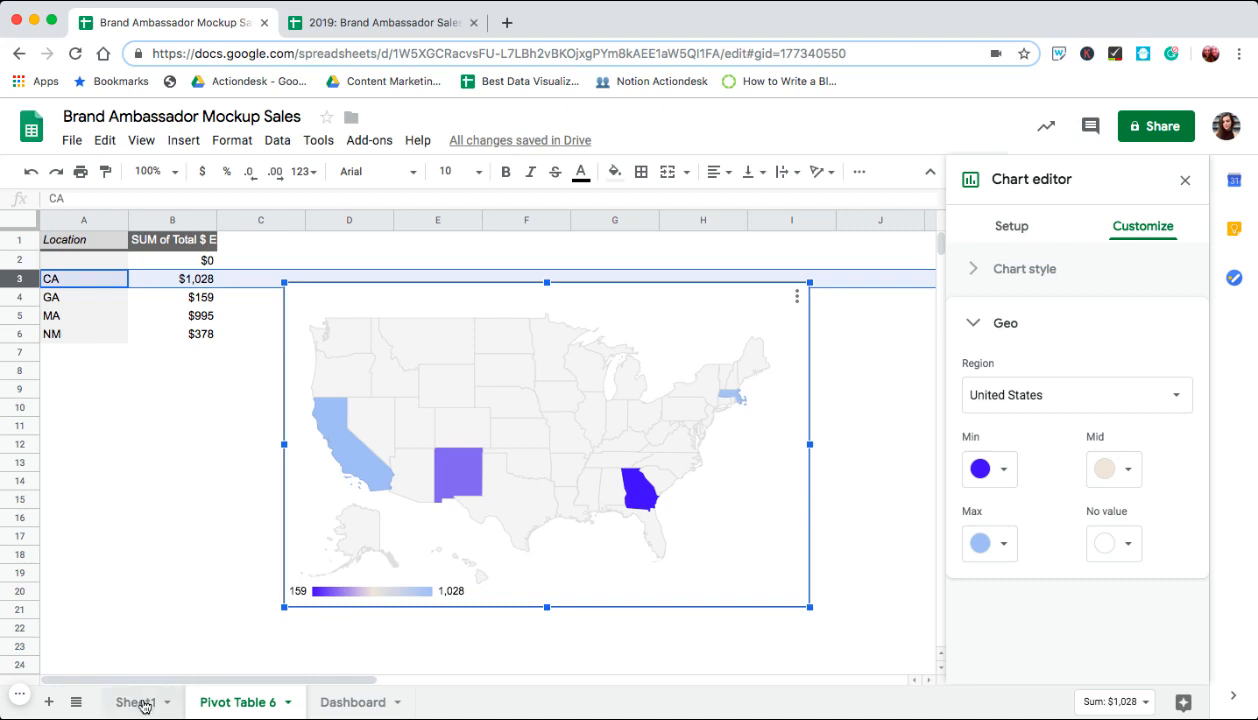
Temporarily set NM earnings to 3,078, confirm the pivot shows $3,078, then restore $378.
left_click(135, 701)
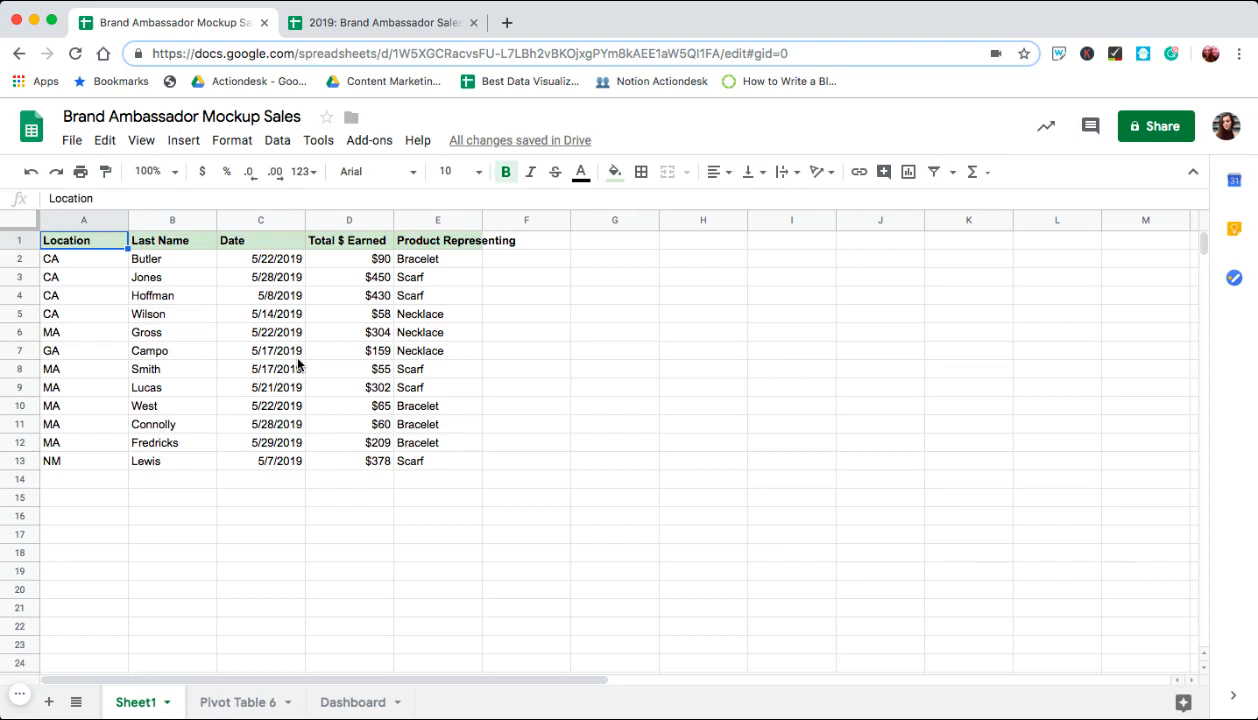
left_click(349, 314)
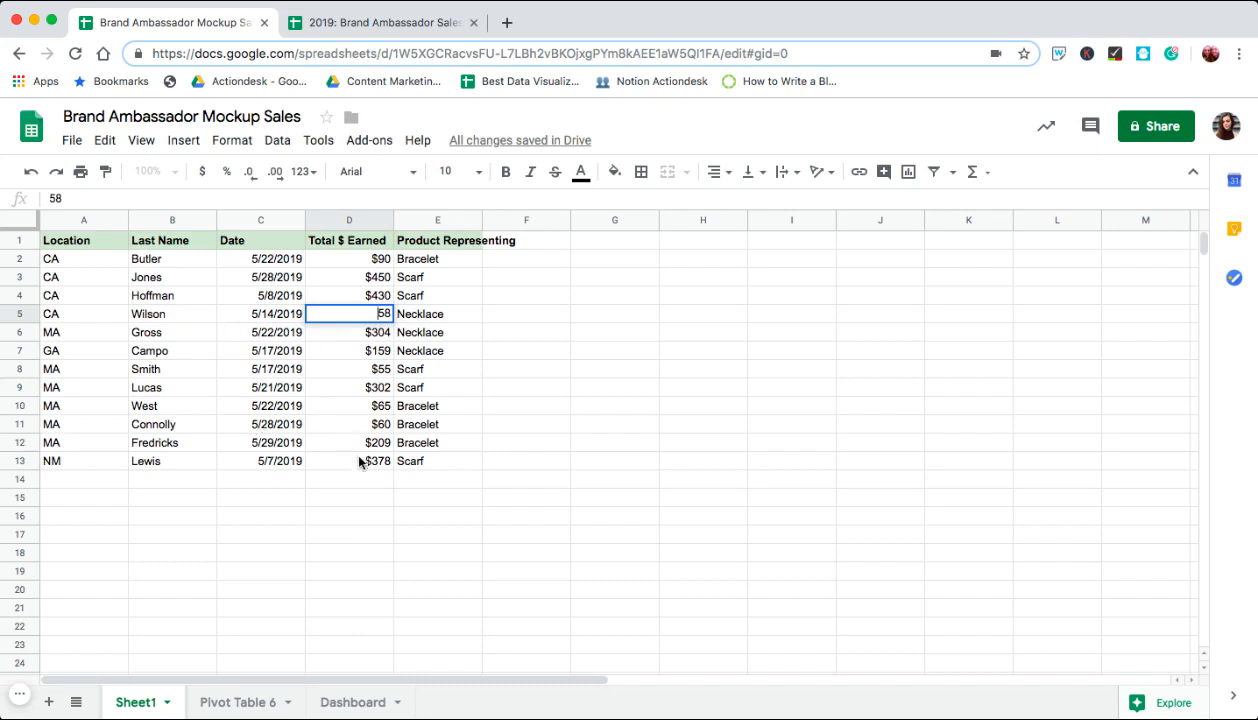
left_click(349, 460)
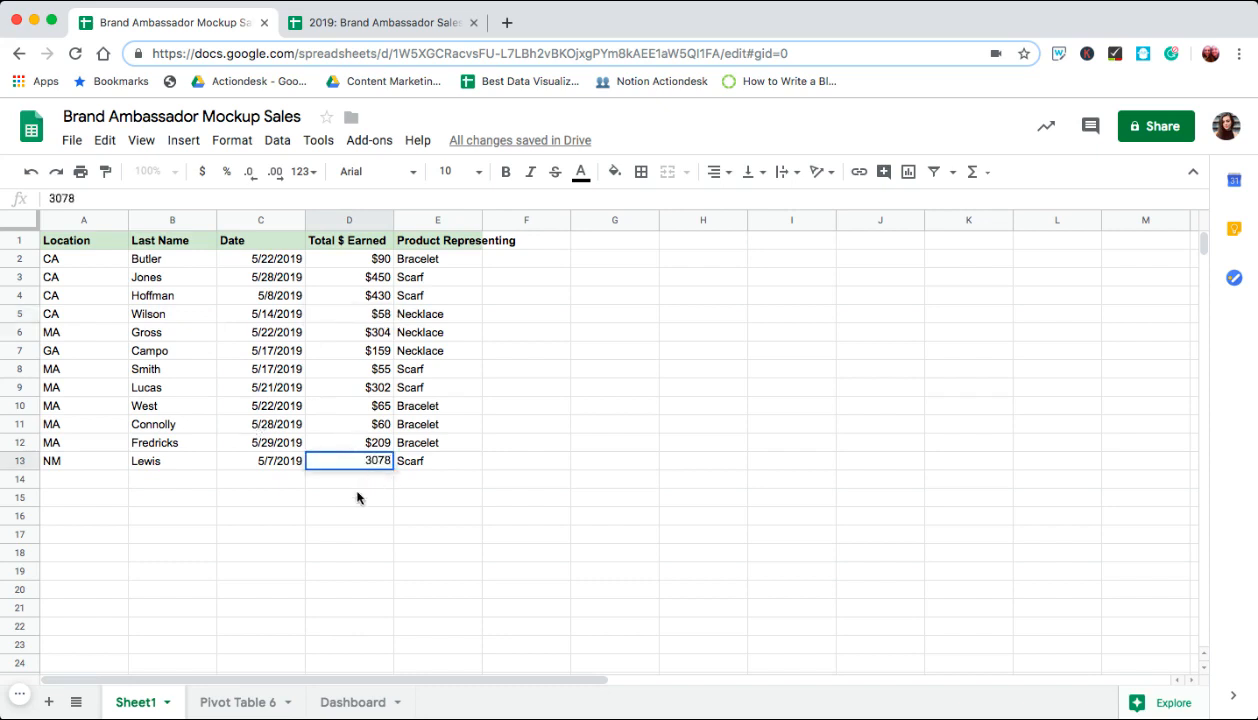
left_click(237, 702)
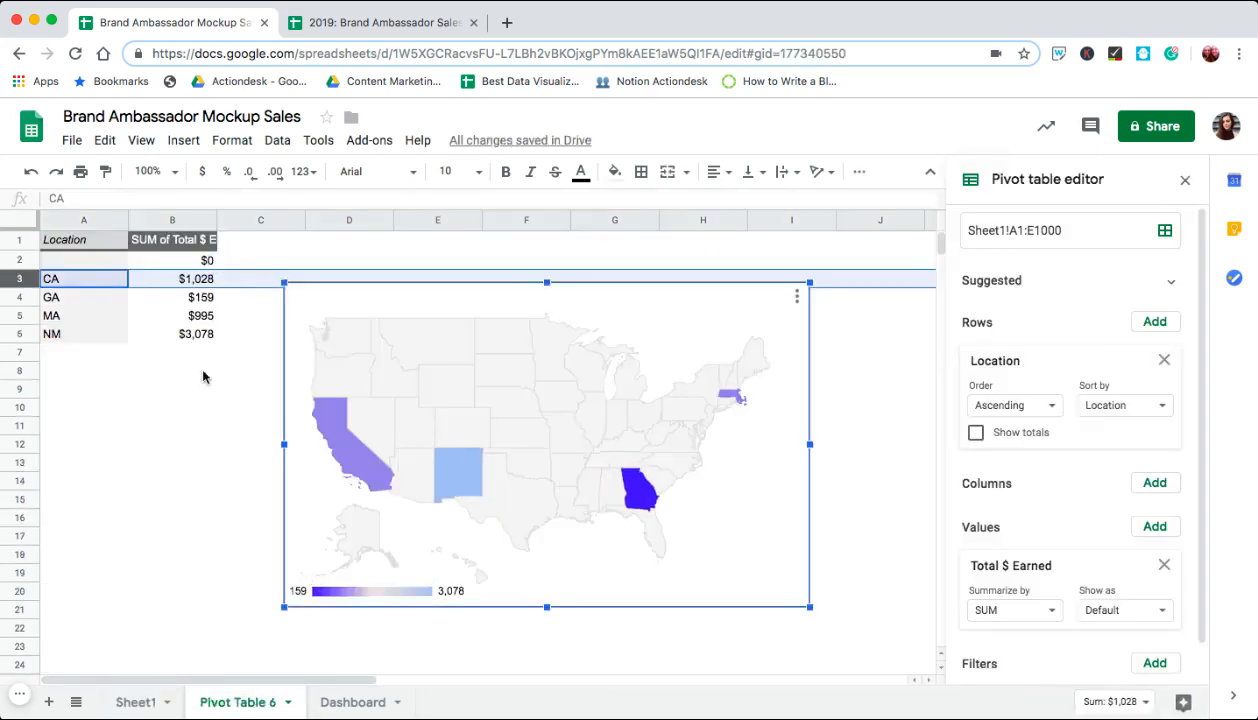
left_click(172, 333)
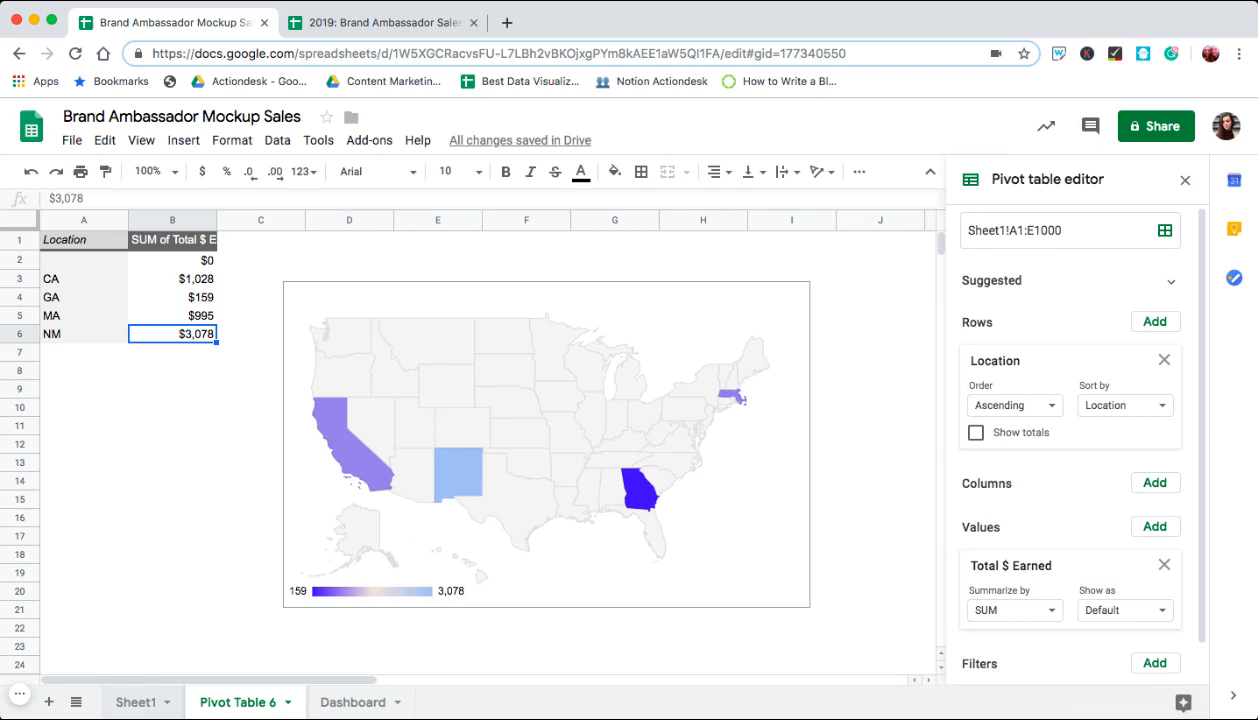
left_click(136, 701)
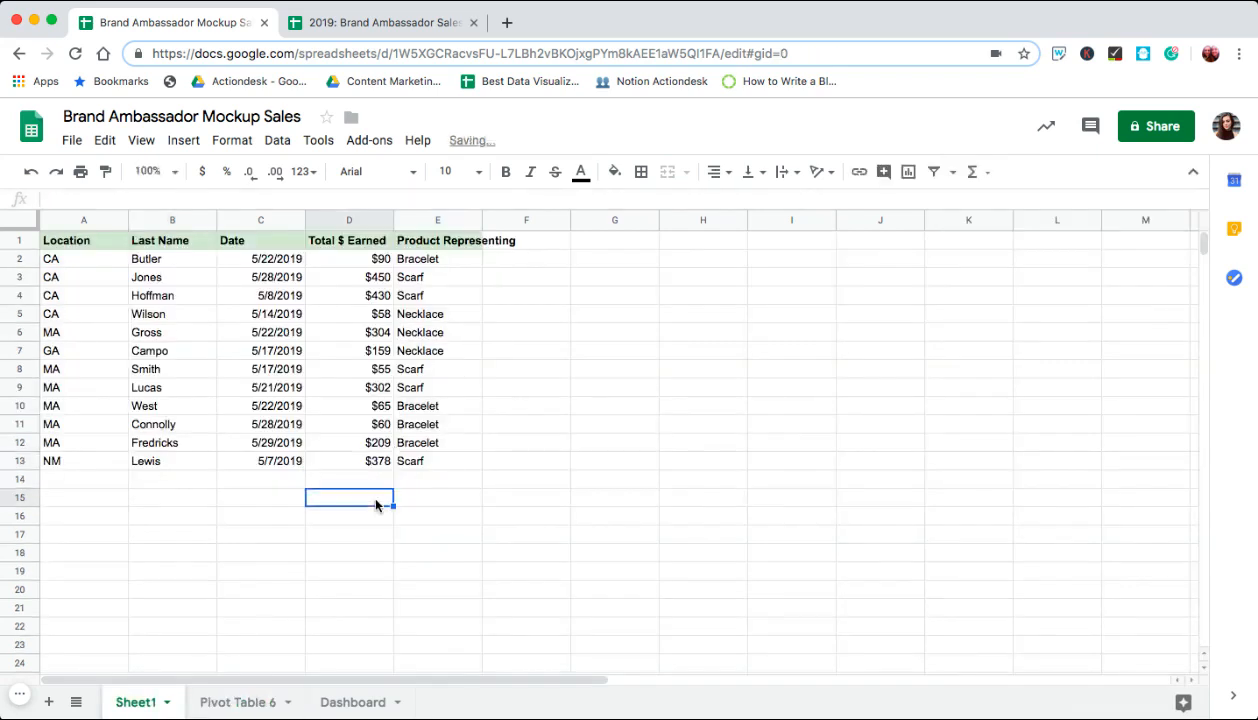
left_click(237, 702)
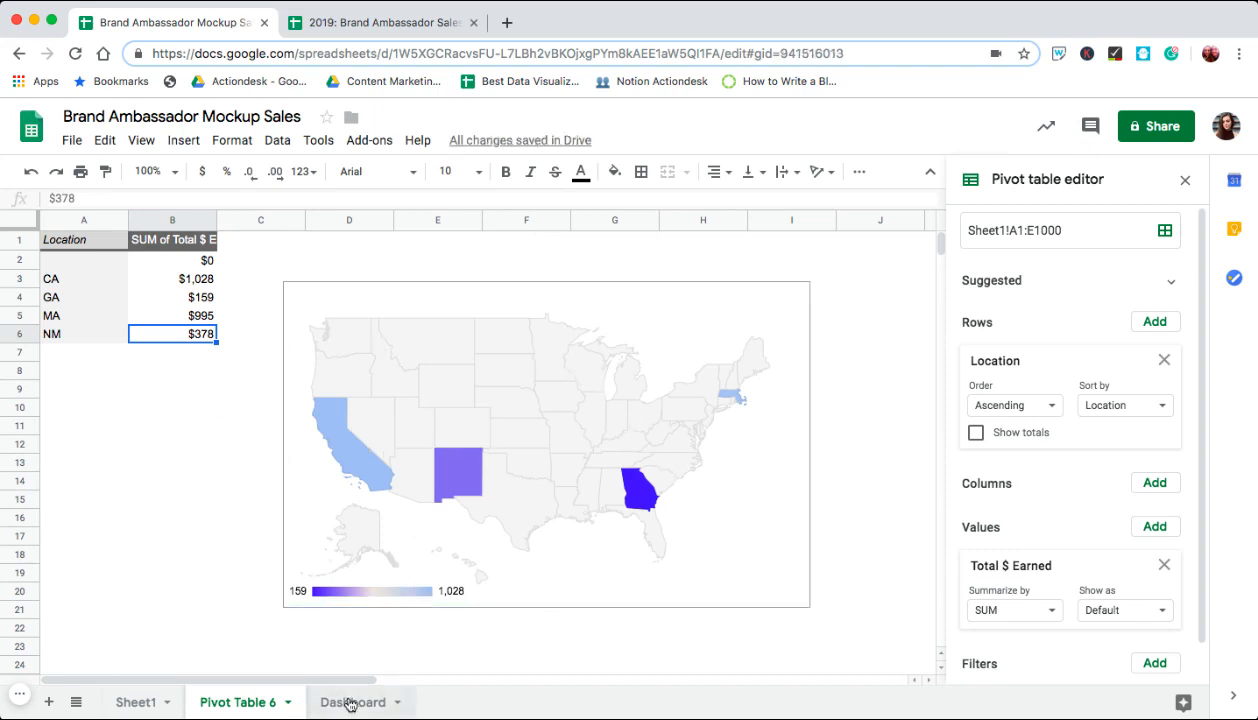
Paste a copy of the US earnings map onto the Dashboard sheet.
left_click(352, 701)
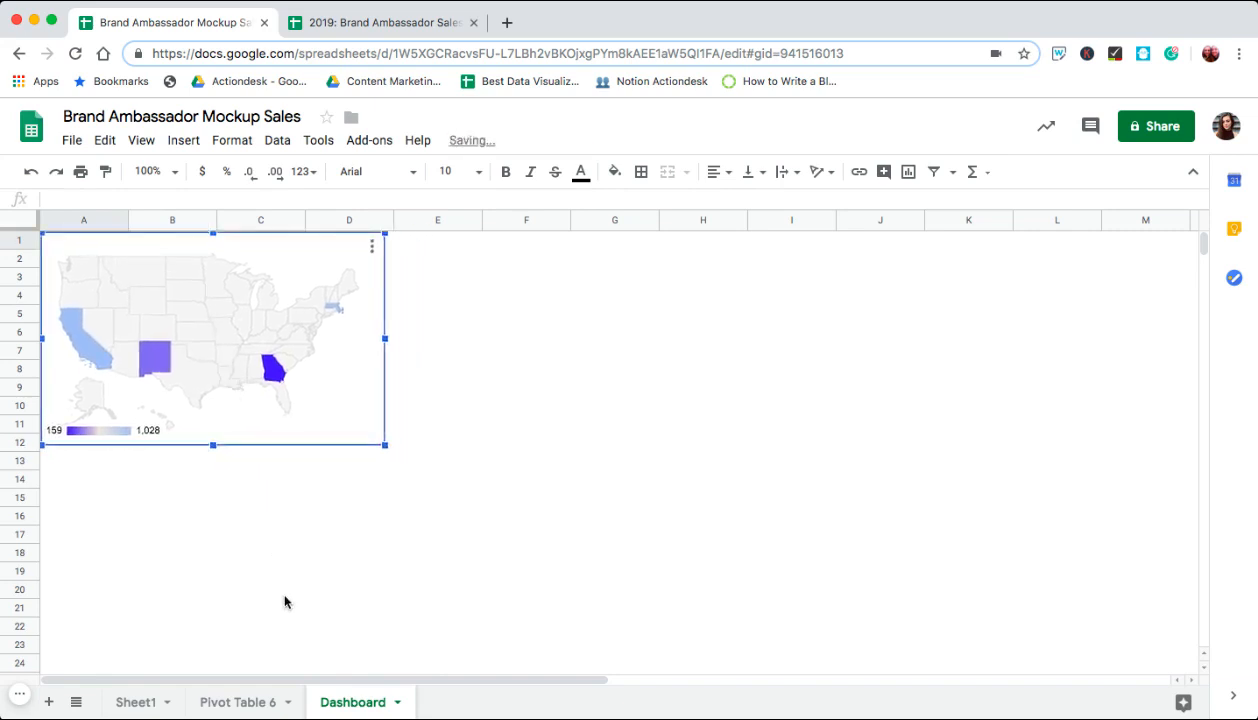
left_click(261, 589)
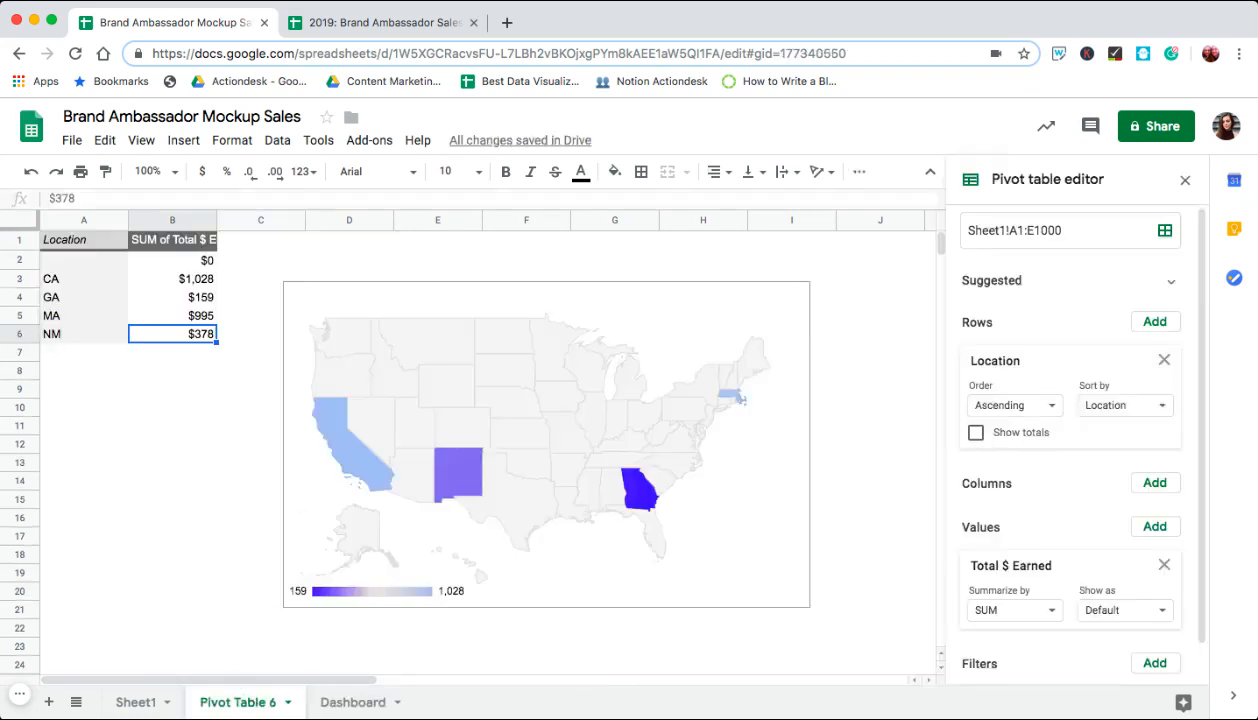
mouse_move(260, 318)
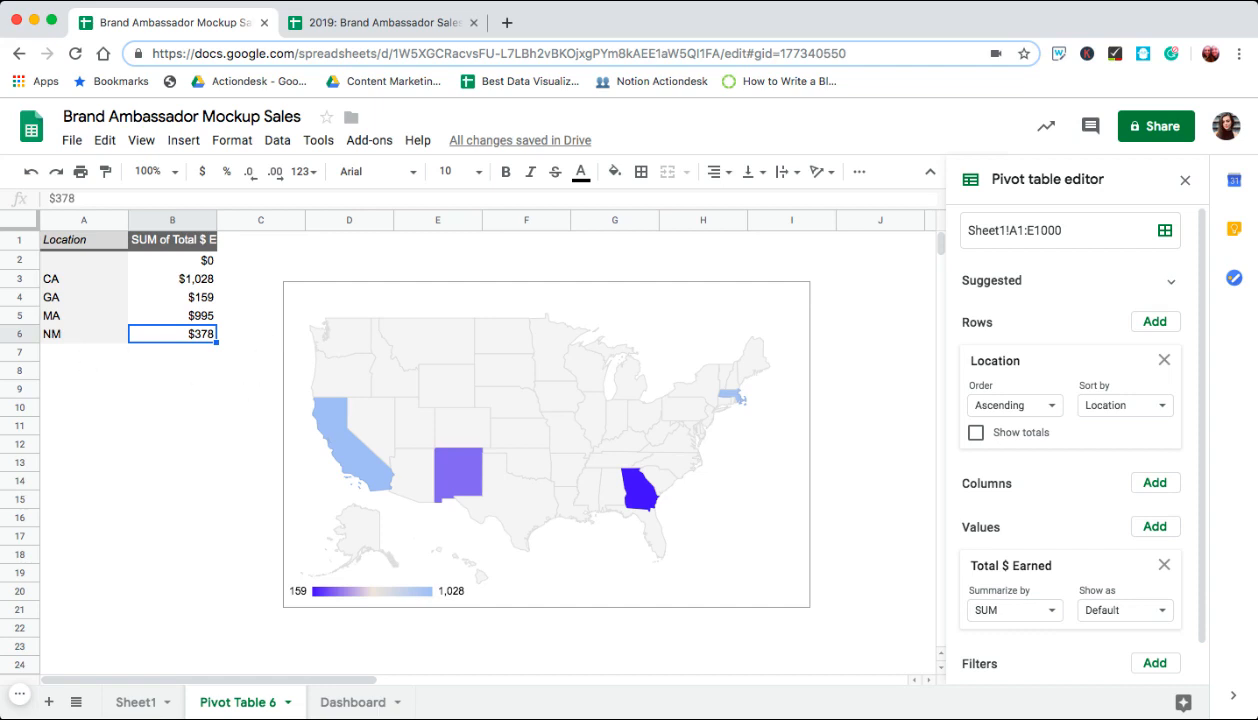
right_click(237, 701)
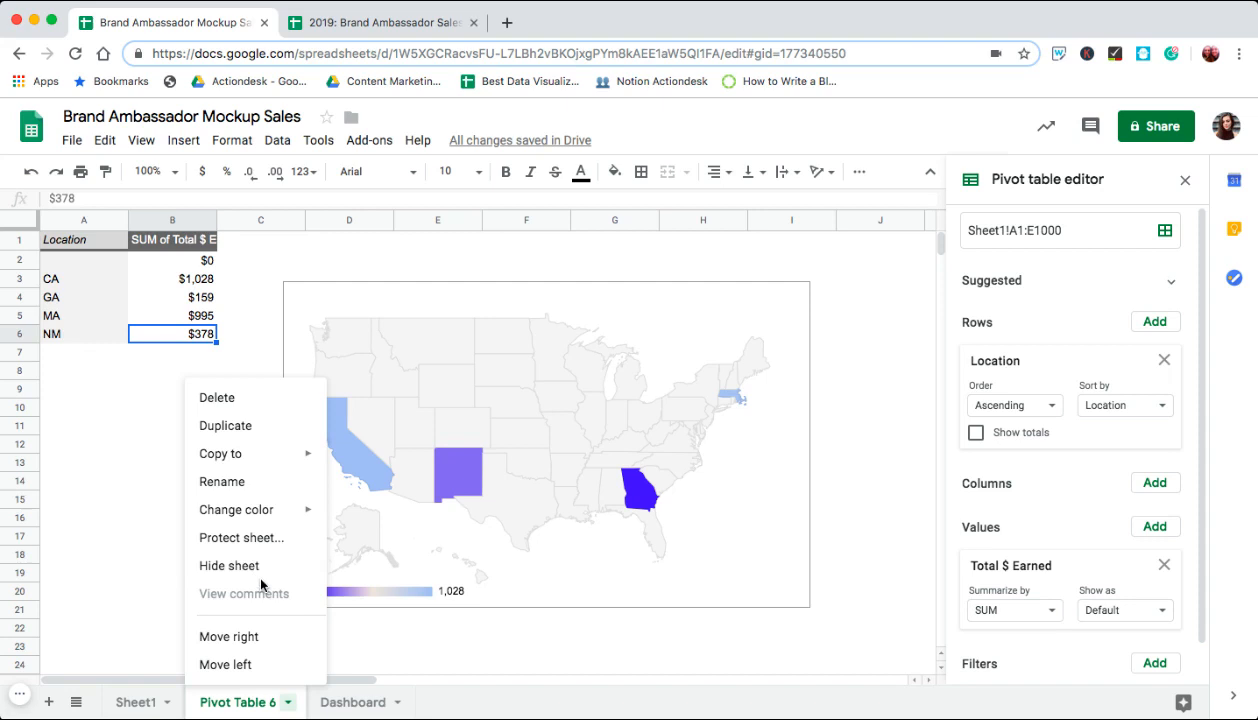
left_click(229, 565)
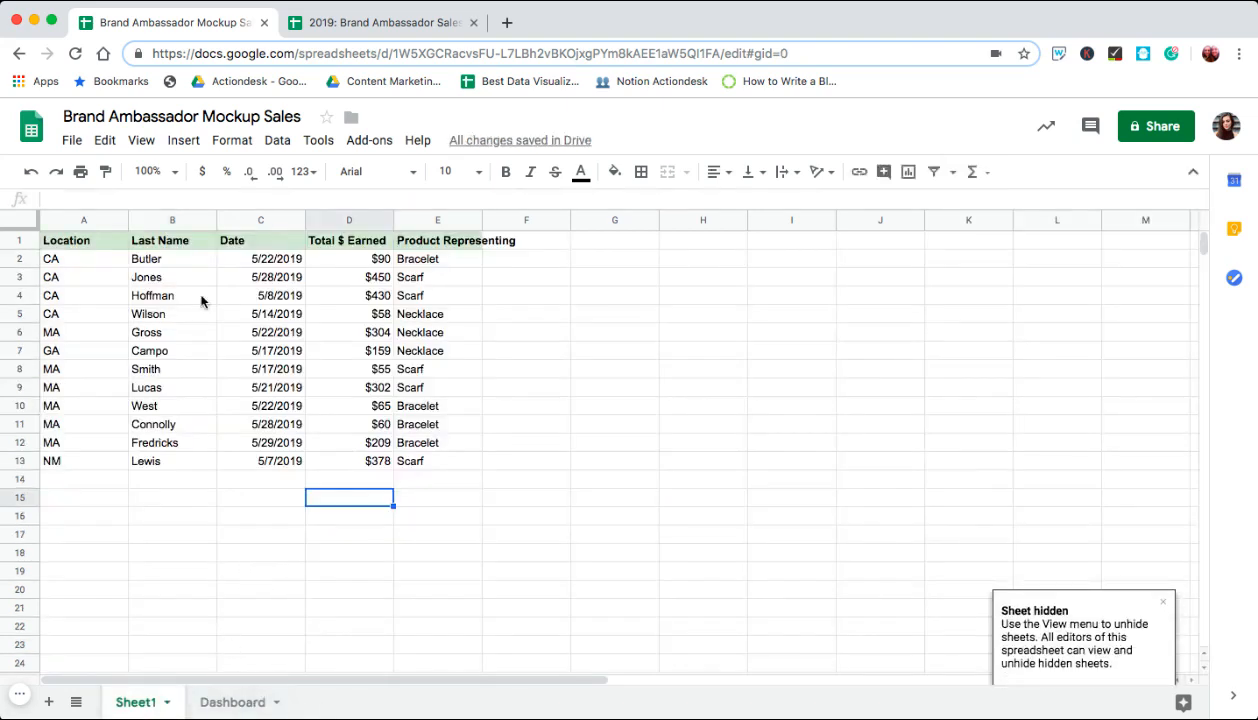
left_click(83, 240)
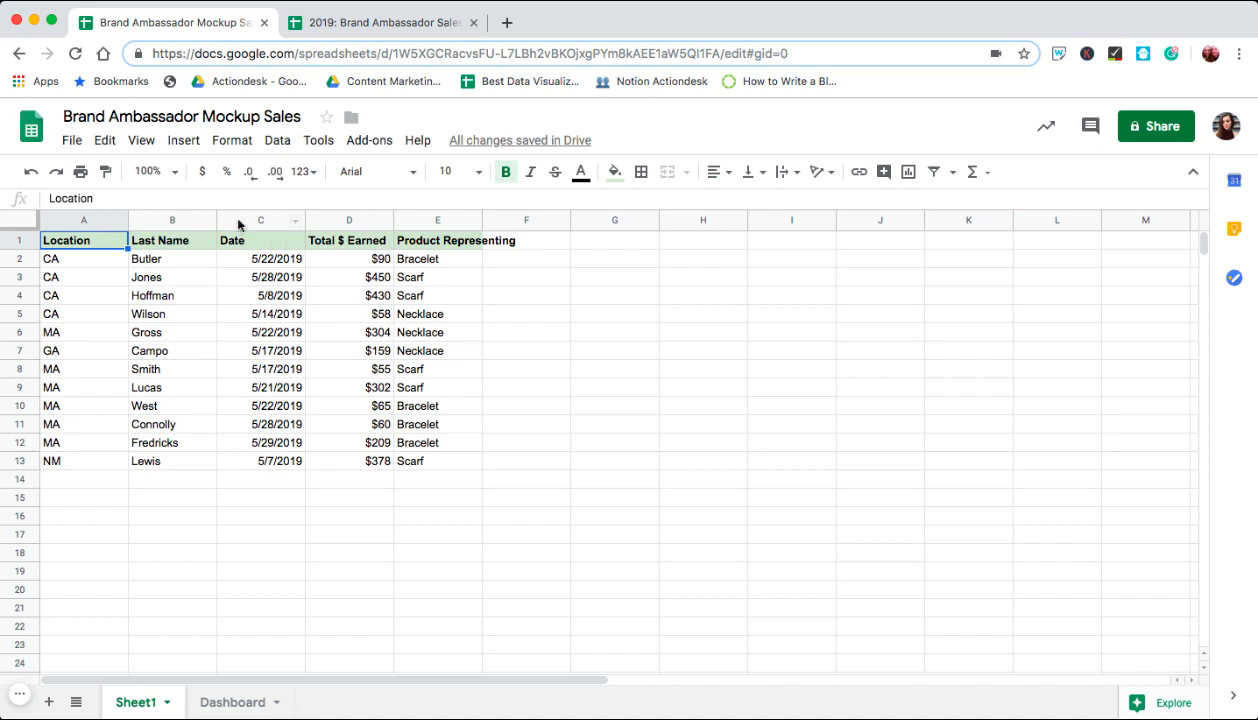
Create a pivot table from Sheet1 range A1:E on a new sheet.
left_click(277, 140)
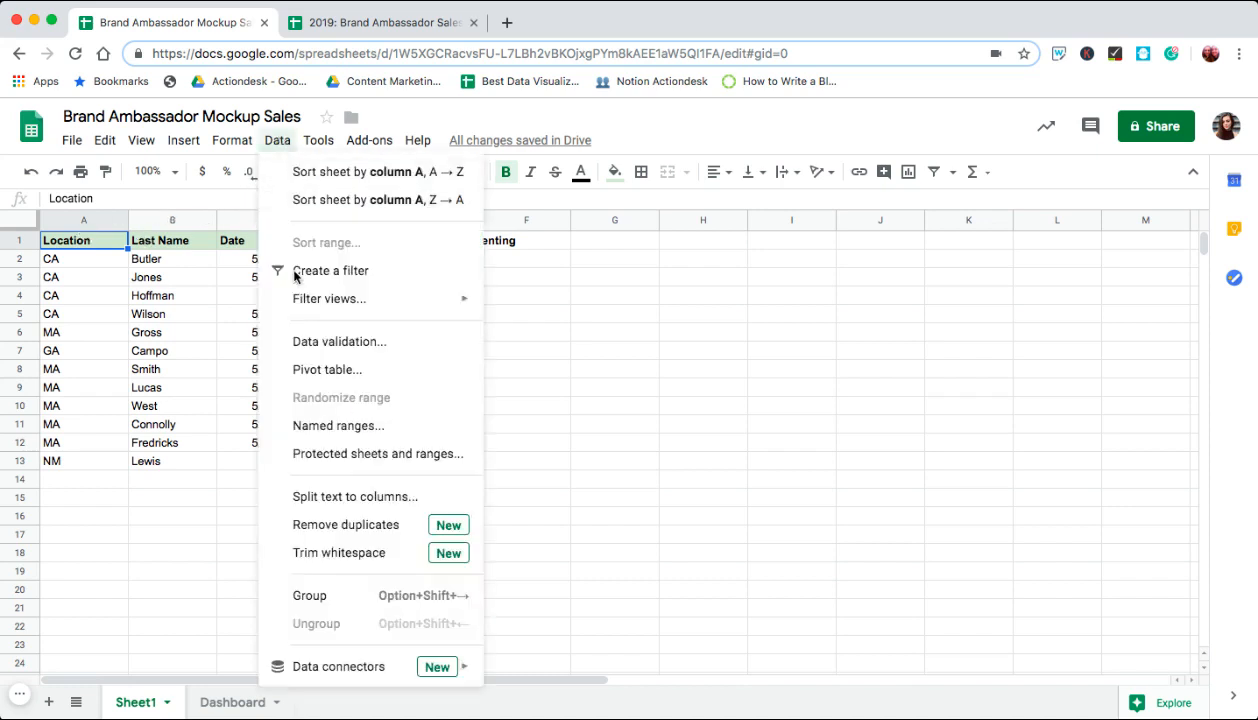
left_click(327, 369)
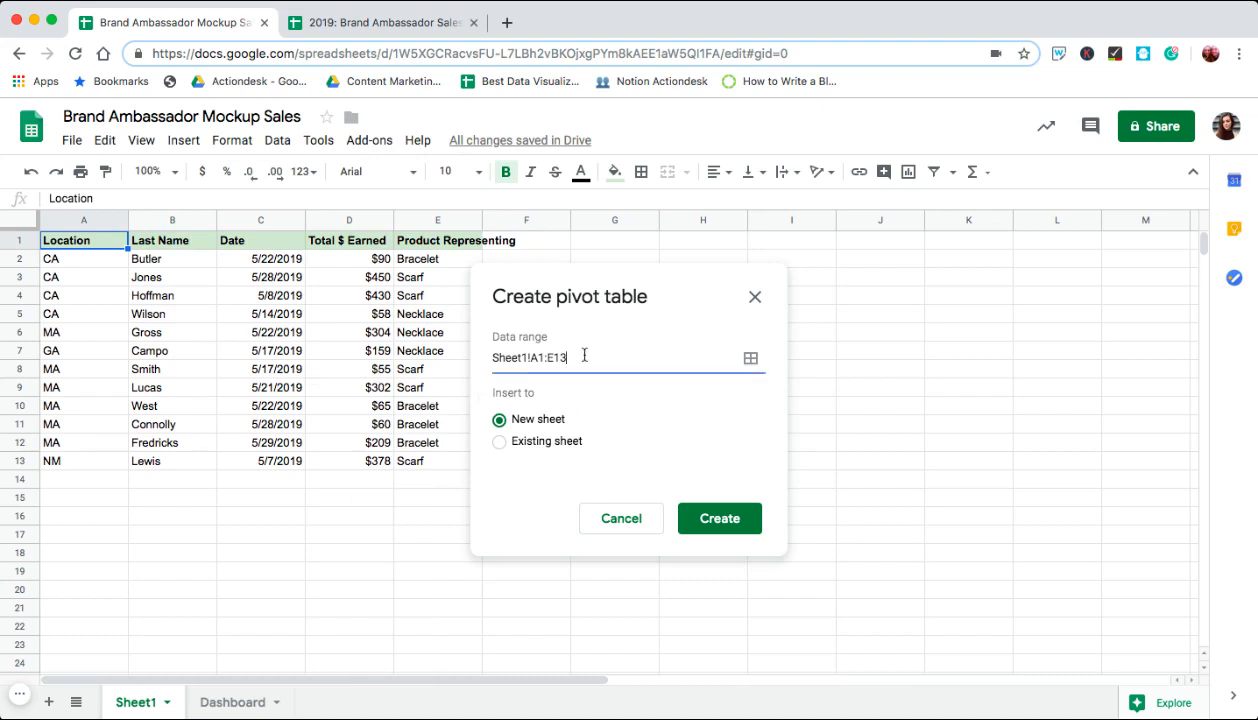
key("Backspace")
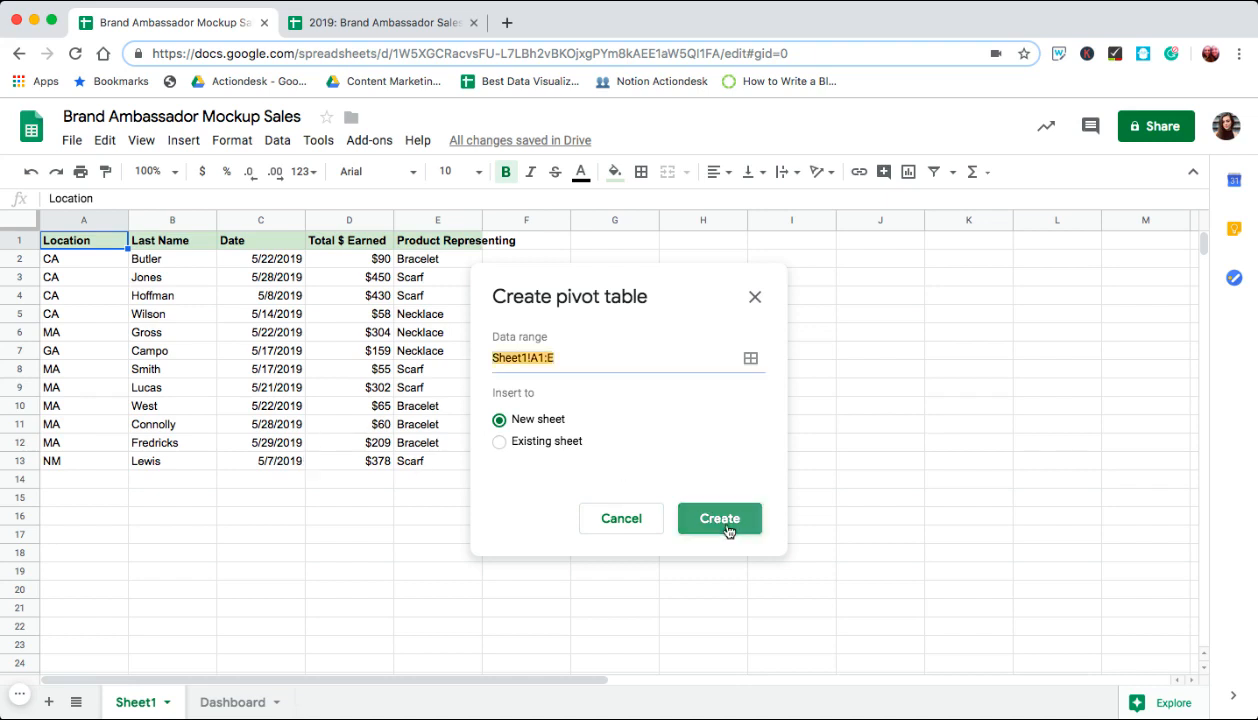
left_click(718, 518)
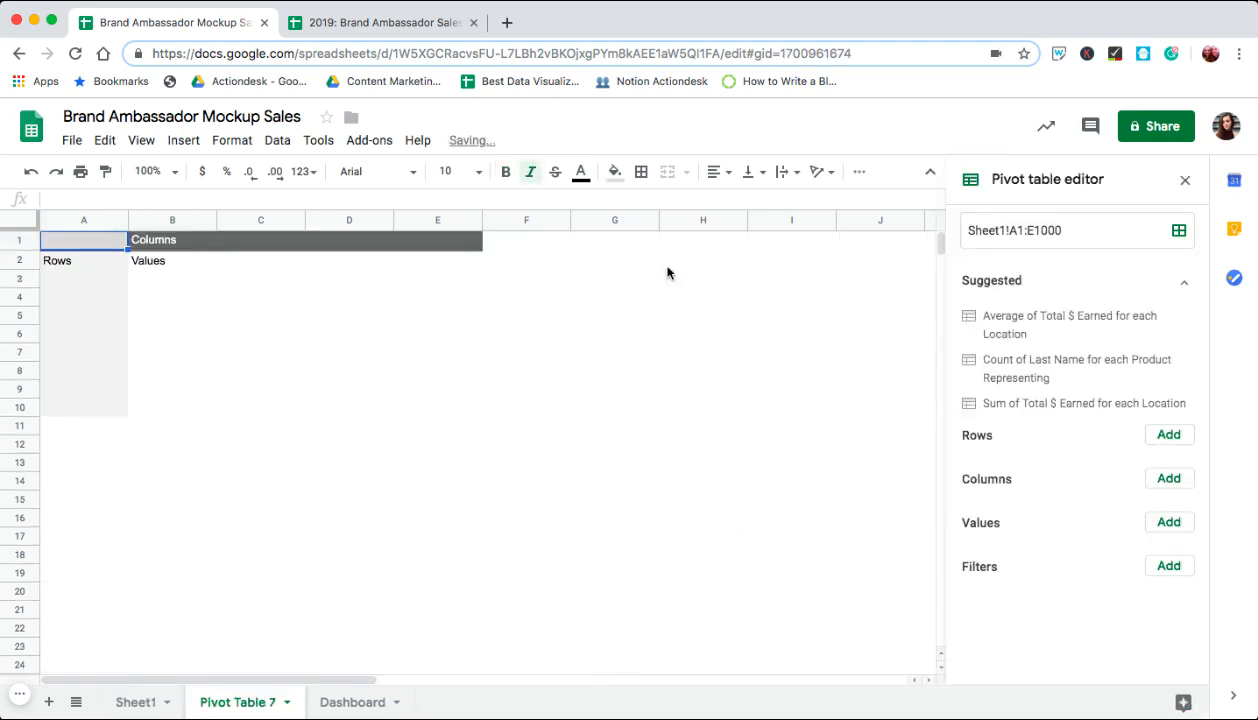
Sum Total $ Earned by Date in the pivot, with Show totals unticked.
left_click(1168, 522)
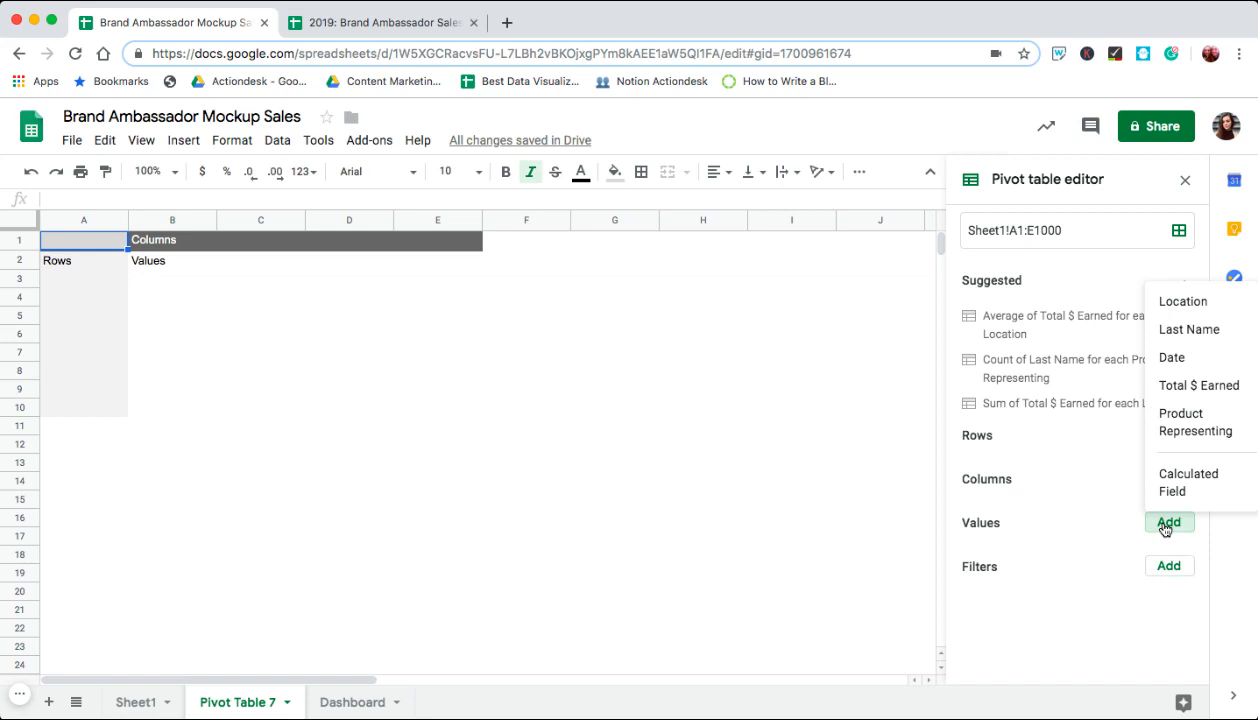
mouse_move(1199, 385)
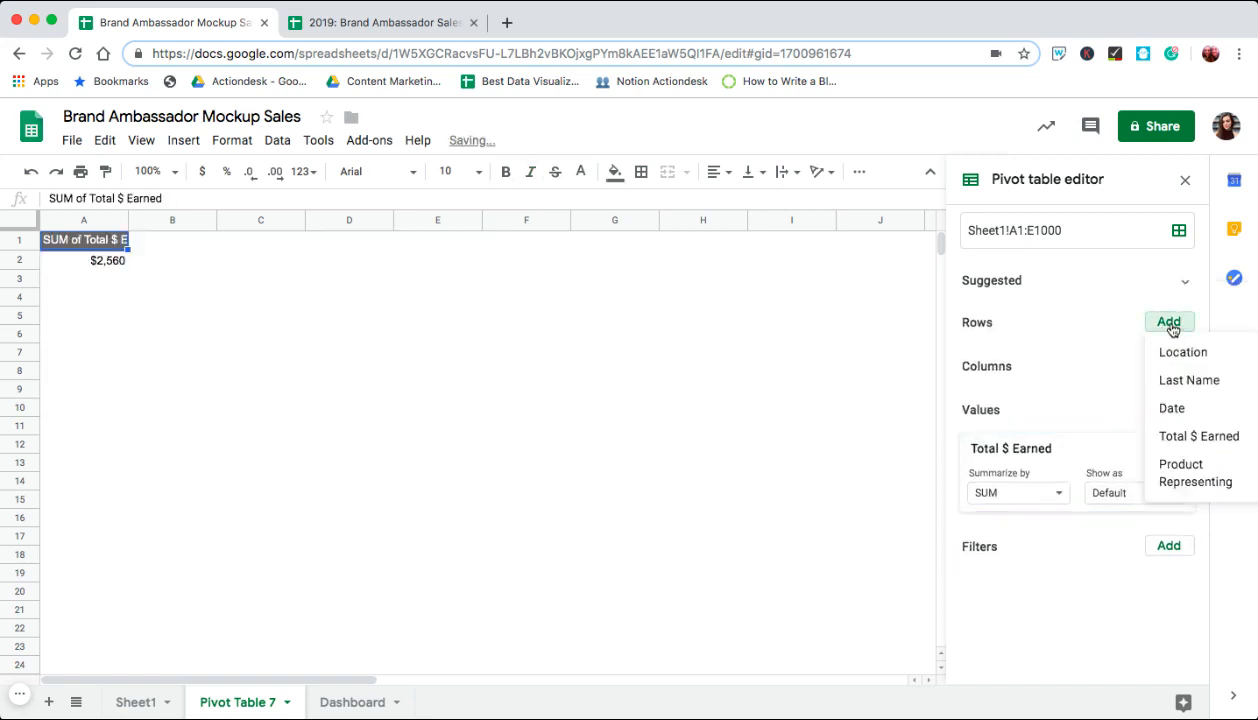
left_click(1171, 408)
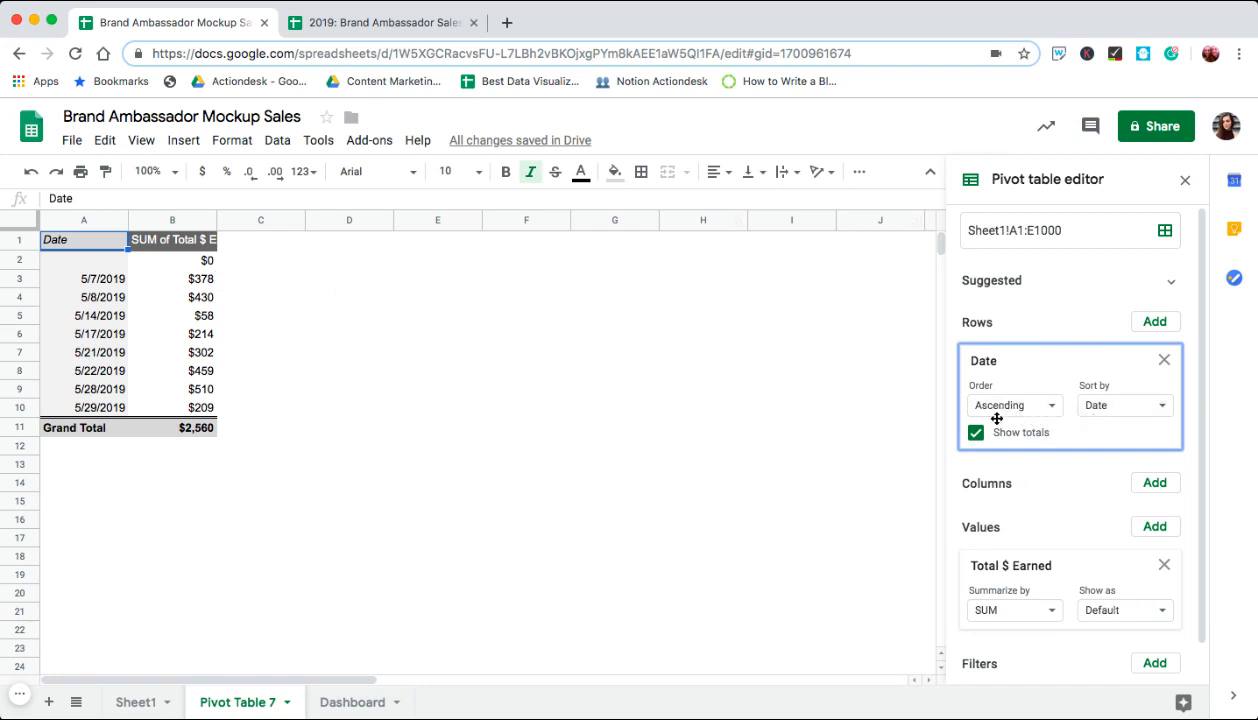
left_click(975, 432)
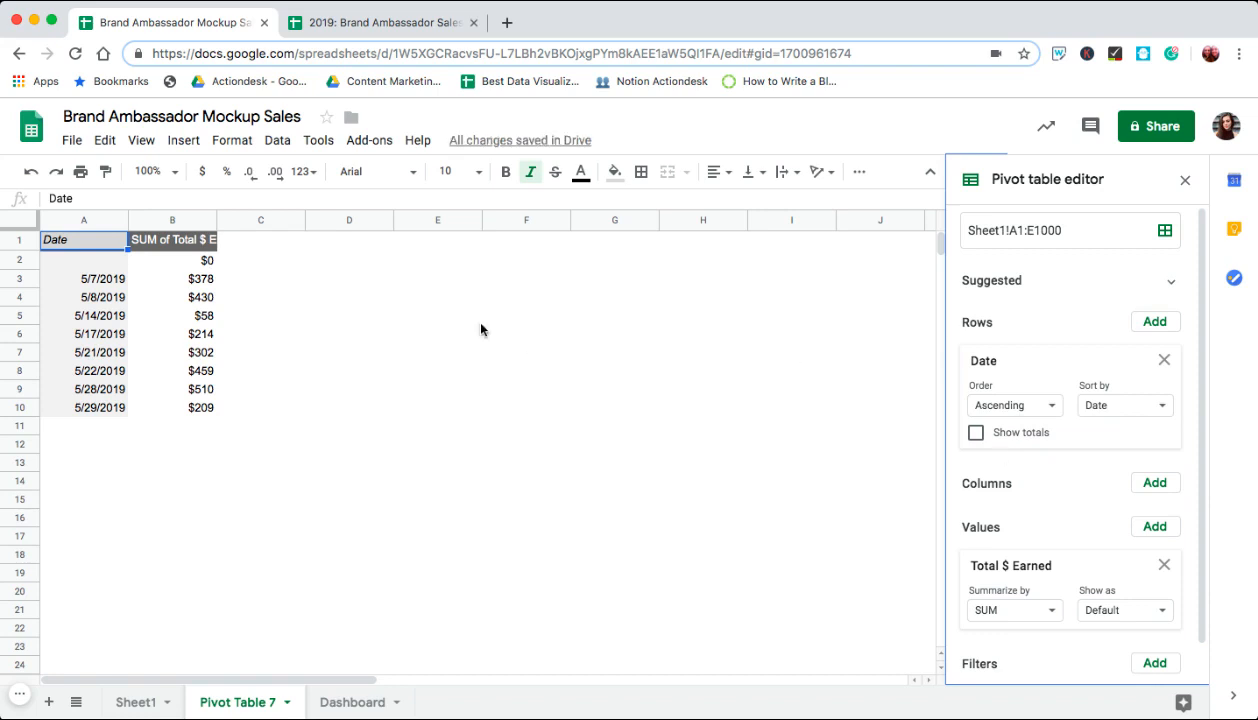
left_click(84, 297)
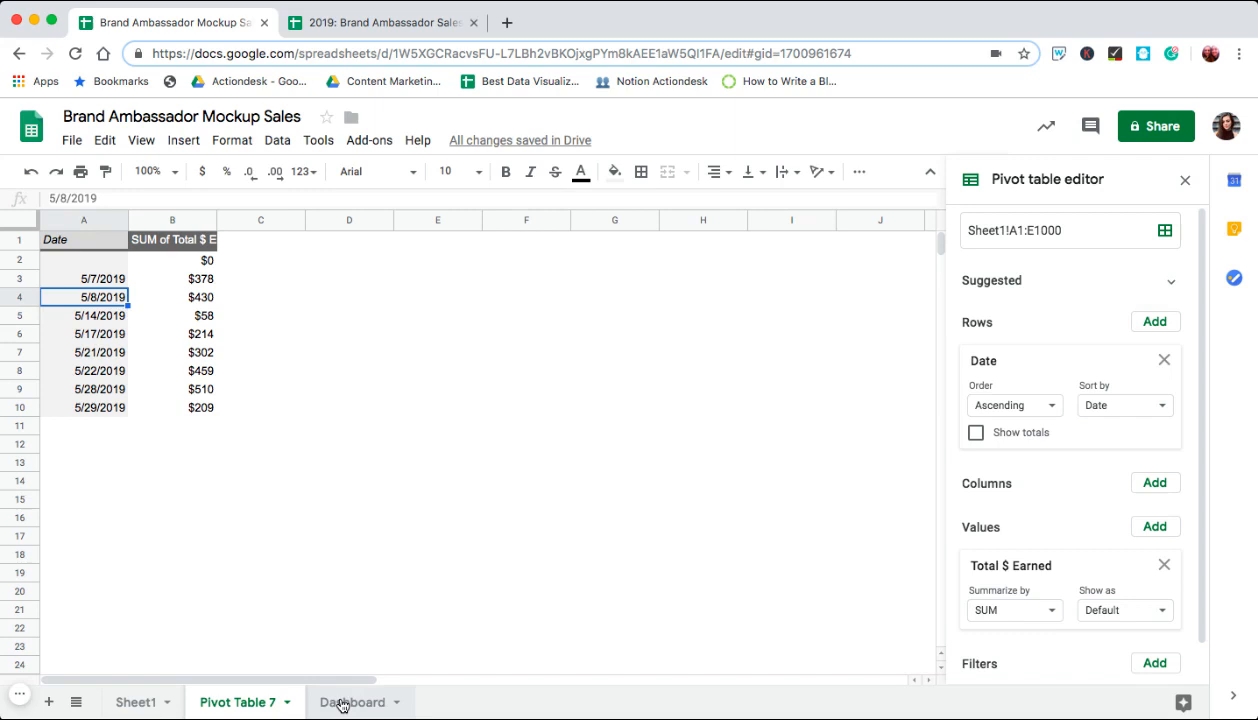
Enter =SPARKLINE in Dashboard F3, charting Pivot Table 7's earnings column B3:B.
left_click(352, 701)
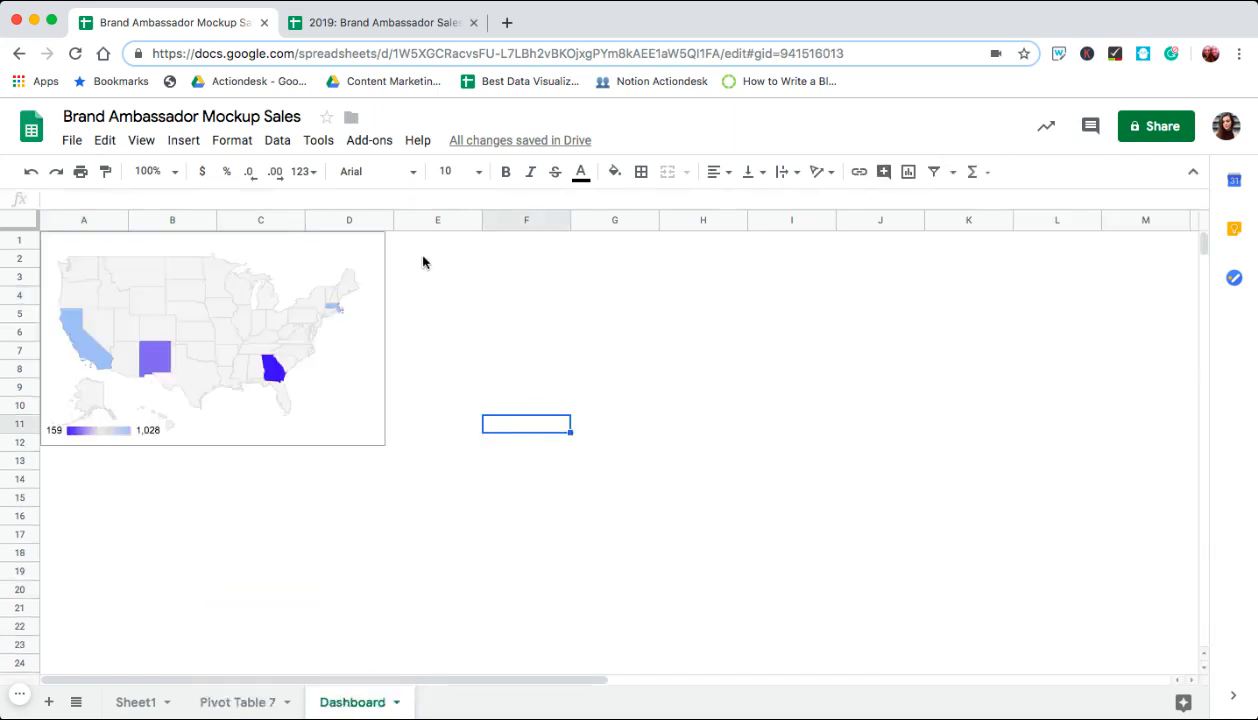
type("=")
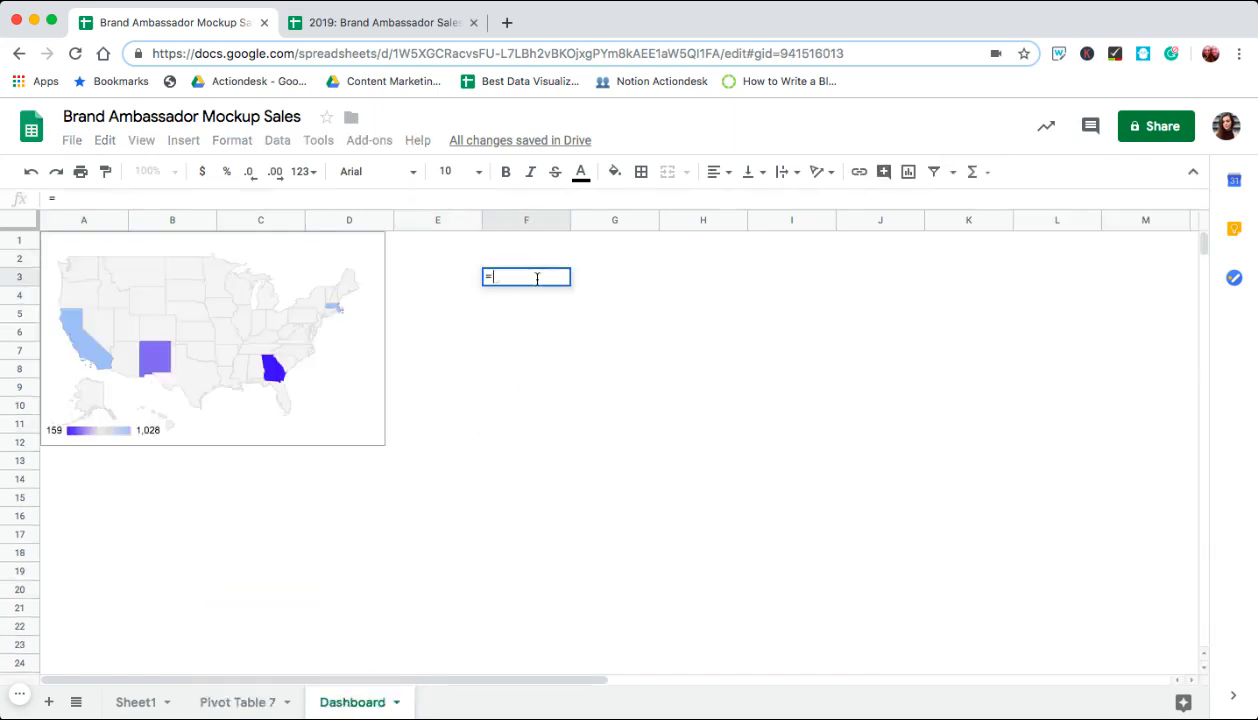
type("spa")
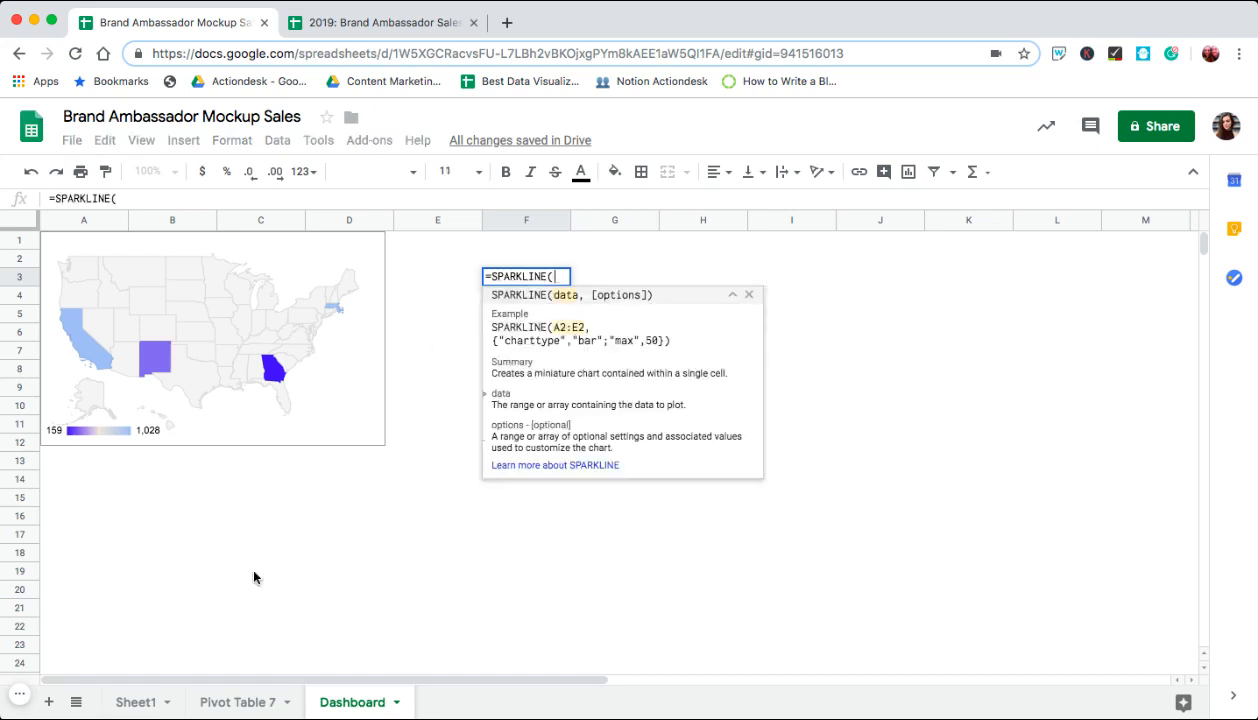
left_click(237, 701)
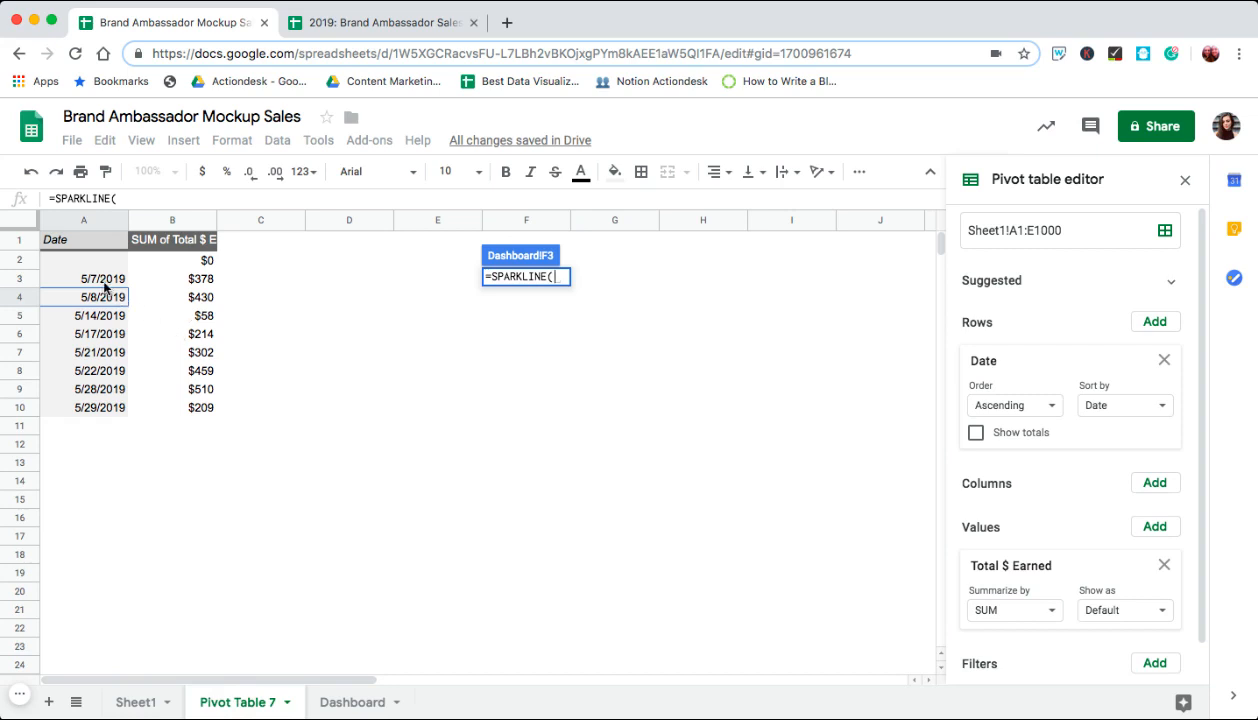
left_click(84, 278)
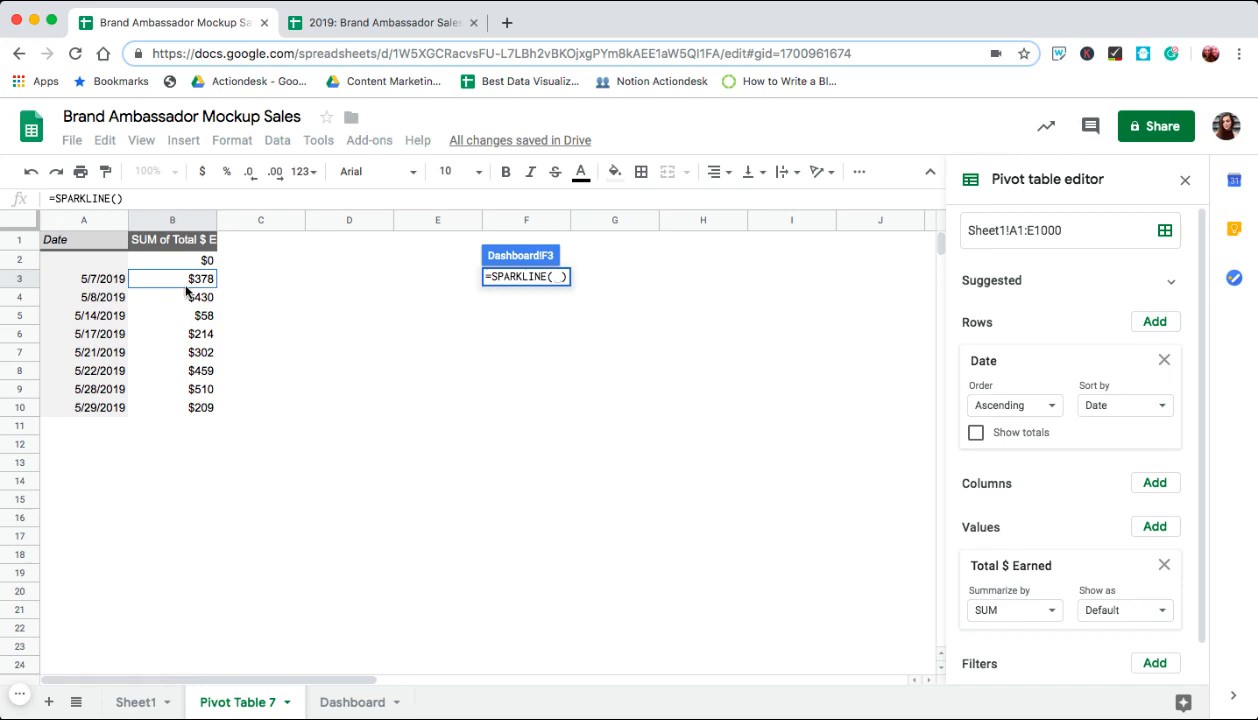
left_click_drag(171, 278, 171, 407)
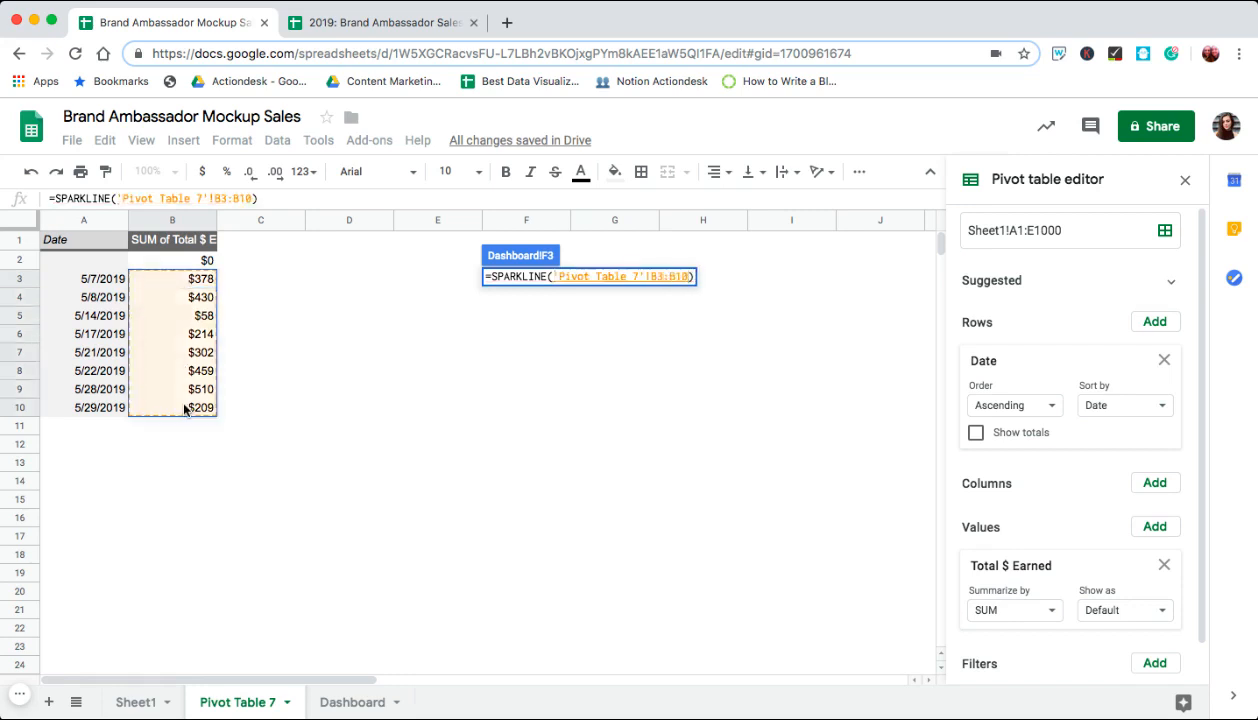
mouse_move(712, 250)
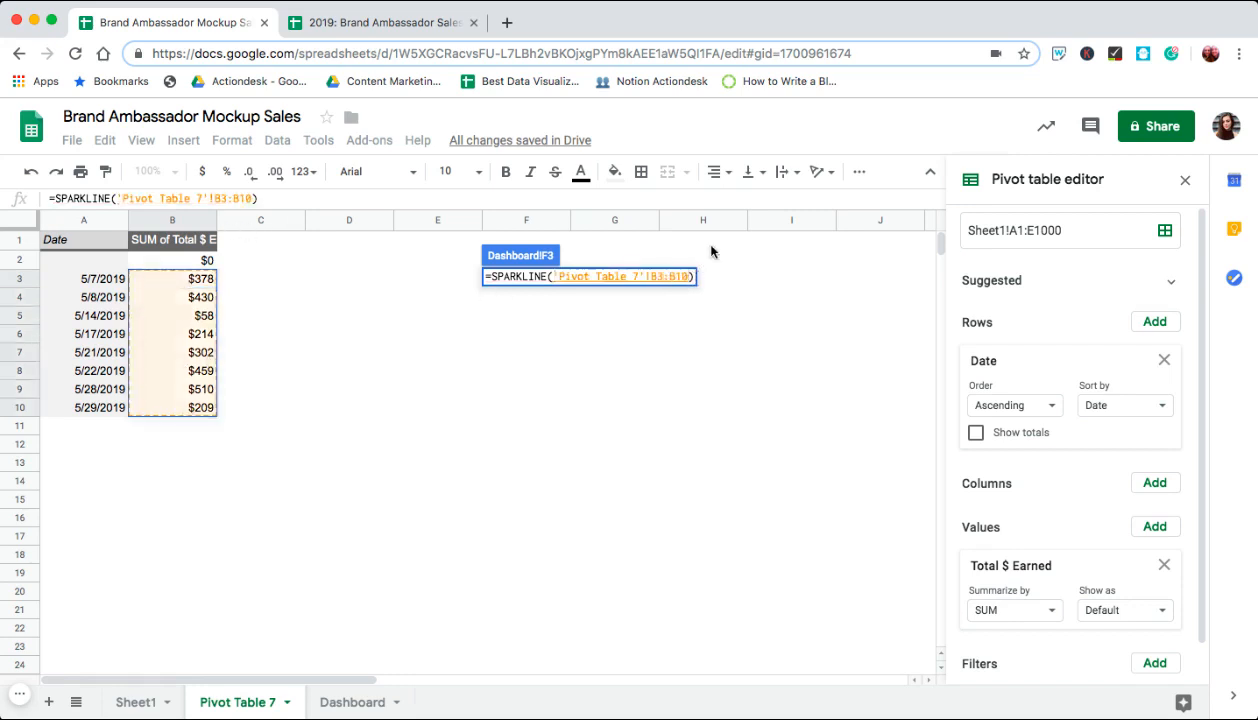
left_click(617, 276)
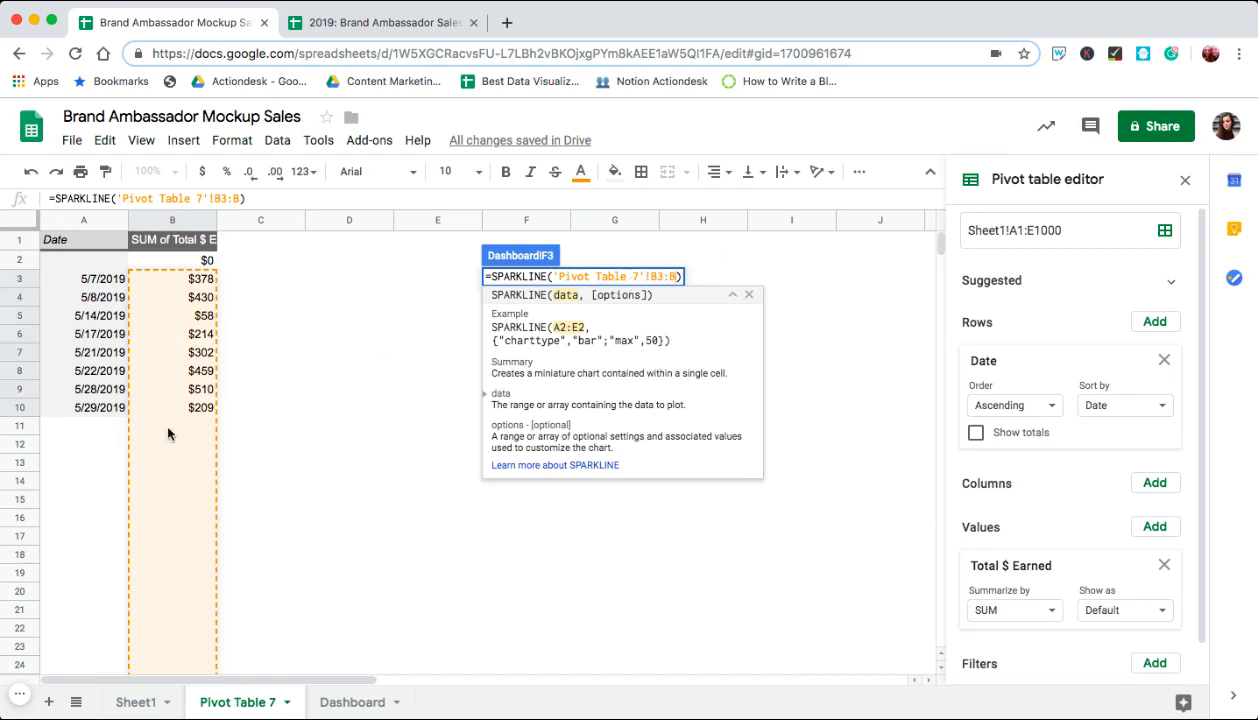
mouse_move(222, 512)
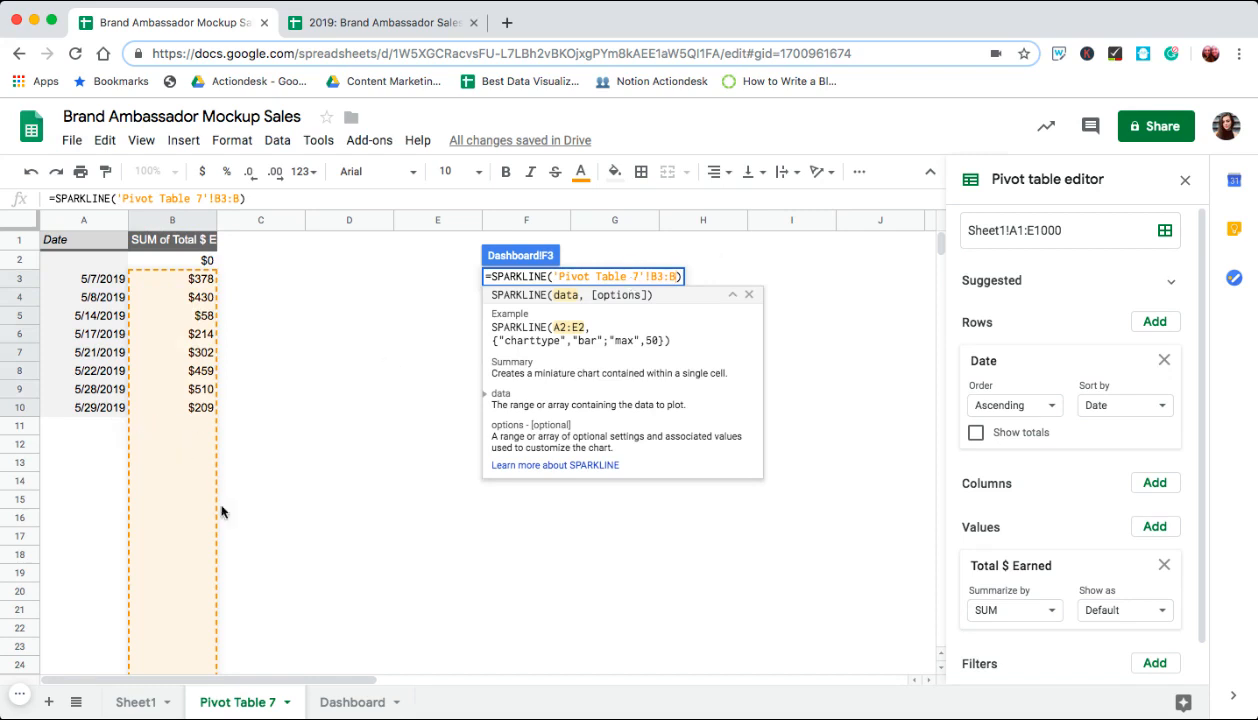
left_click(352, 701)
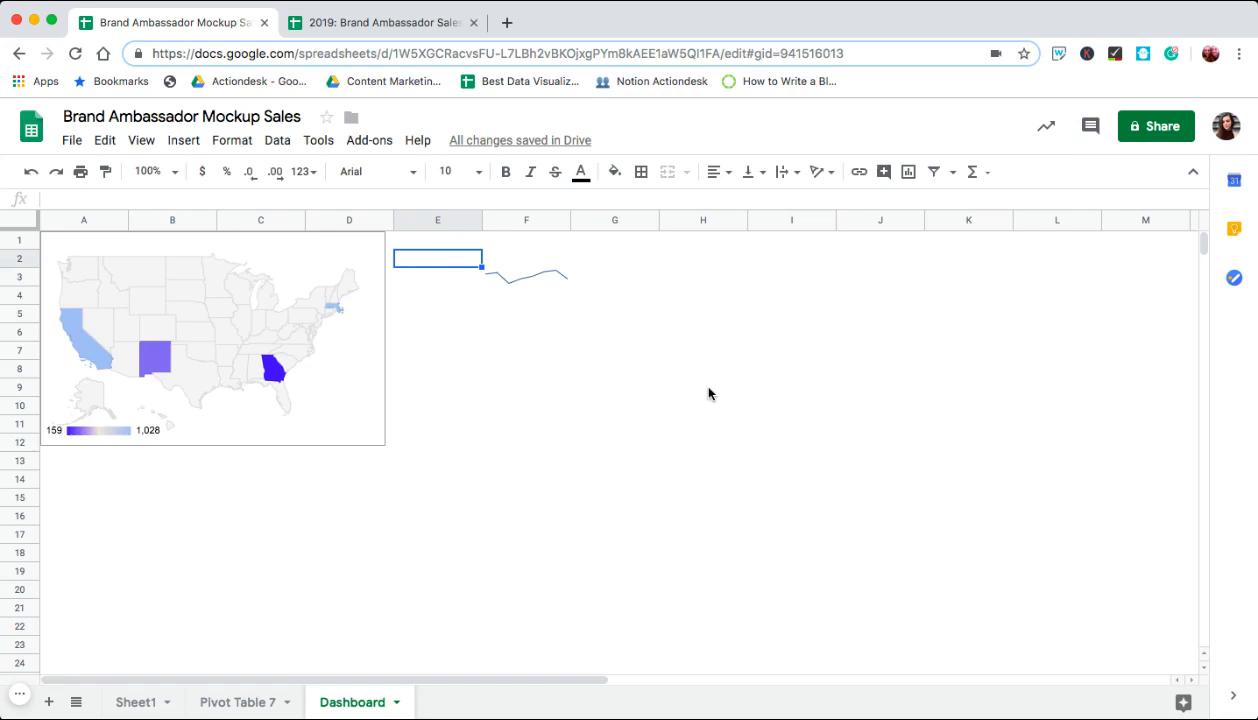
Merge Dashboard cells E2:I10 around the sparkline, then check Pivot Table 7 and return.
left_click_drag(437, 258, 835, 405)
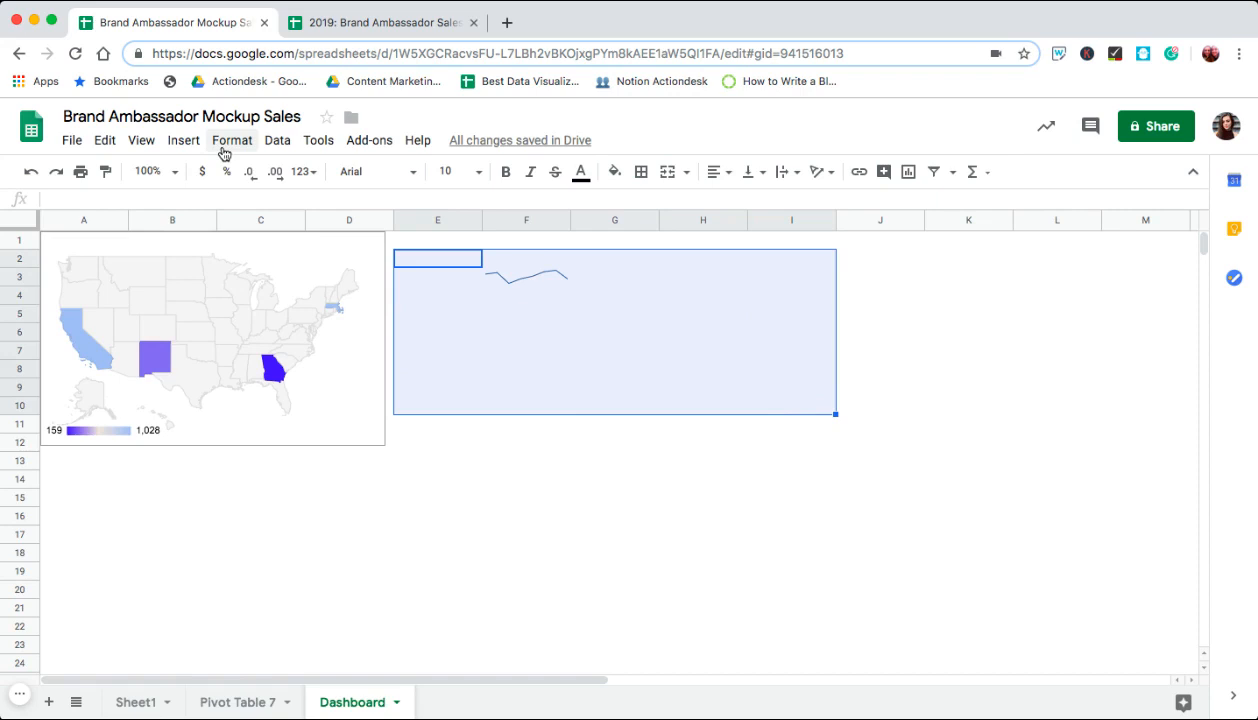
left_click(184, 140)
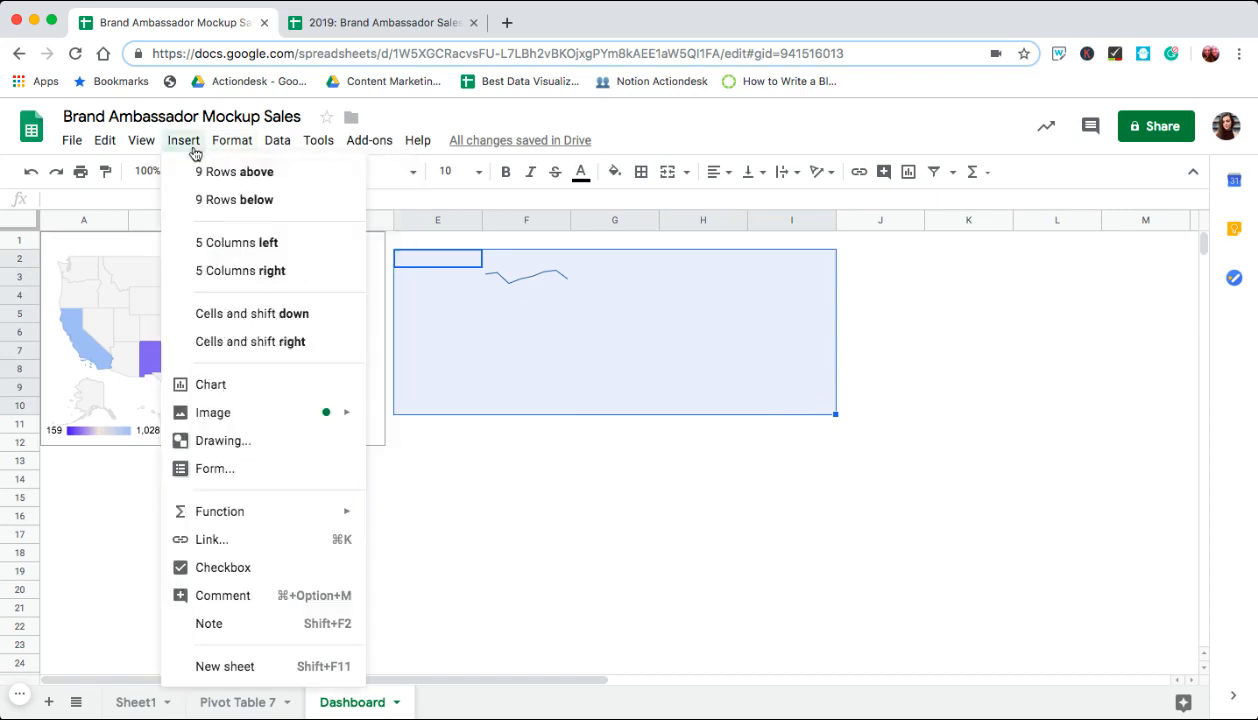
left_click(232, 140)
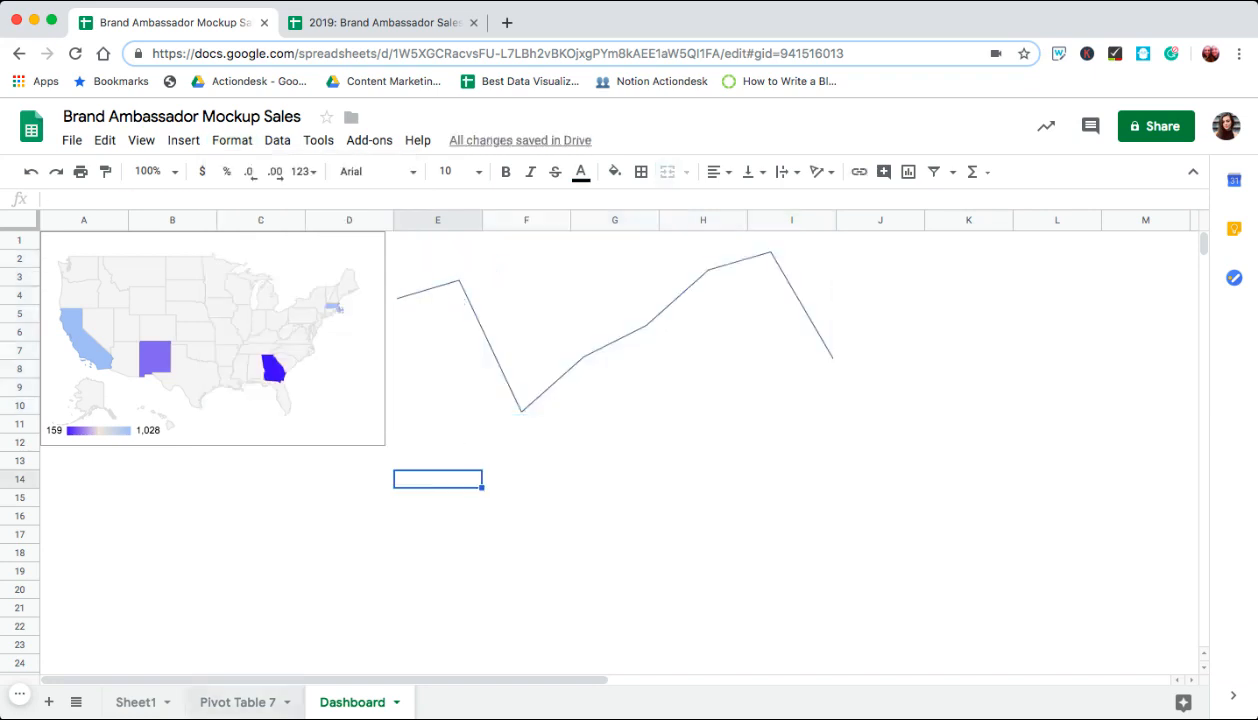
left_click(237, 702)
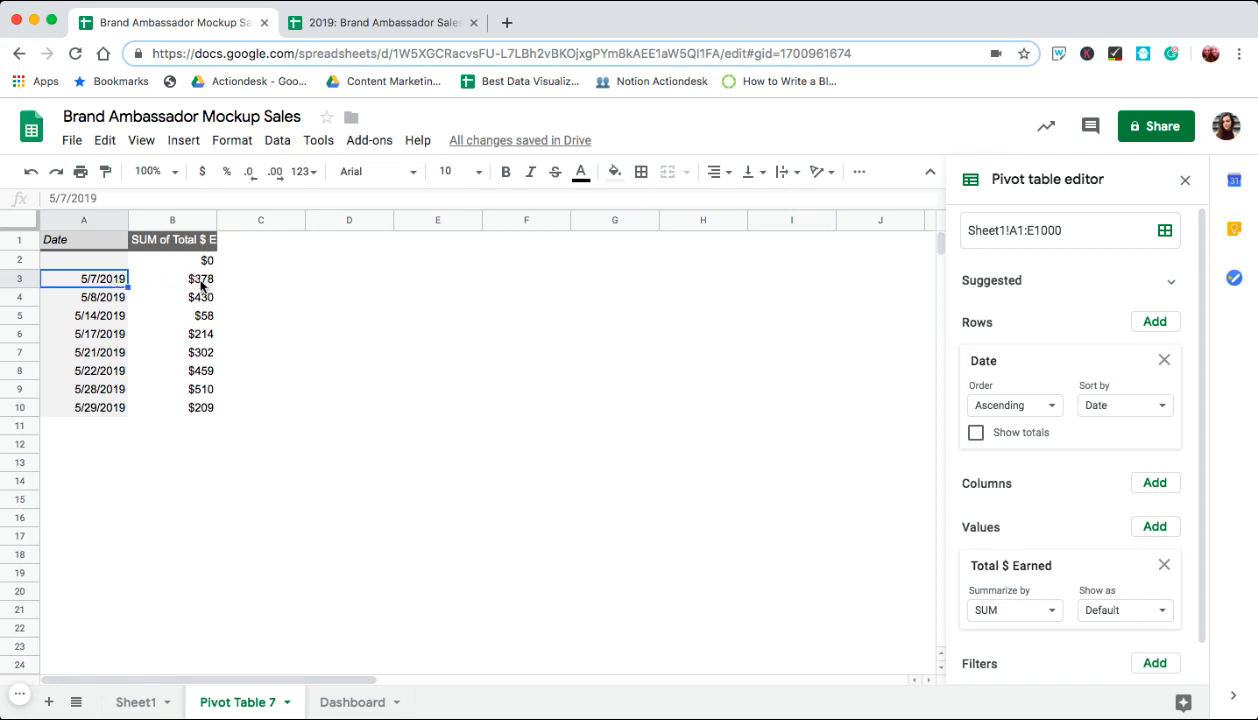
mouse_move(210, 330)
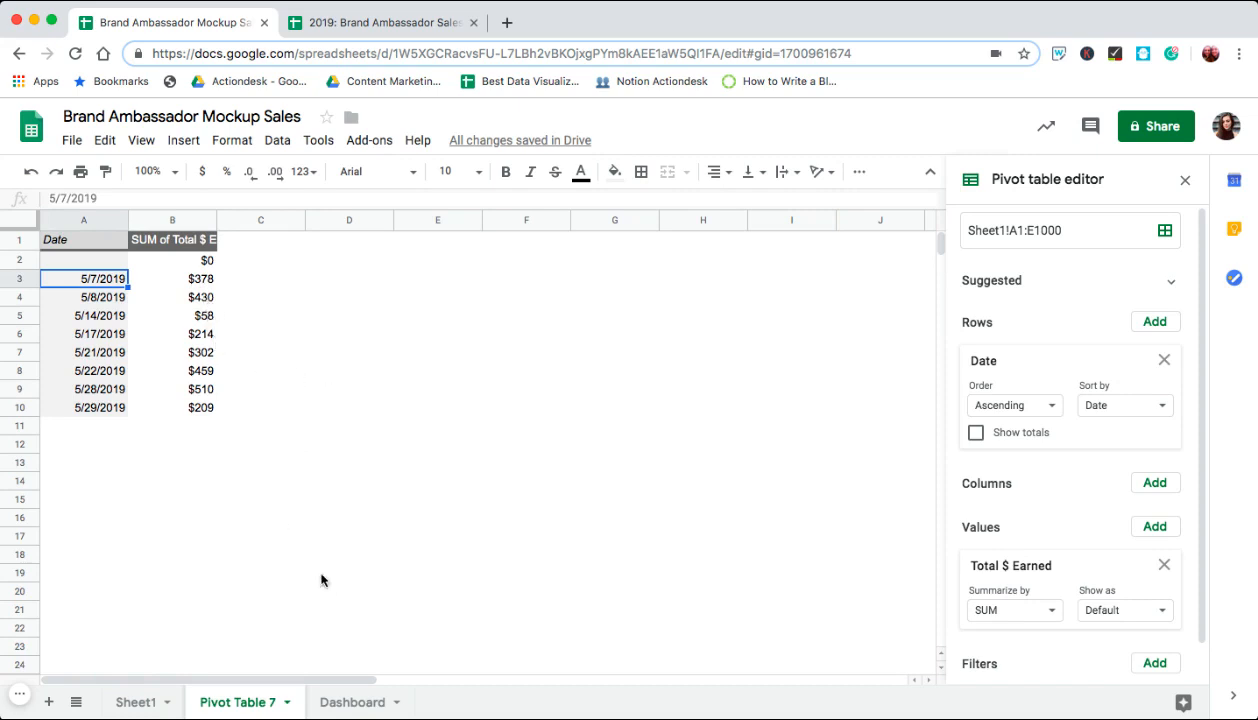
left_click(352, 702)
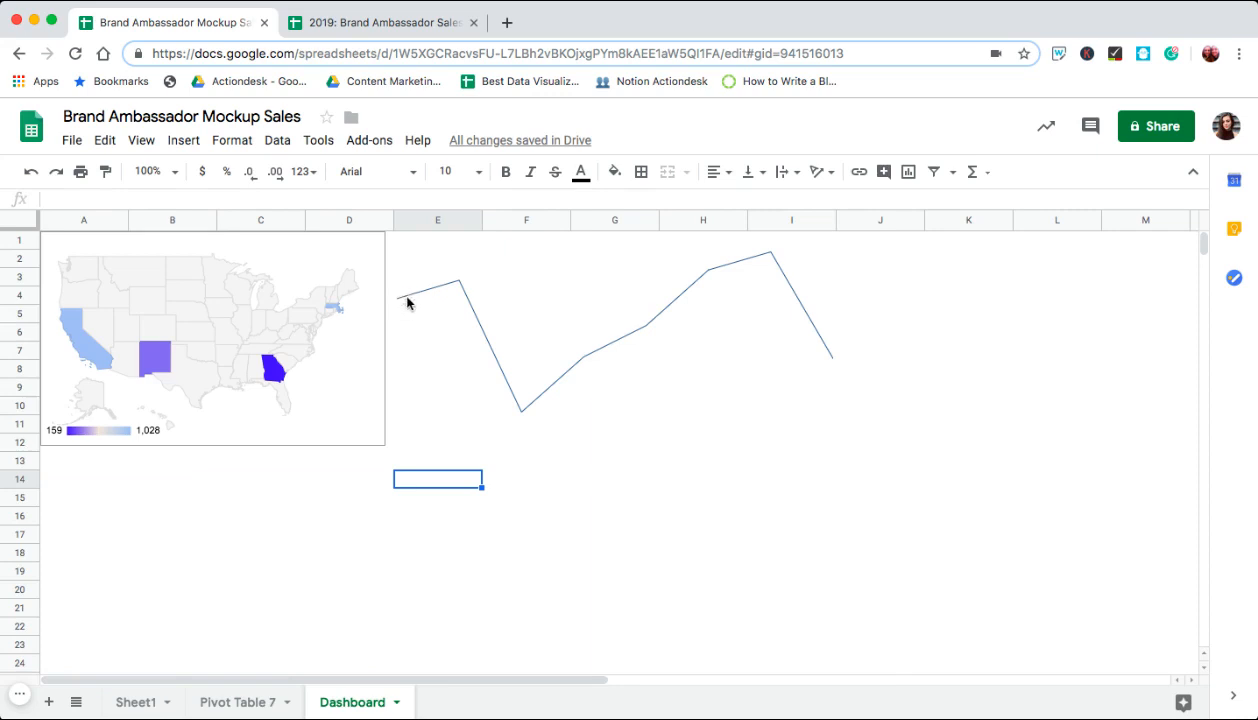
mouse_move(530, 405)
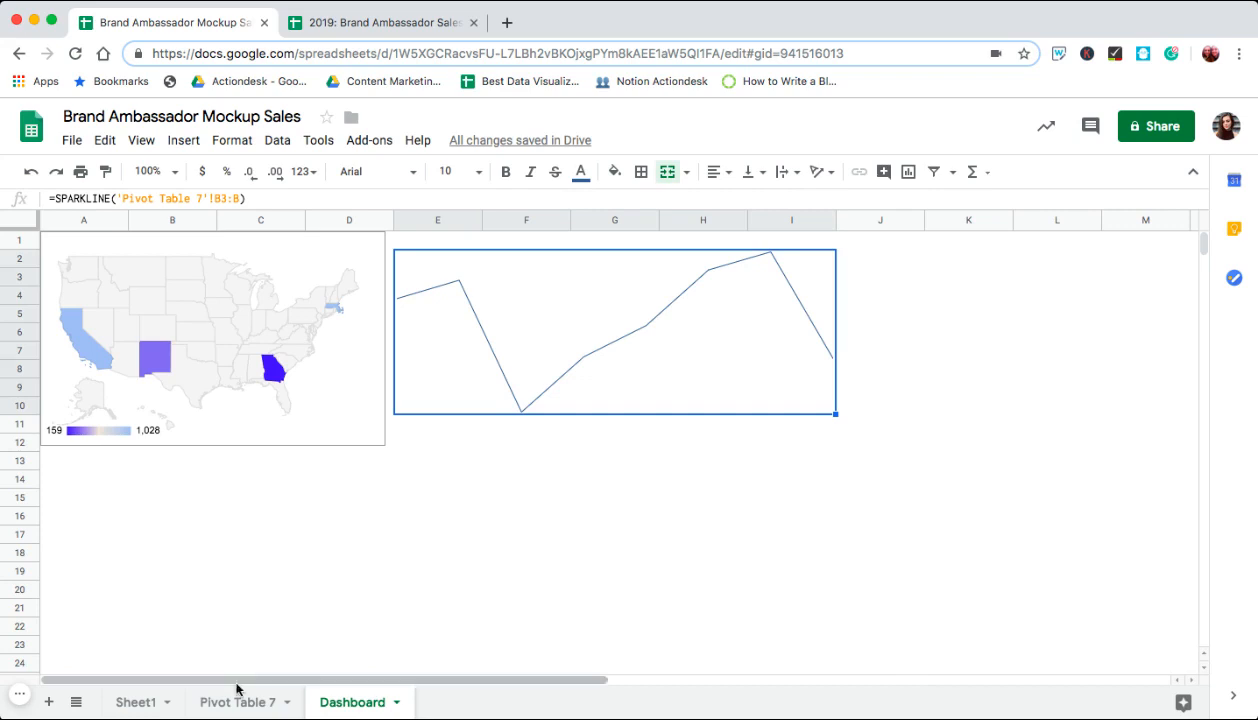
Hide Pivot Table 7, select the Location header on Sheet1, and open the Data menu.
left_click(237, 702)
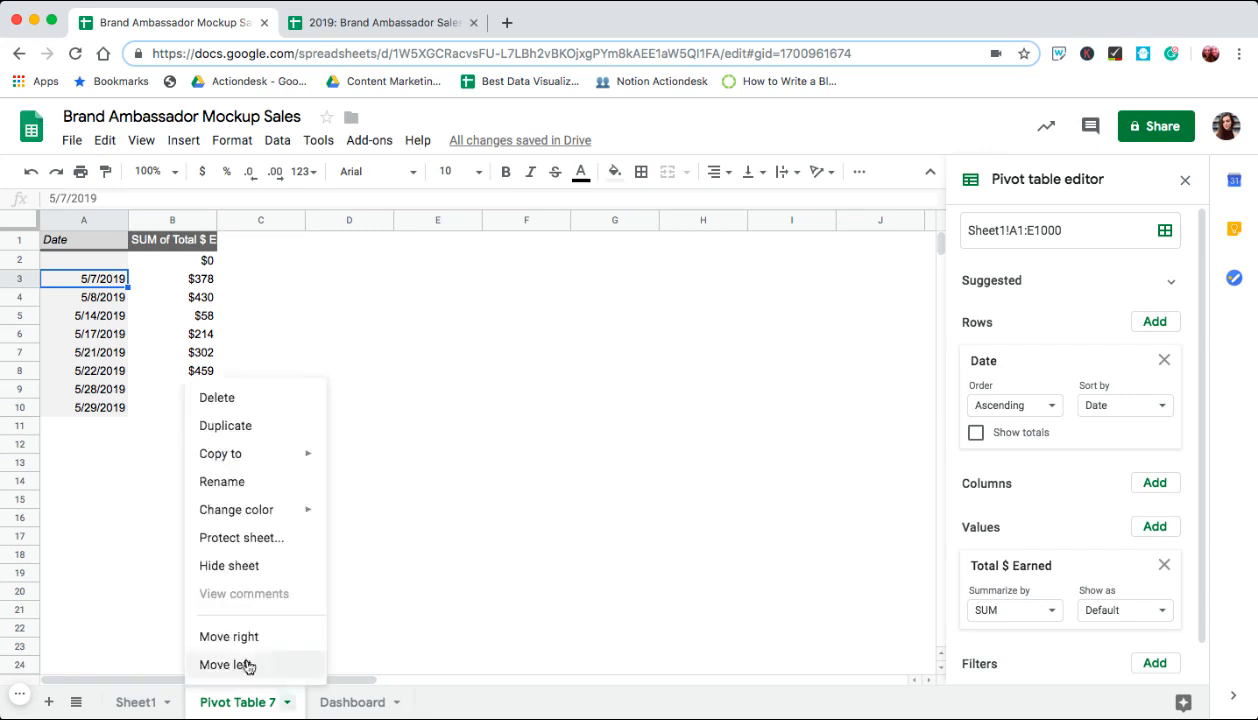
mouse_move(229, 565)
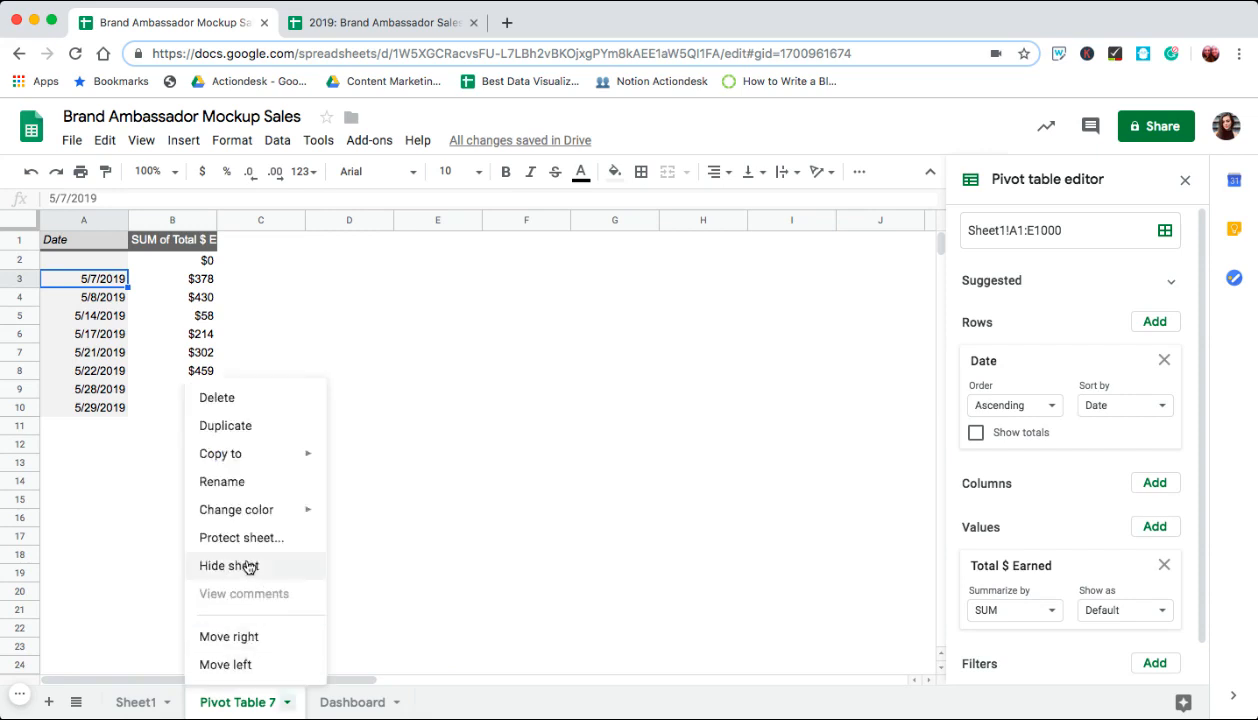
left_click(229, 566)
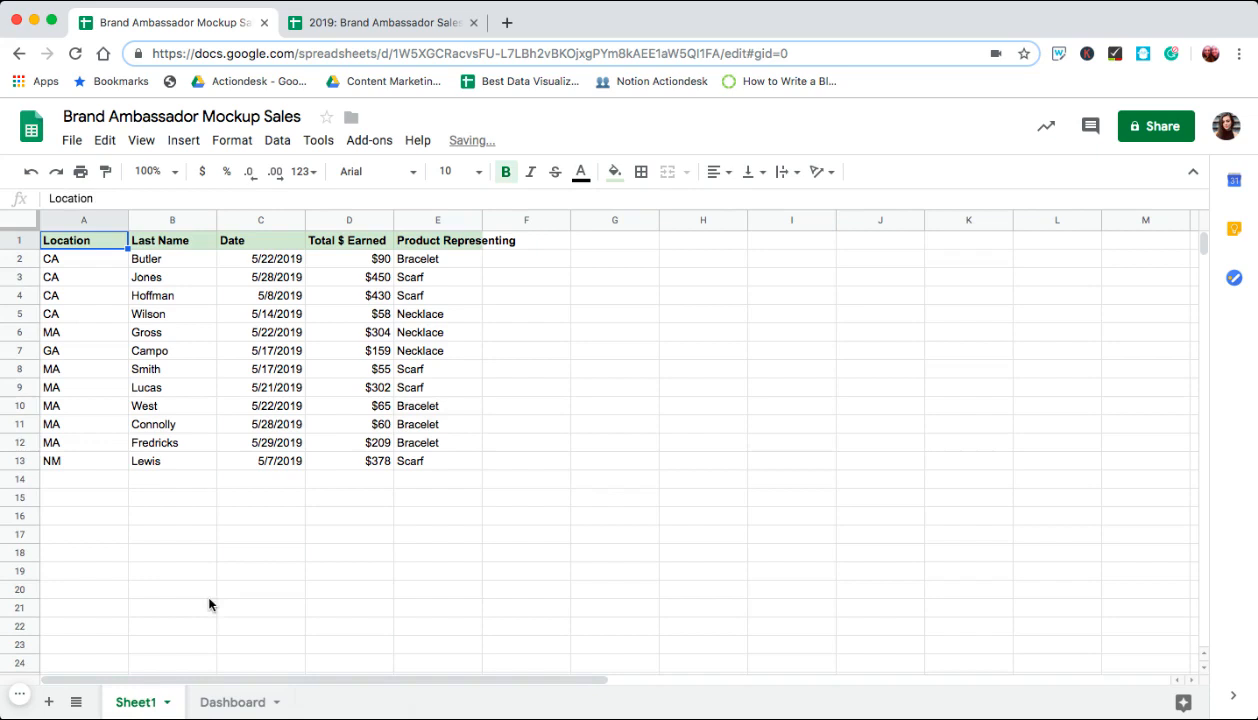
left_click(172, 626)
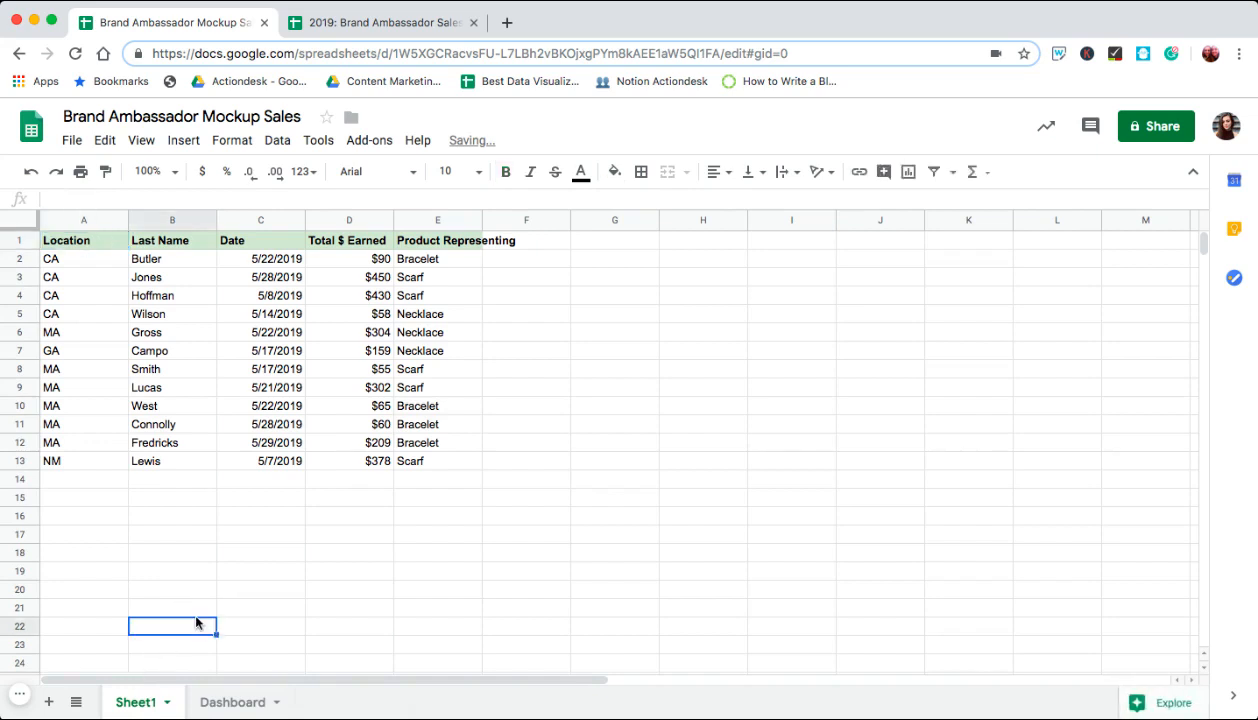
left_click(84, 240)
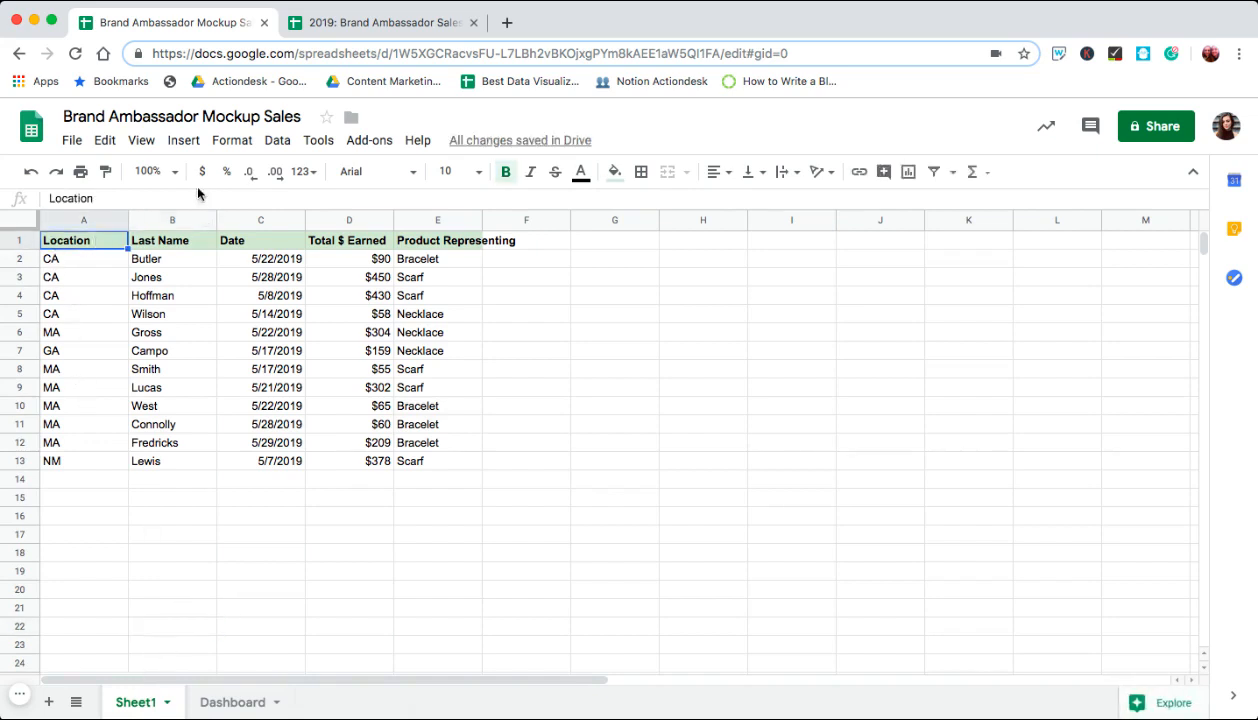
left_click(277, 140)
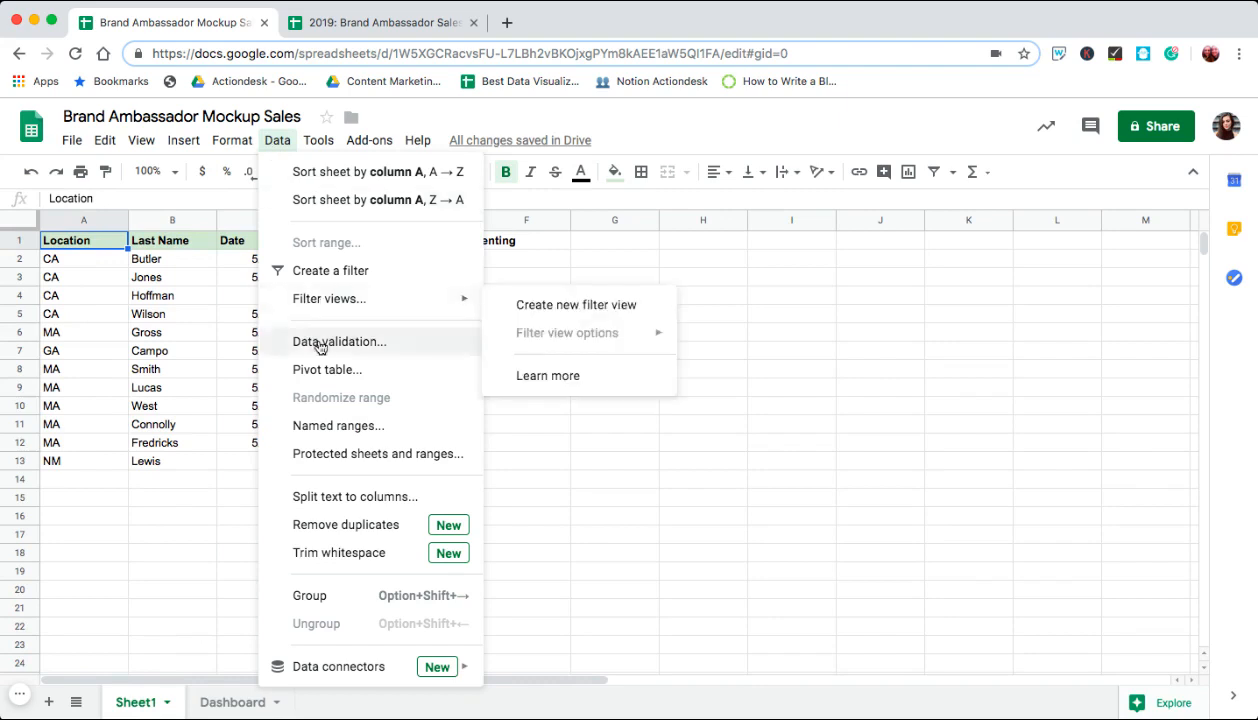
Create a pivot table on a new sheet summing Total $ Earned.
left_click(327, 369)
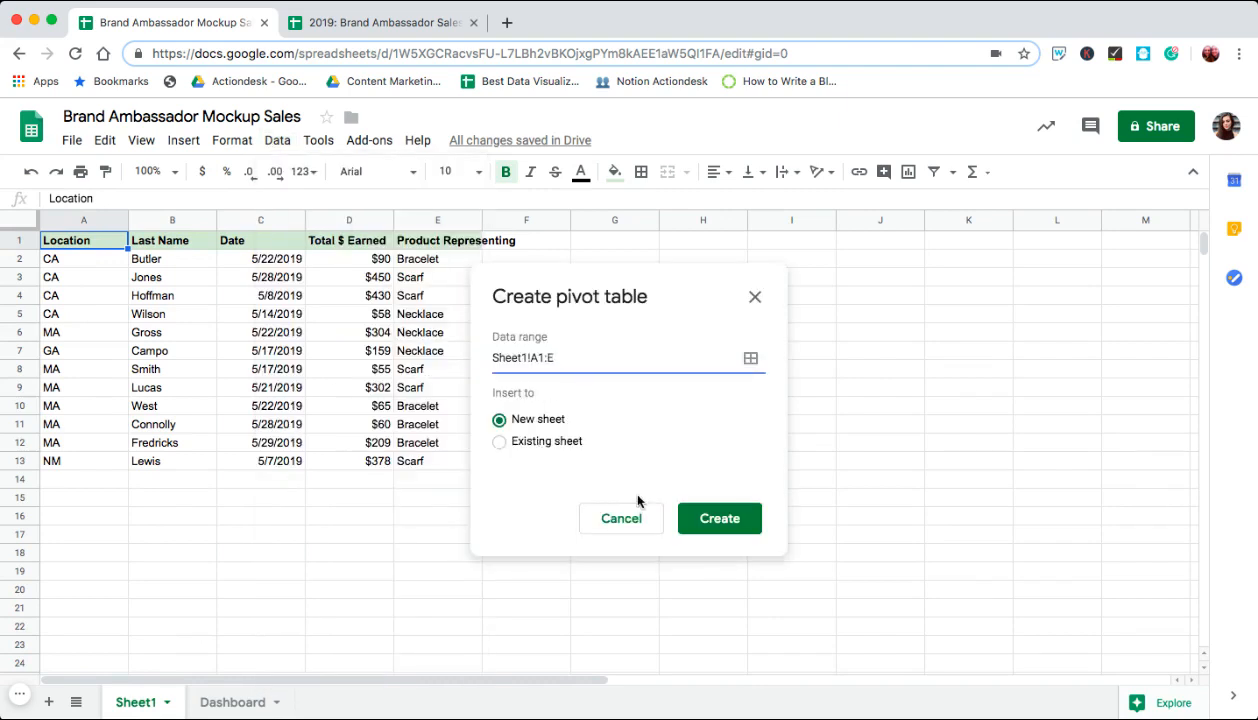
left_click(718, 518)
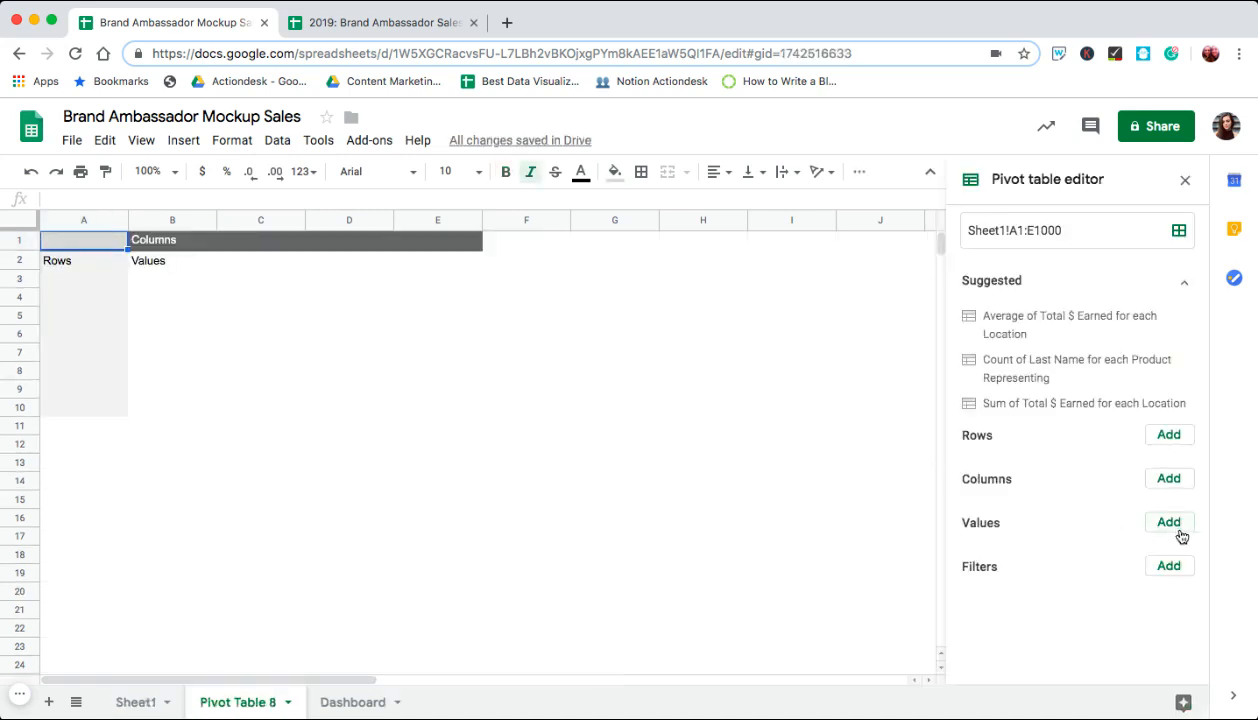
left_click(1169, 522)
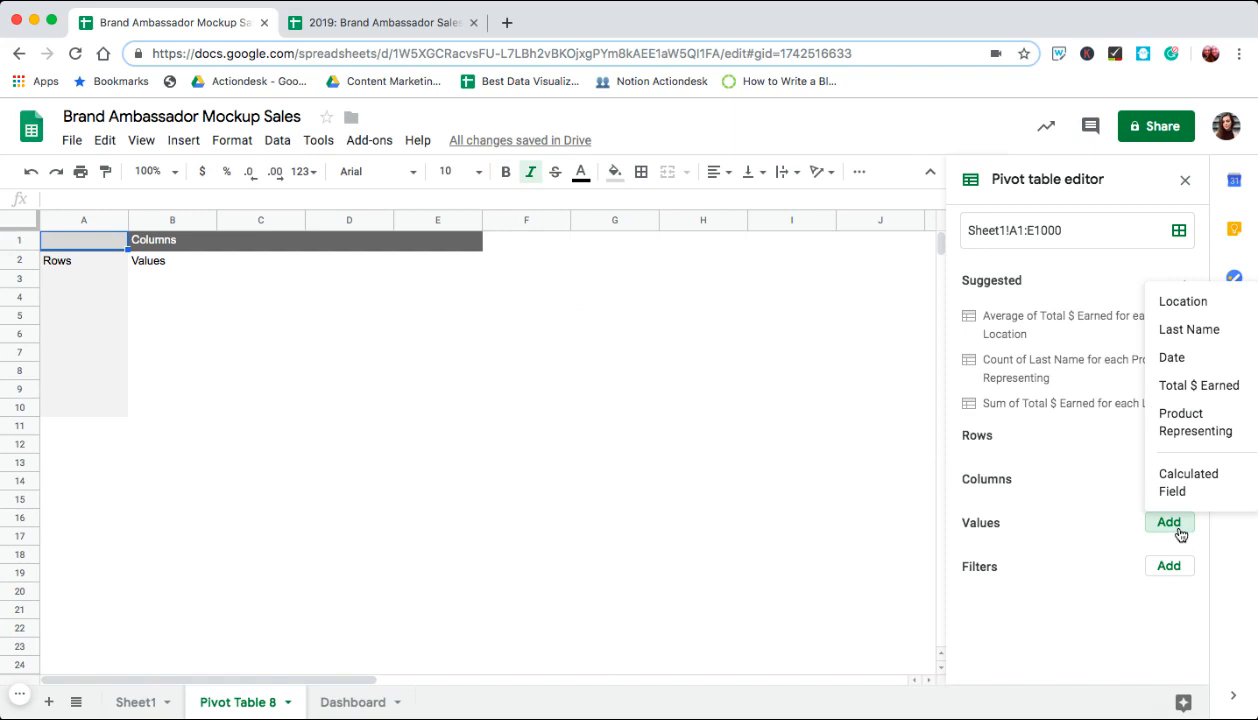
left_click(1198, 385)
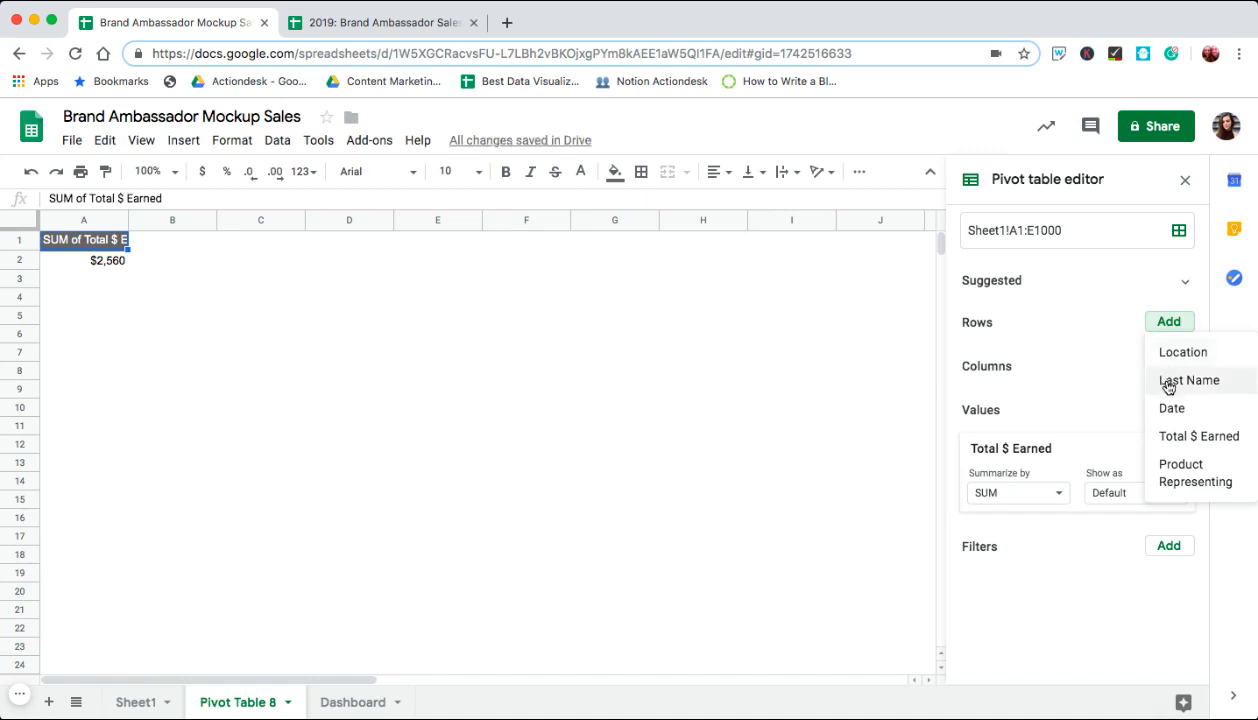
Group the pivot rows by Last Name and remove the grand total row.
left_click(1189, 380)
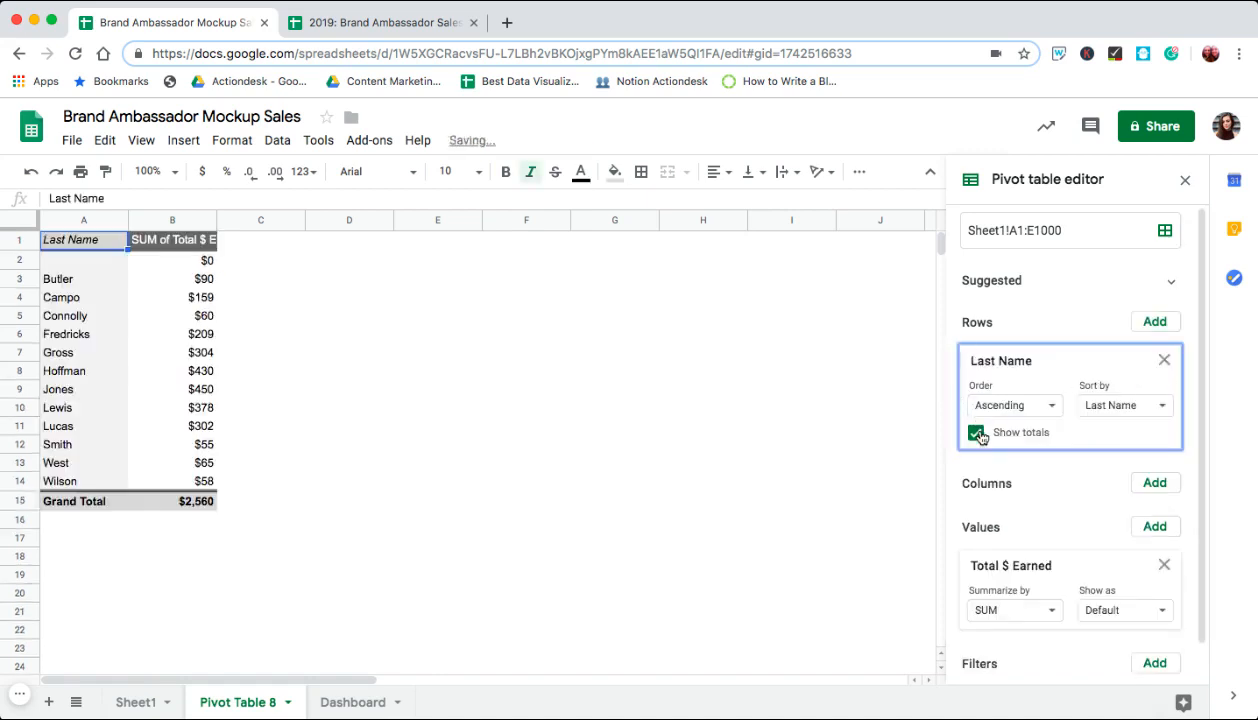
left_click(976, 432)
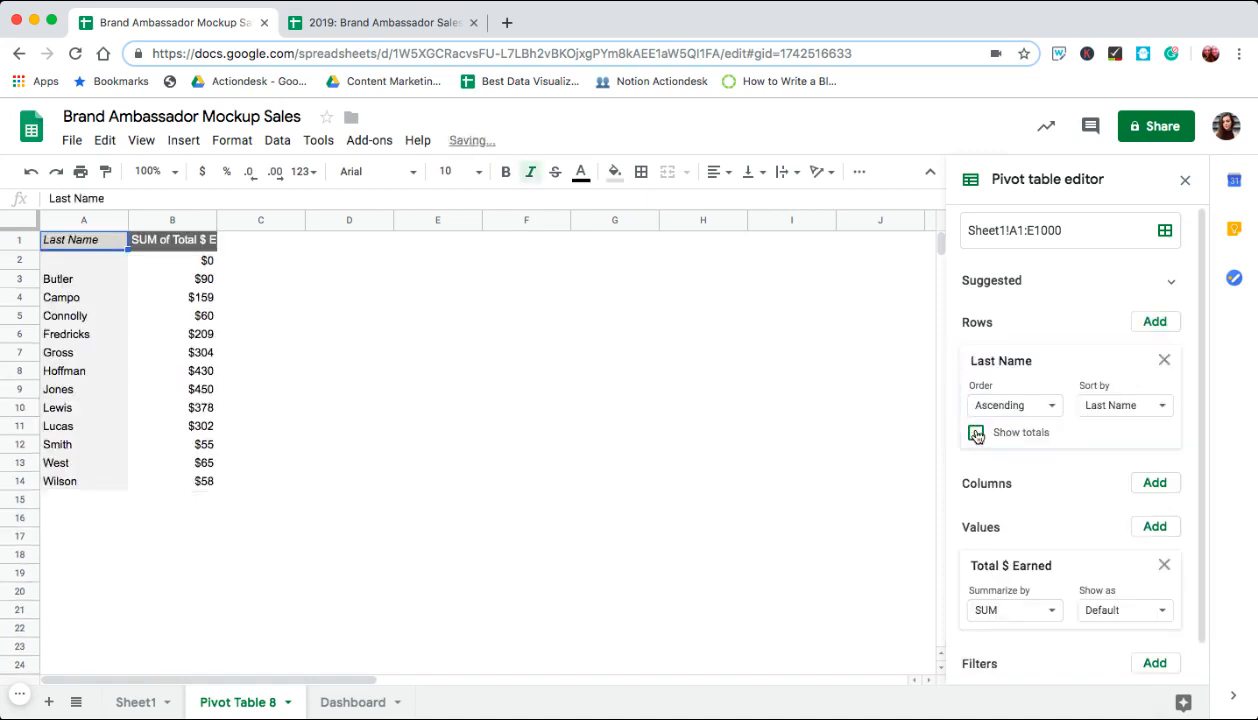
left_click(976, 432)
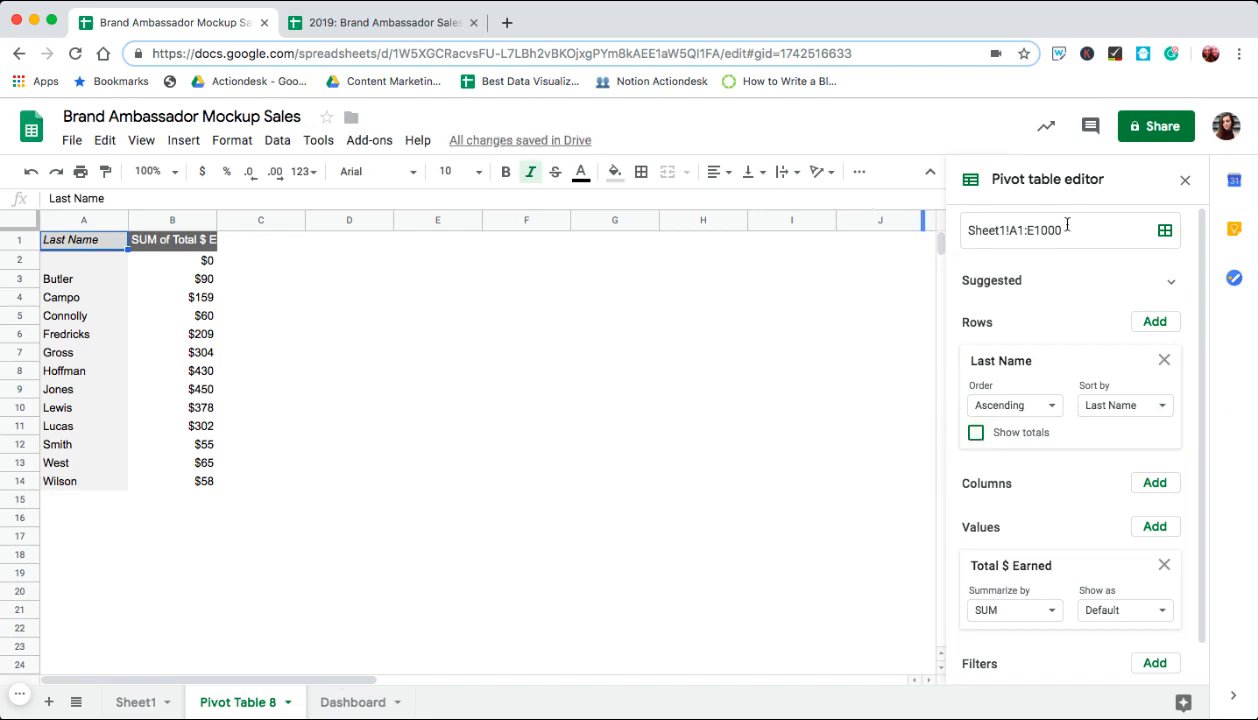
mouse_move(445, 442)
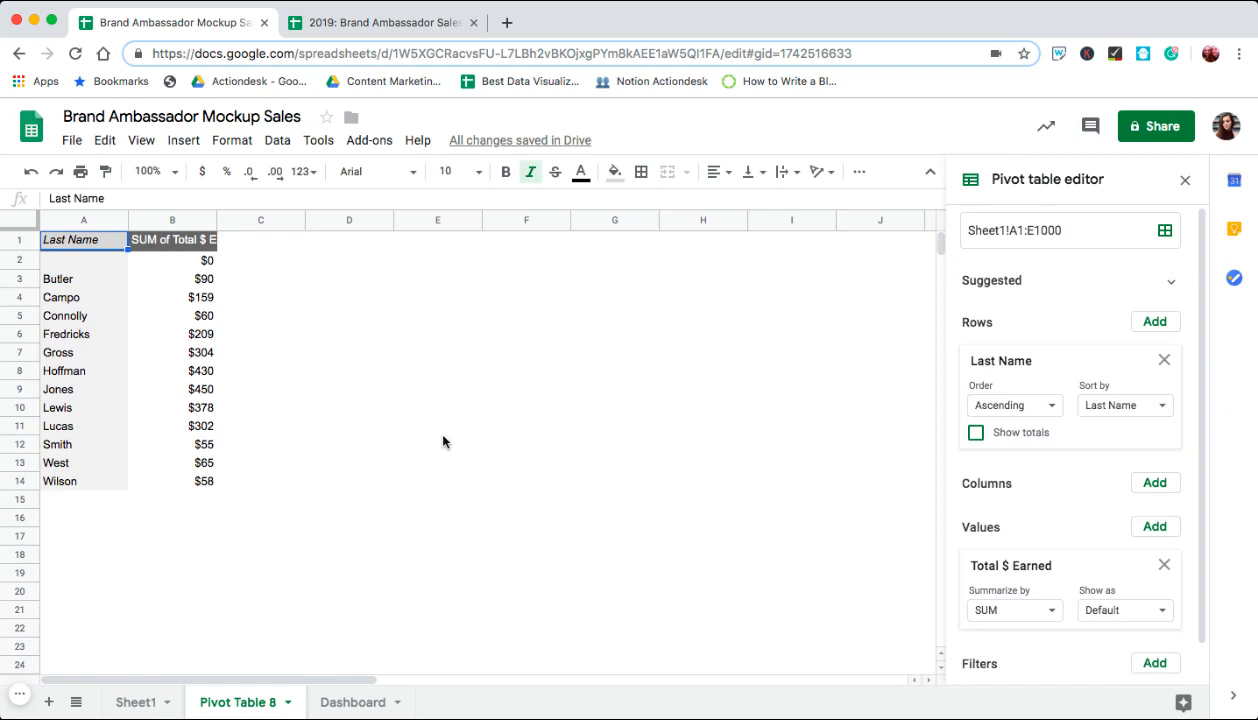
left_click(260, 333)
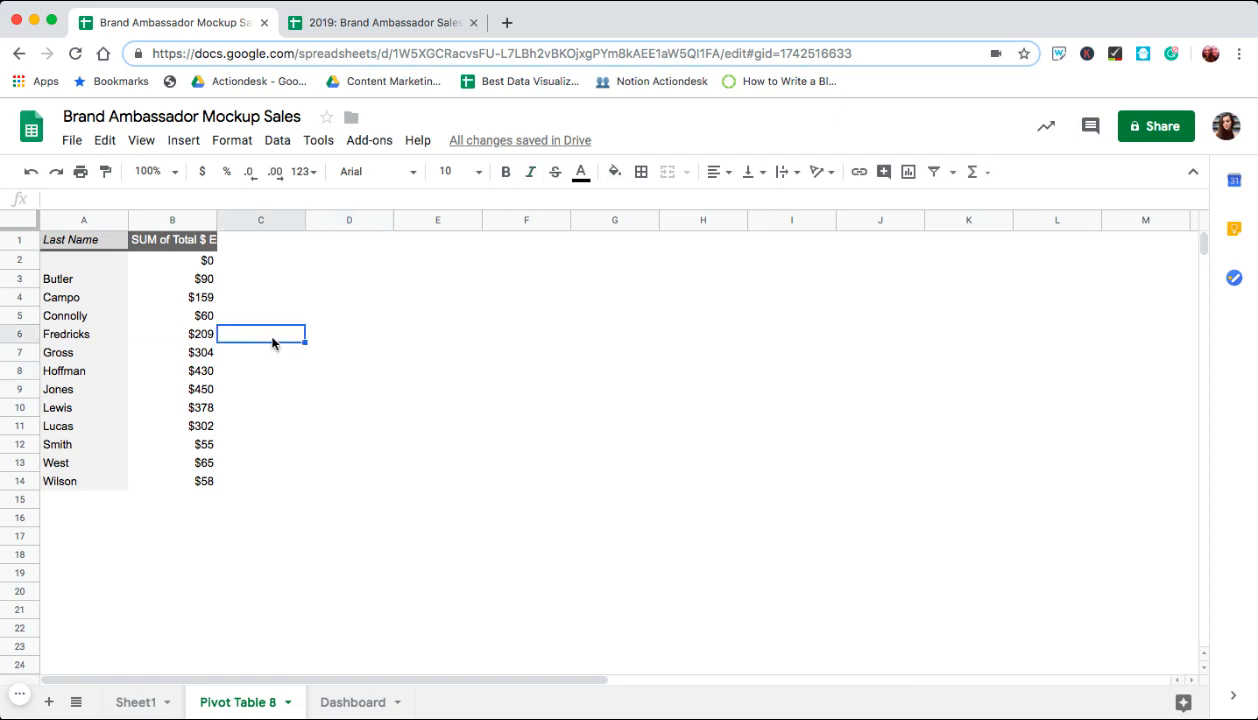
Add a D6 dropdown validated from last names A3:A, then choose Jones.
left_click(349, 334)
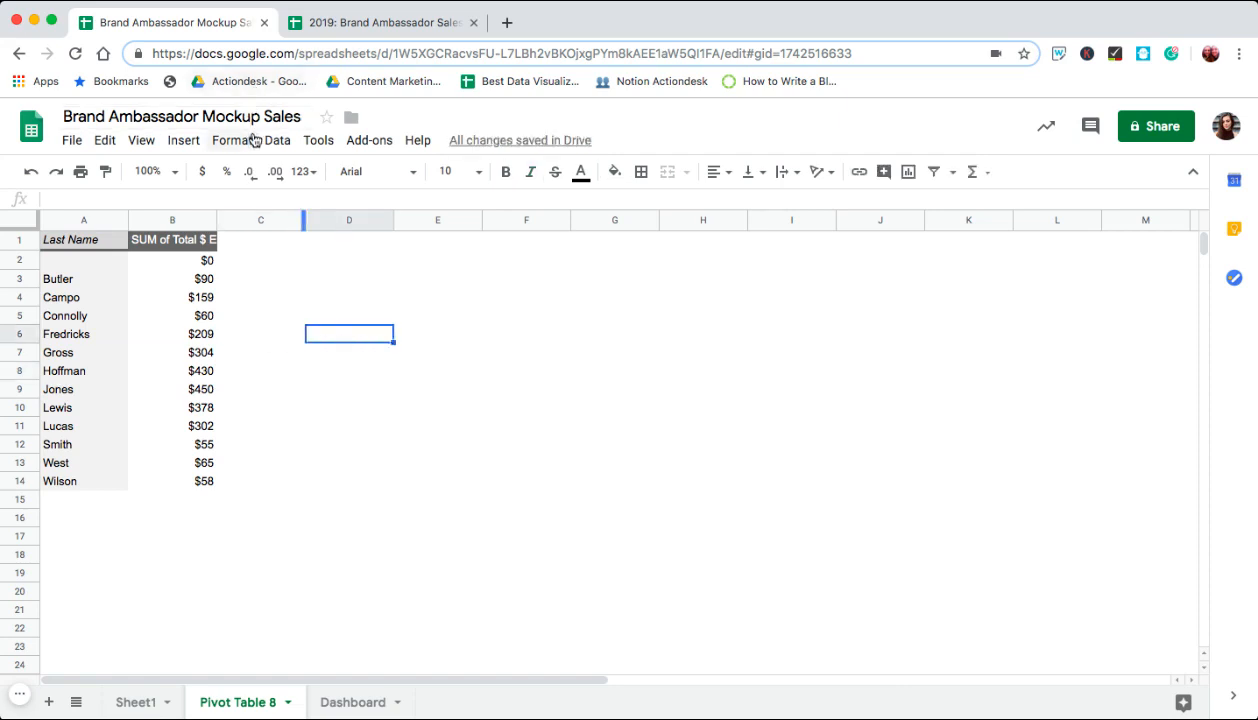
mouse_move(278, 140)
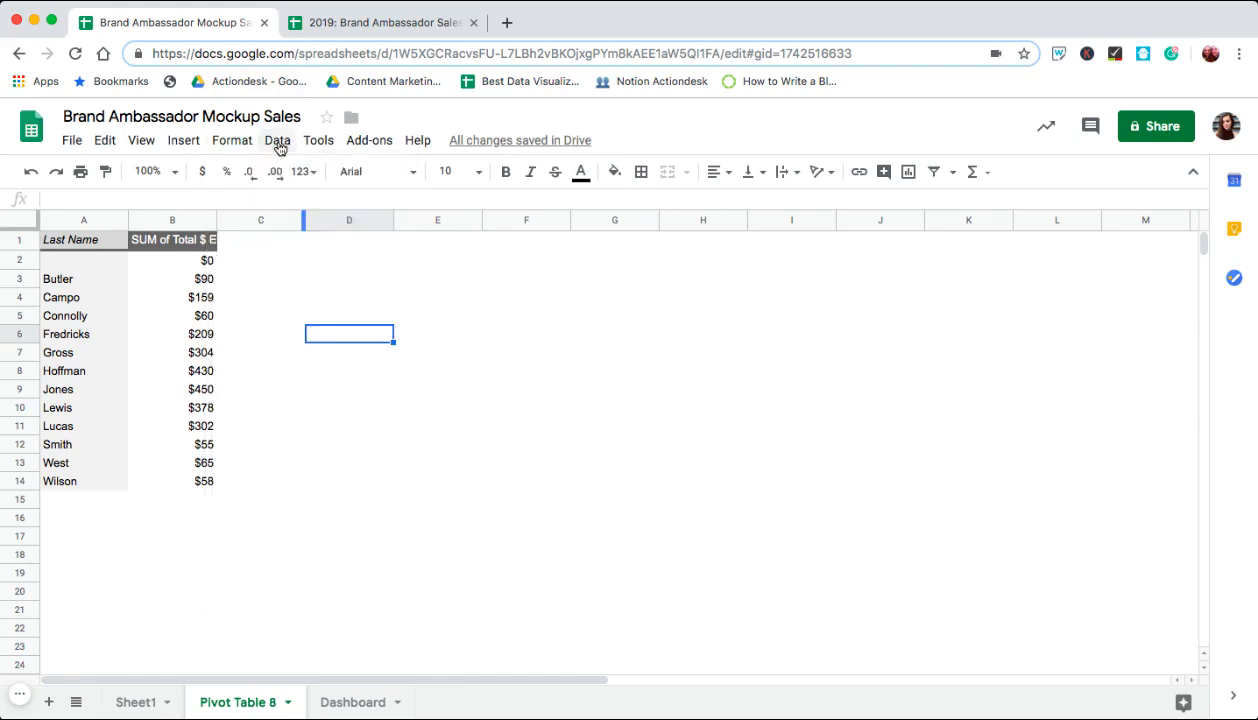
left_click(277, 140)
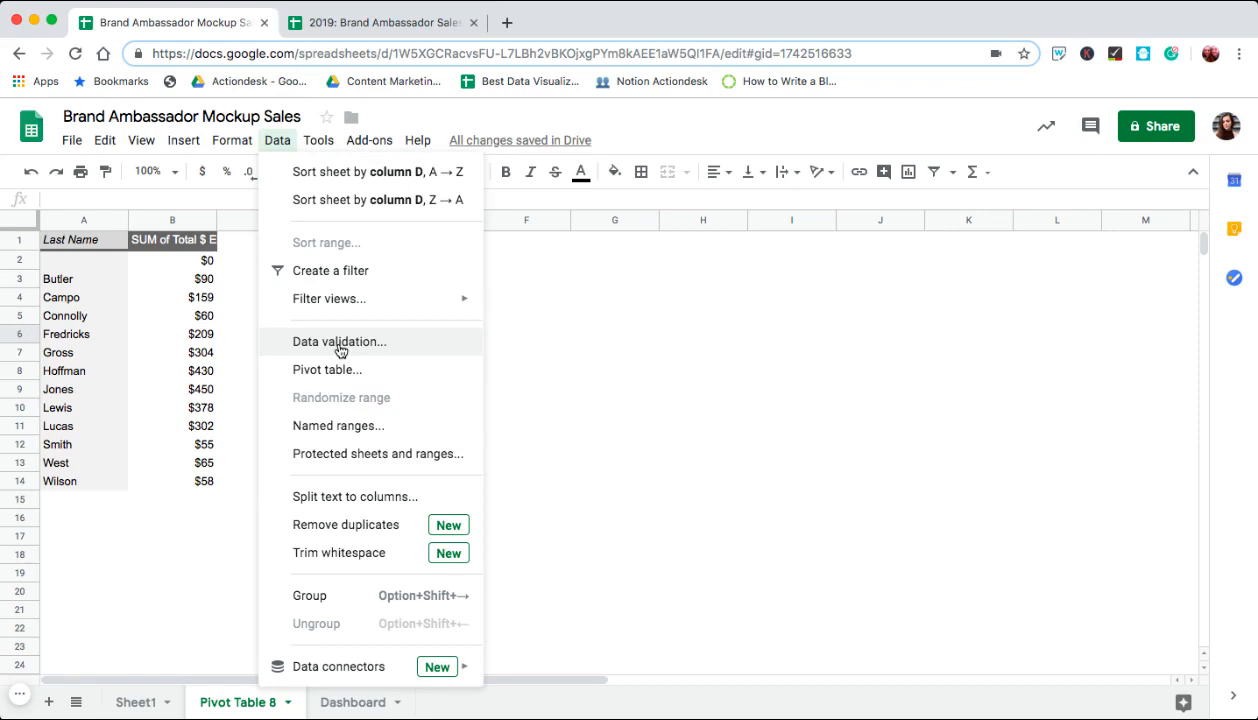
left_click(338, 341)
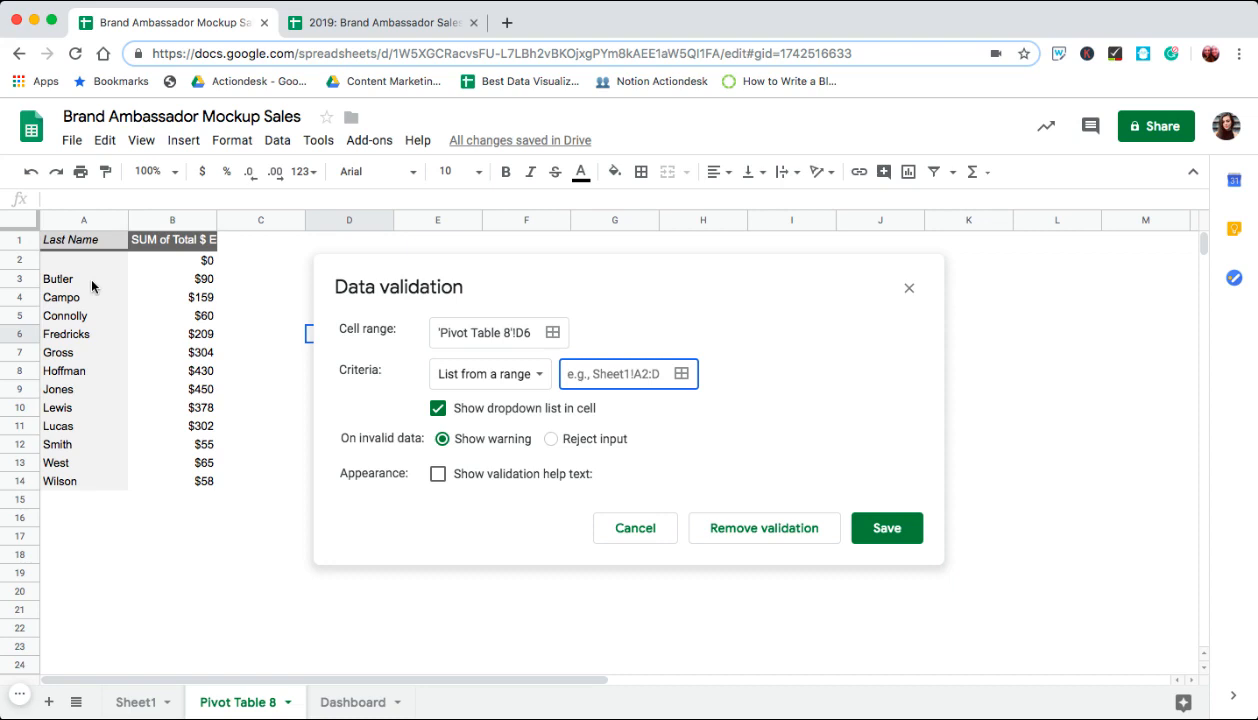
type("A")
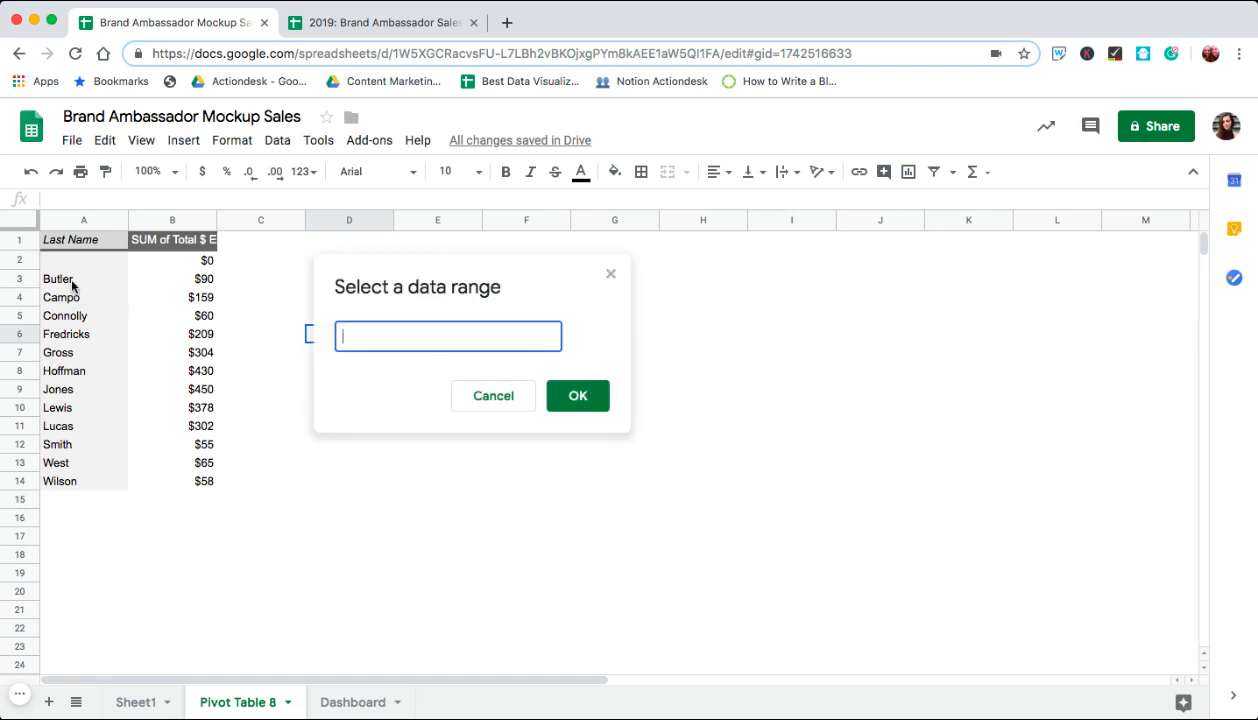
left_click(84, 278)
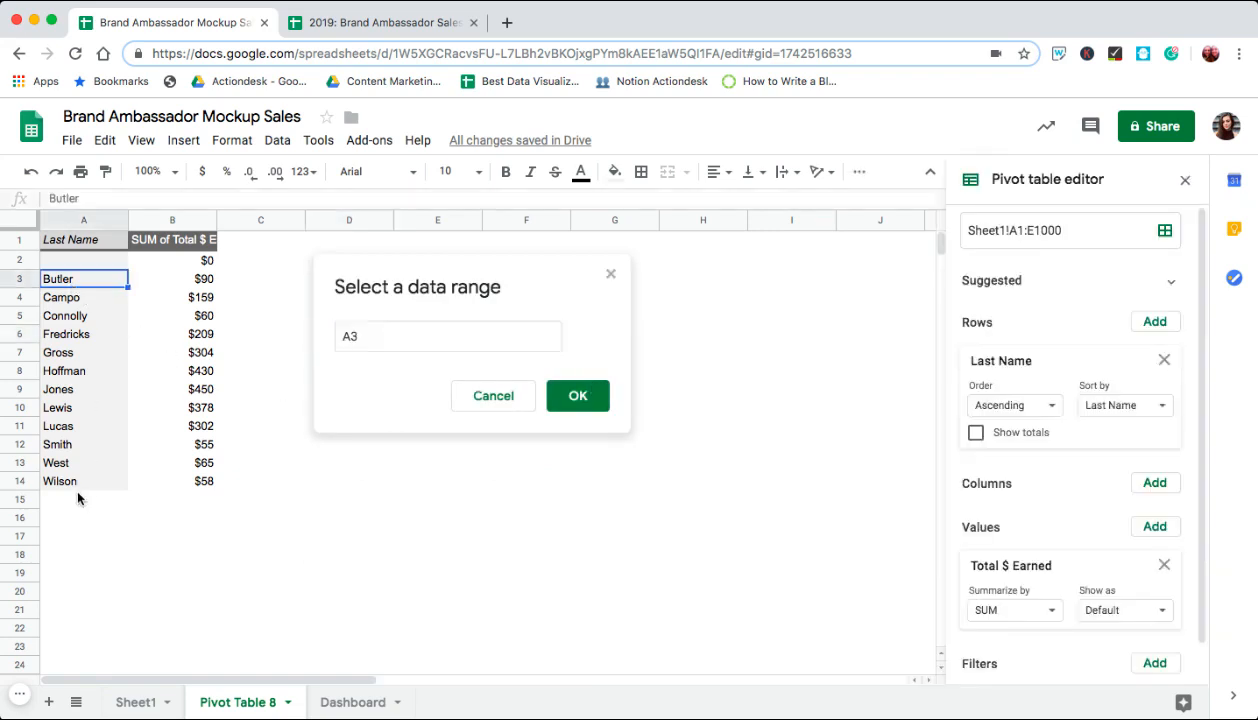
left_click_drag(83, 278, 83, 481)
type(":A")
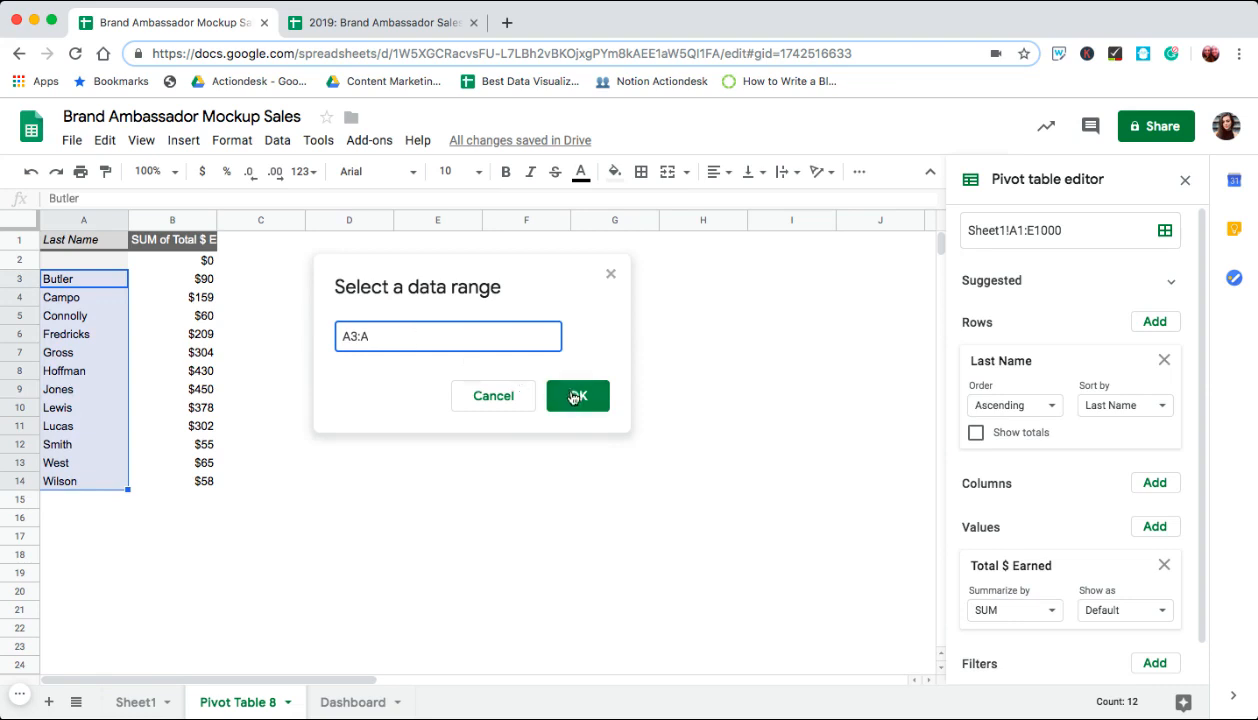
left_click(577, 395)
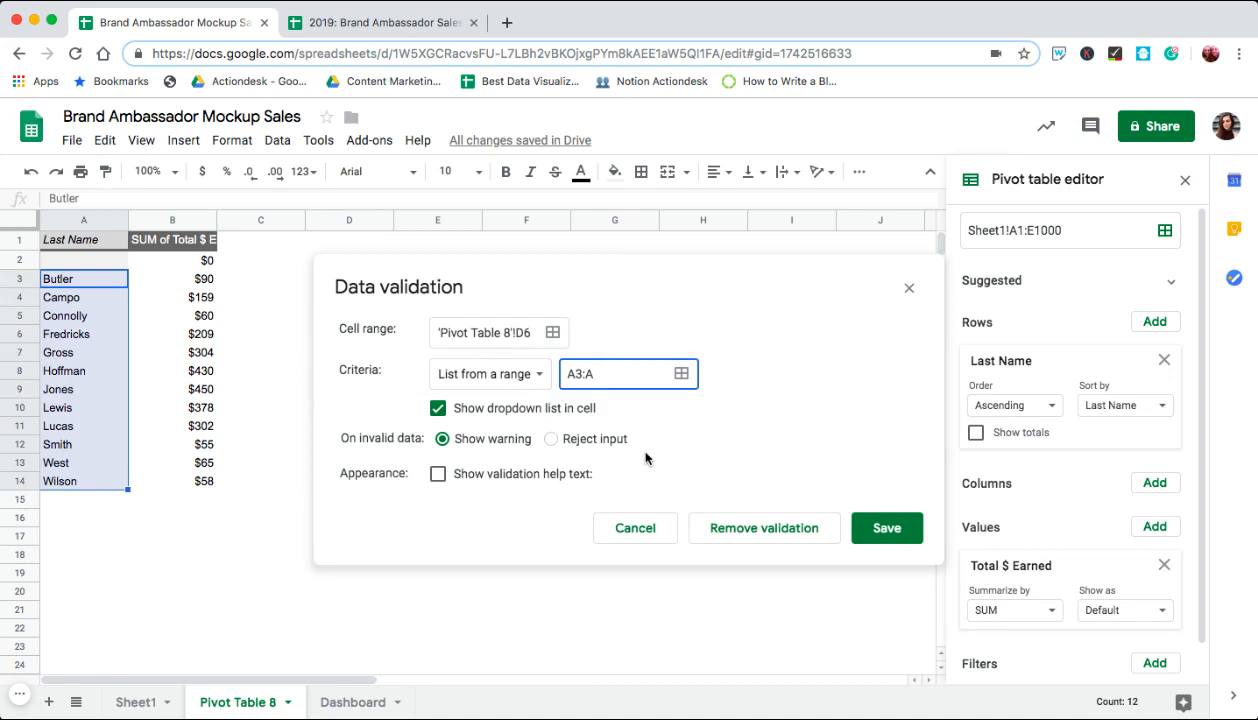
left_click(885, 527)
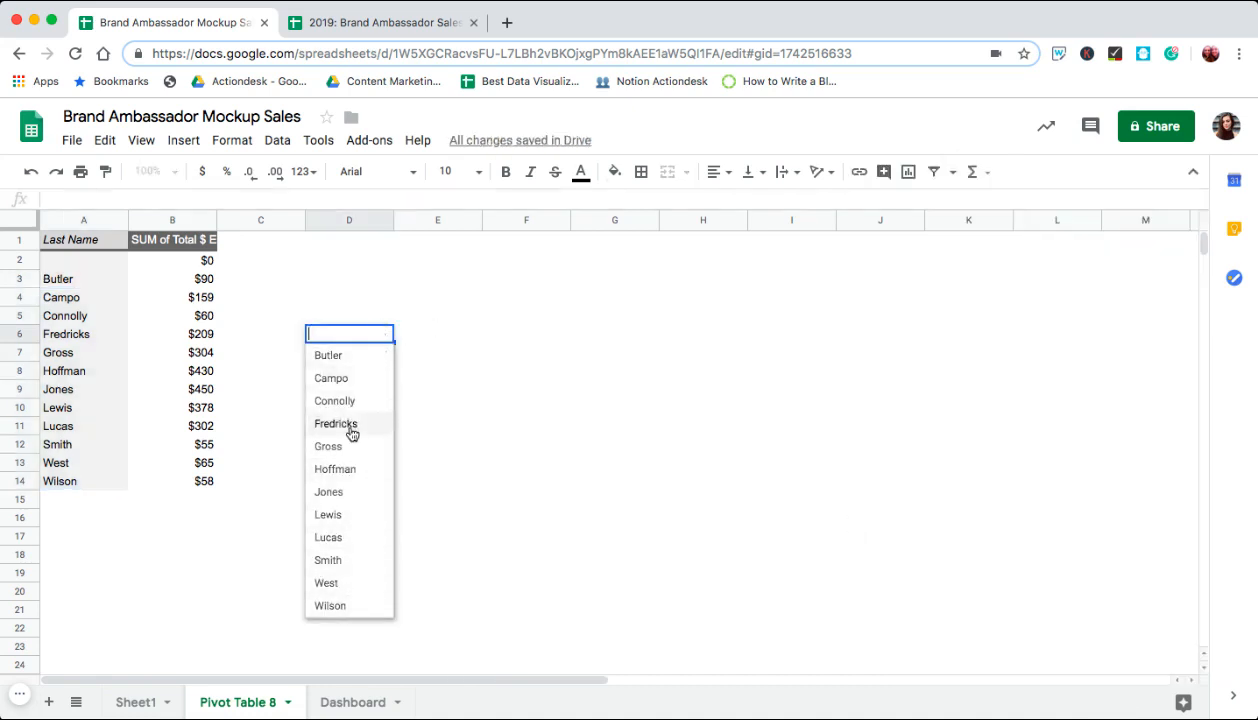
left_click(336, 423)
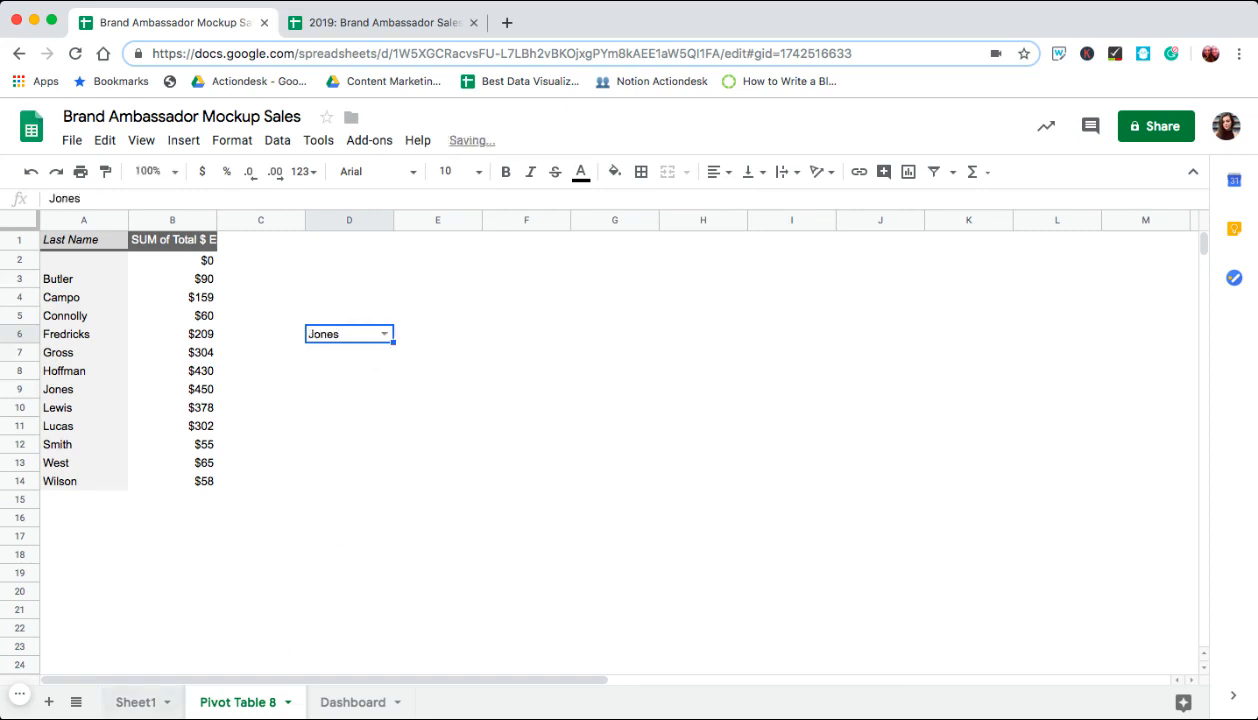
left_click(136, 701)
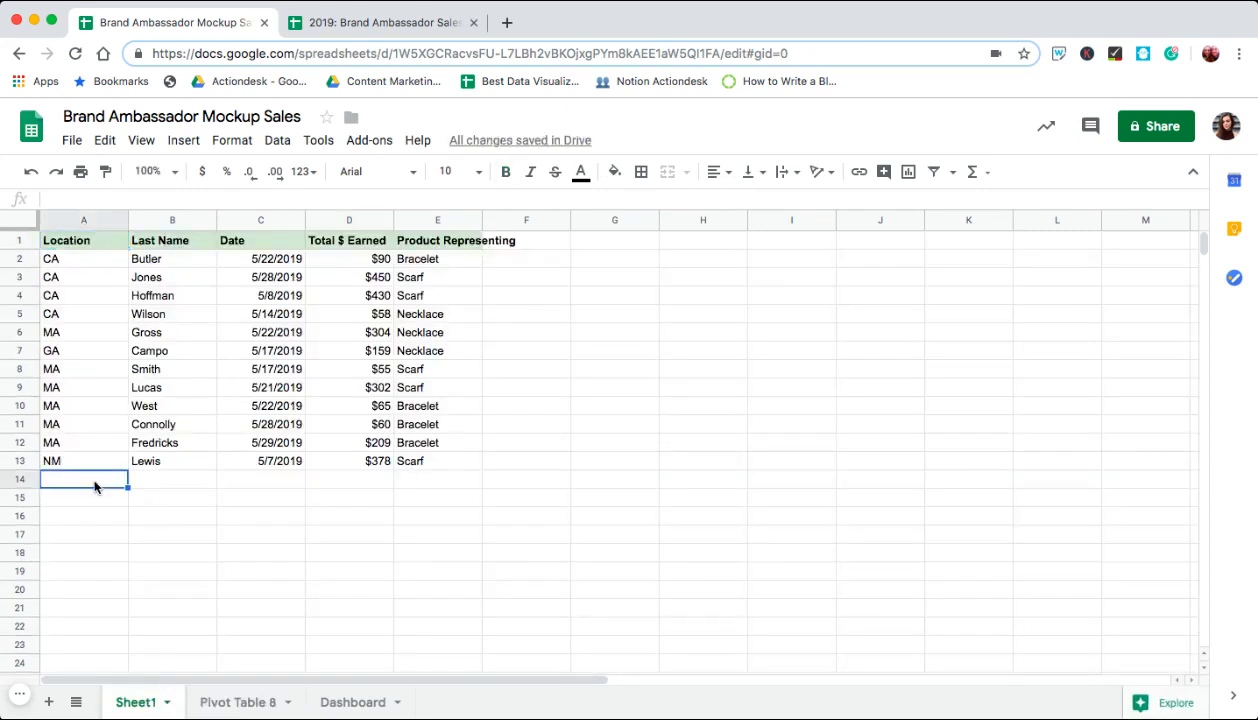
type("MA")
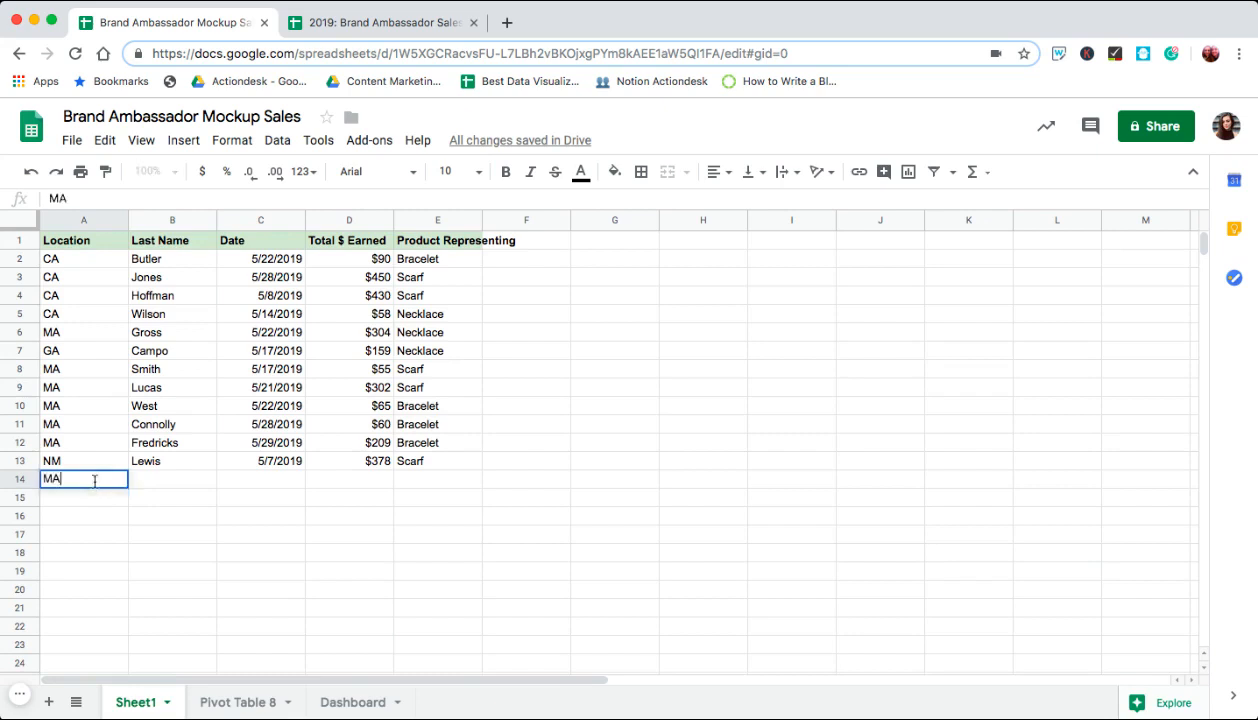
type("Spring")
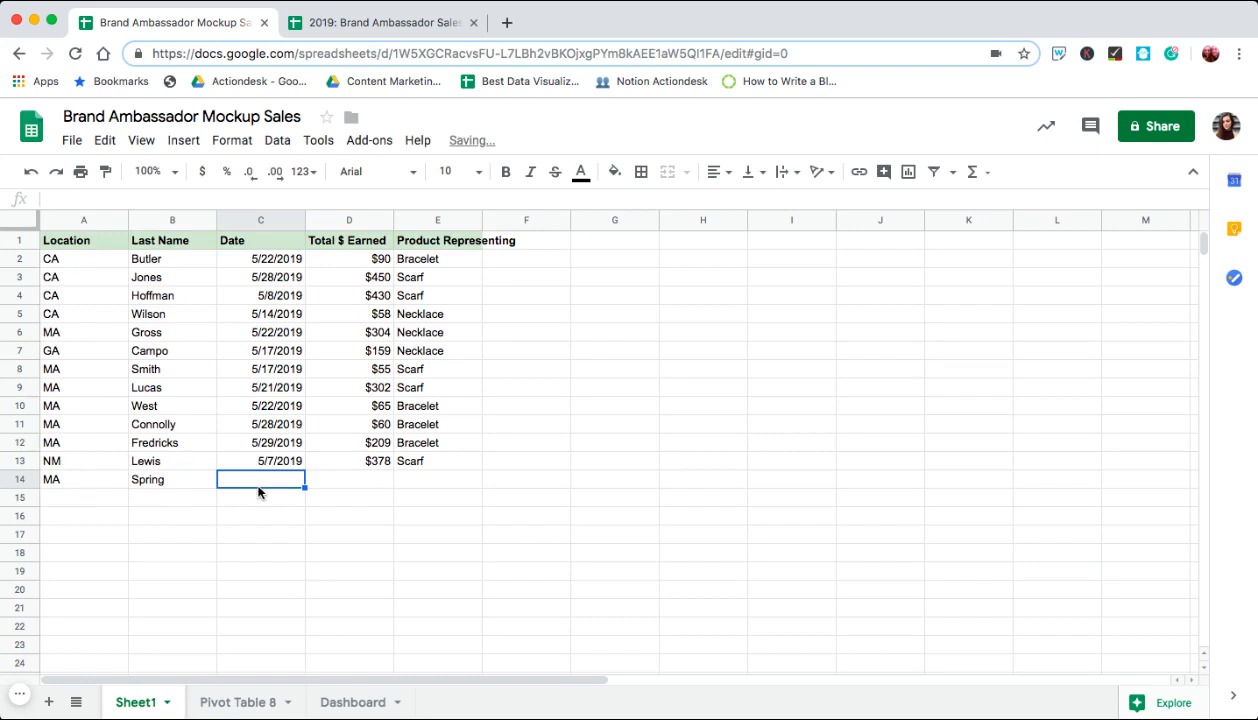
type("5/6/")
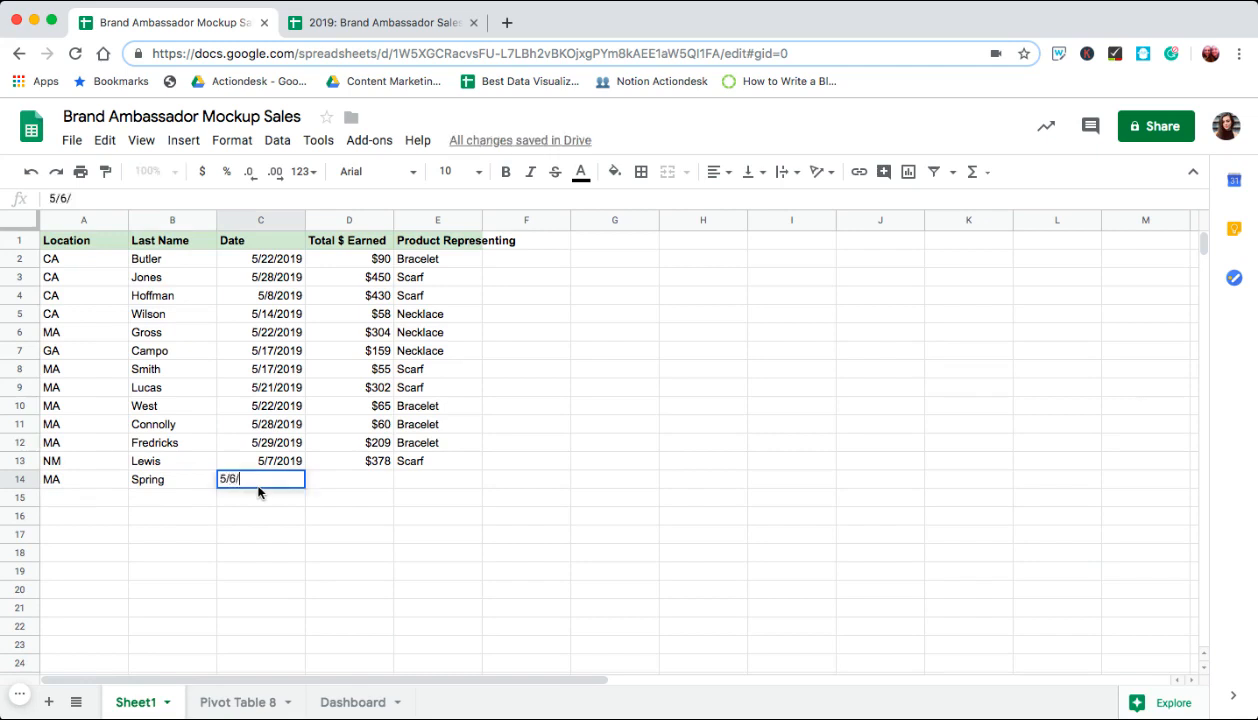
type("2019")
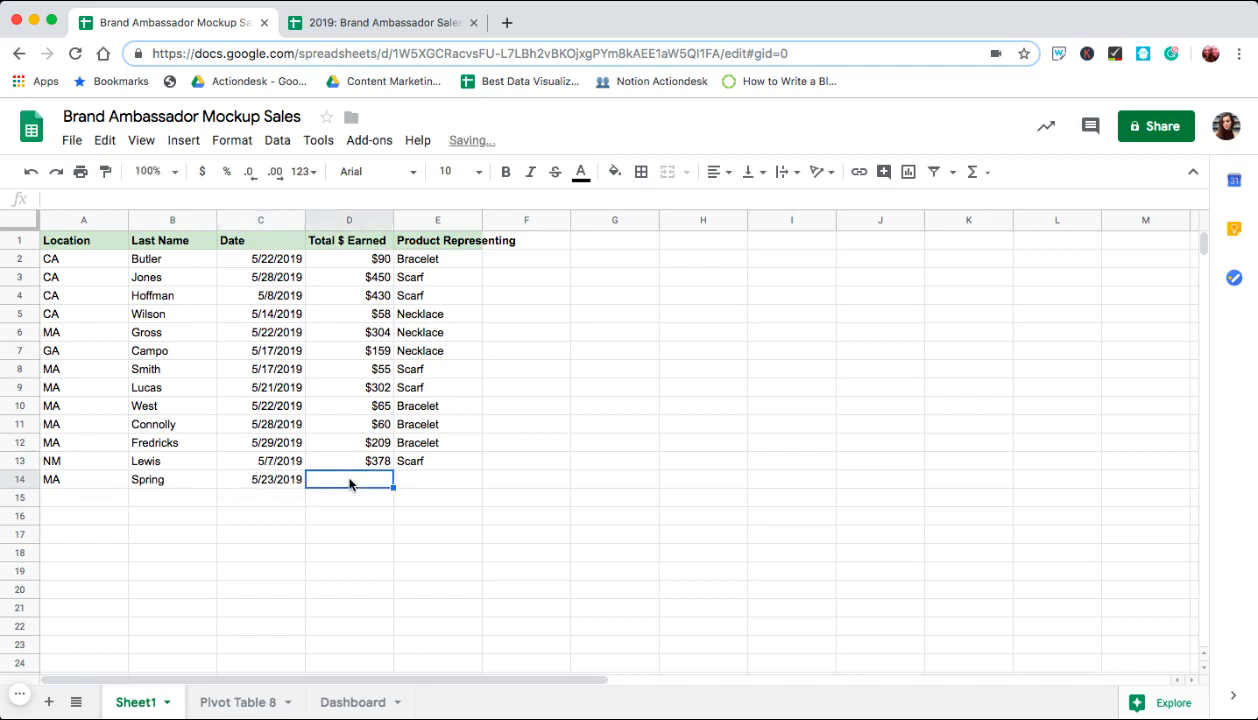
type("$200")
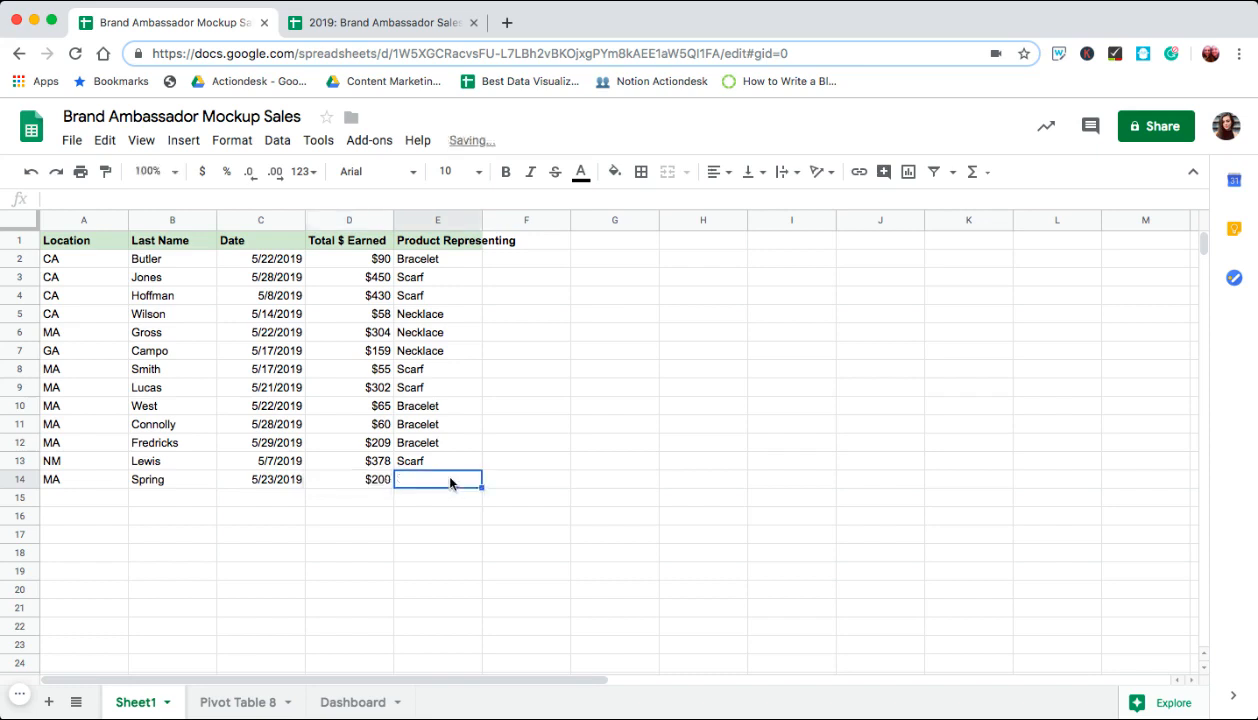
type("Necklace")
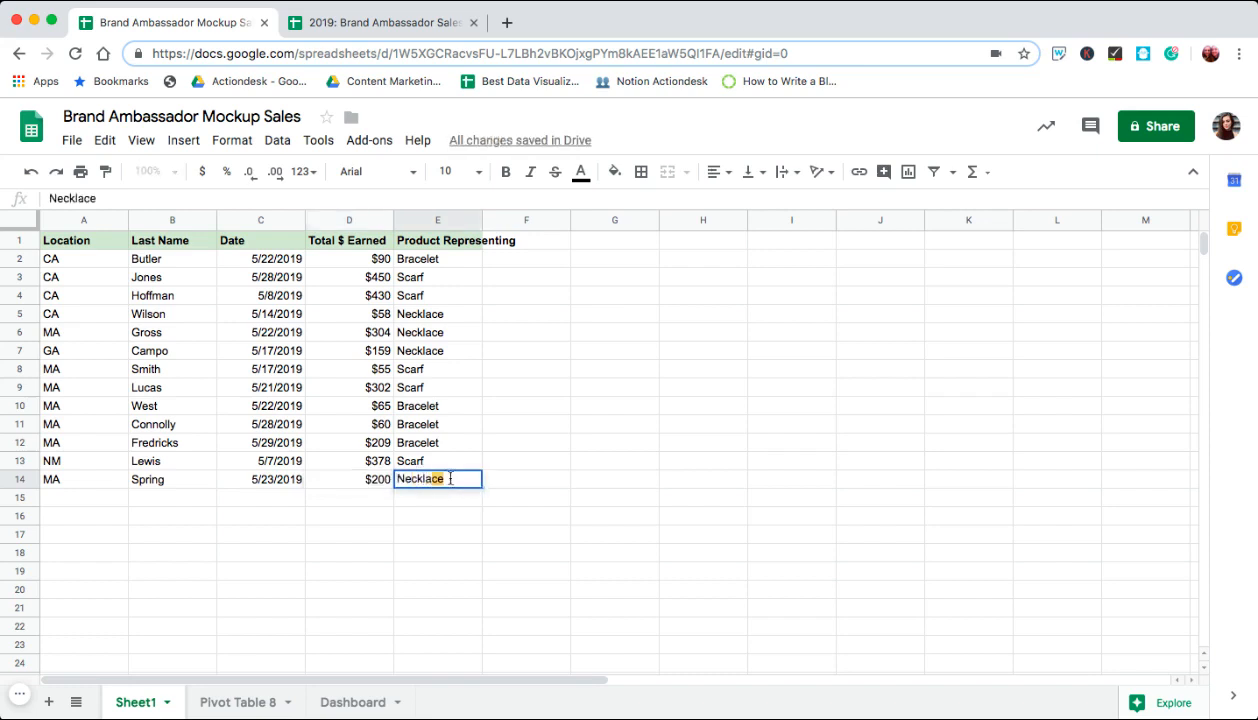
left_click(237, 701)
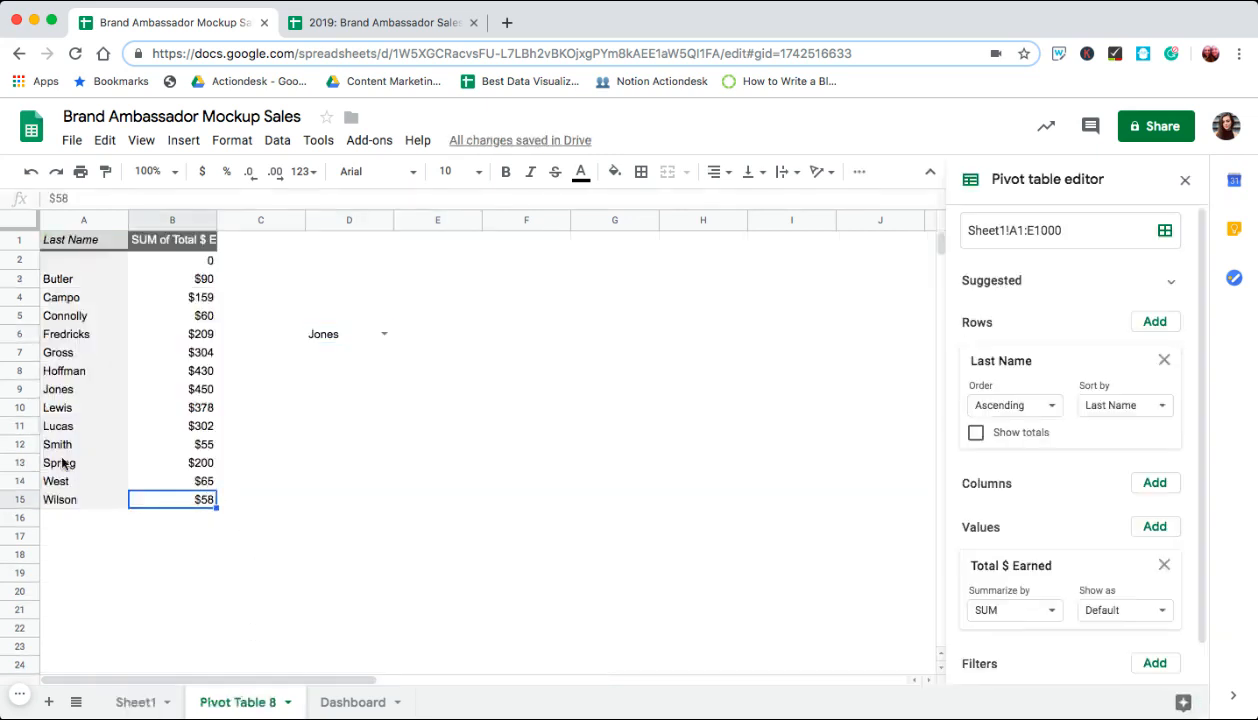
left_click(83, 462)
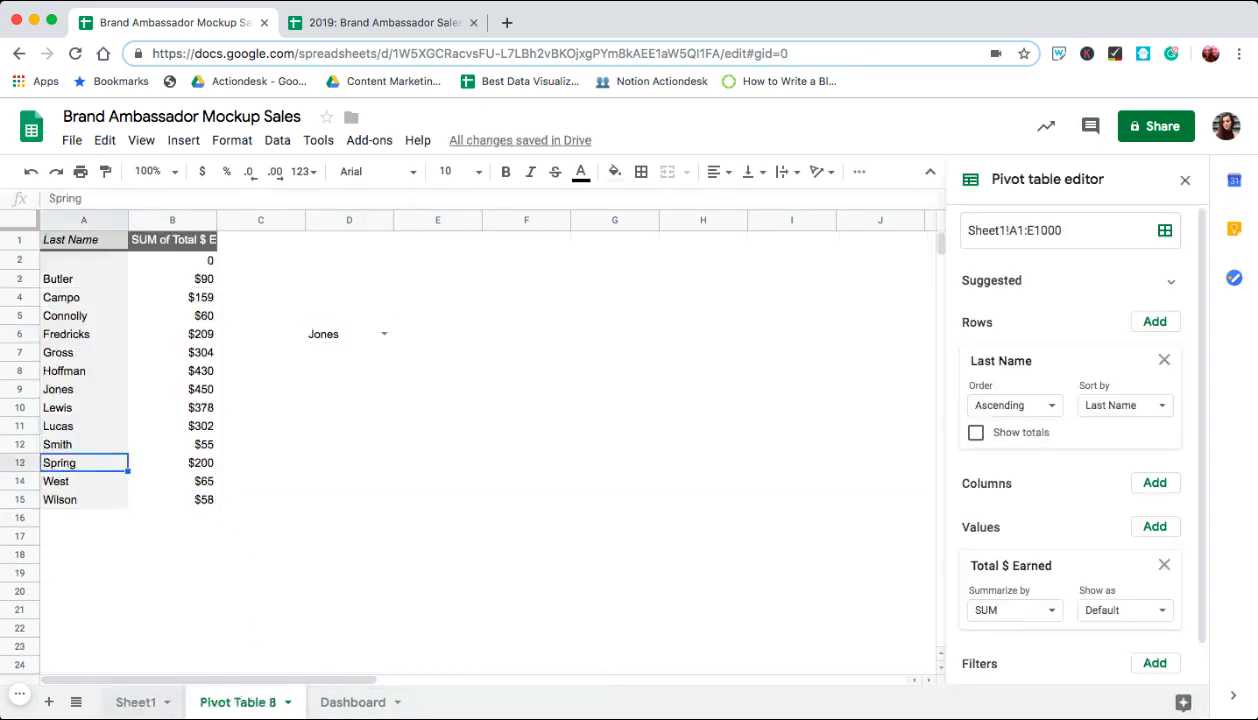
left_click(136, 701)
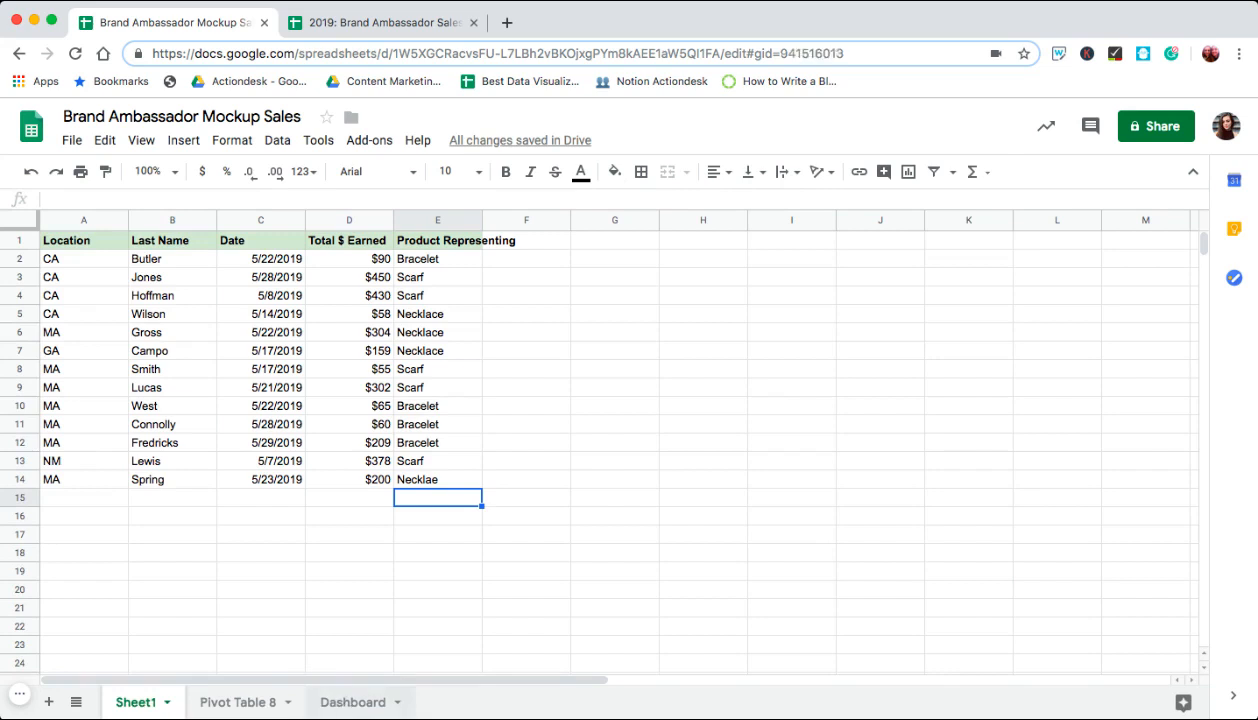
left_click(352, 702)
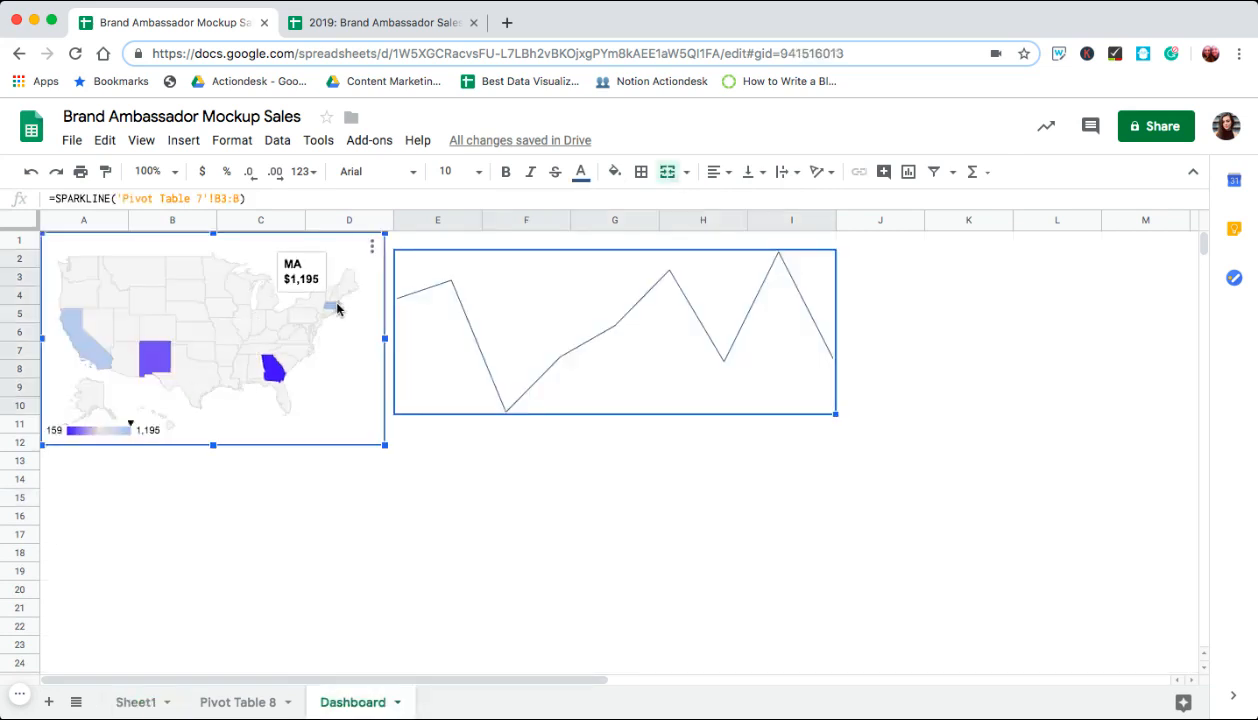
mouse_move(237, 702)
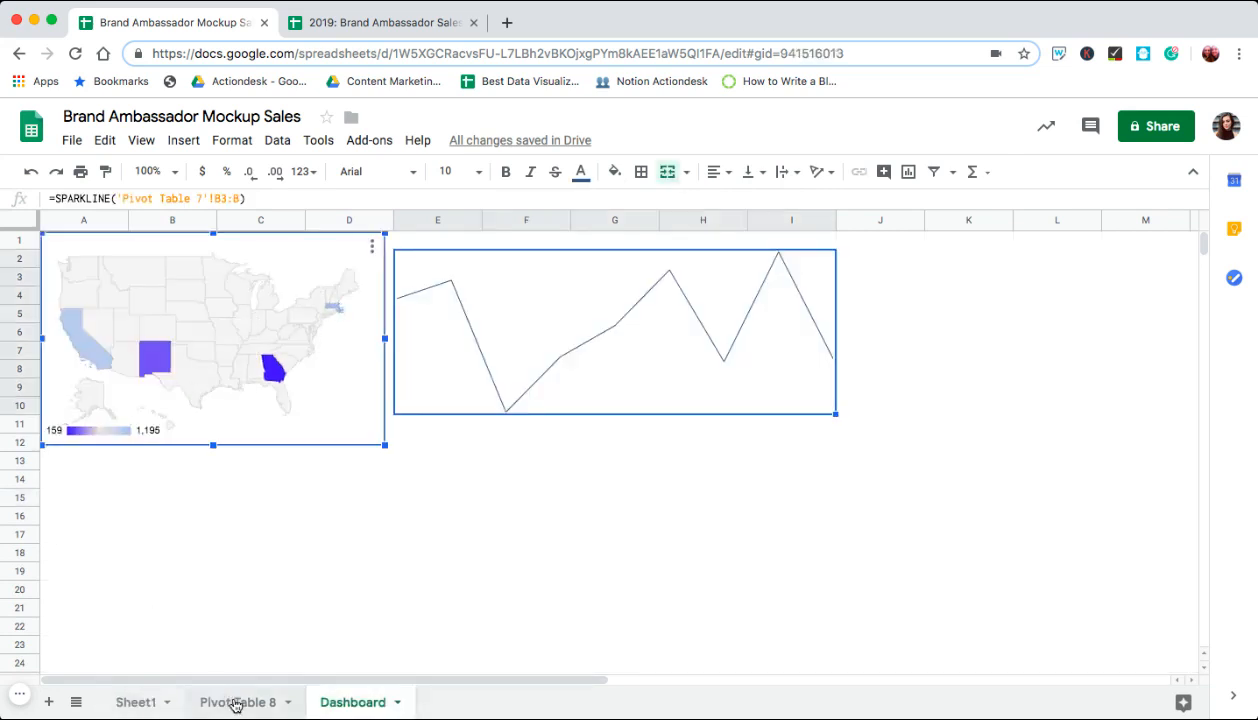
left_click(135, 702)
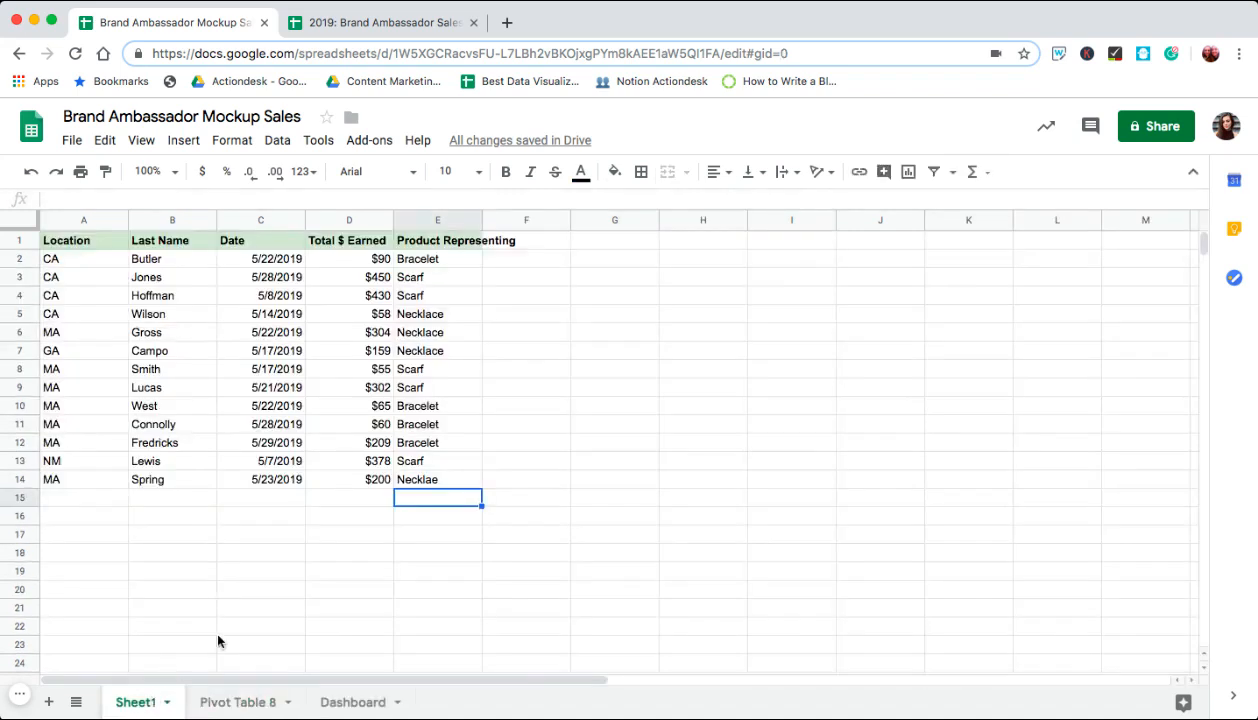
left_click(238, 701)
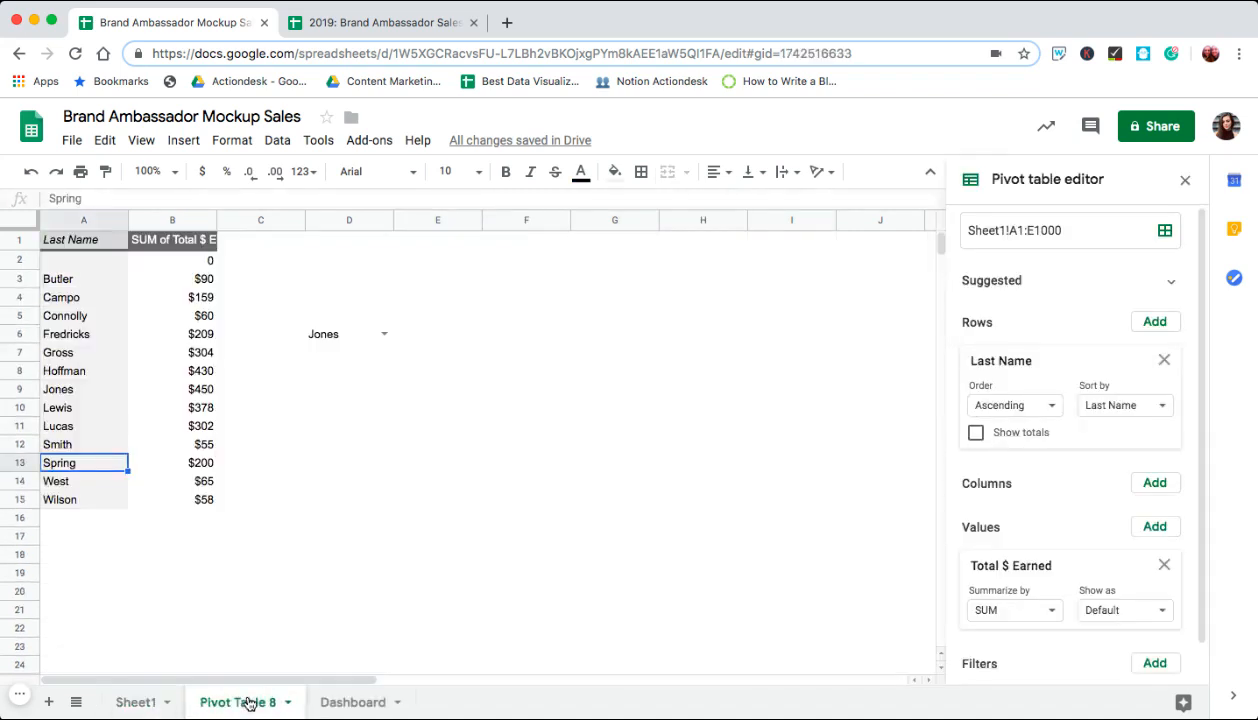
Enter =VLOOKUP(D6,A3:B,2) in E6 to fetch the chosen rep's earnings.
left_click(345, 333)
type("=")
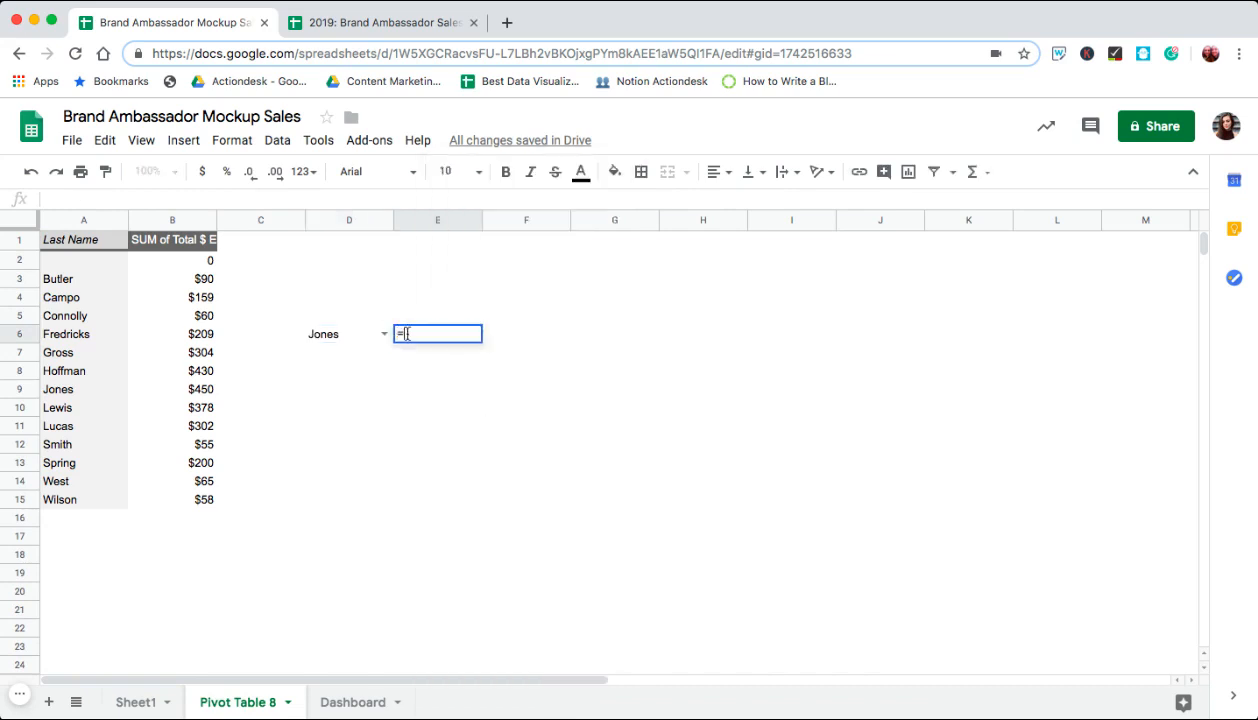
type("Vlook")
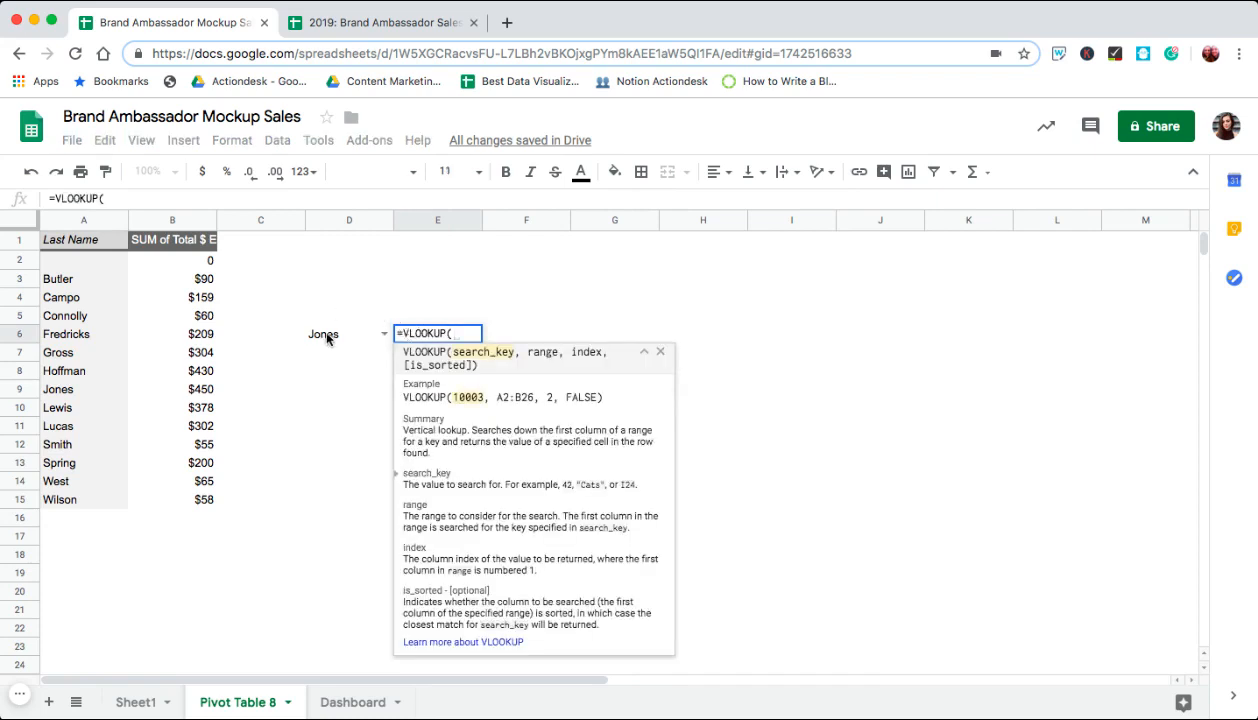
left_click(348, 333)
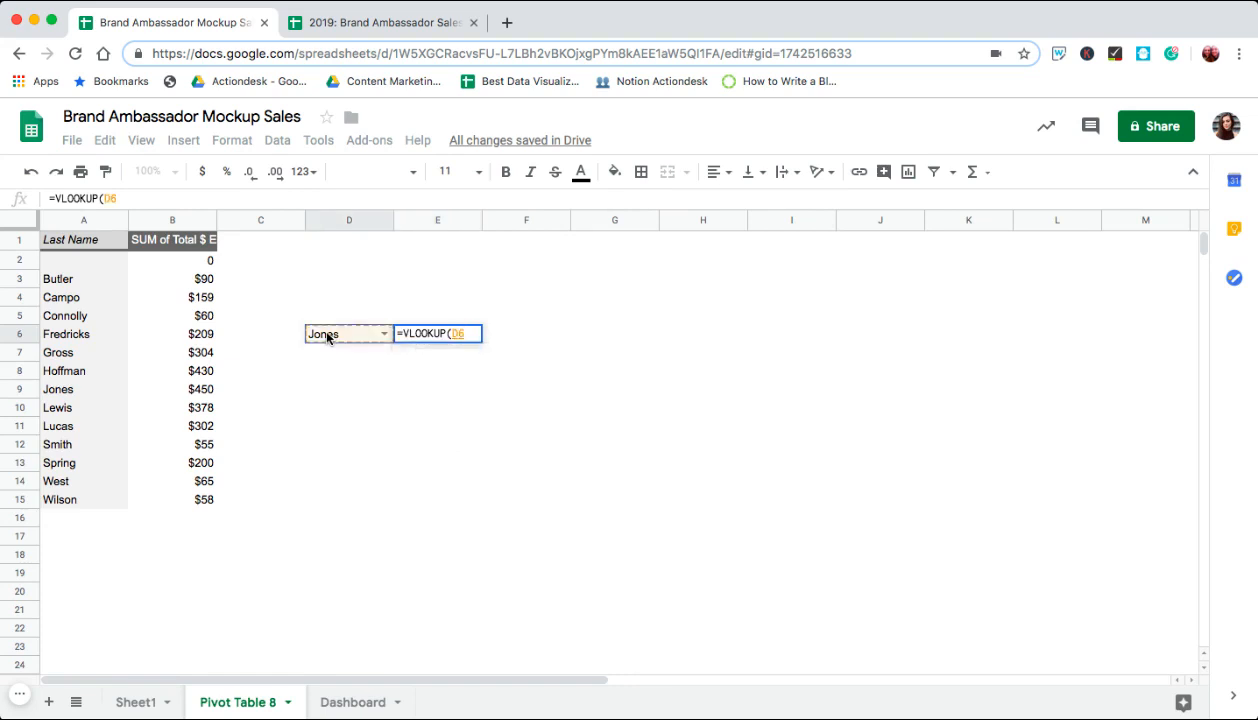
type(",")
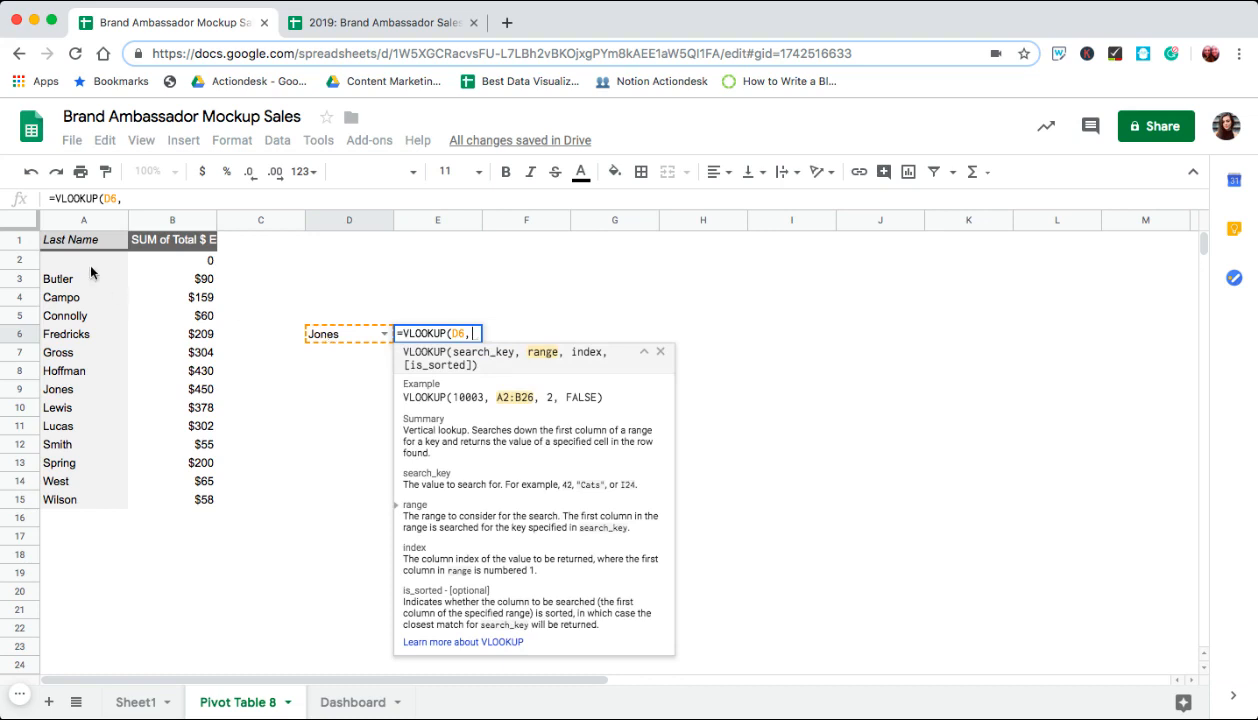
left_click(83, 220)
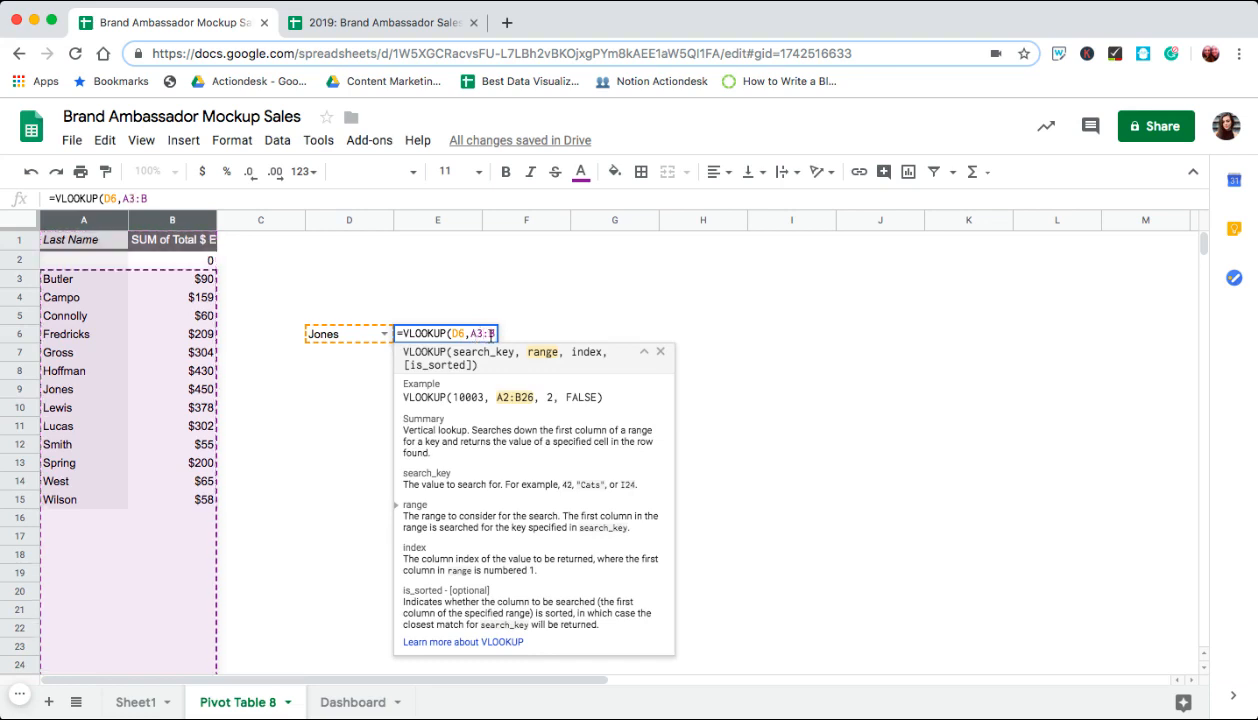
type(",")
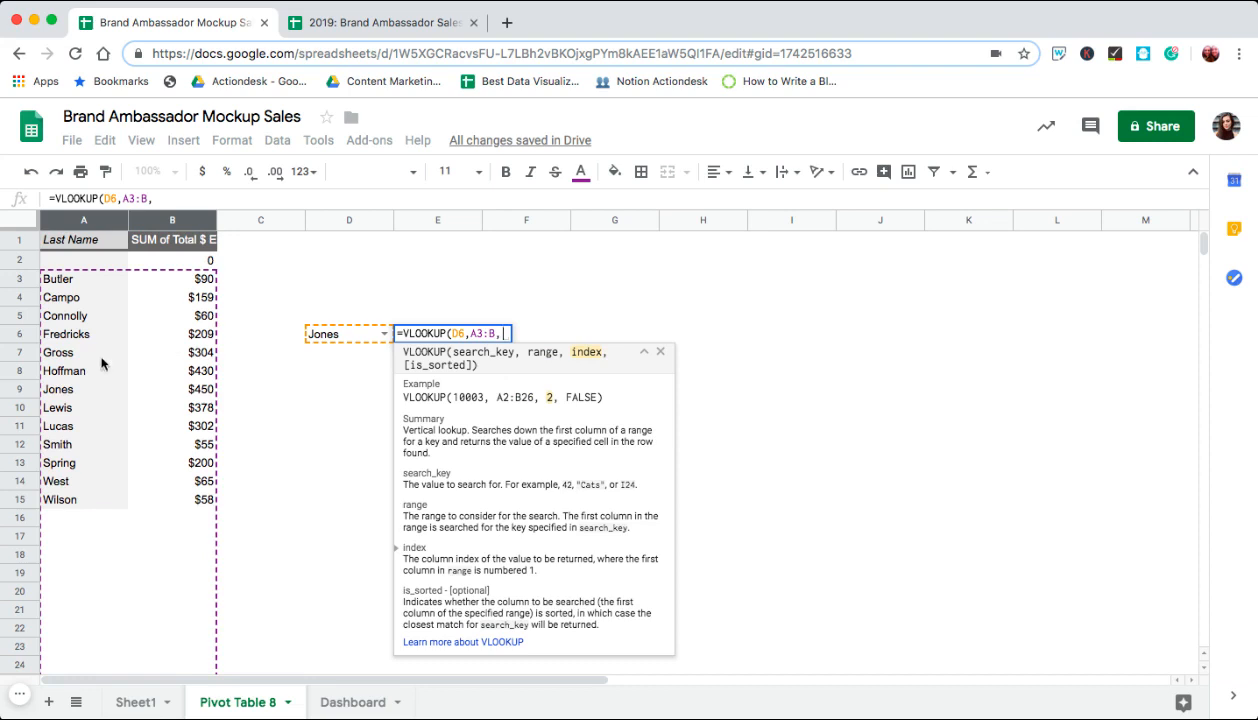
mouse_move(158, 291)
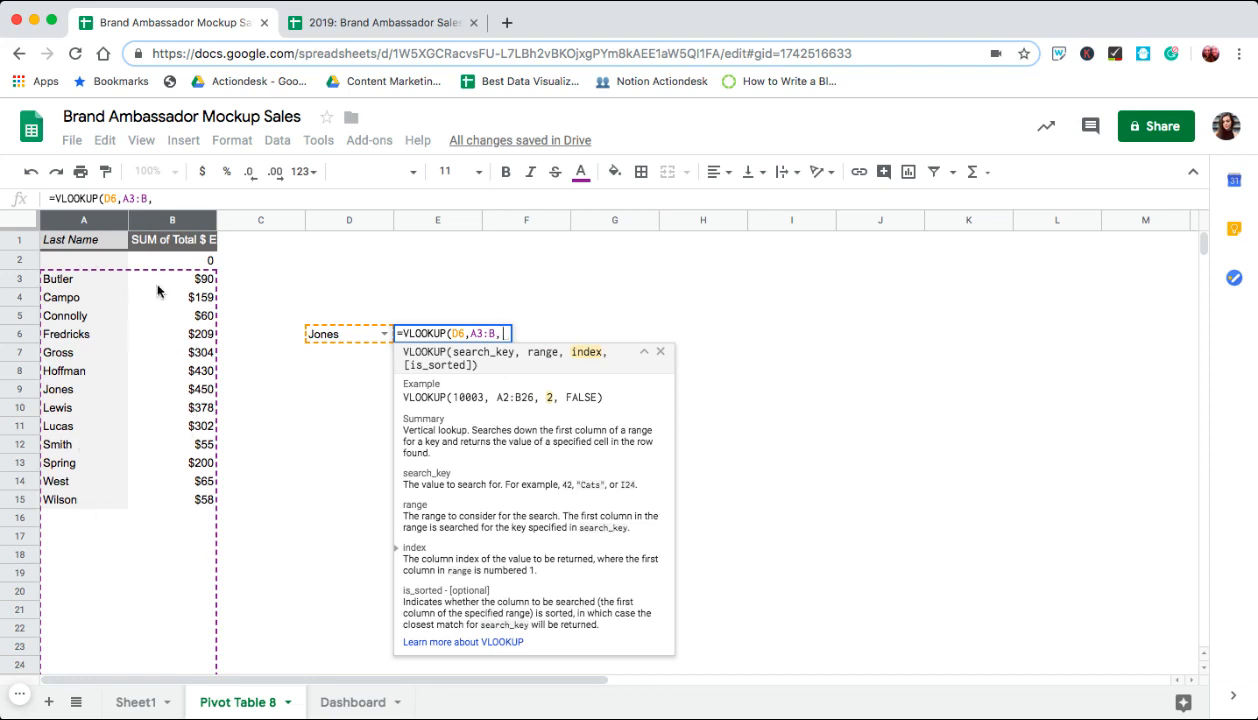
mouse_move(142, 583)
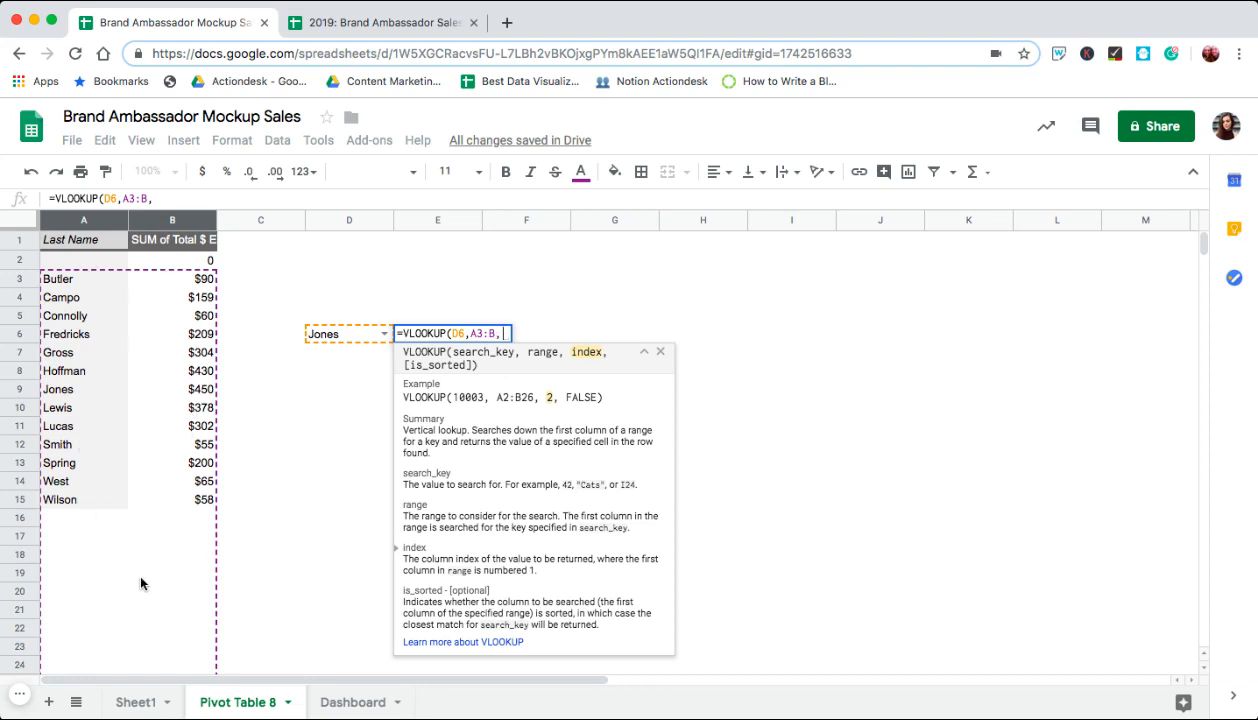
mouse_move(67, 327)
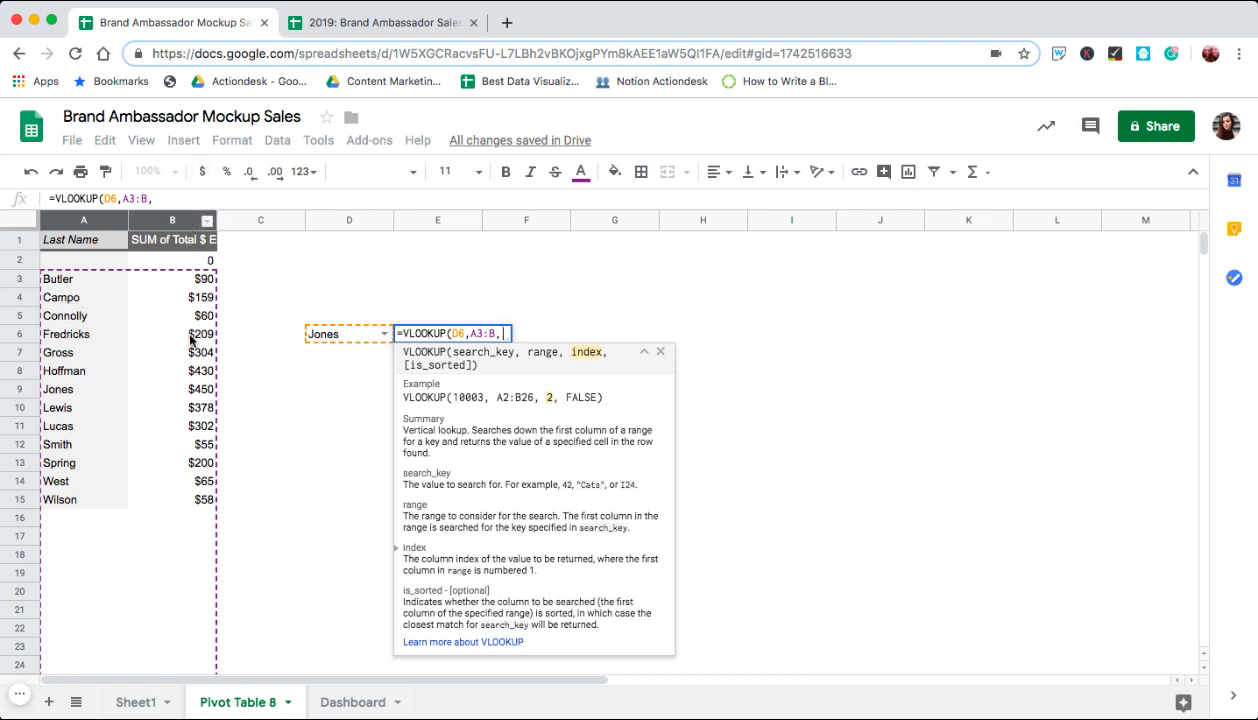
type("2")
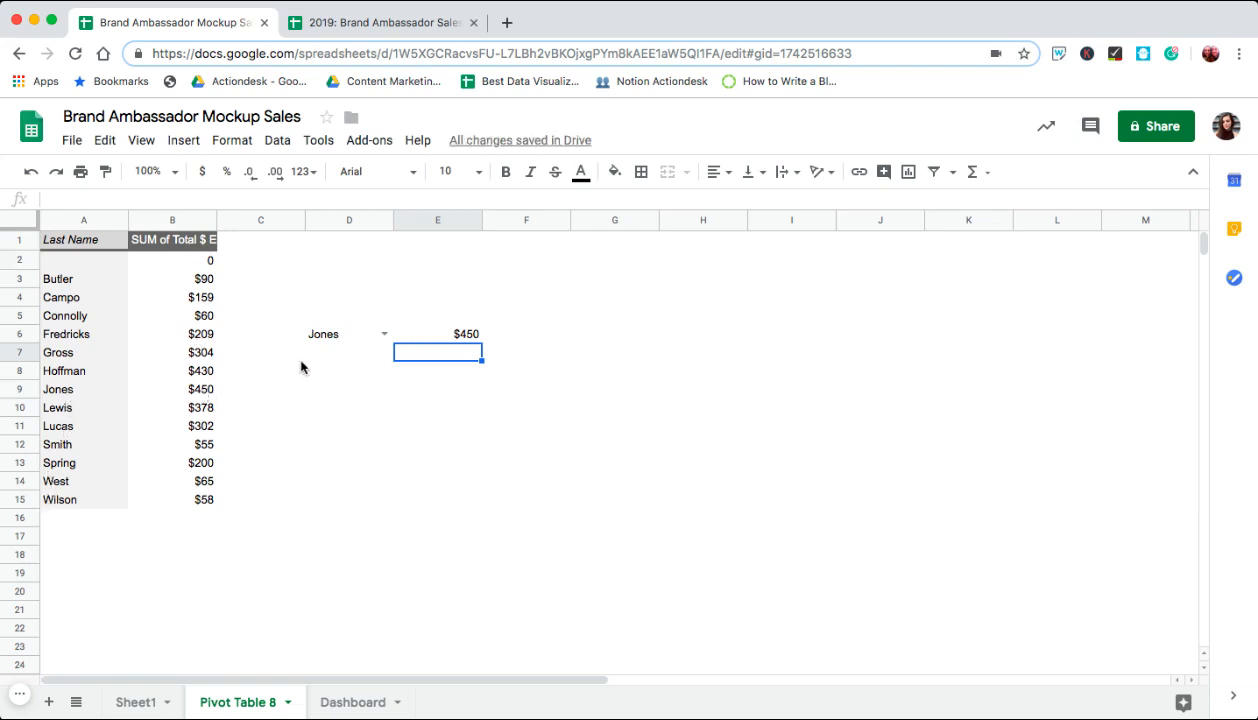
Test the D6 dropdown with Butler, Jones, and finally Lucas ($302).
left_click(384, 334)
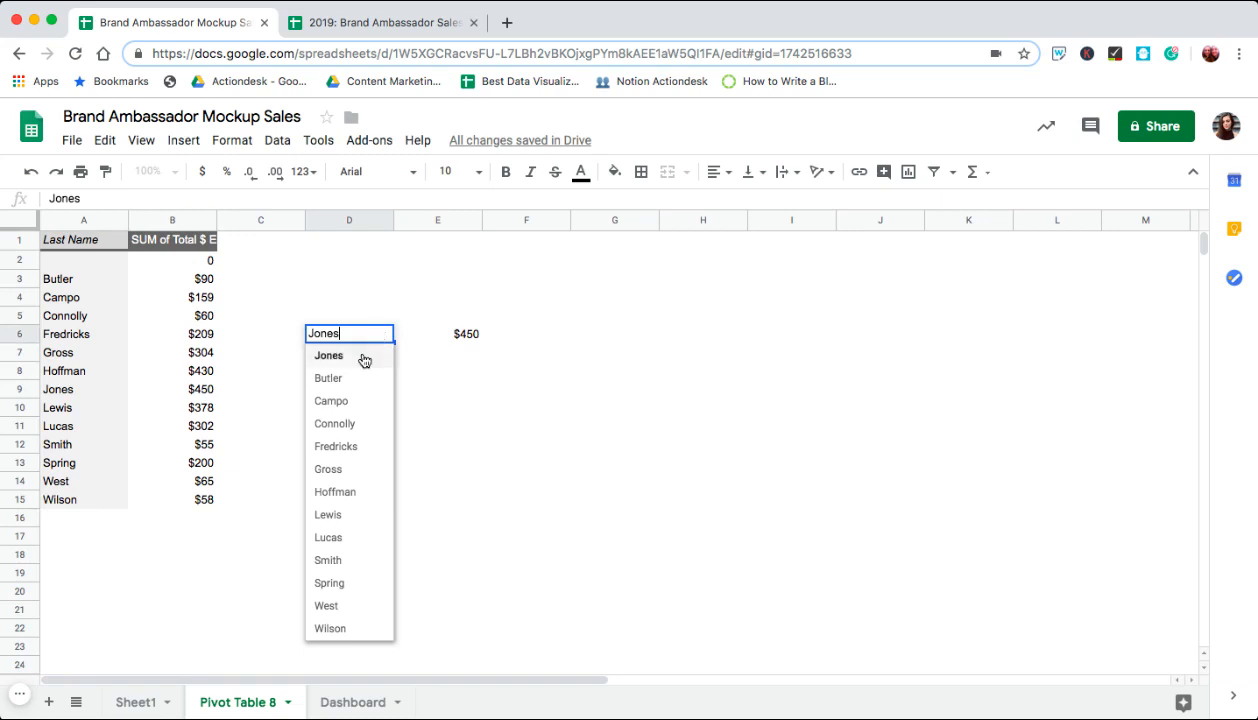
left_click(328, 378)
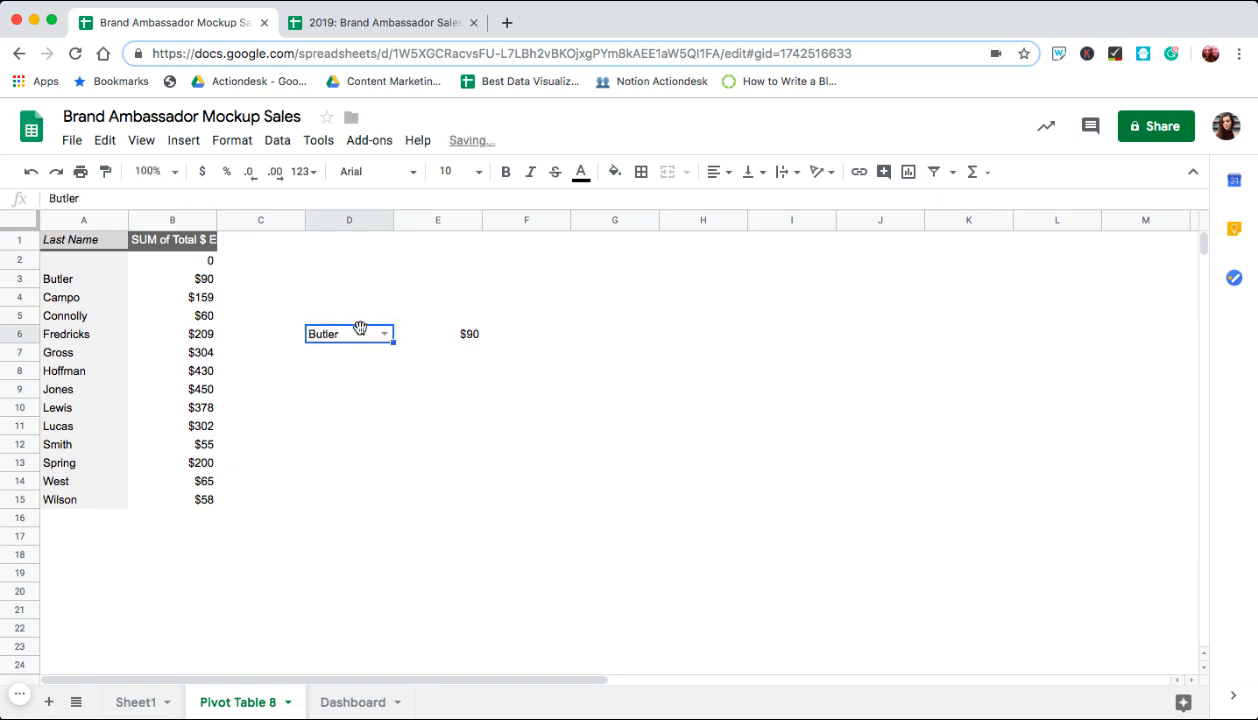
left_click(384, 333)
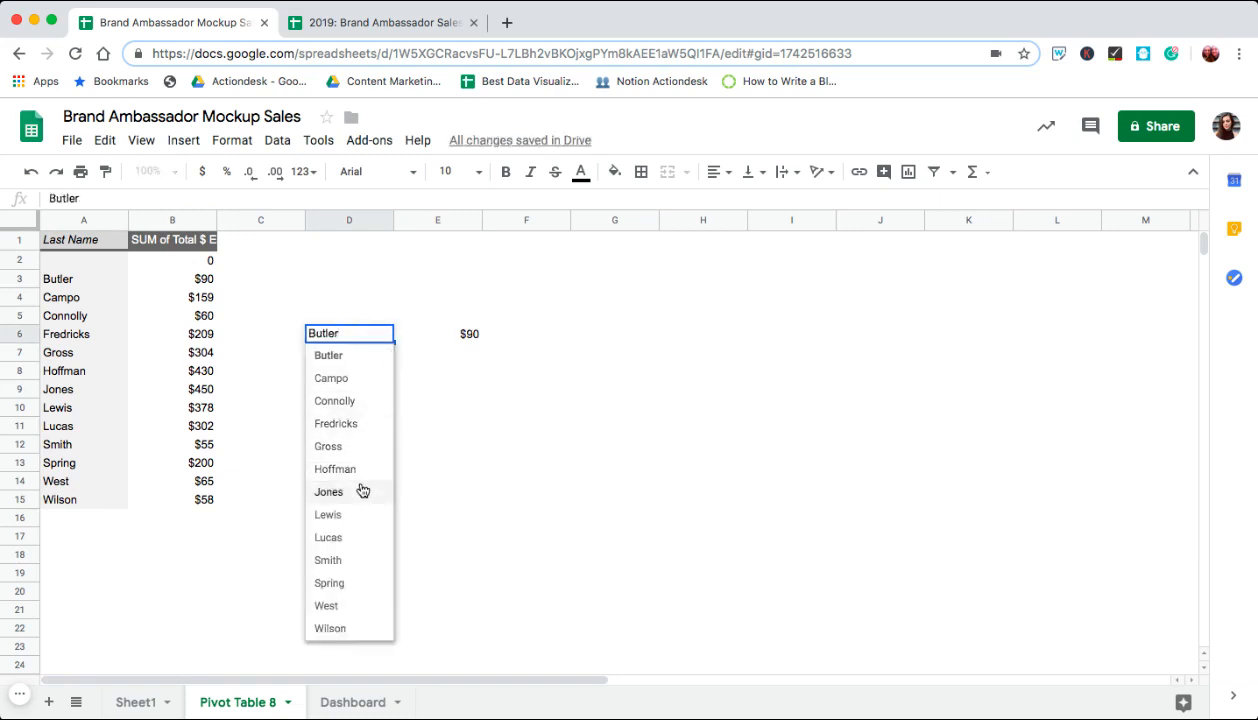
left_click(329, 491)
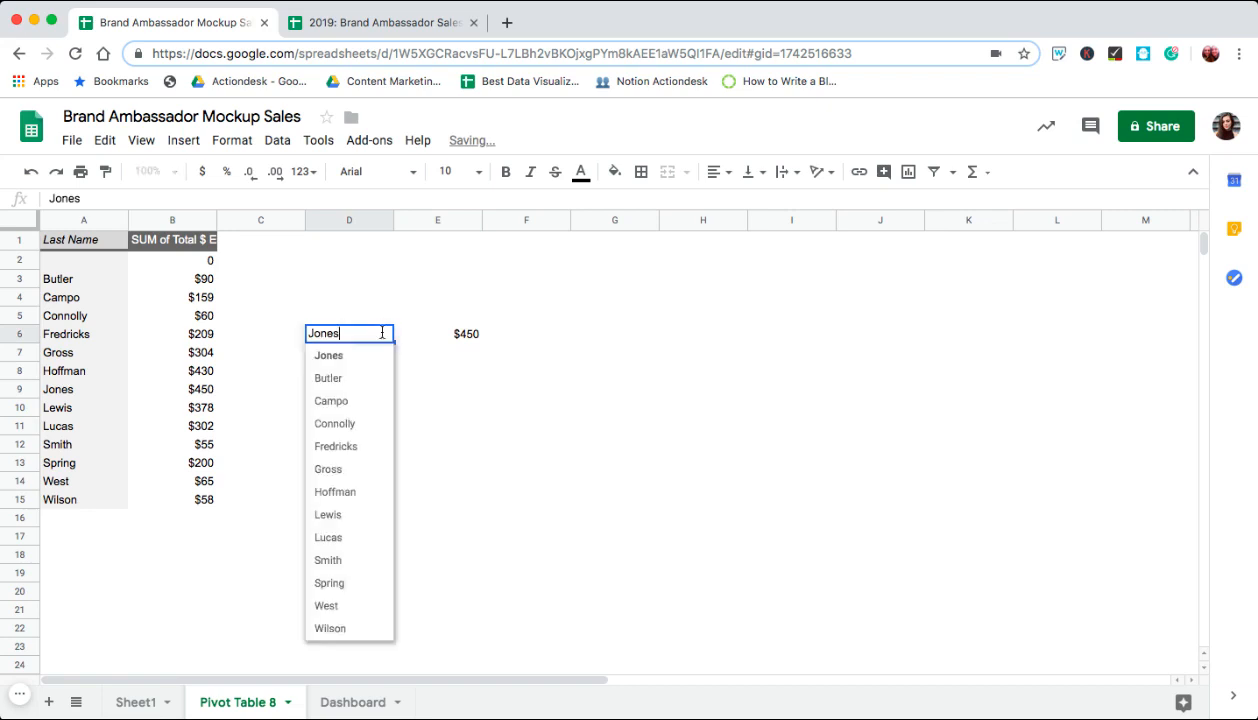
left_click(328, 537)
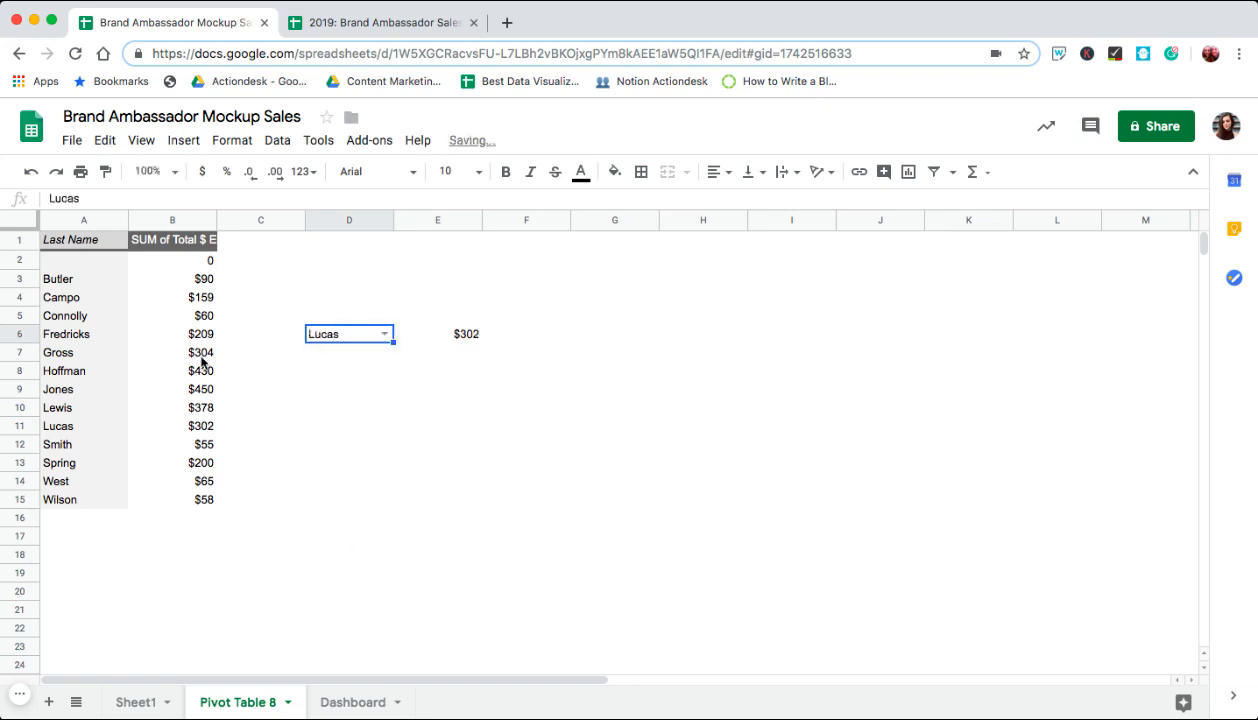
left_click(437, 425)
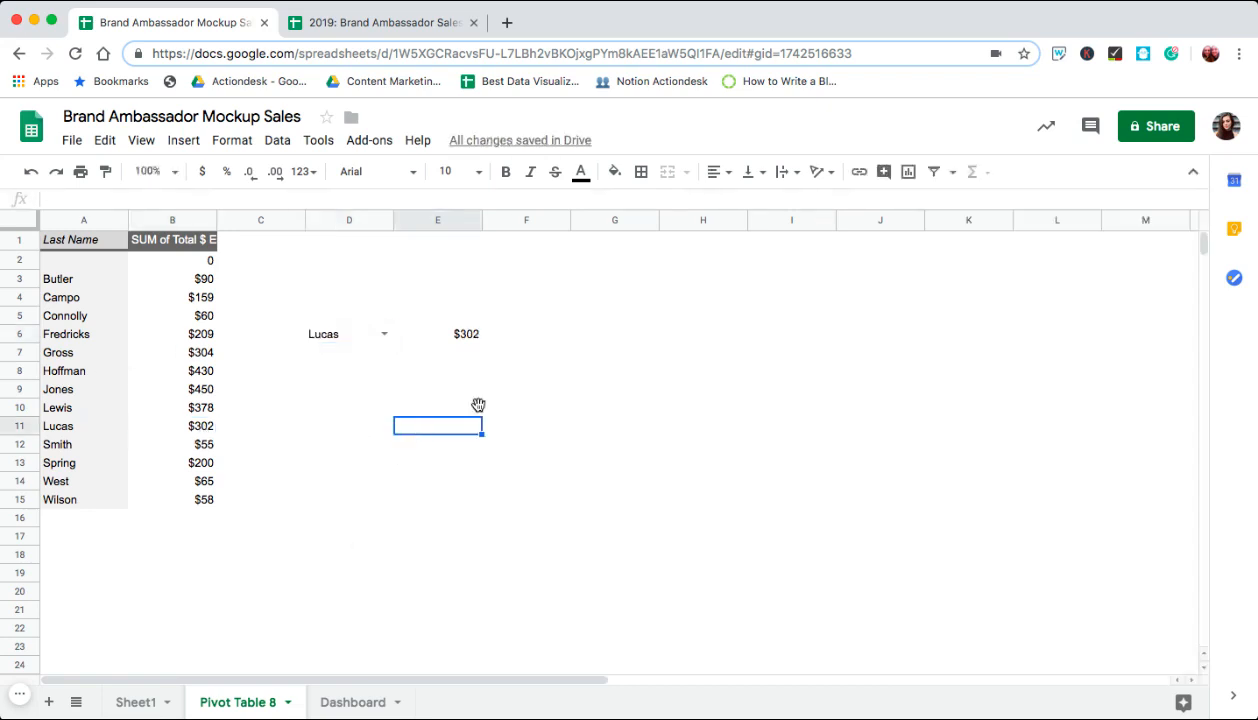
Save the second rep dropdown rule, showing Jones ($450), and switch the first rep to Lewis.
left_click(525, 333)
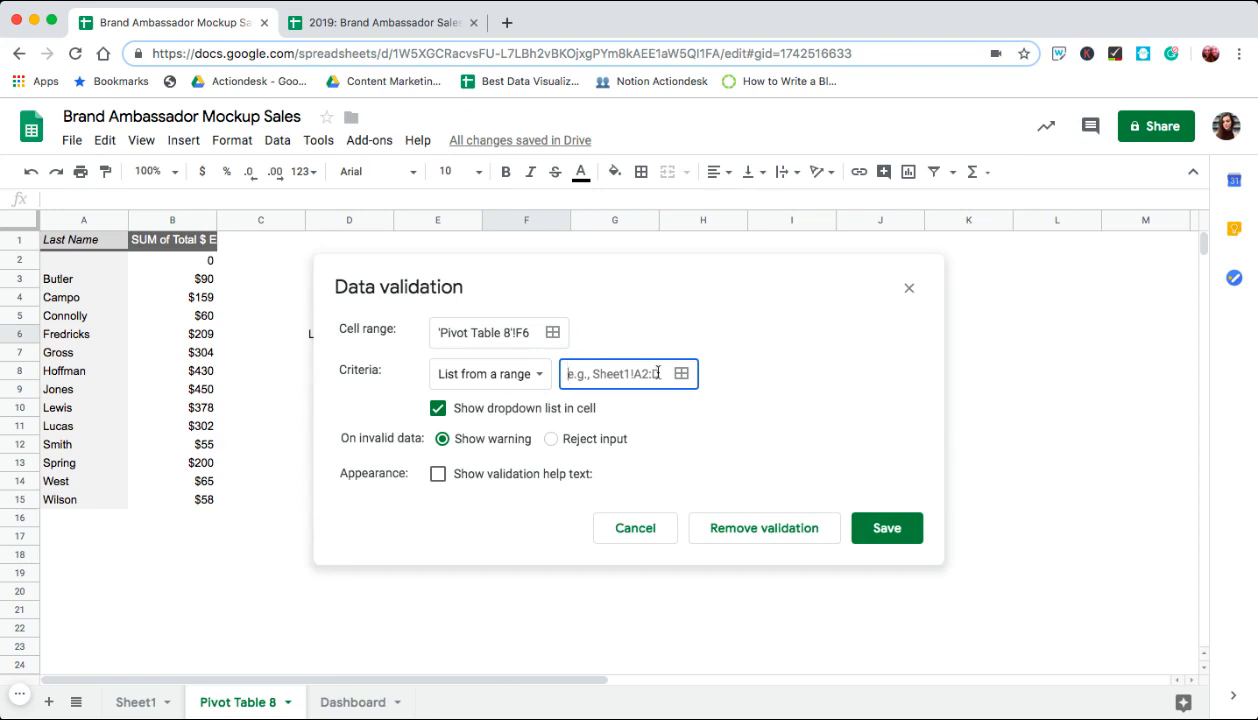
left_click(885, 527)
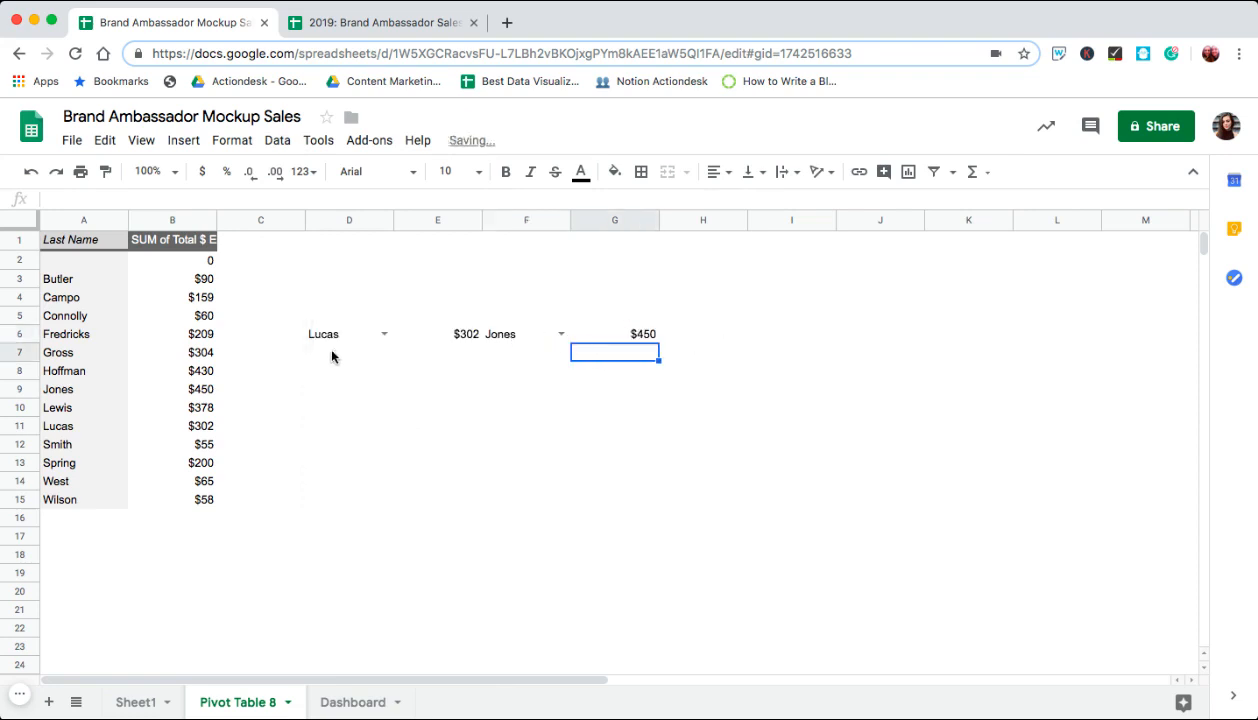
left_click(349, 333)
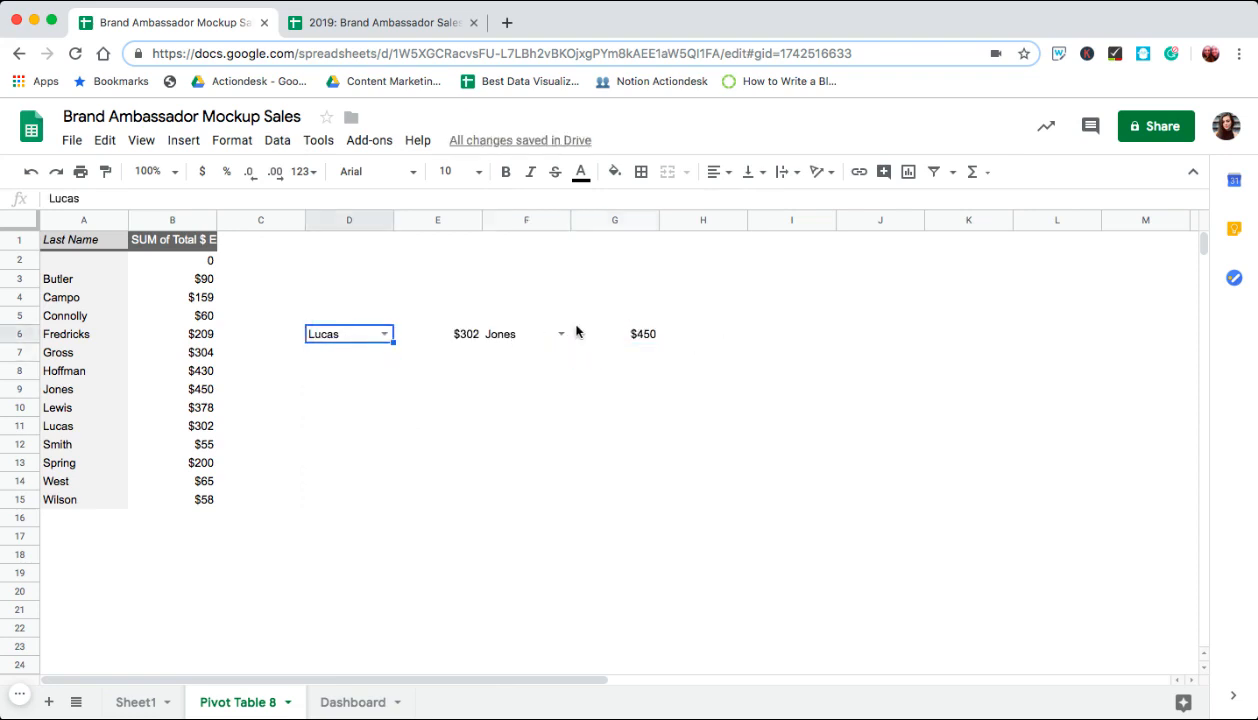
left_click(384, 333)
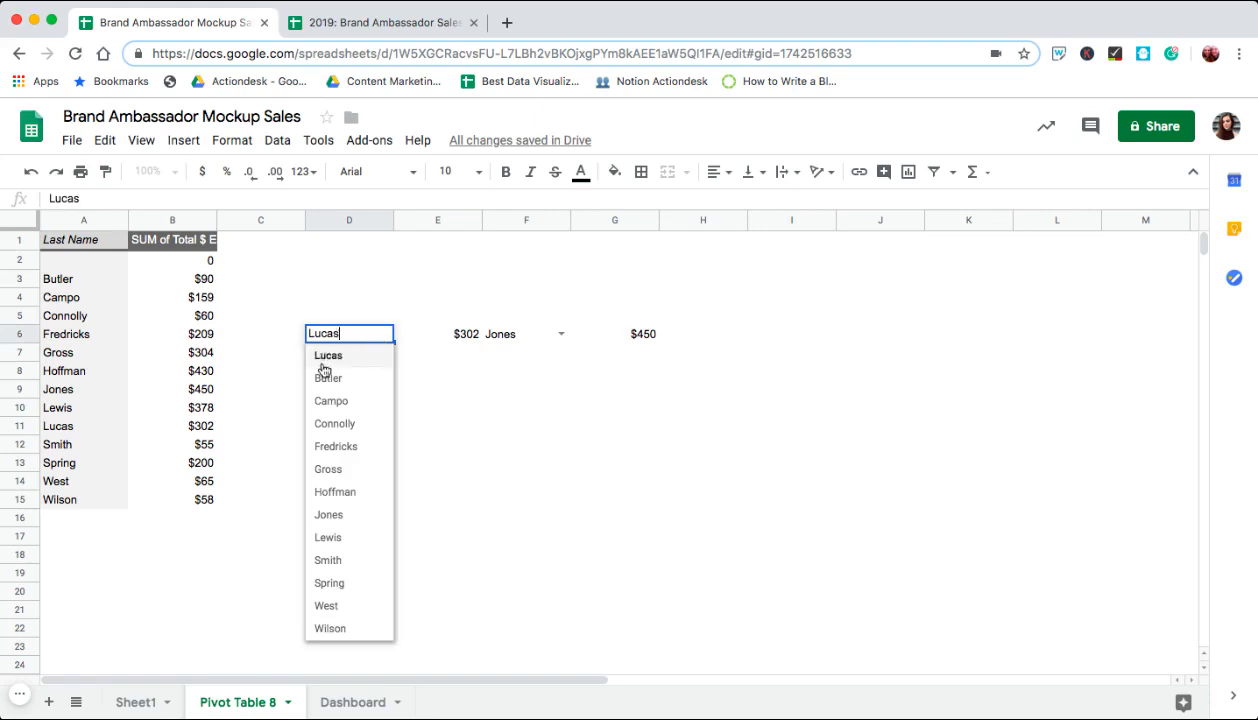
mouse_move(330, 535)
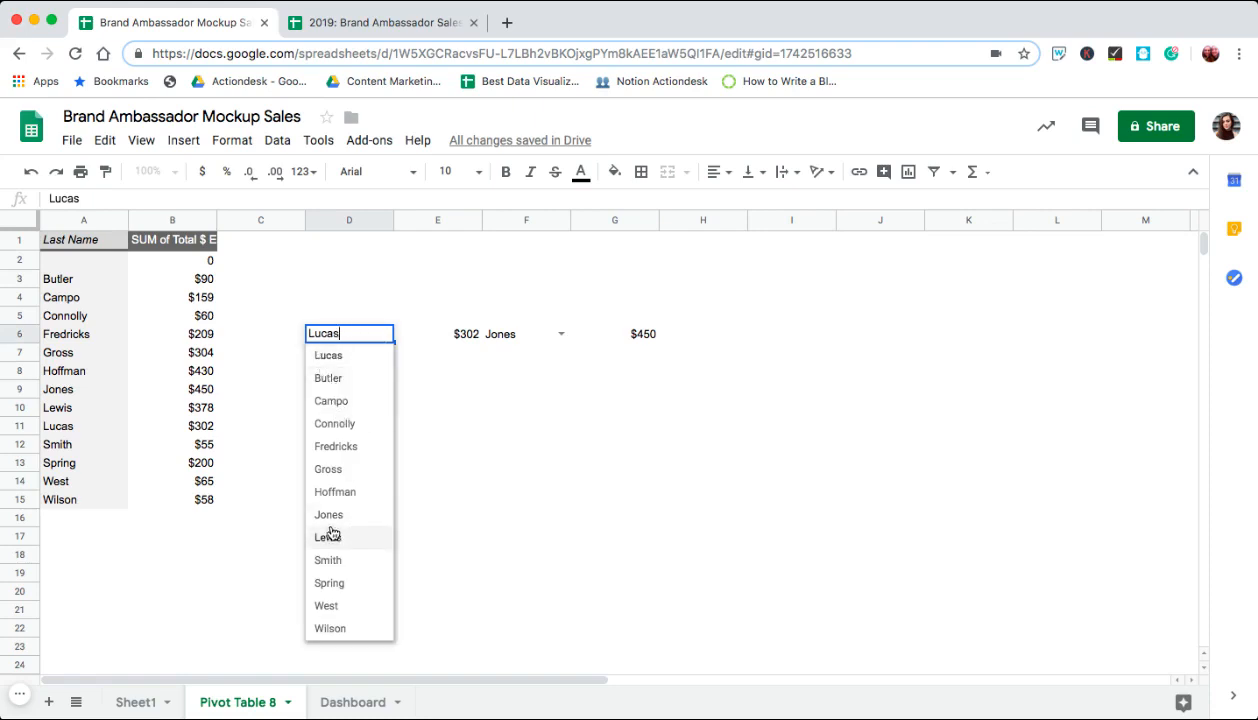
left_click(334, 537)
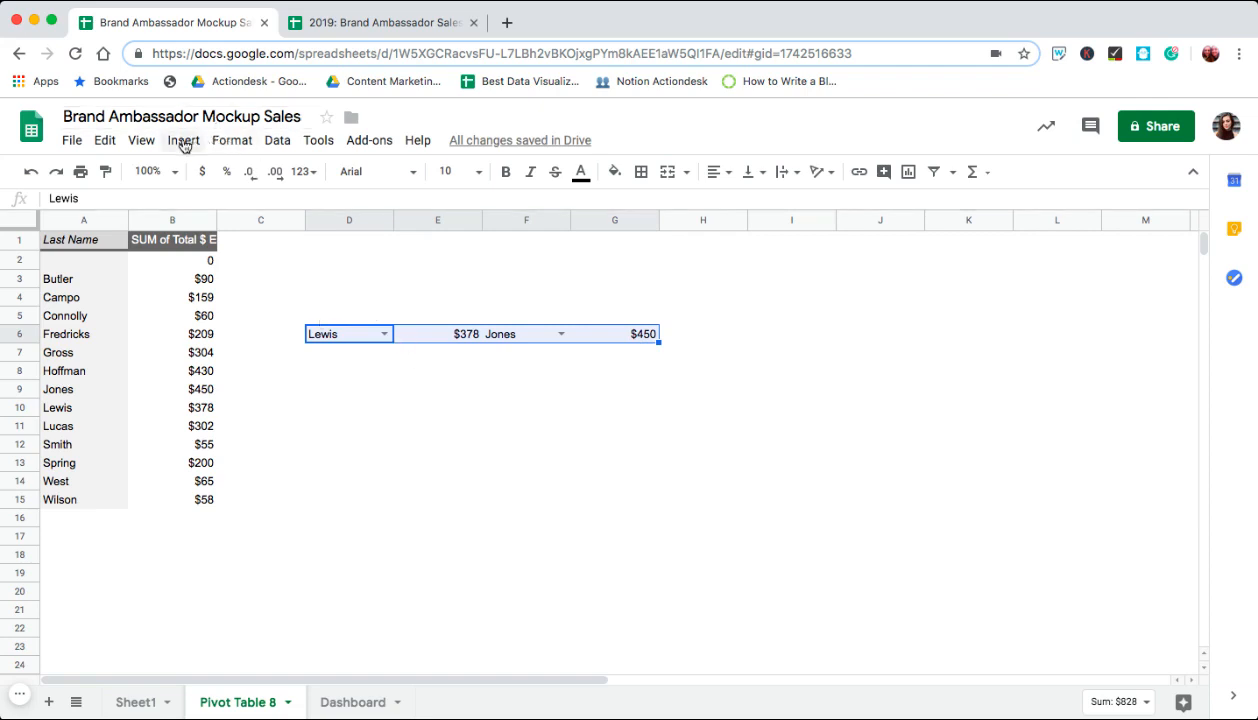
Insert a column chart of the two reps' earnings and close the chart editor.
left_click(183, 140)
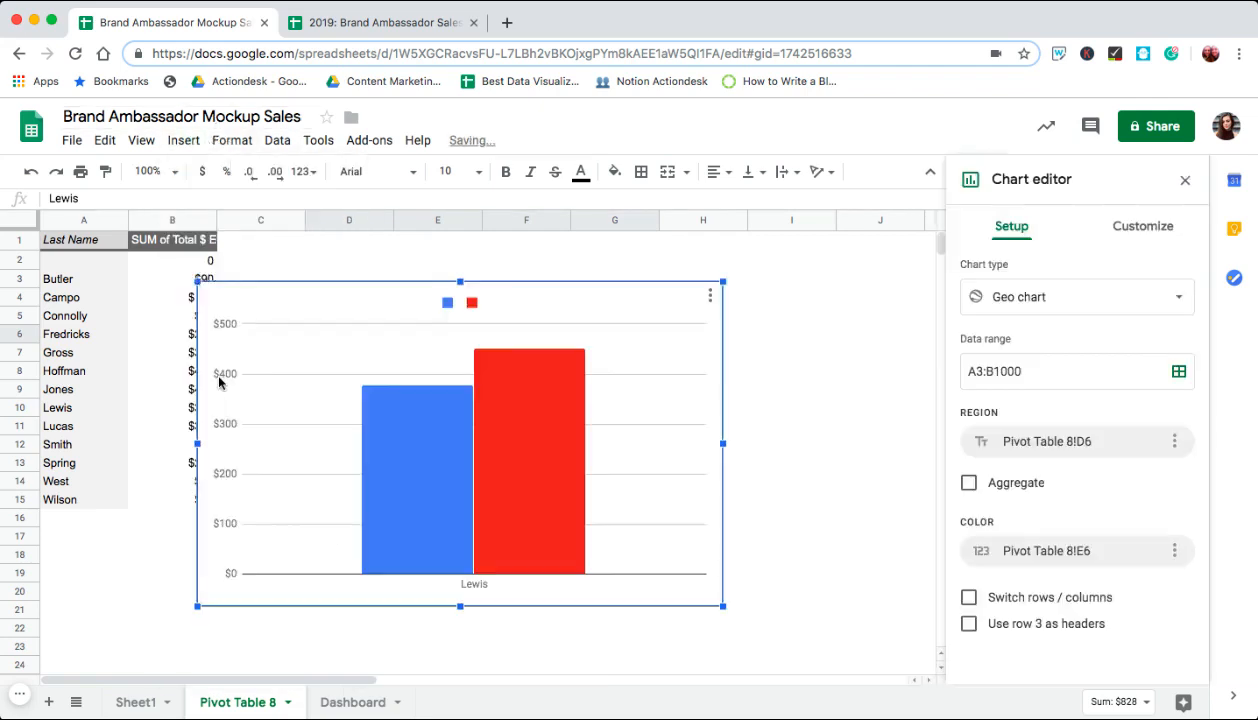
left_click(1075, 296)
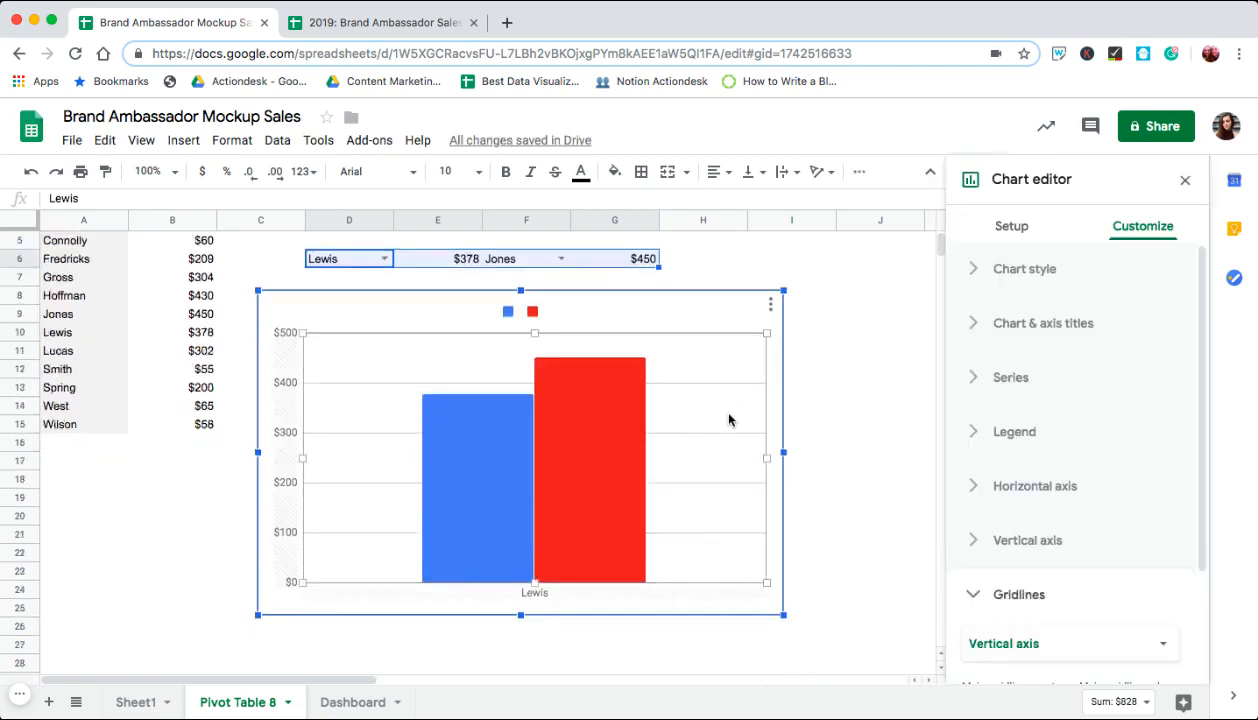
left_click(260, 259)
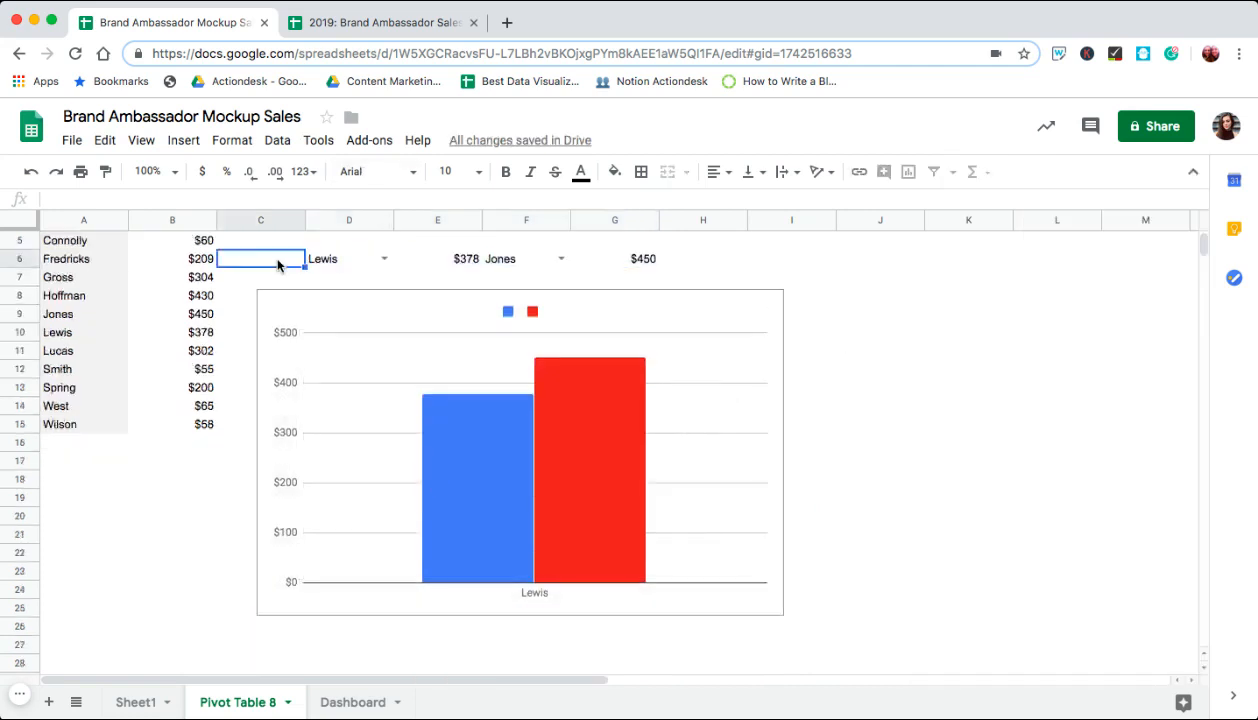
Set the rep dropdowns to Smith and Butler, comparing $55 against $90.
left_click(349, 258)
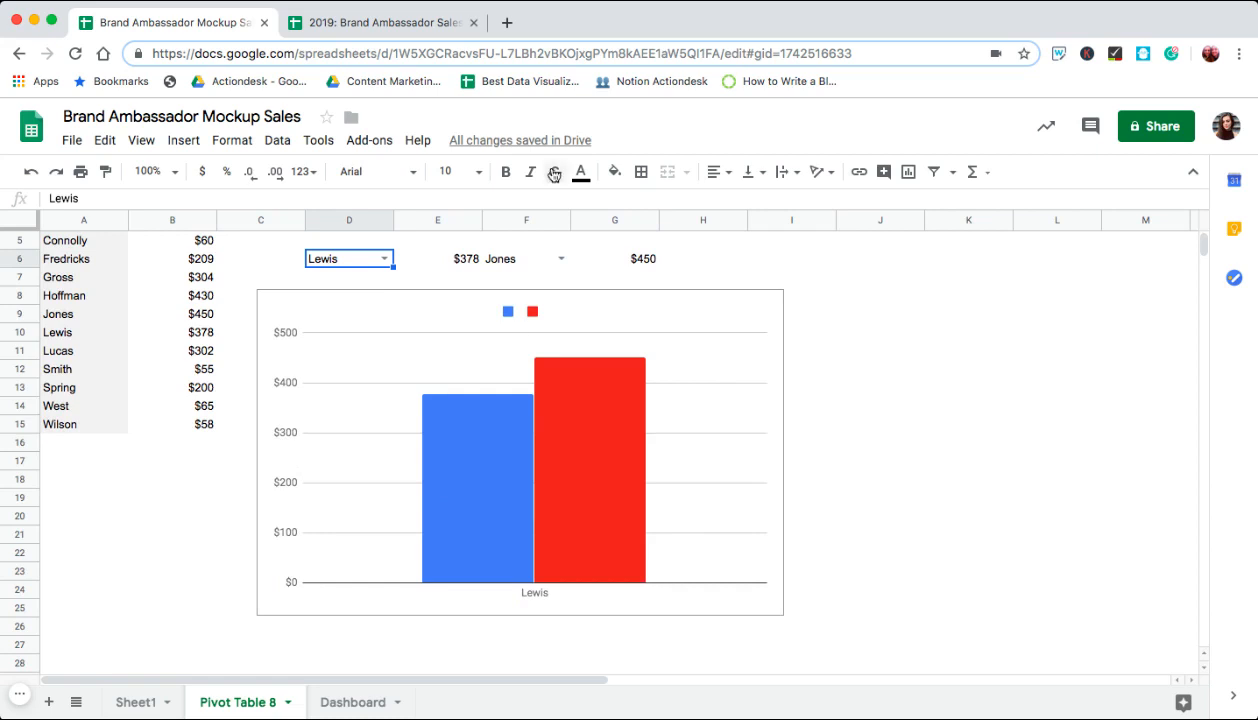
left_click(560, 258)
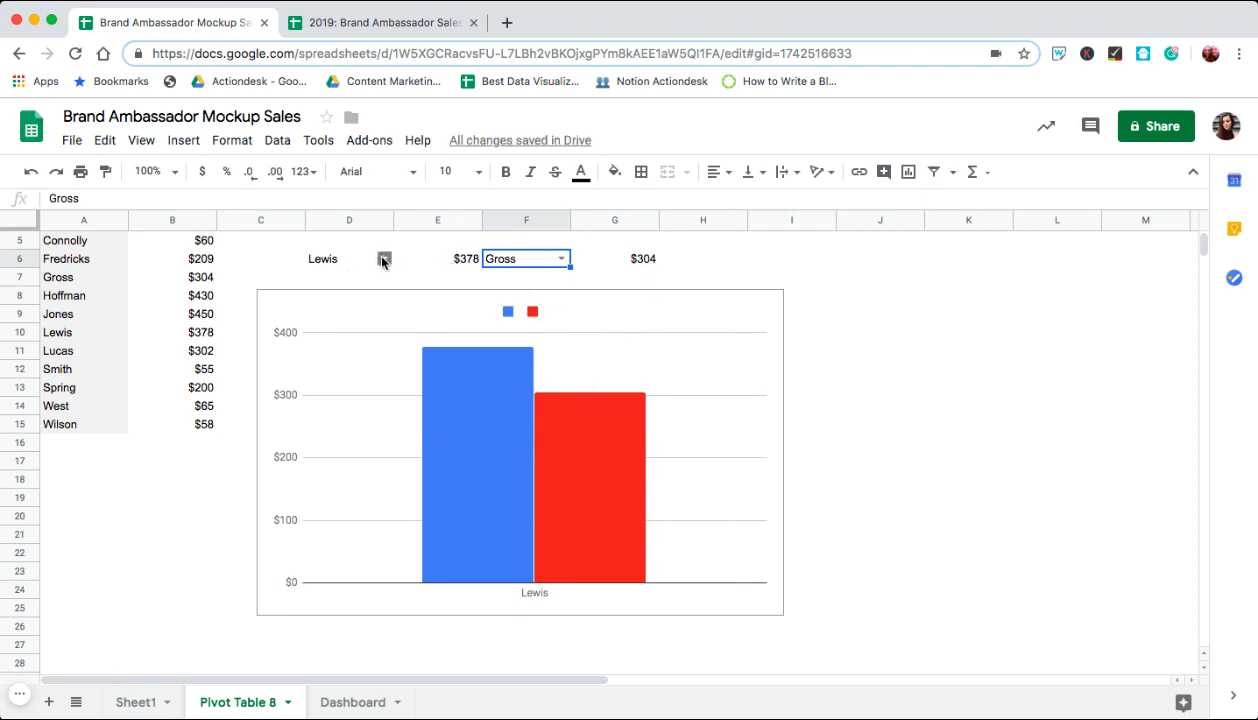
left_click(384, 259)
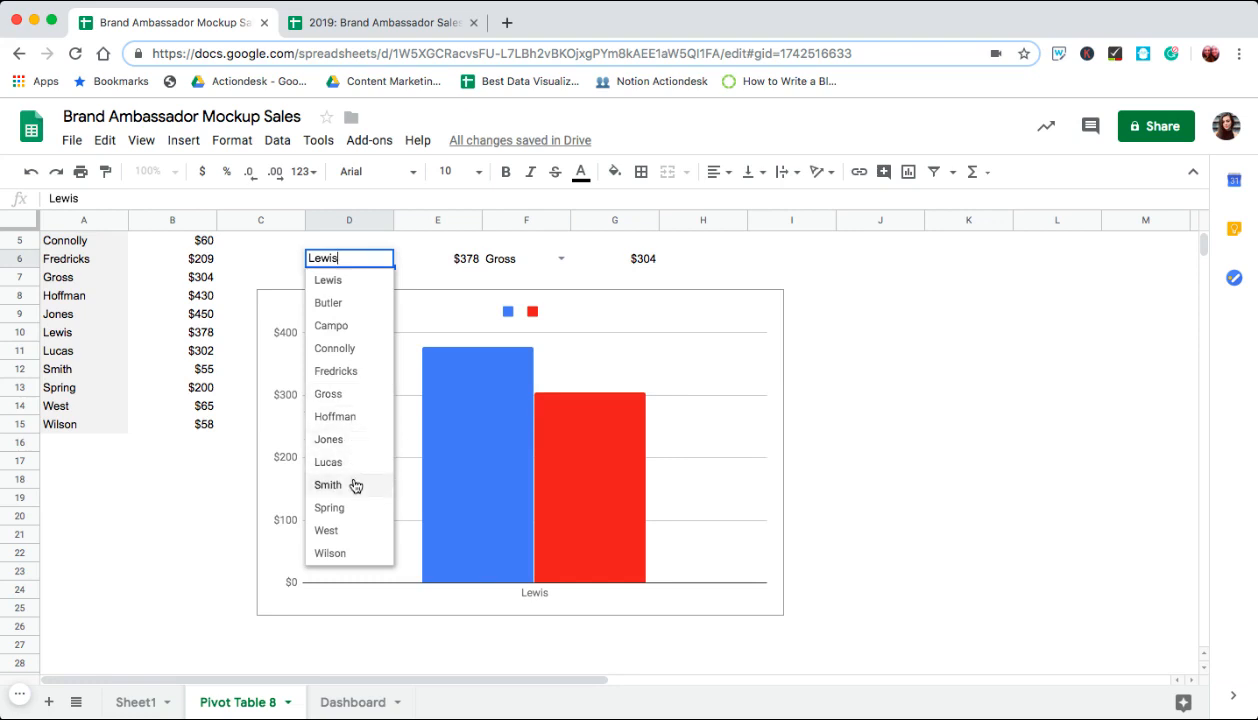
left_click(328, 485)
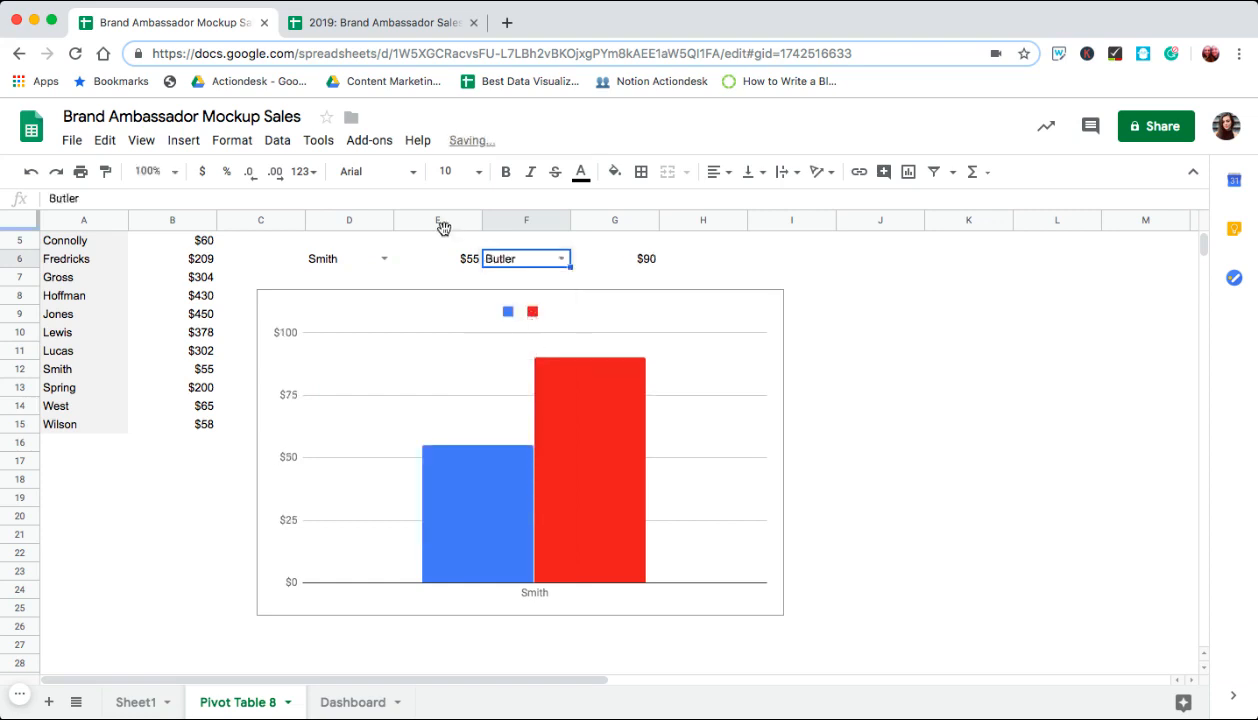
left_click(686, 387)
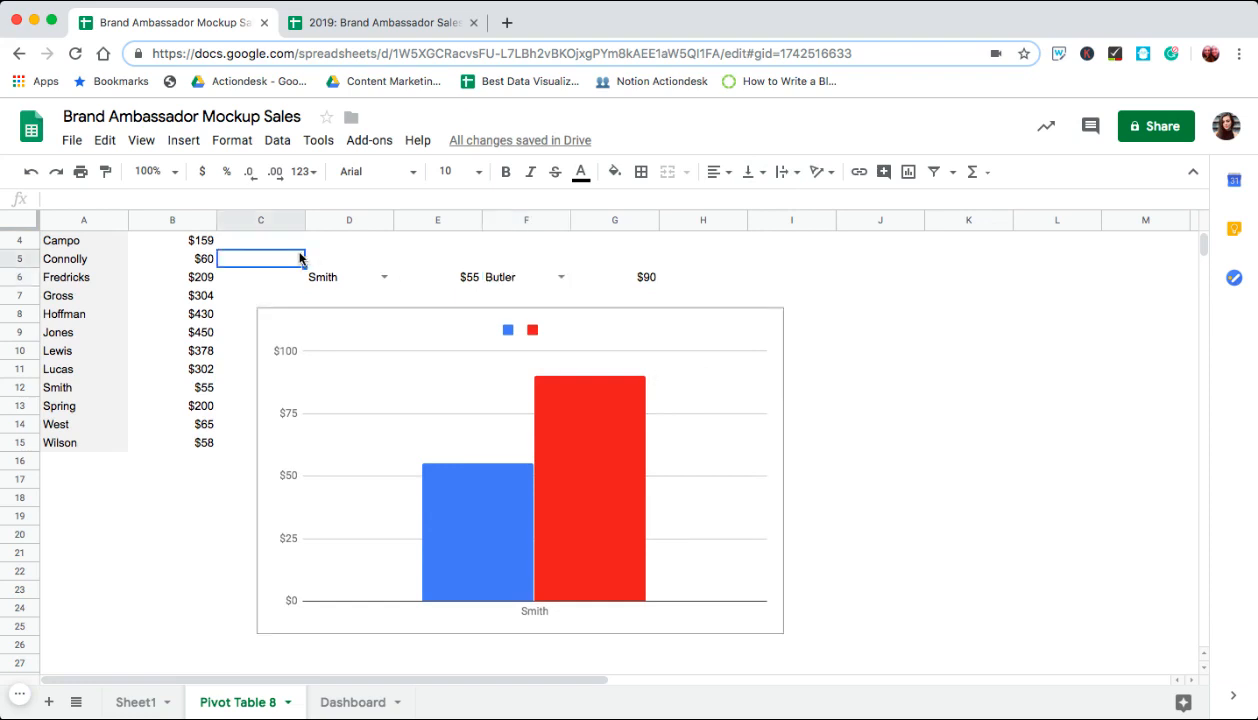
Copy the rep dropdowns to Dashboard with VLOOKUPs referencing 'Pivot Table 8'!A3:B.
left_click(520, 470)
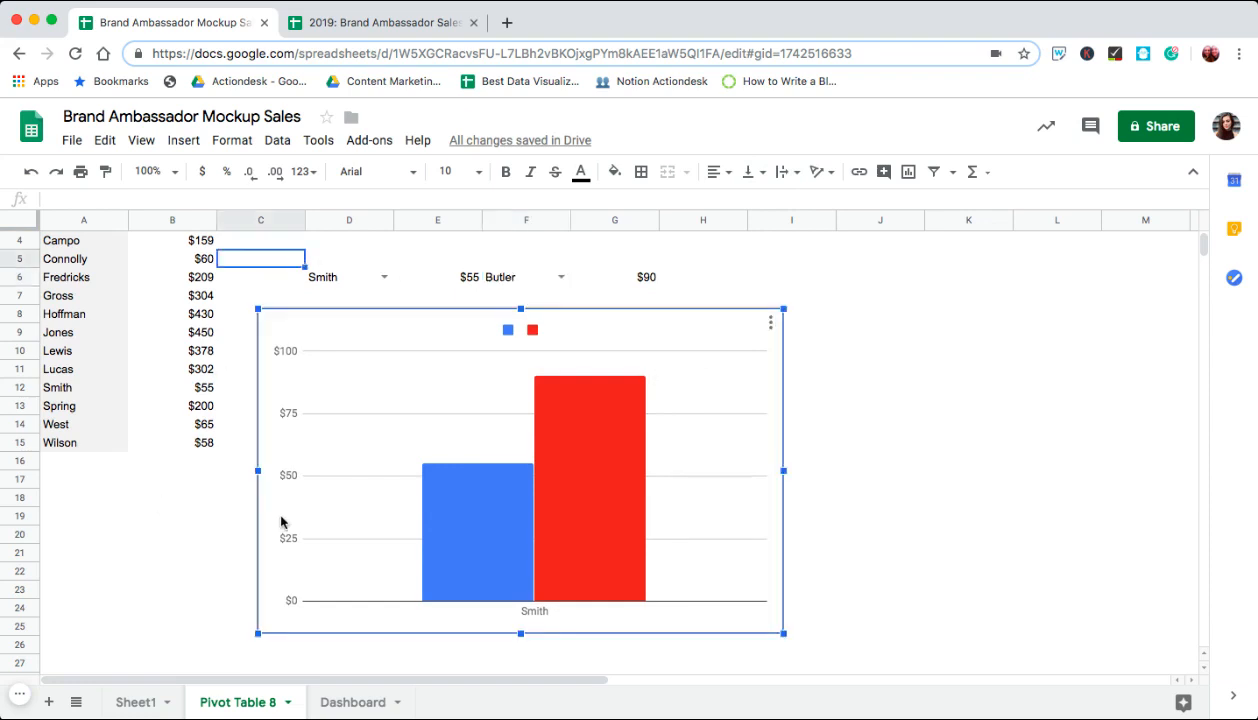
left_click(822, 645)
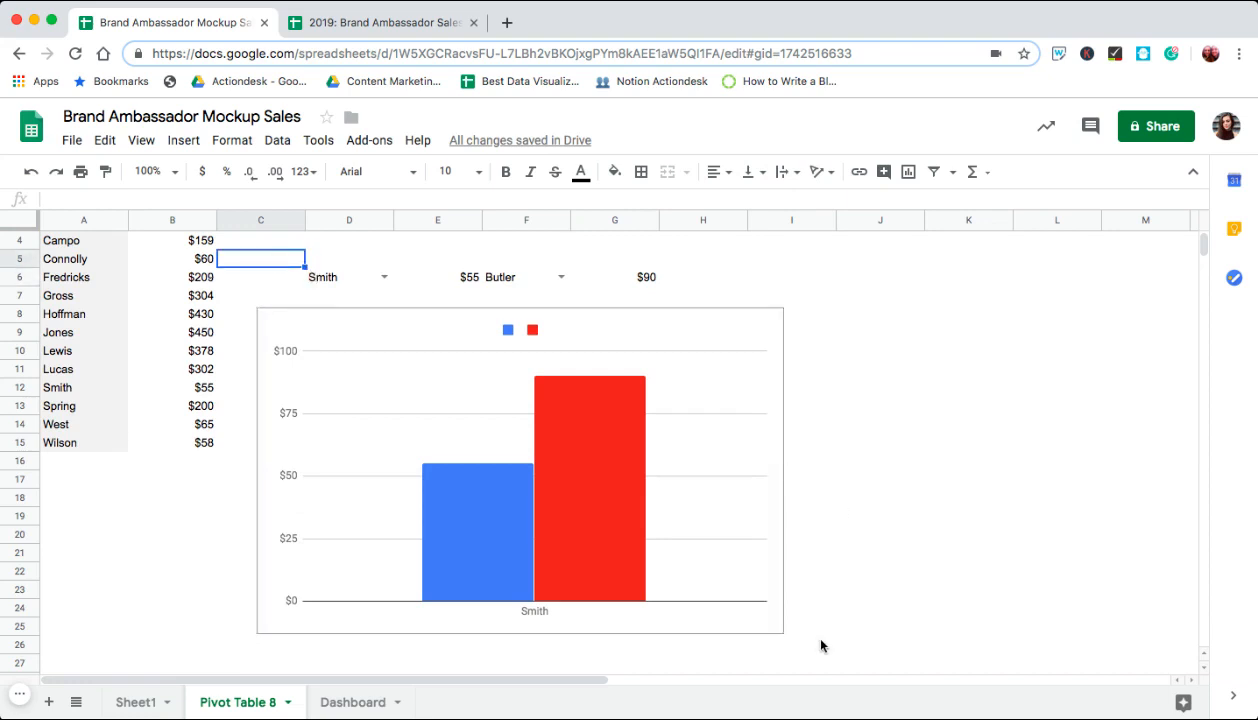
left_click_drag(260, 258, 810, 650)
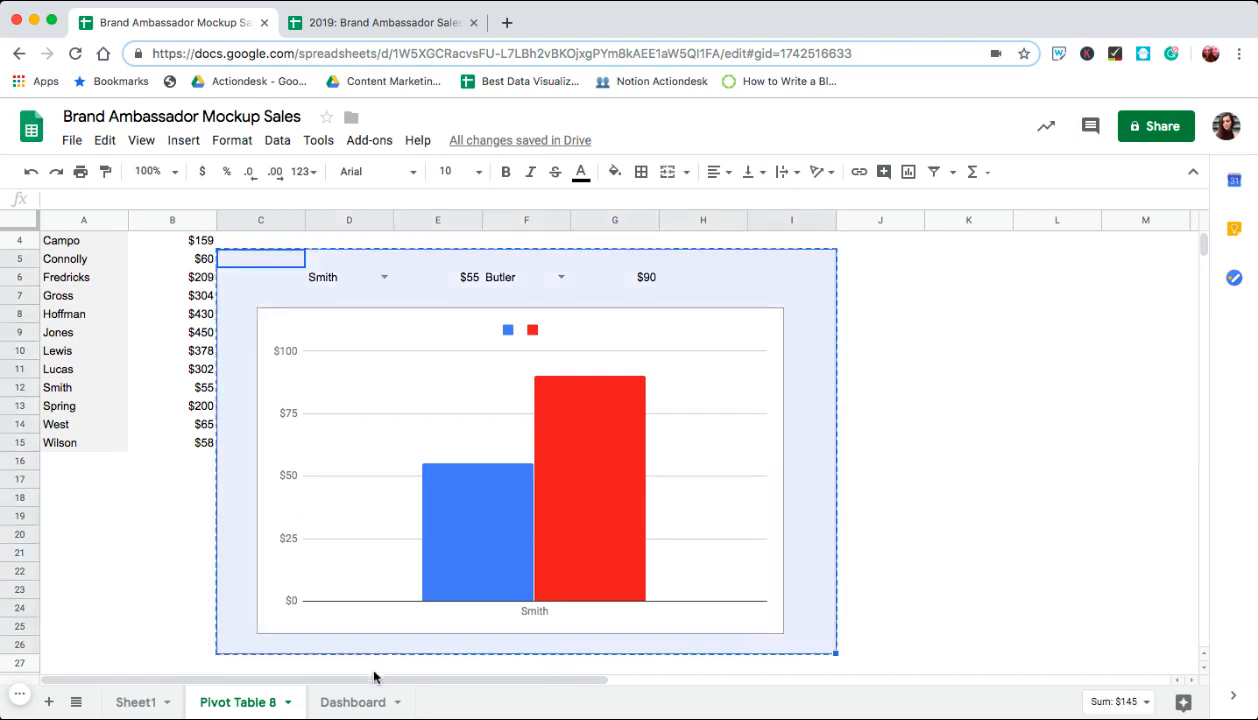
left_click(352, 701)
type("=VLOOKUP(G18,,2)")
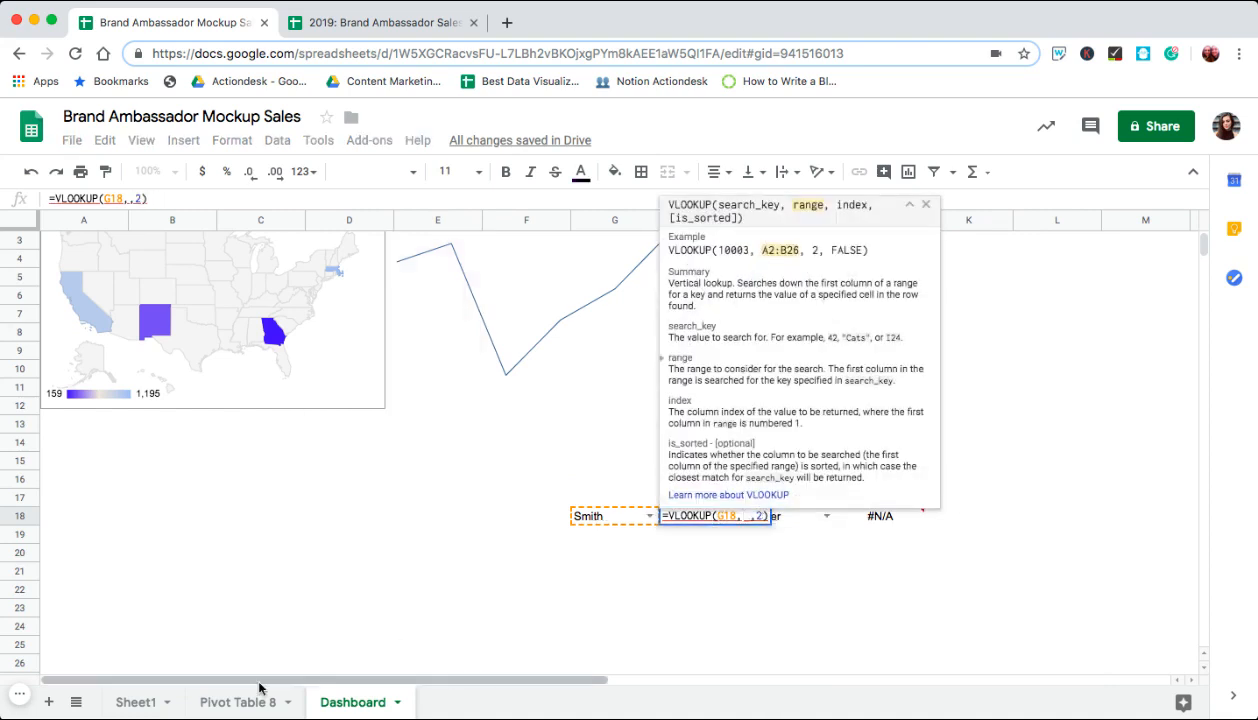
left_click(237, 701)
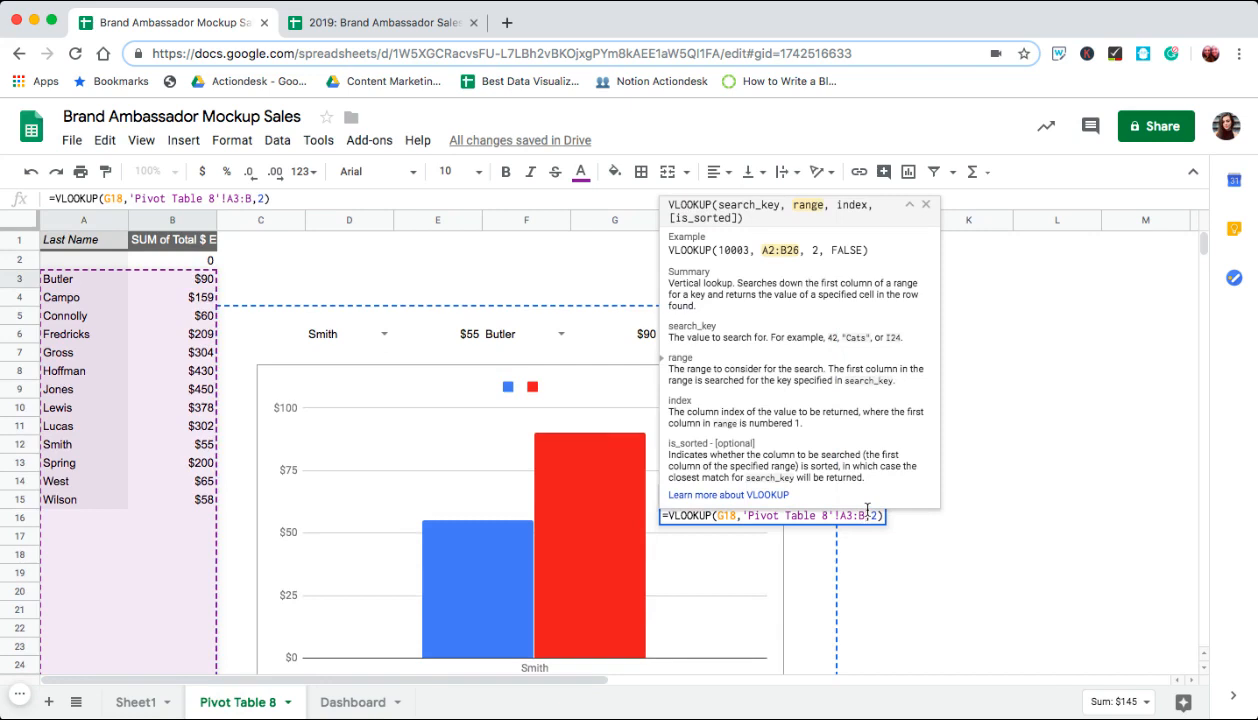
left_click(352, 702)
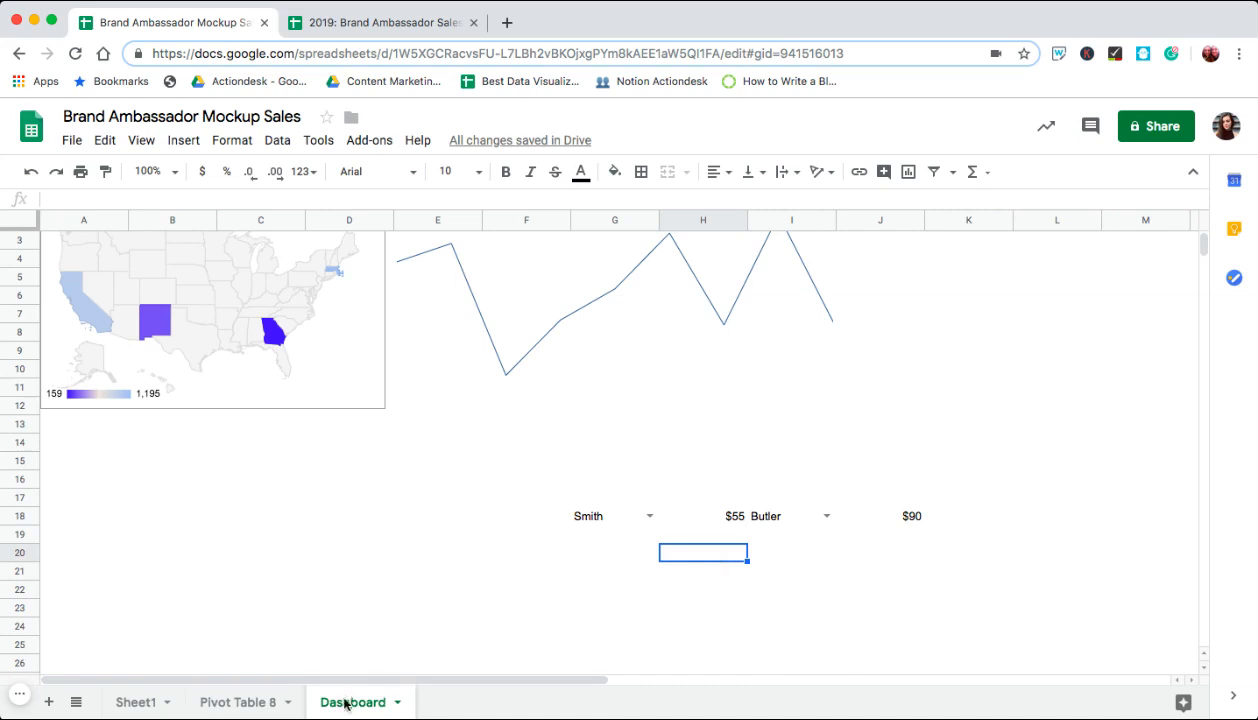
mouse_move(593, 533)
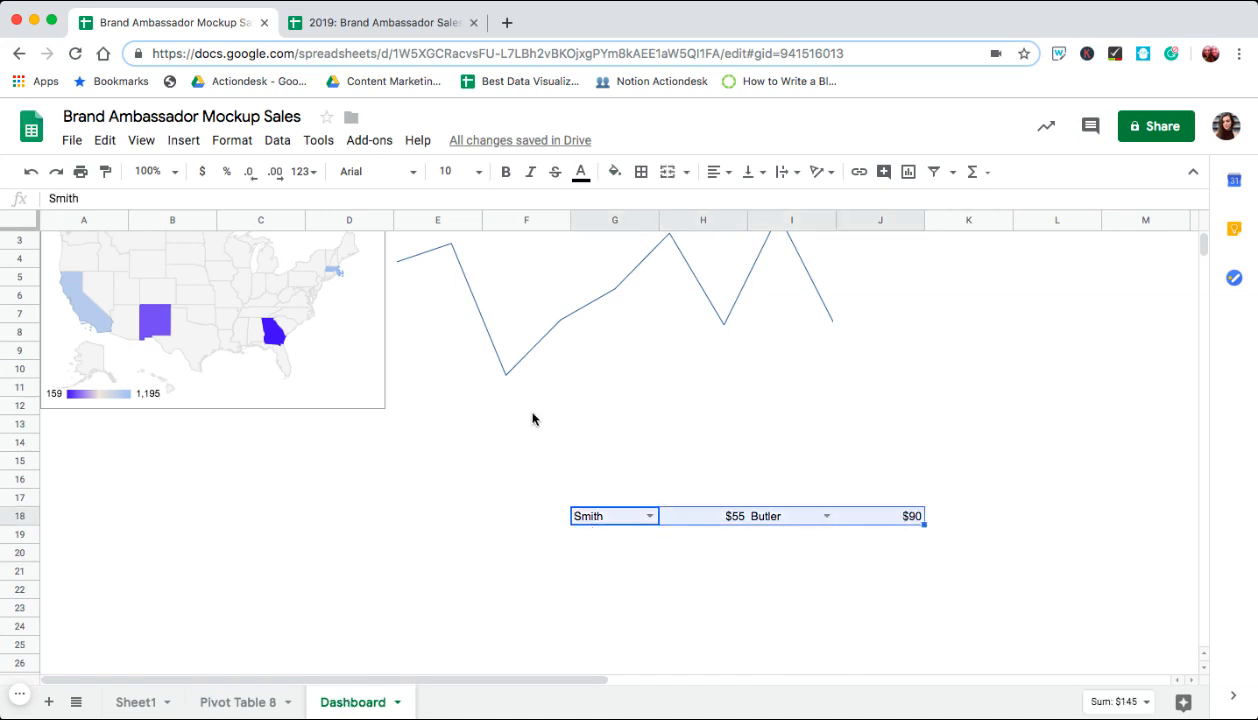
Insert the Gross-versus-Butler comparison bar chart below the dropdowns, then switch to Sheet1.
left_click(277, 140)
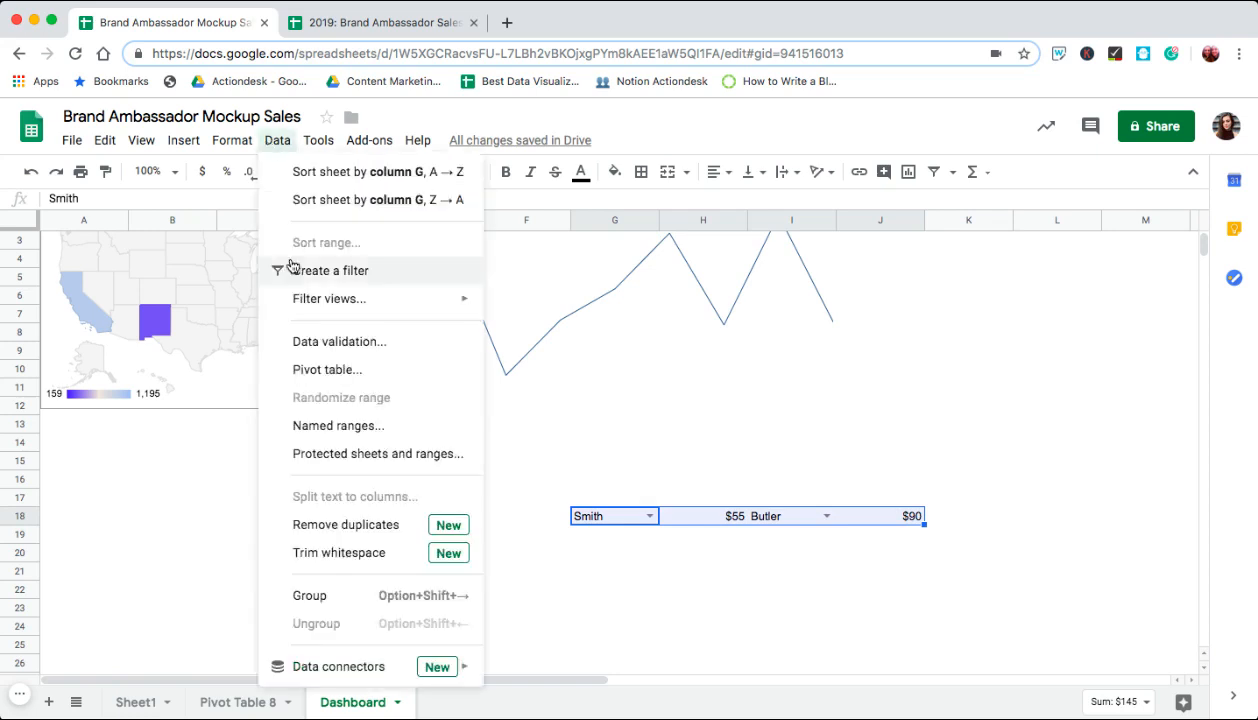
left_click(183, 140)
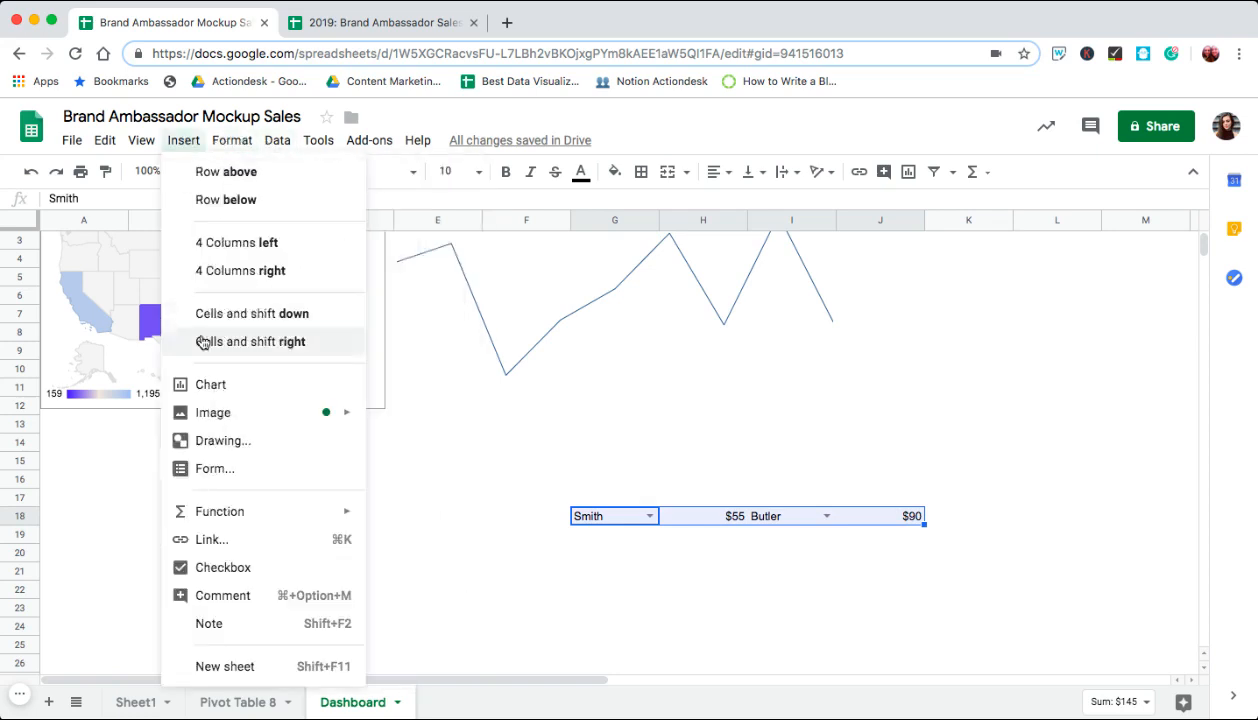
left_click(211, 384)
type("Gross")
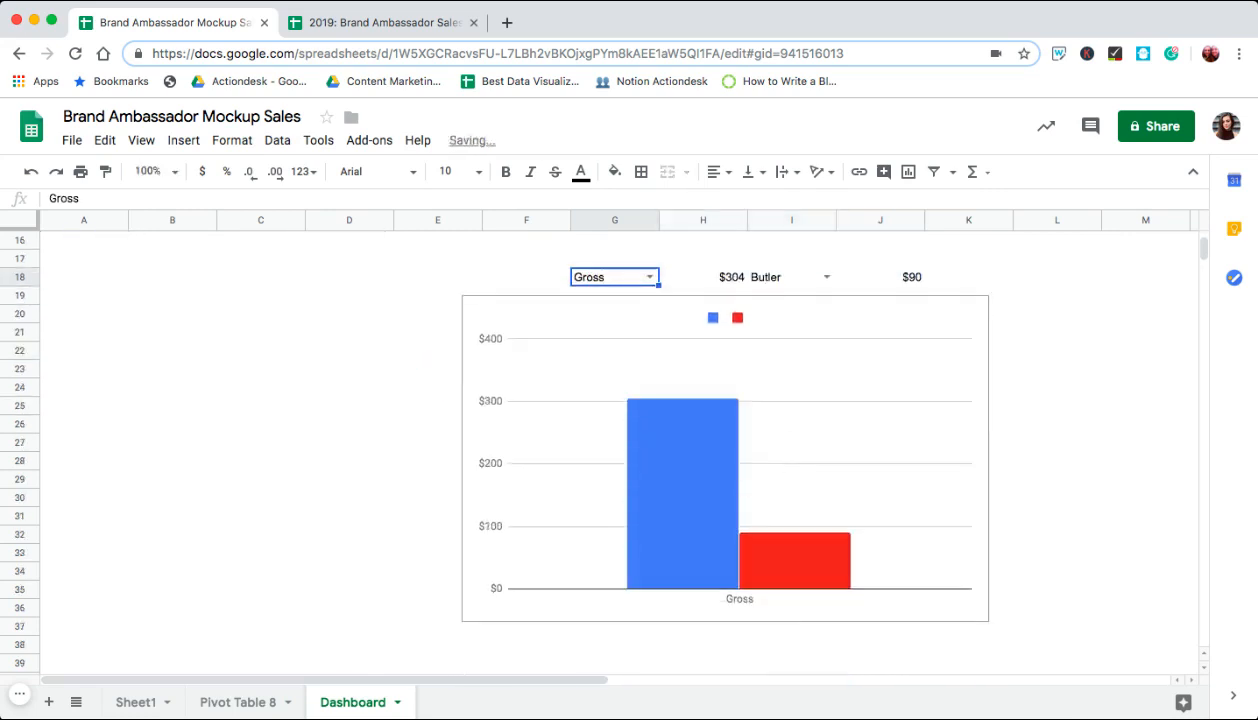
left_click(135, 701)
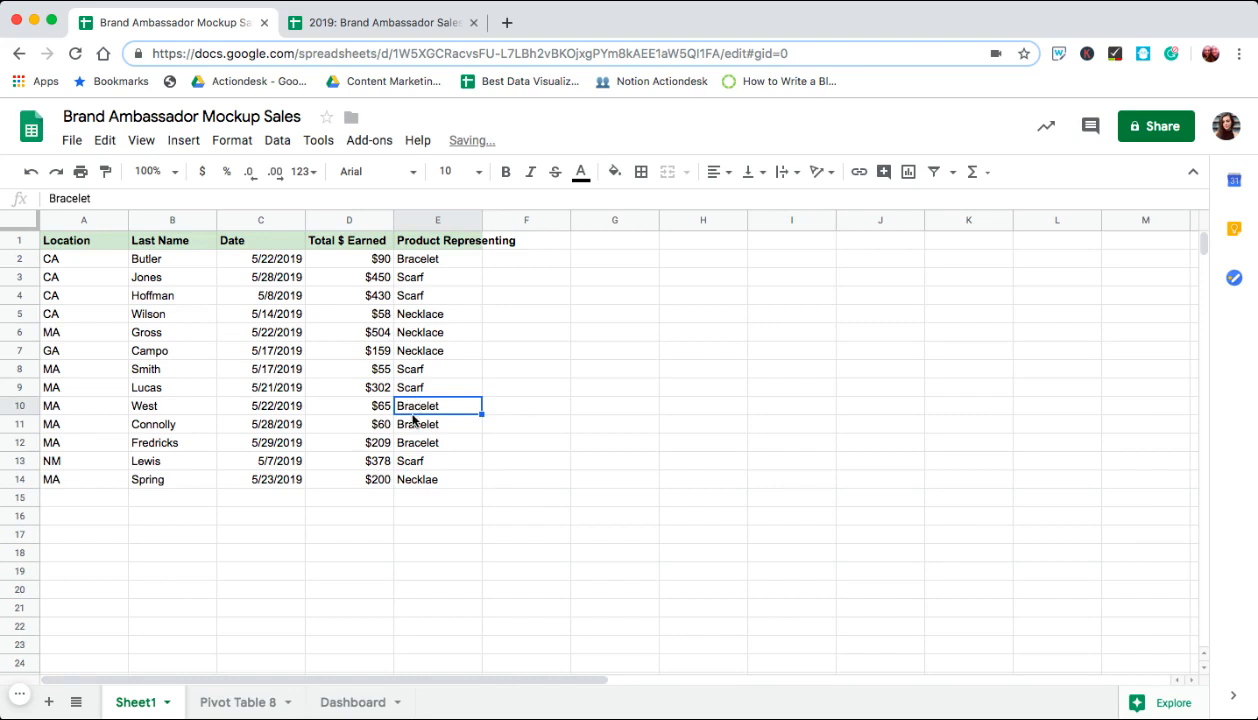
Check Gross's earnings on Sheet1, then scroll the Dashboard to the chart showing $504 versus $90.
left_click(352, 702)
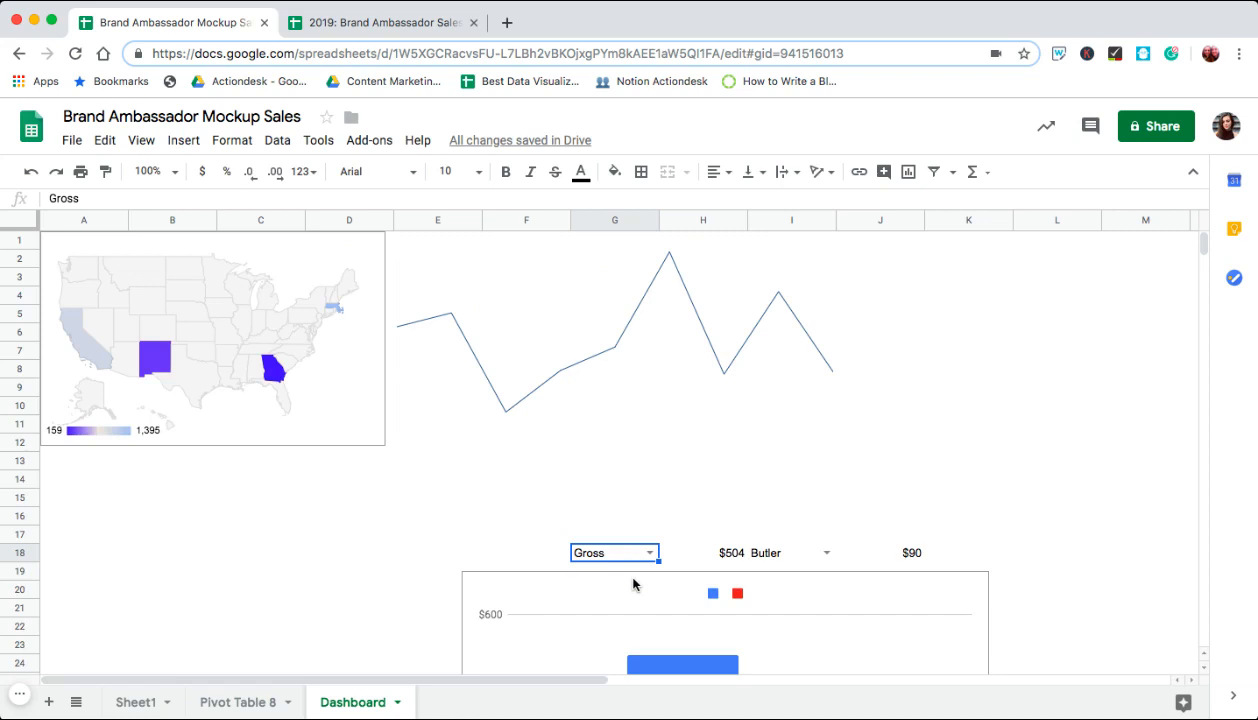
mouse_move(485, 403)
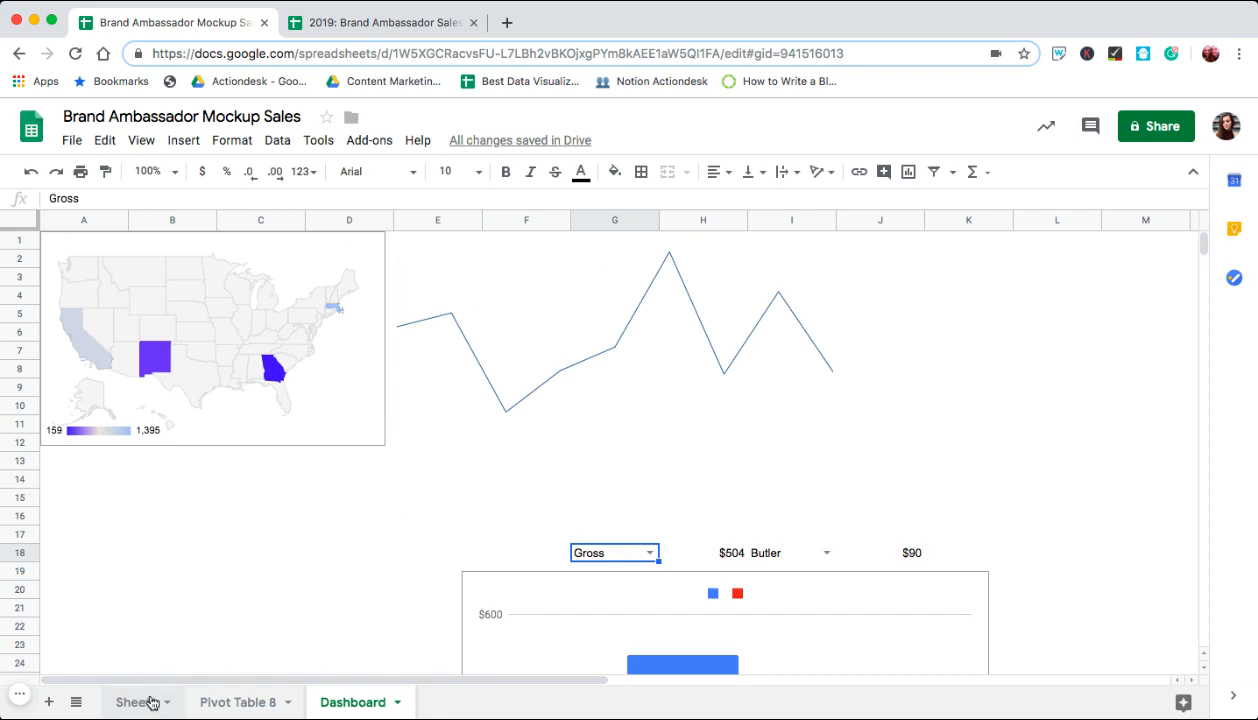
left_click(134, 702)
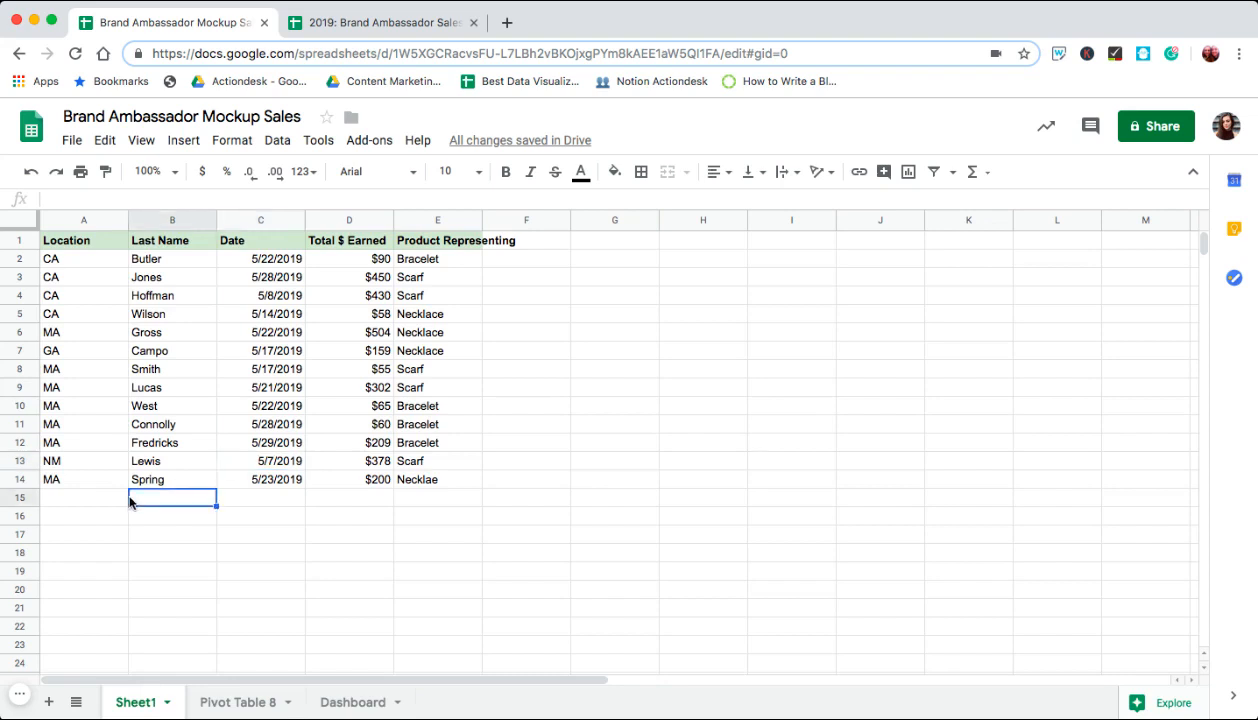
left_click(83, 497)
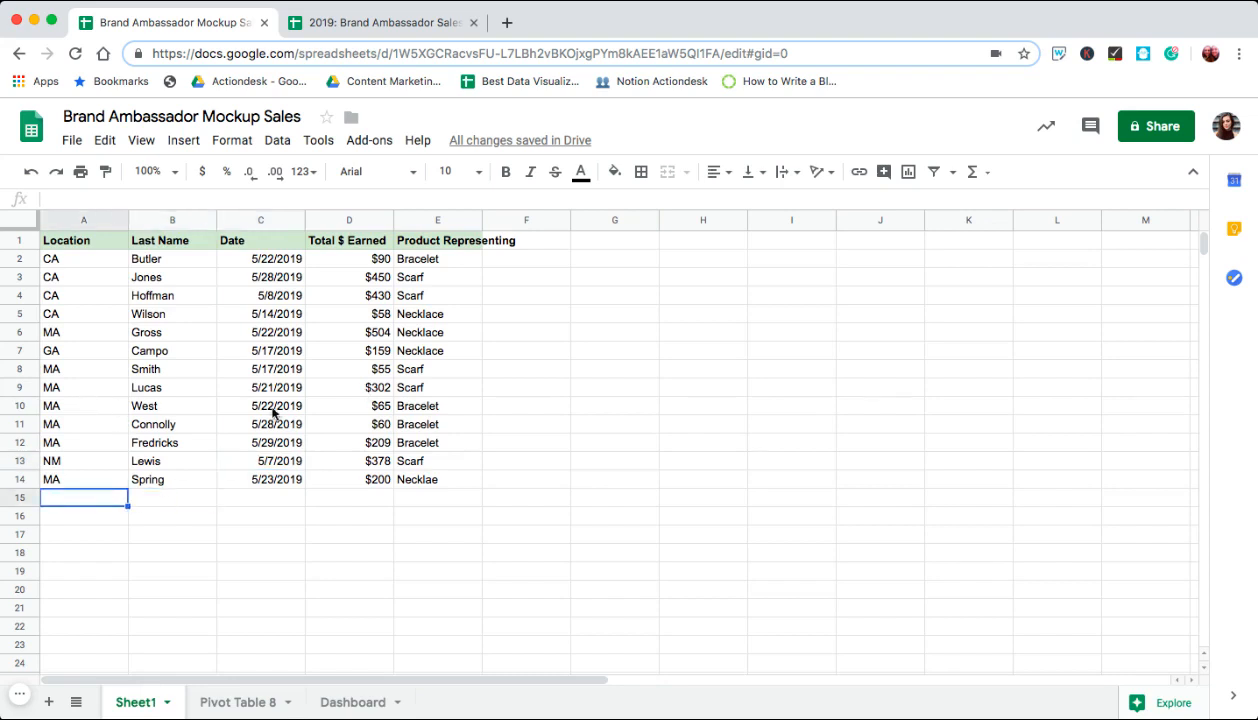
mouse_move(120, 441)
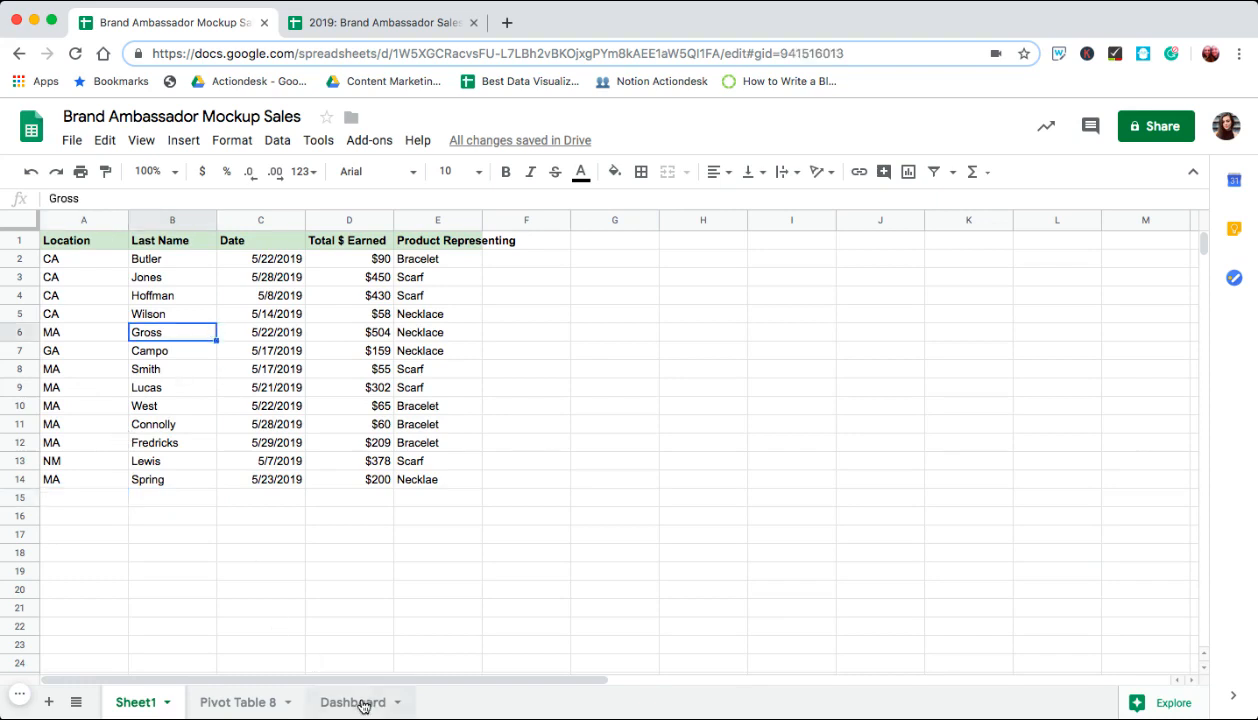
left_click(353, 702)
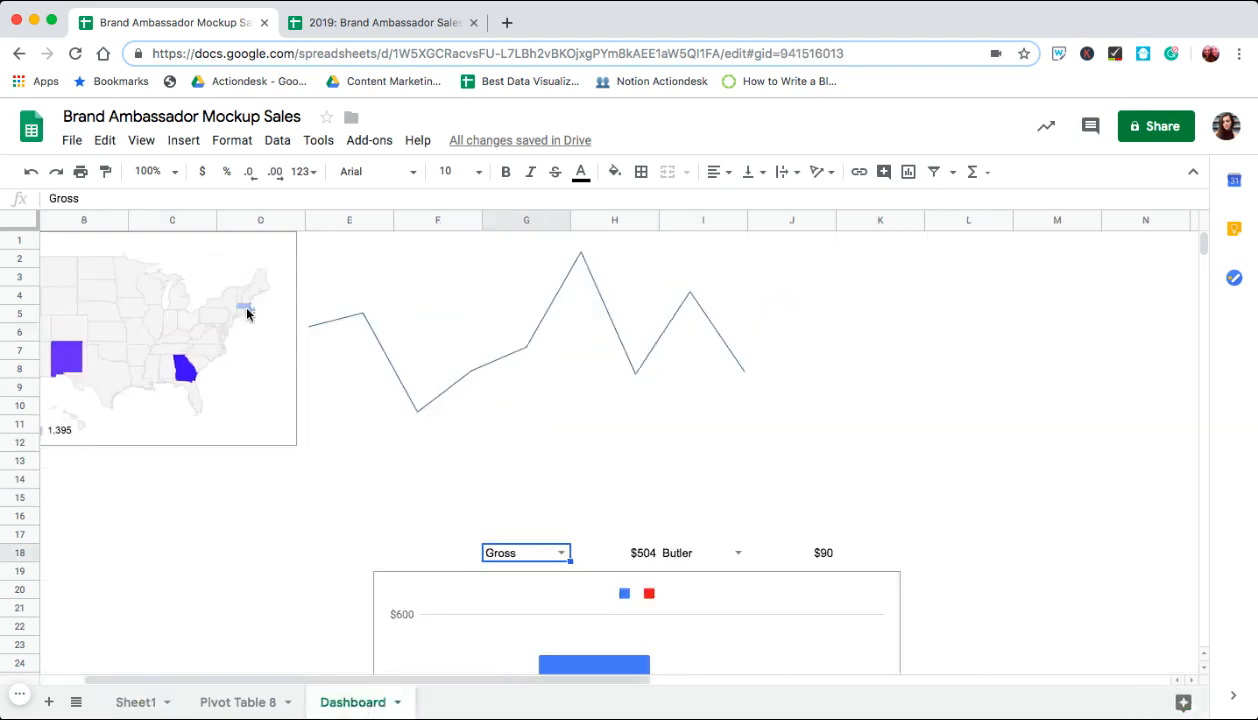
scroll("down", 3)
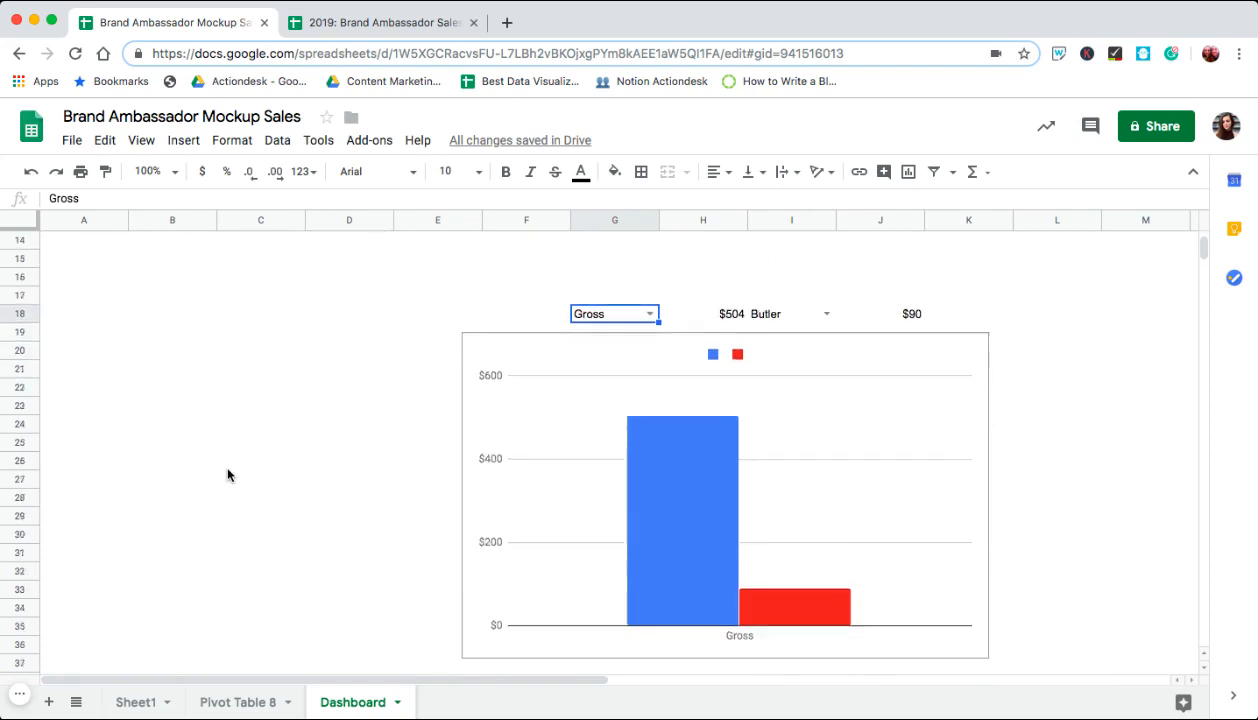